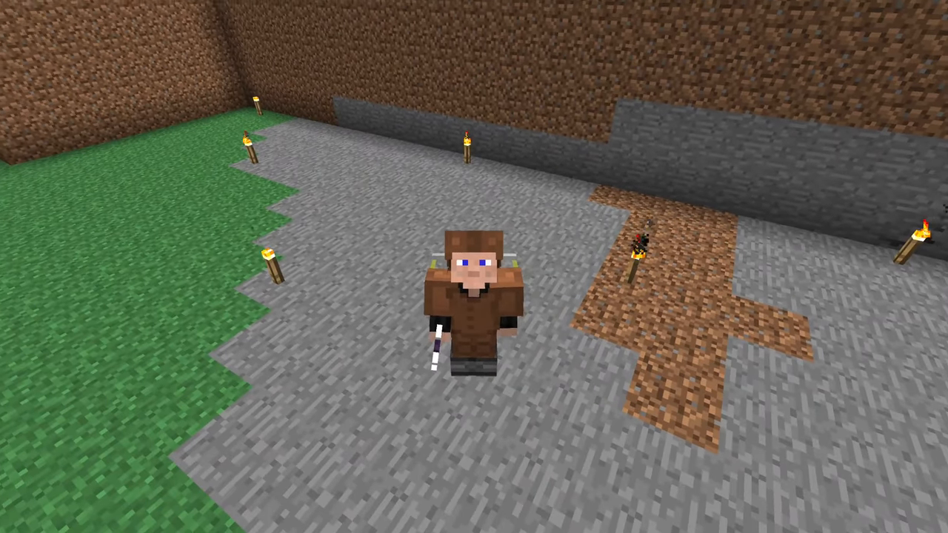
mouse_move(474, 266)
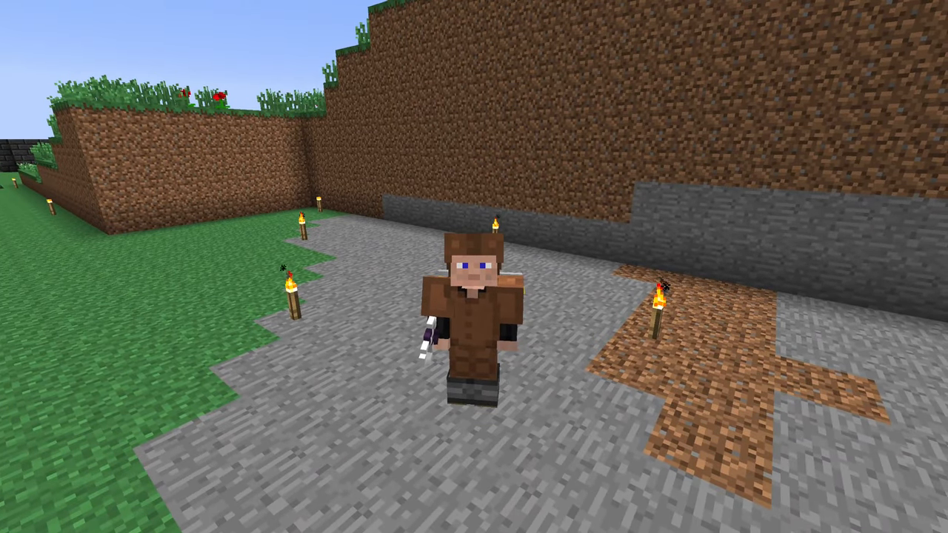
mouse_move(474, 266)
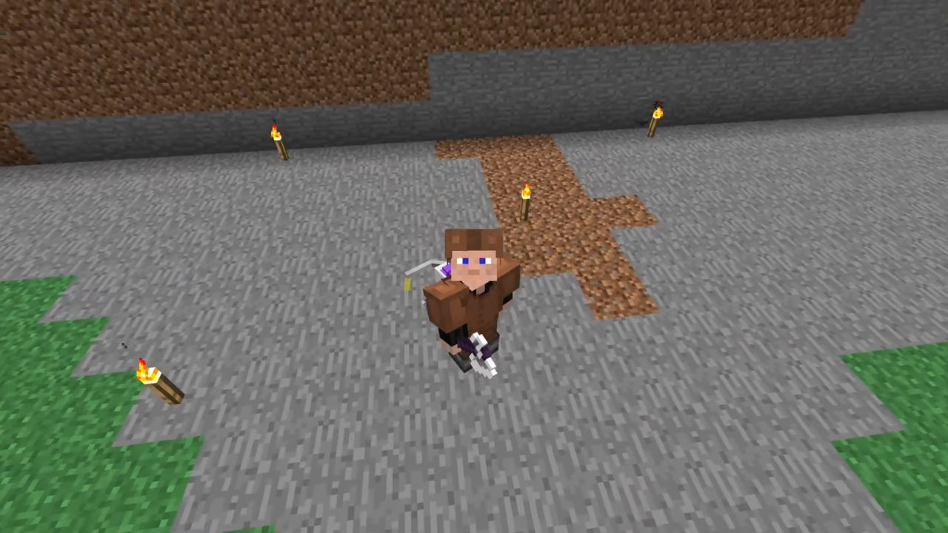
mouse_move(474, 266)
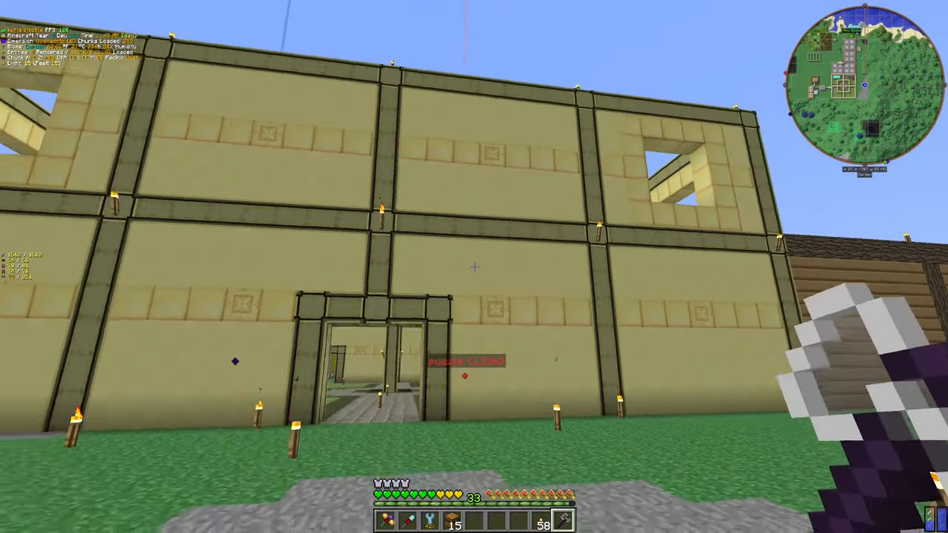
mouse_move(474, 266)
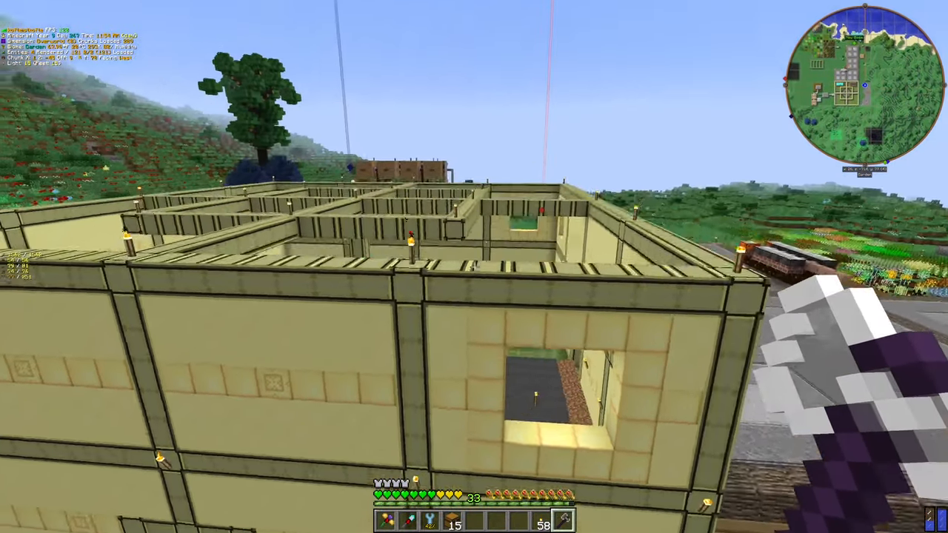
mouse_move(473, 267)
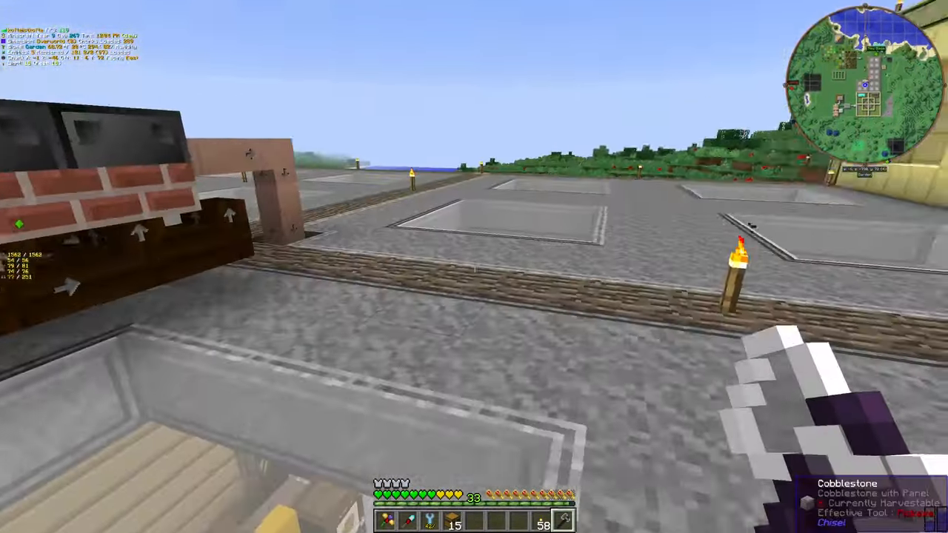
mouse_move(474, 267)
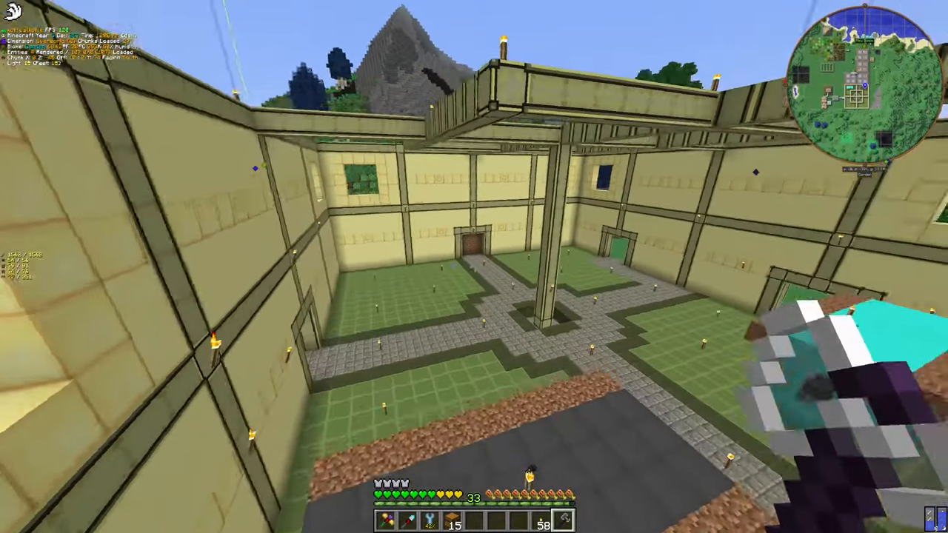
mouse_move(474, 267)
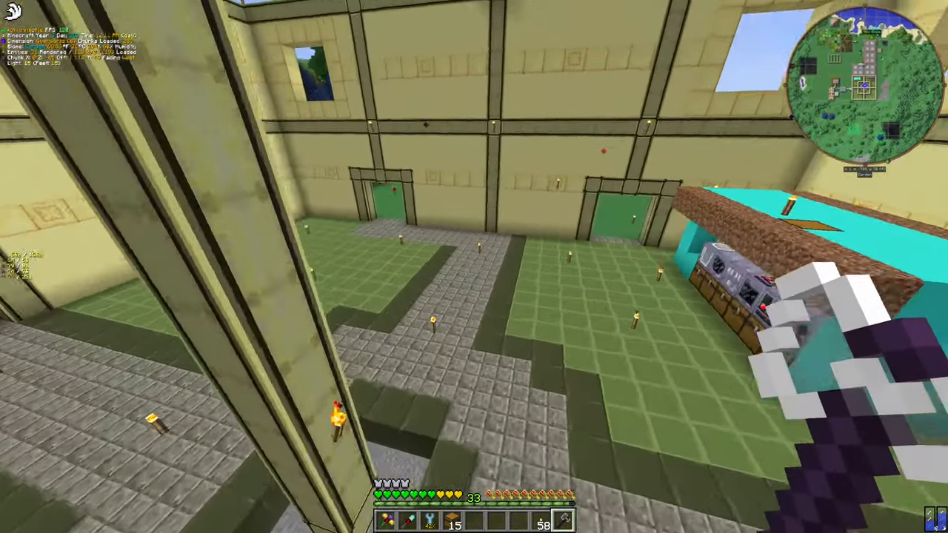
mouse_move(474, 267)
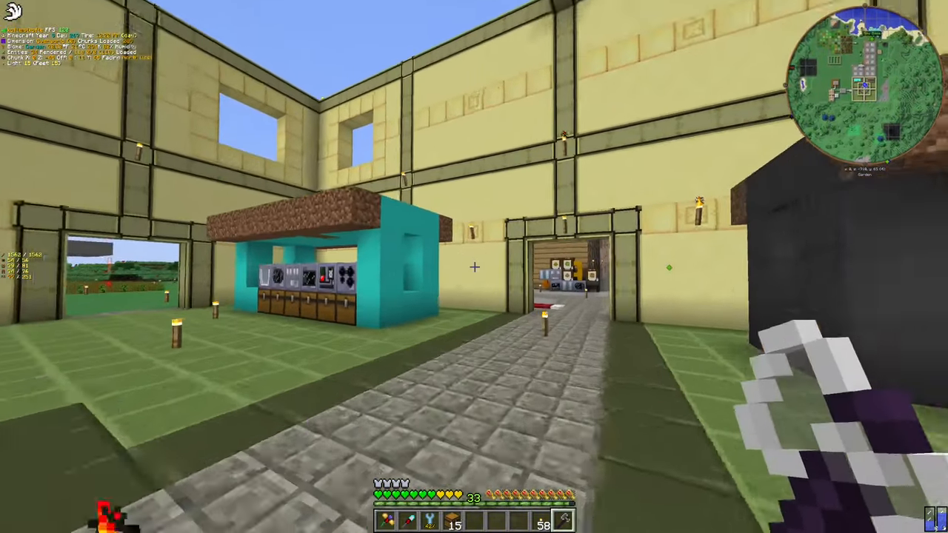
Walk forward through the base entrance toward the machine workshop
key("w")
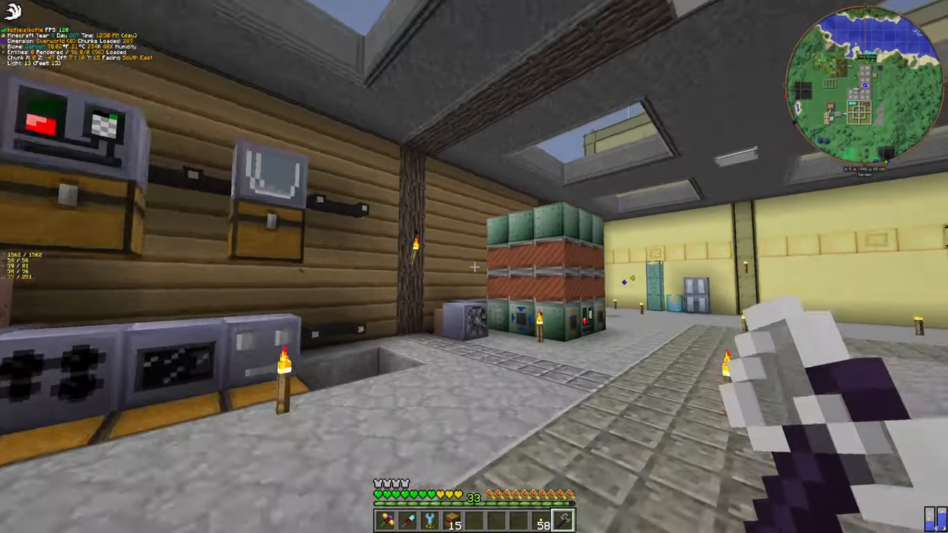
mouse_move(474, 266)
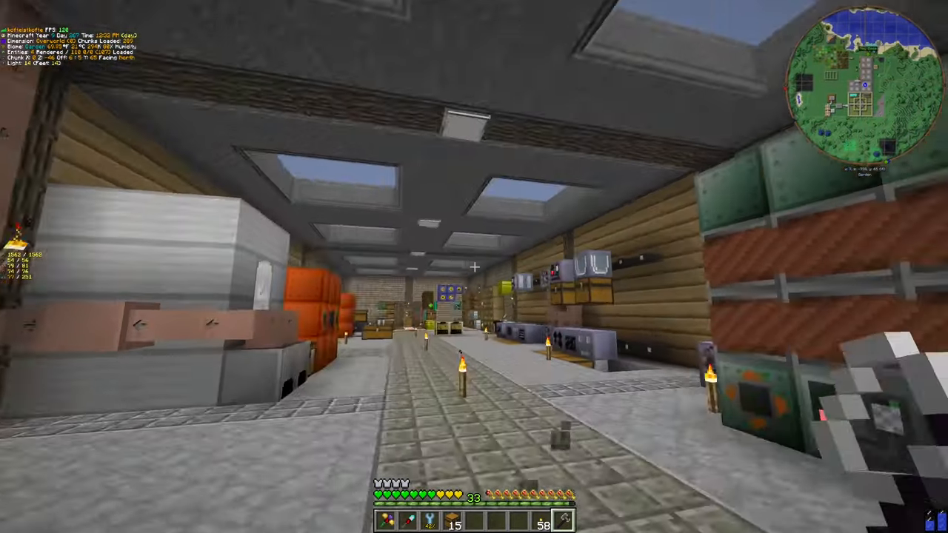
mouse_move(474, 266)
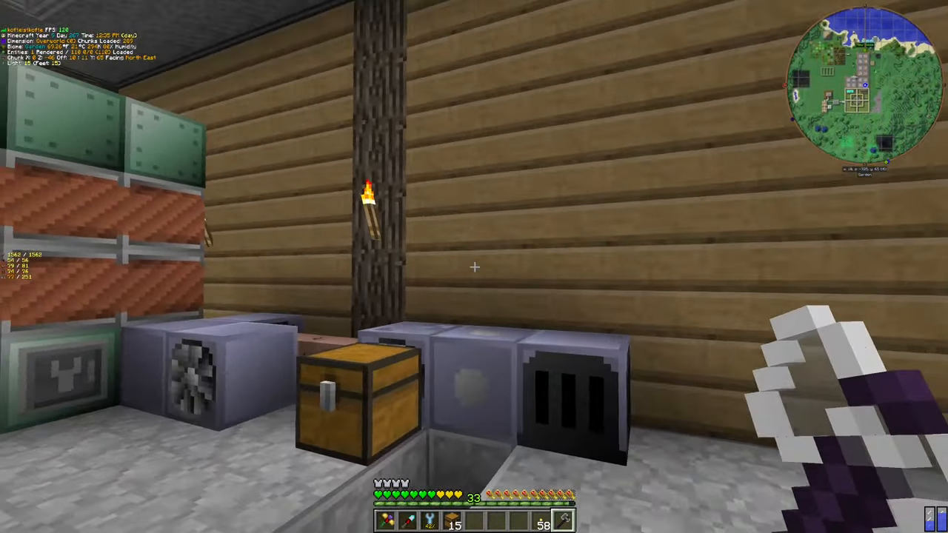
mouse_move(474, 266)
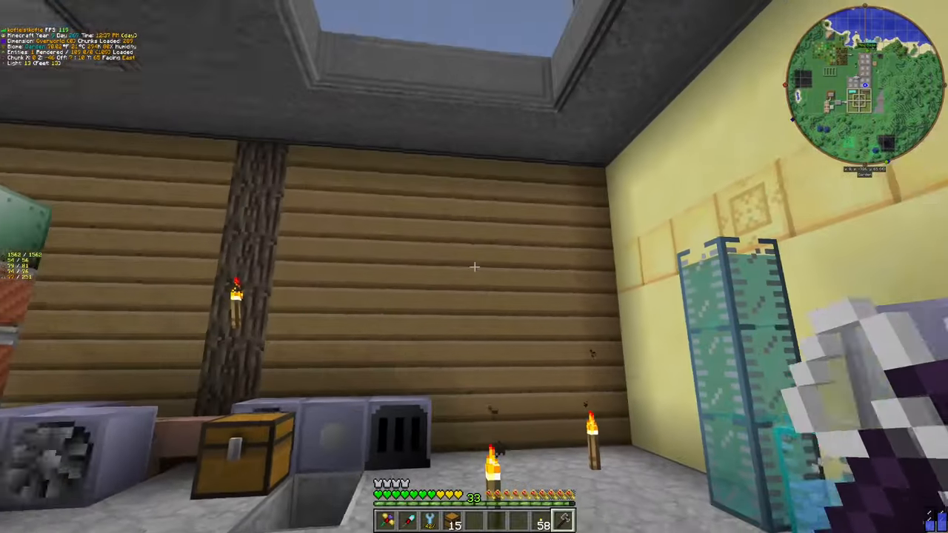
mouse_move(473, 266)
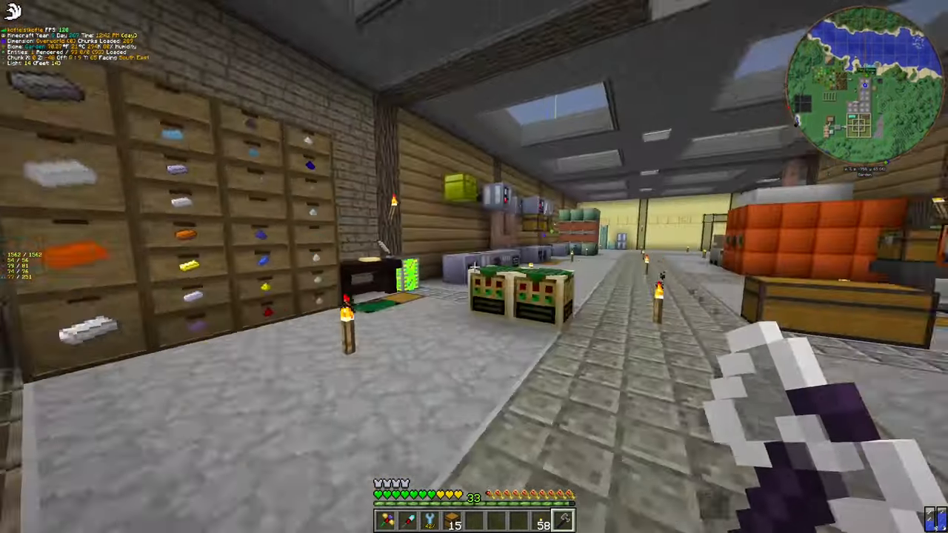
mouse_move(474, 266)
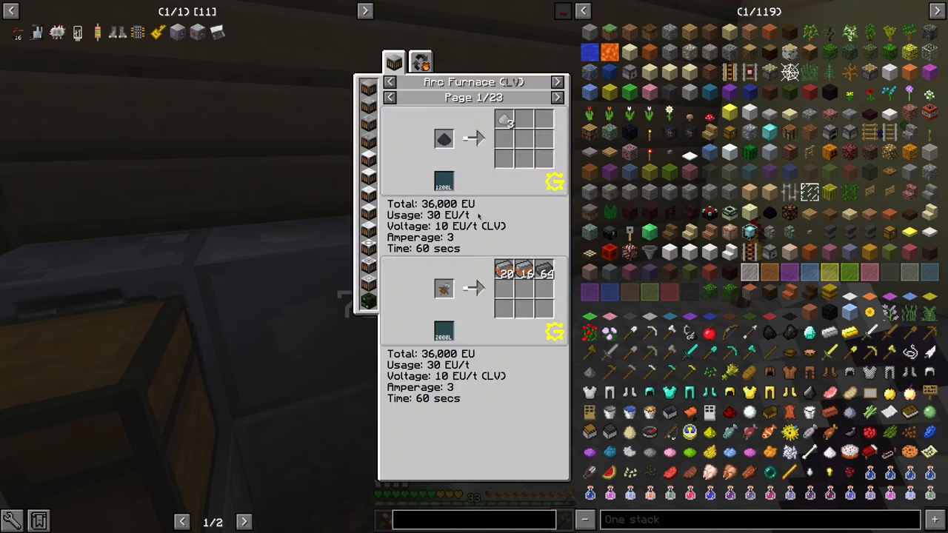
mouse_move(444, 140)
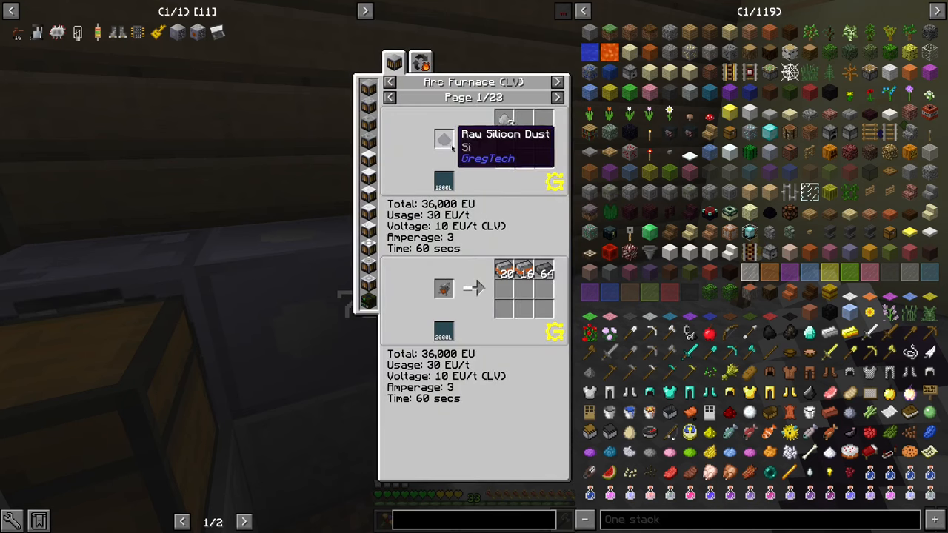
mouse_move(474, 255)
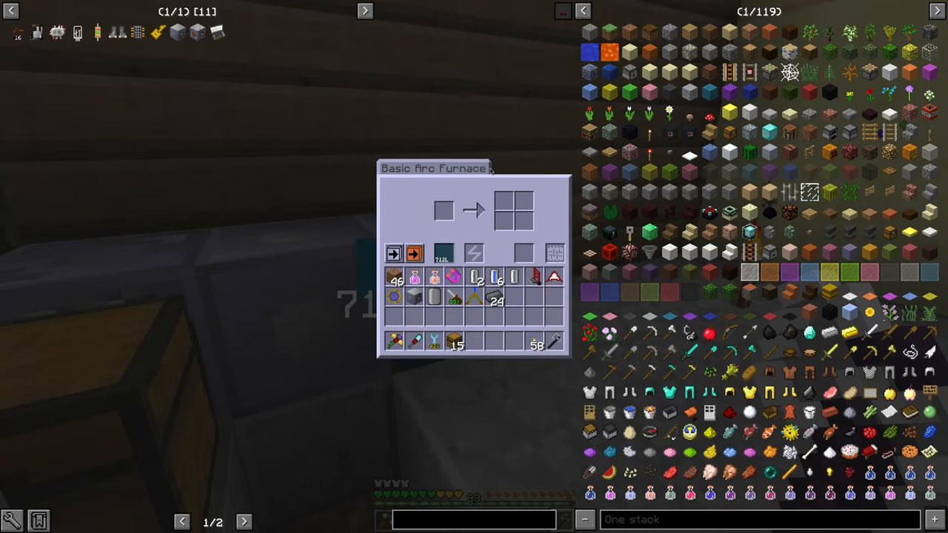
key("Escape")
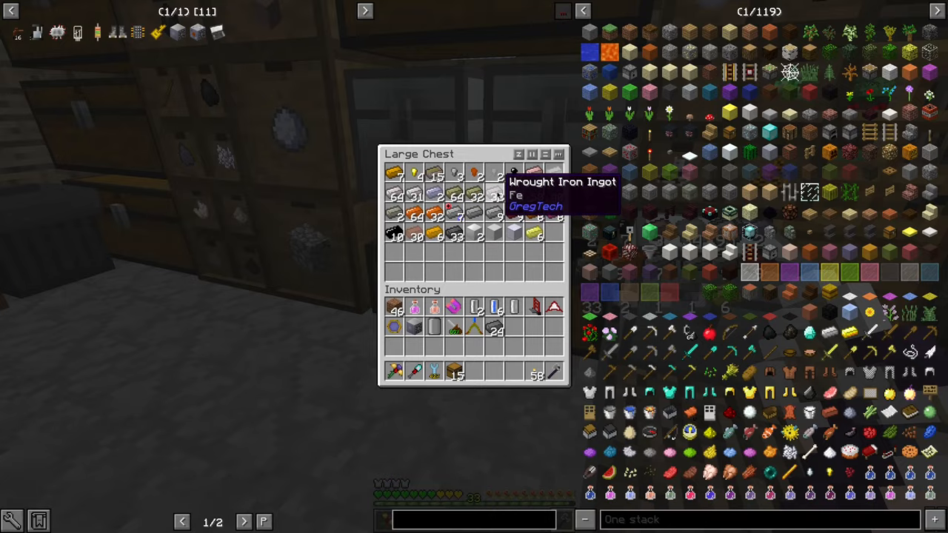
key("Escape")
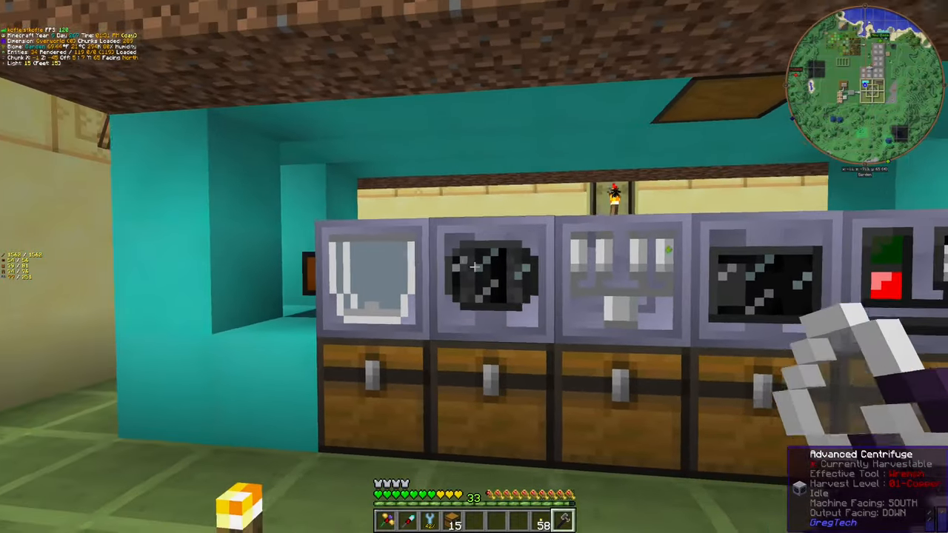
mouse_move(474, 267)
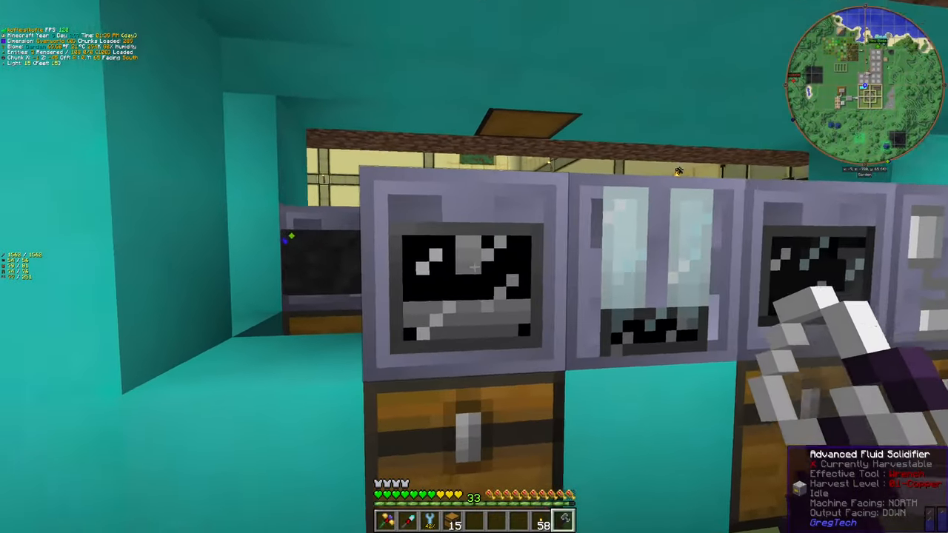
mouse_move(474, 267)
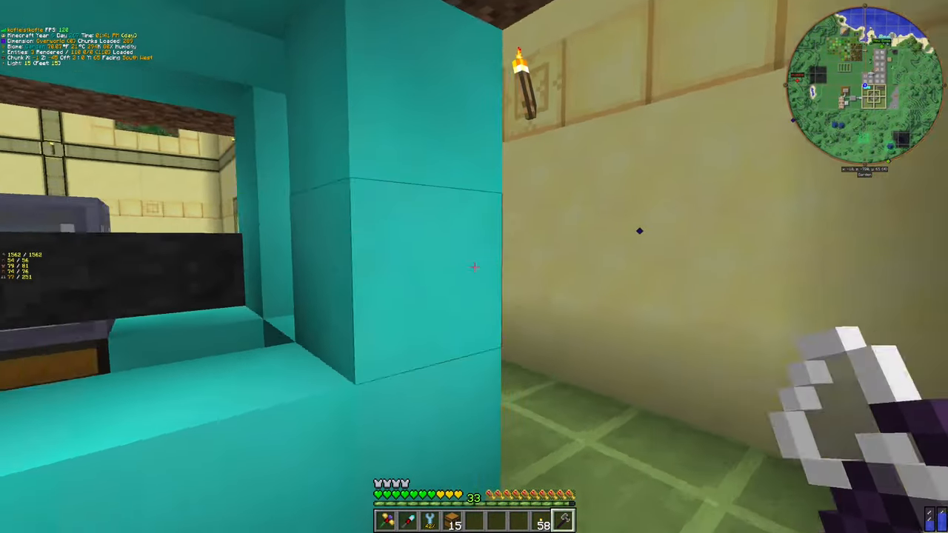
mouse_move(473, 266)
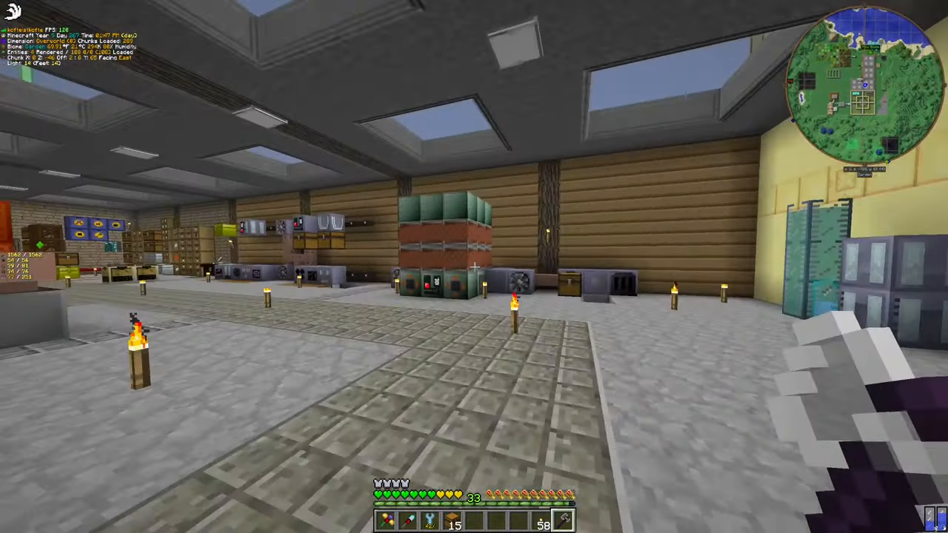
mouse_move(473, 267)
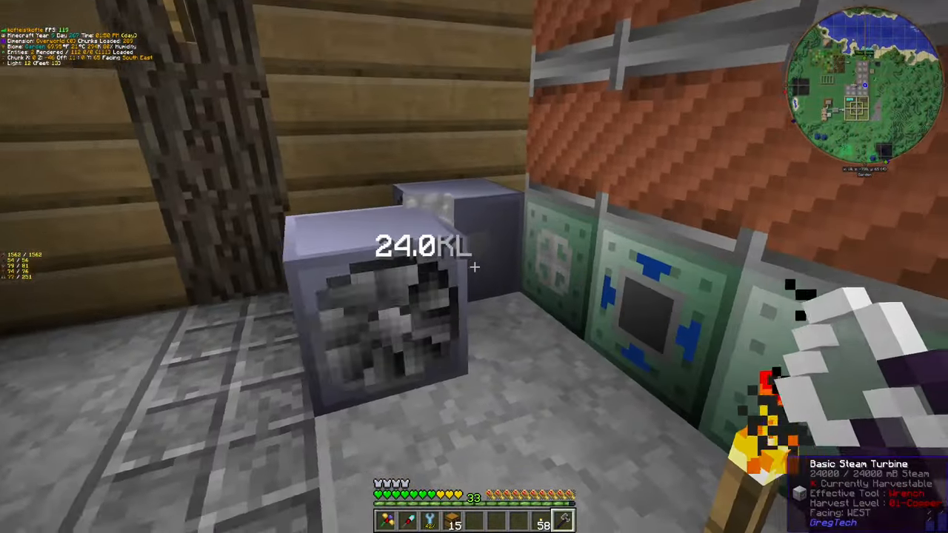
mouse_move(474, 266)
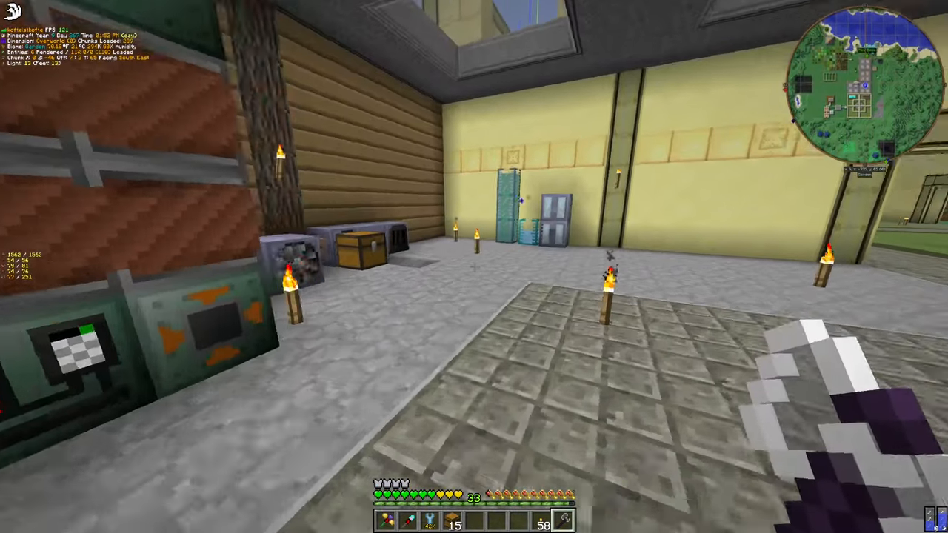
mouse_move(474, 267)
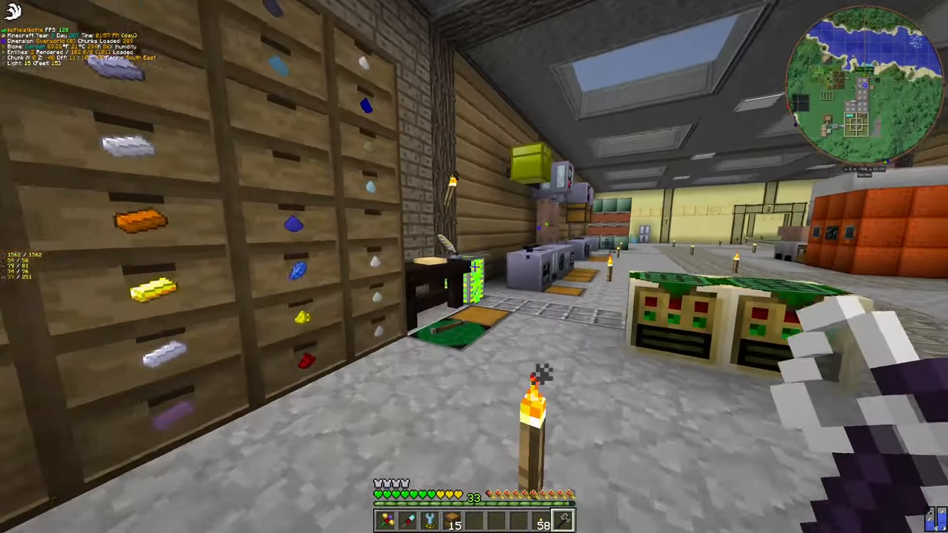
mouse_move(474, 267)
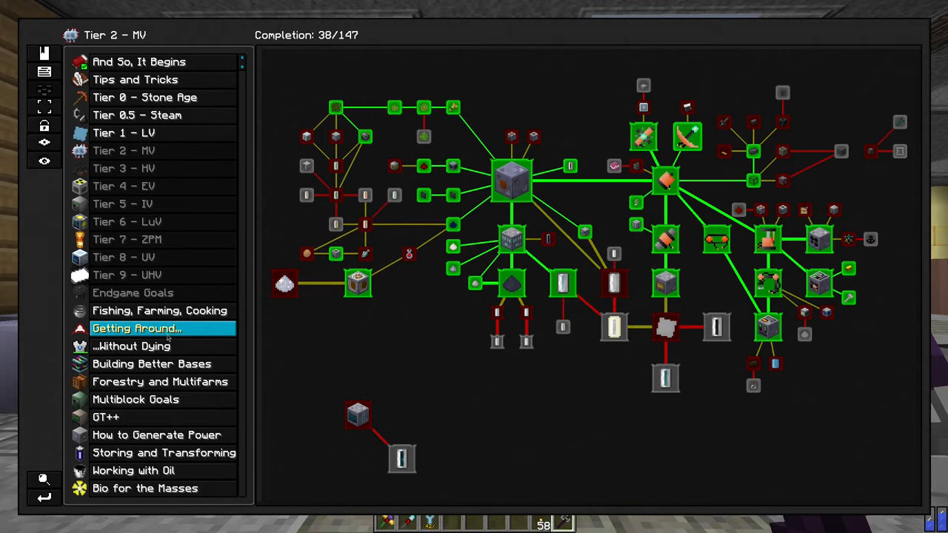
key("Escape")
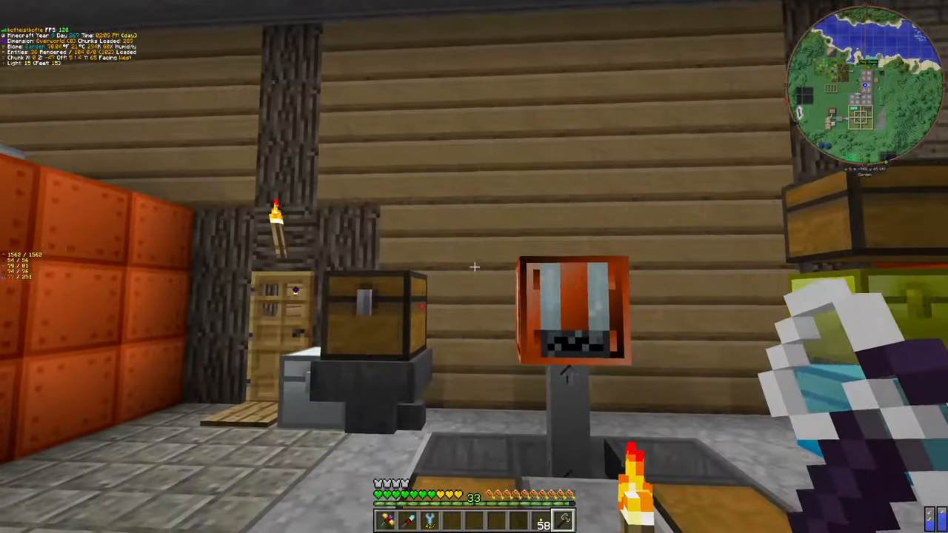
mouse_move(474, 267)
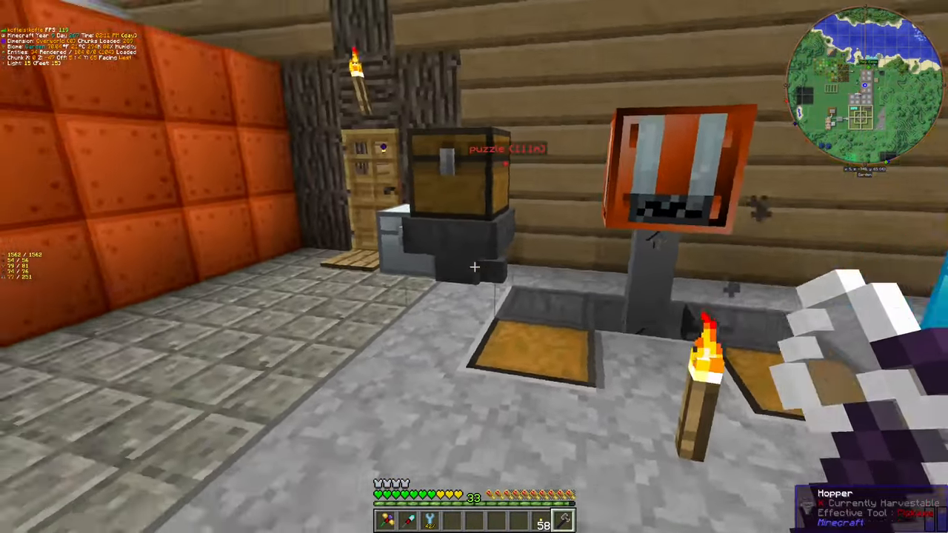
mouse_move(474, 267)
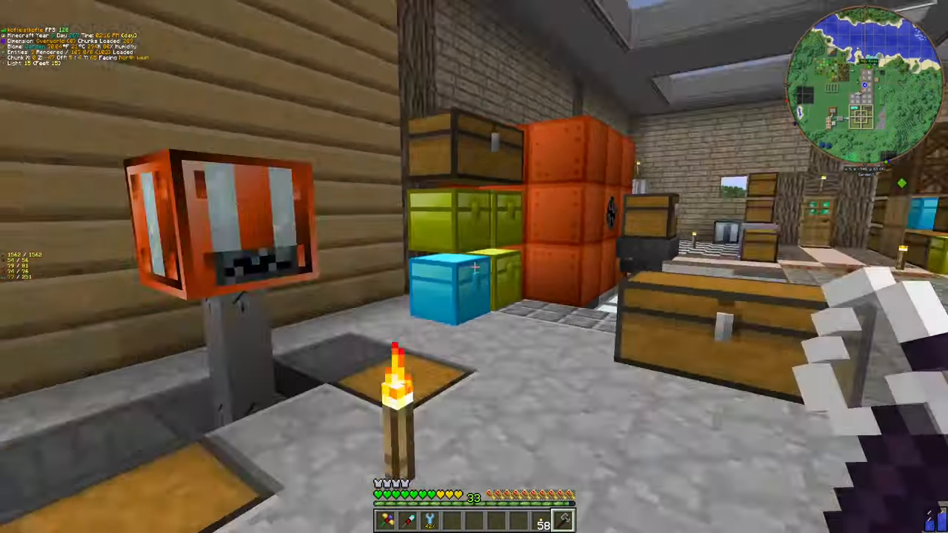
mouse_move(474, 266)
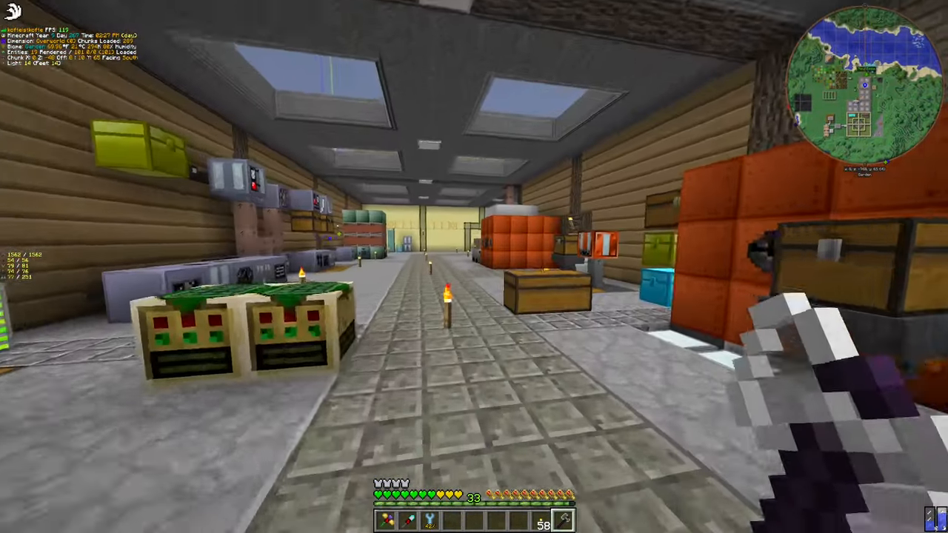
mouse_move(473, 267)
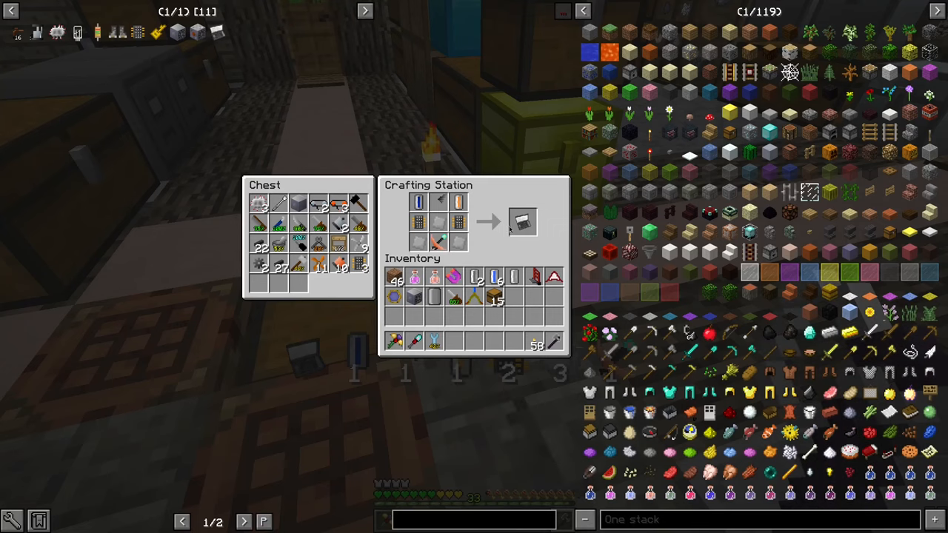
mouse_move(521, 221)
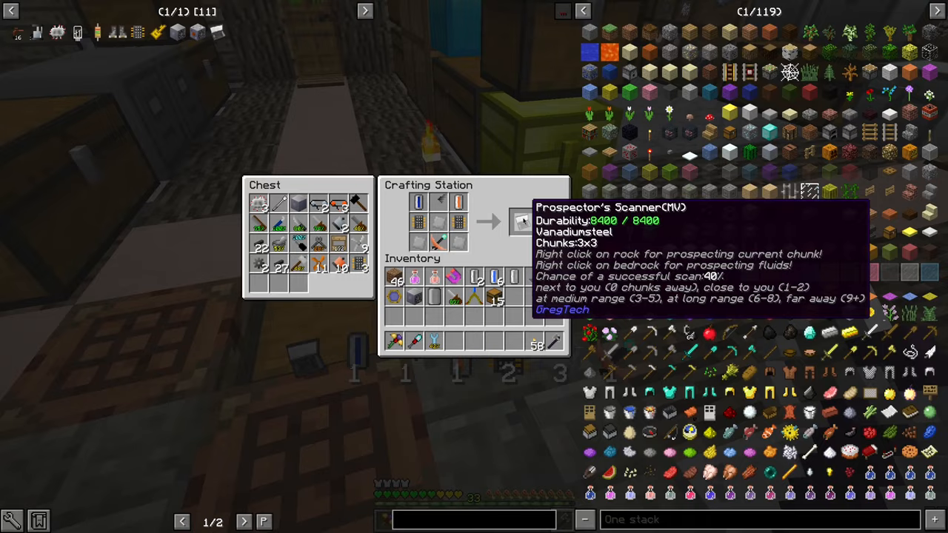
Leave the Crafting Station after taking the Prospector's Scanner (MV), then leave the Advanced Bending Machine GUI
key("Escape")
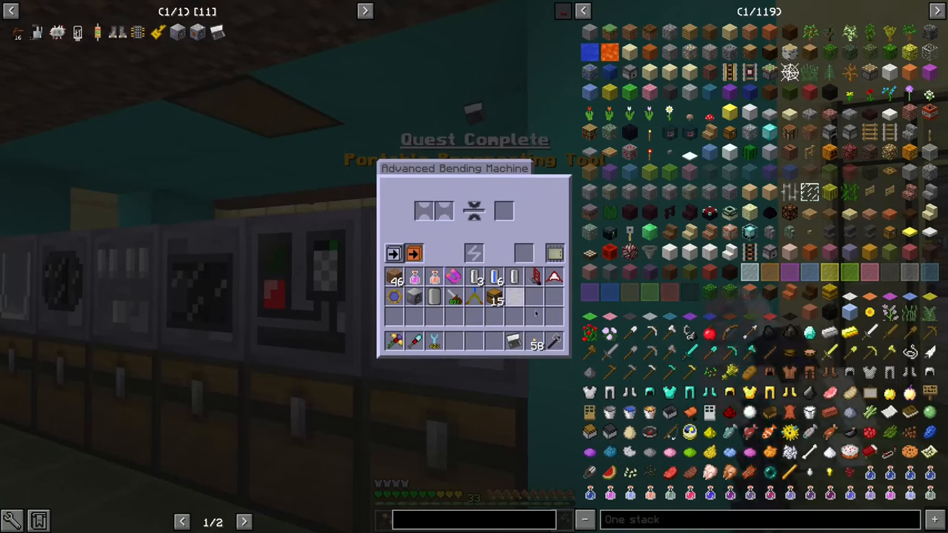
mouse_move(474, 255)
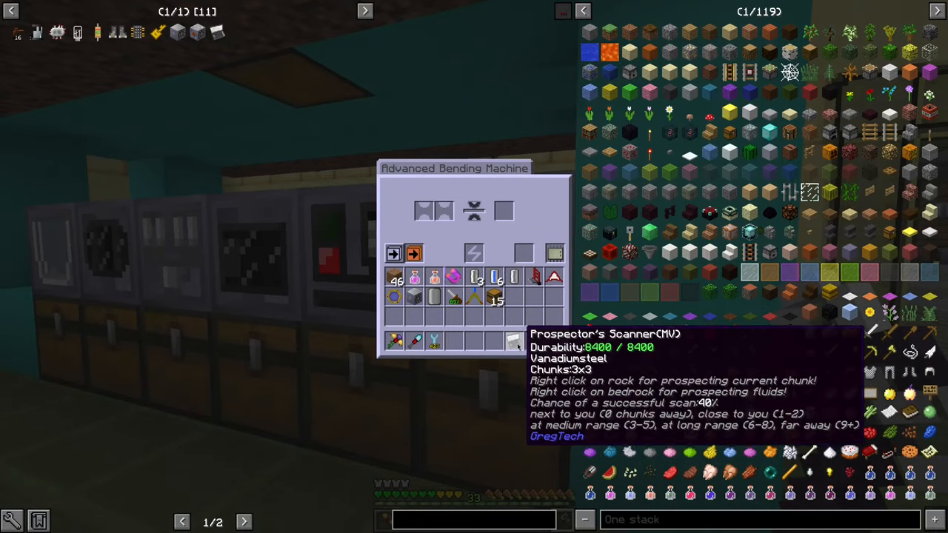
key("Escape")
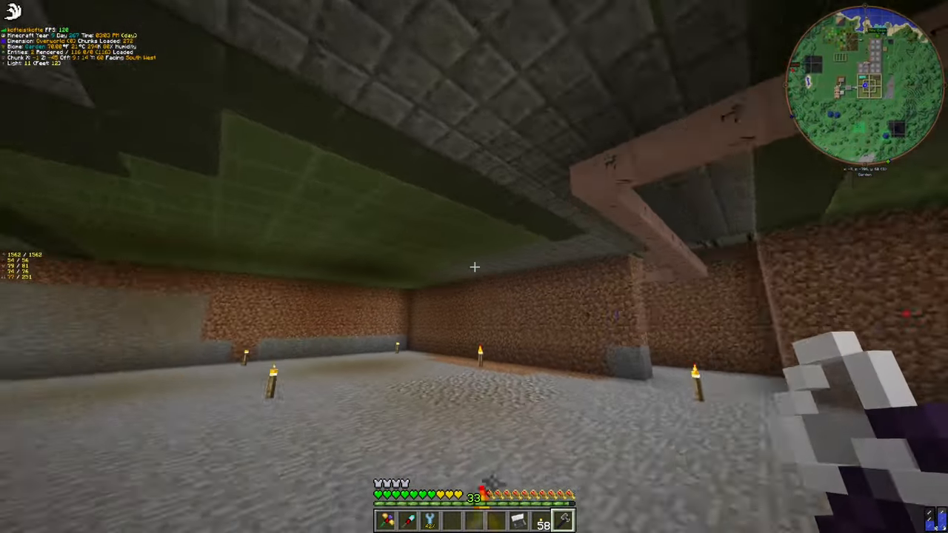
mouse_move(474, 267)
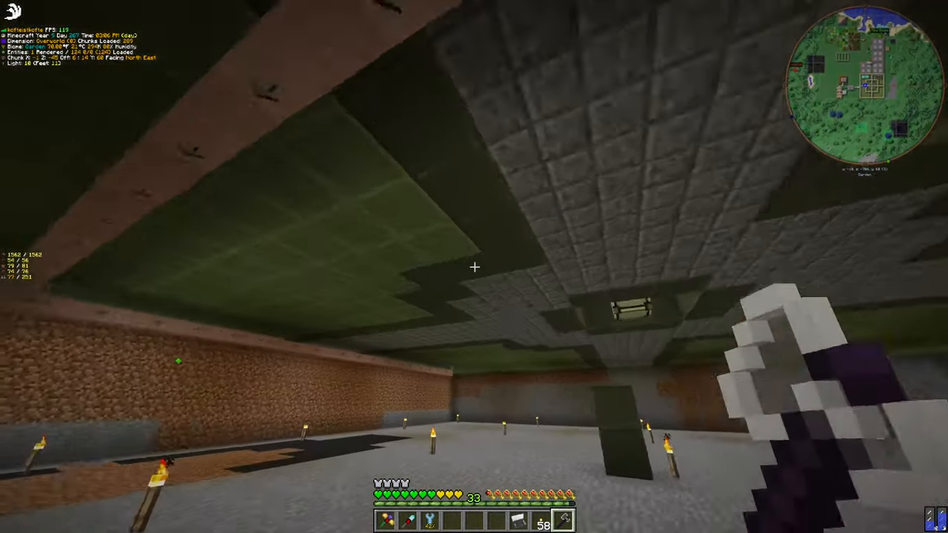
mouse_move(474, 266)
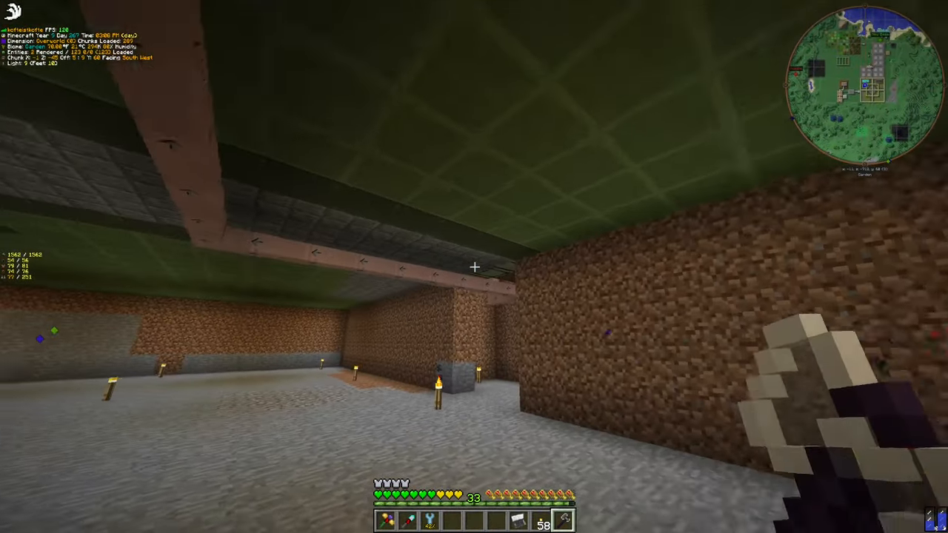
mouse_move(474, 267)
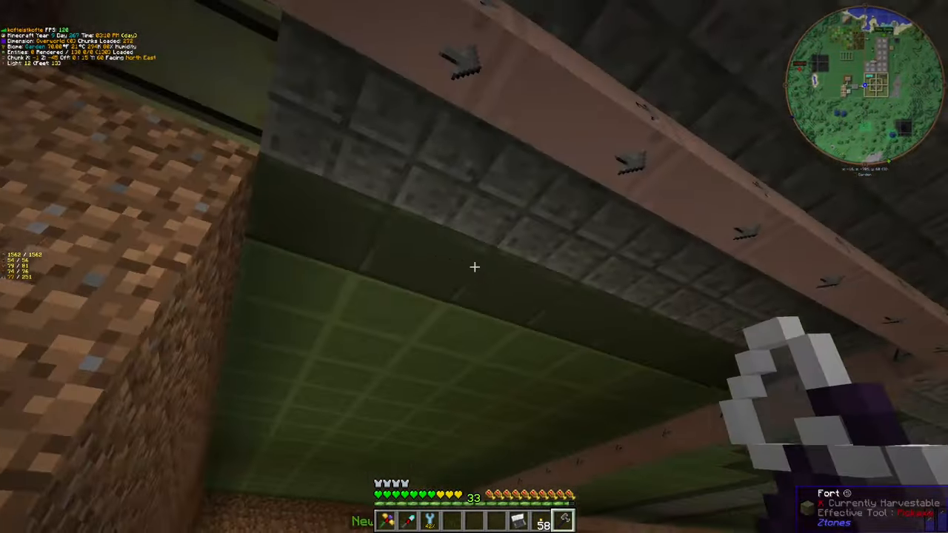
mouse_move(474, 267)
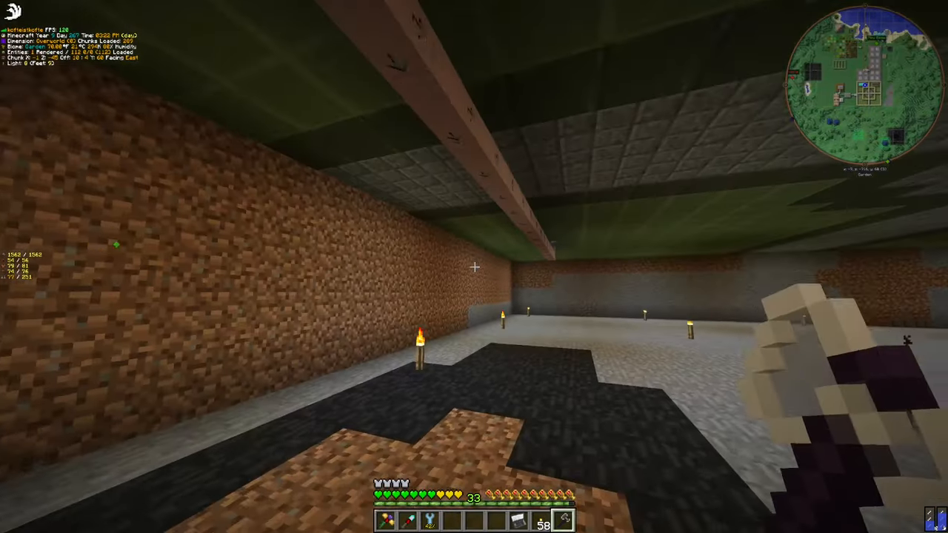
mouse_move(473, 267)
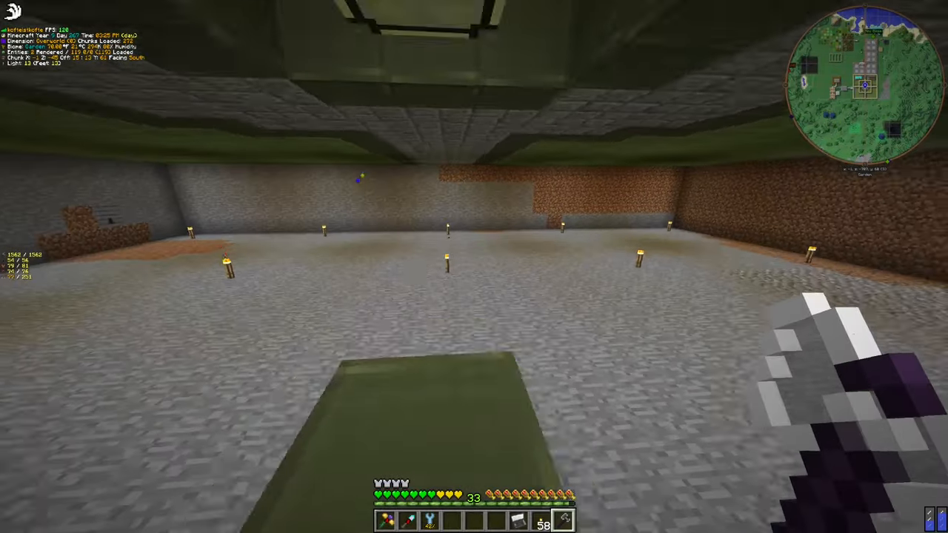
mouse_move(474, 266)
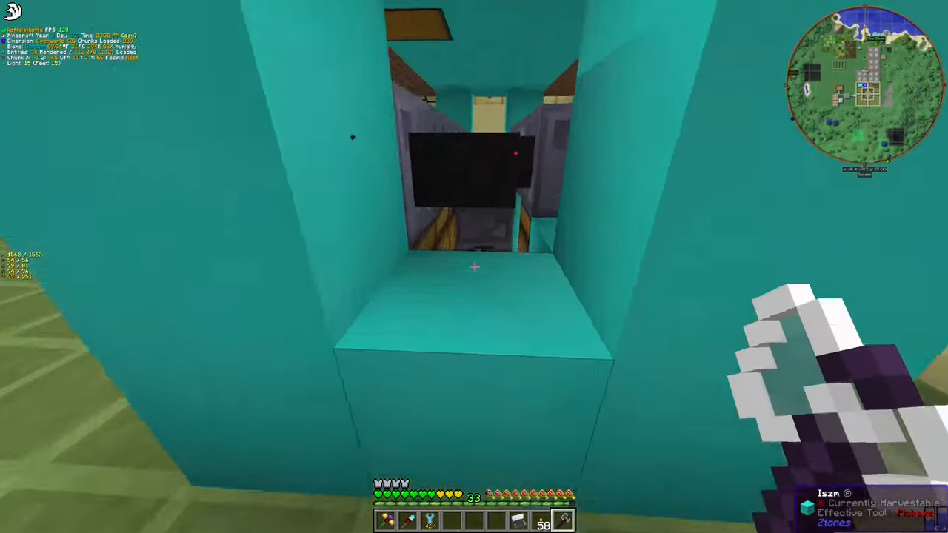
mouse_move(474, 266)
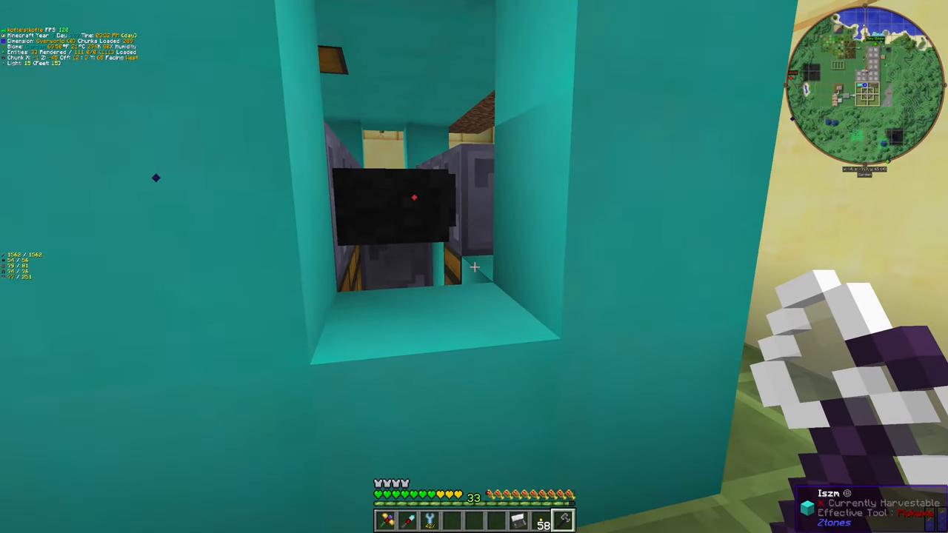
mouse_move(474, 266)
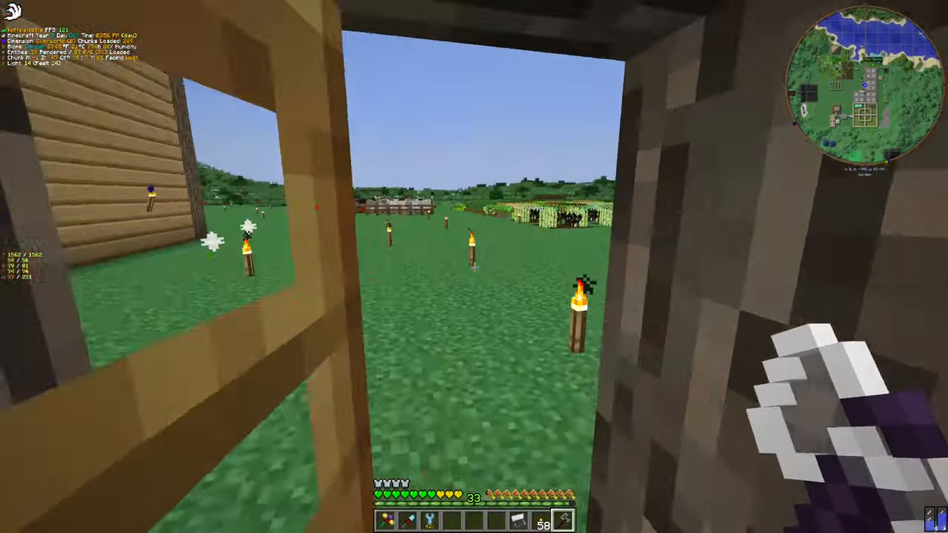
mouse_move(474, 266)
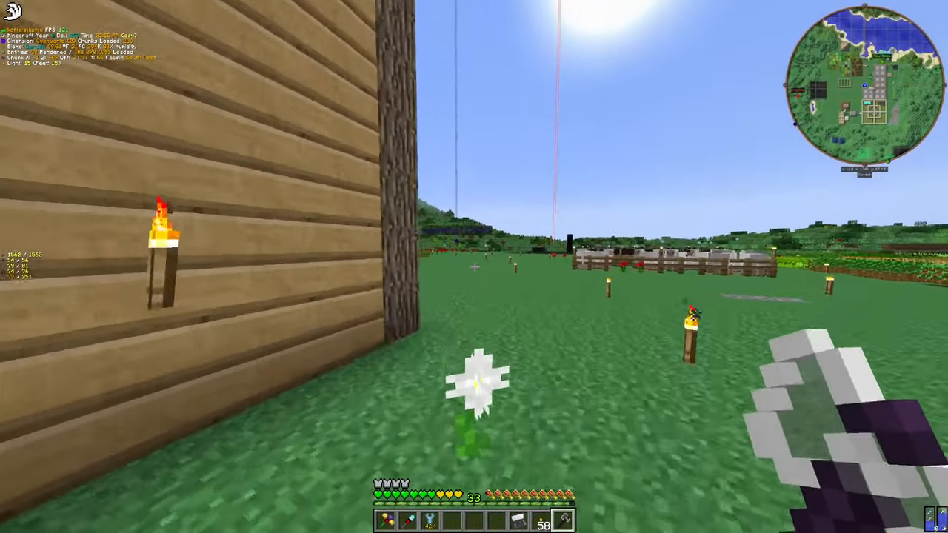
mouse_move(473, 267)
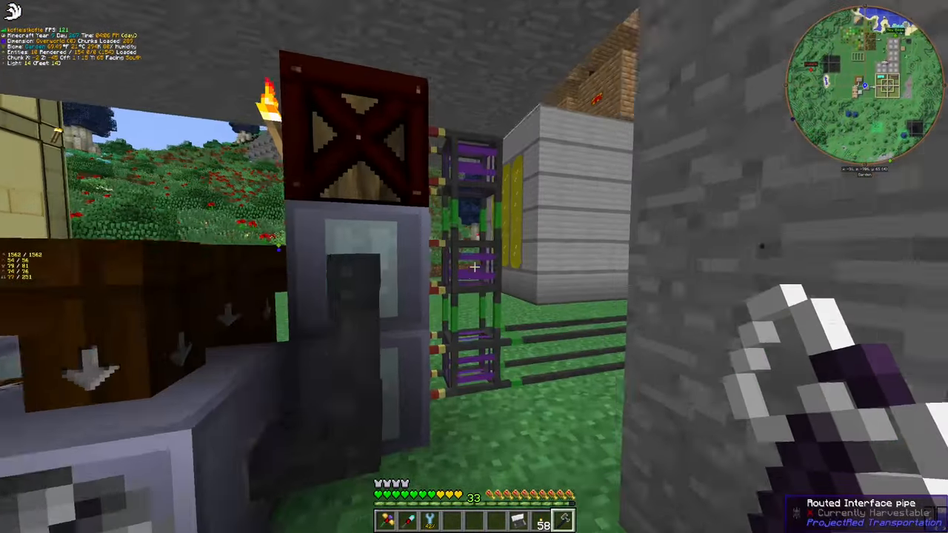
mouse_move(474, 266)
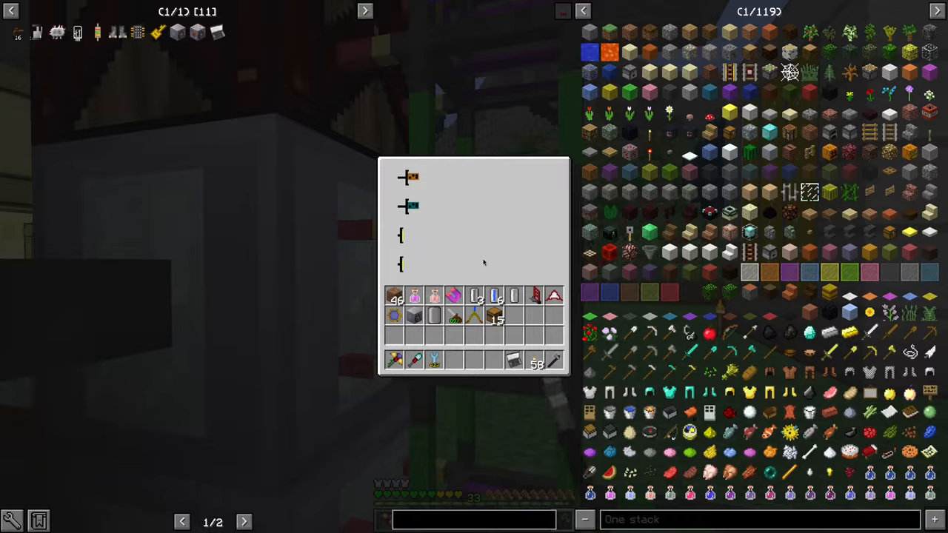
Review the charcoal pipe chips, the Basic Fluid Extractor input and the charcoal barrel stock of about 2.94K
key("Escape")
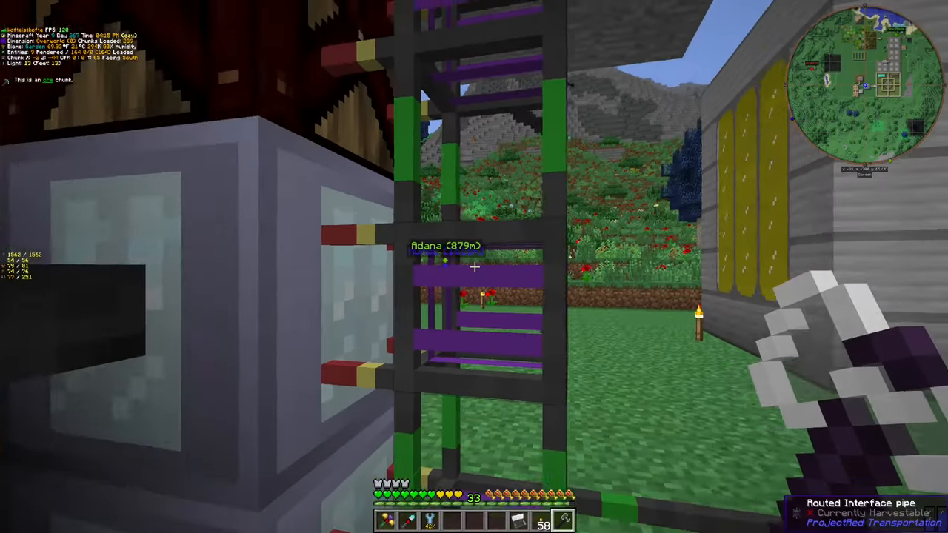
key("e")
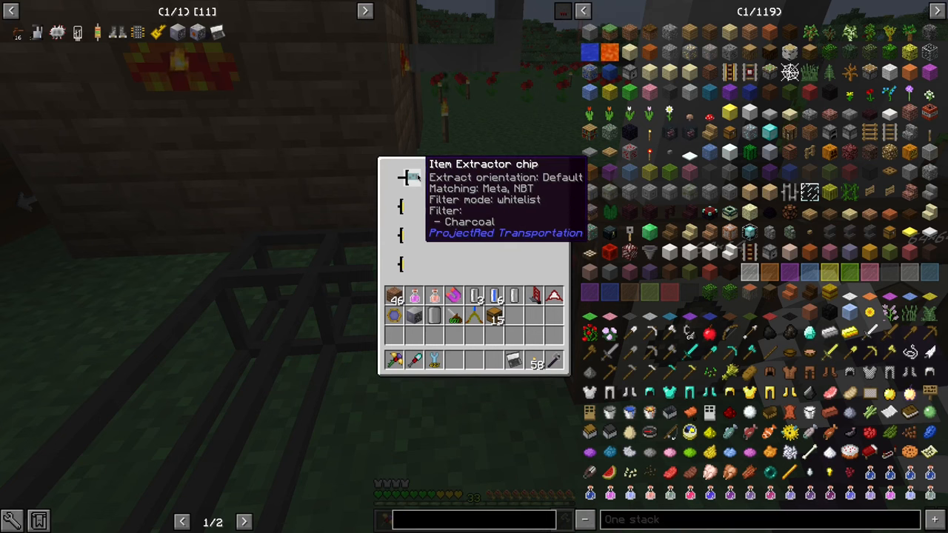
key("Escape")
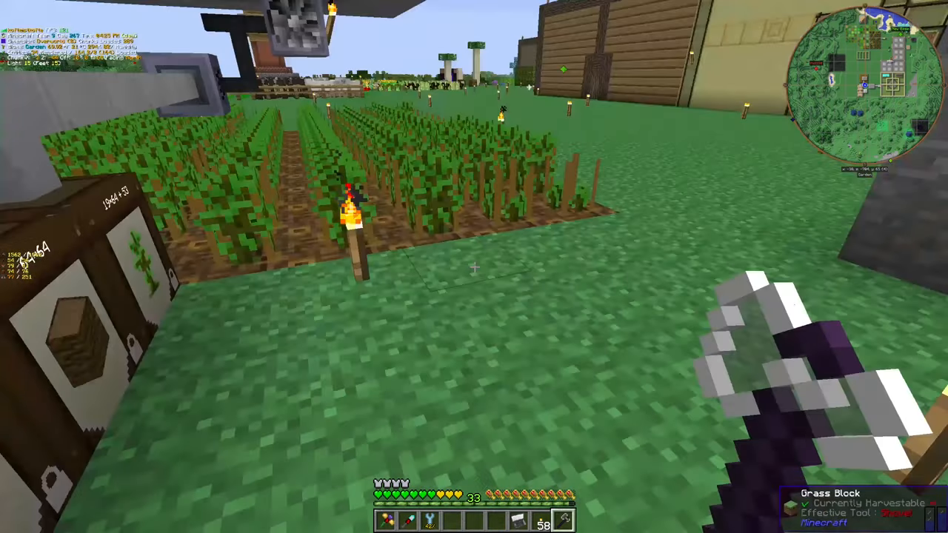
key("e")
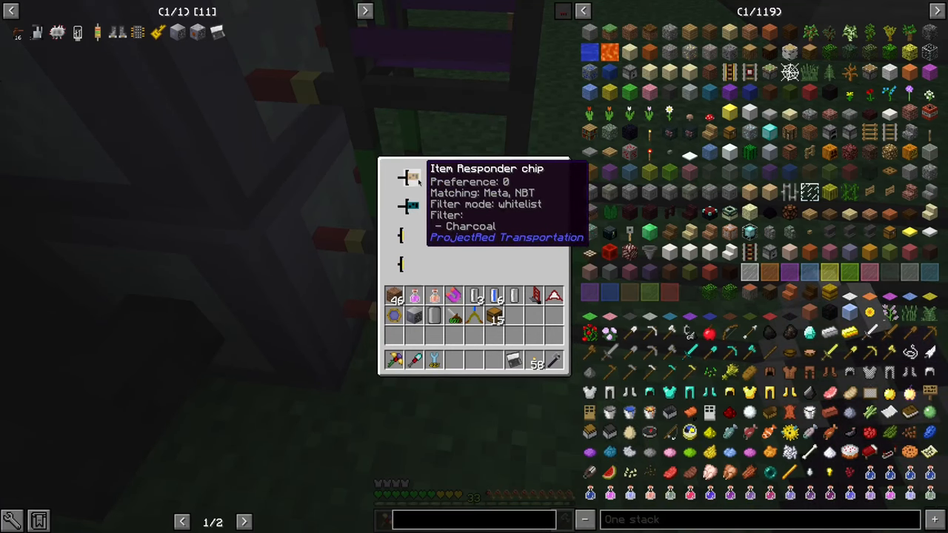
key("Escape")
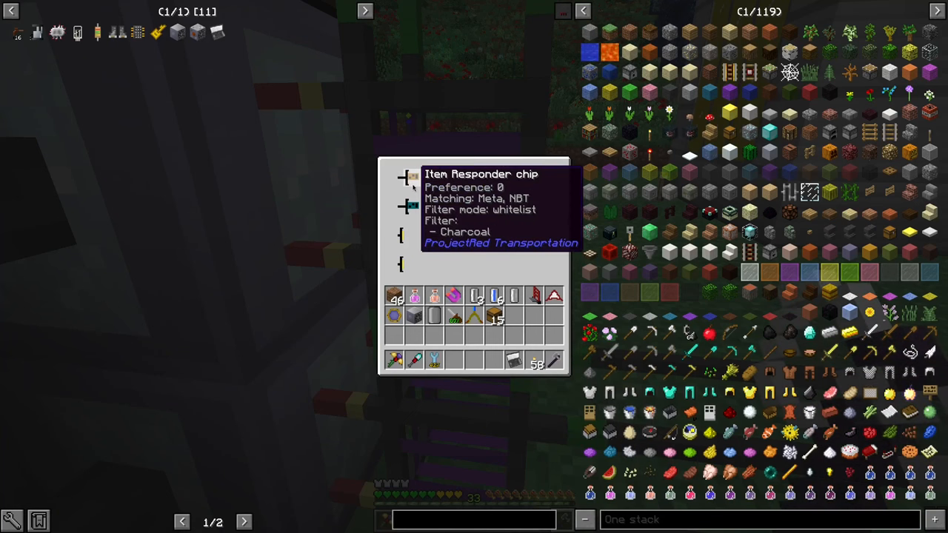
mouse_move(412, 206)
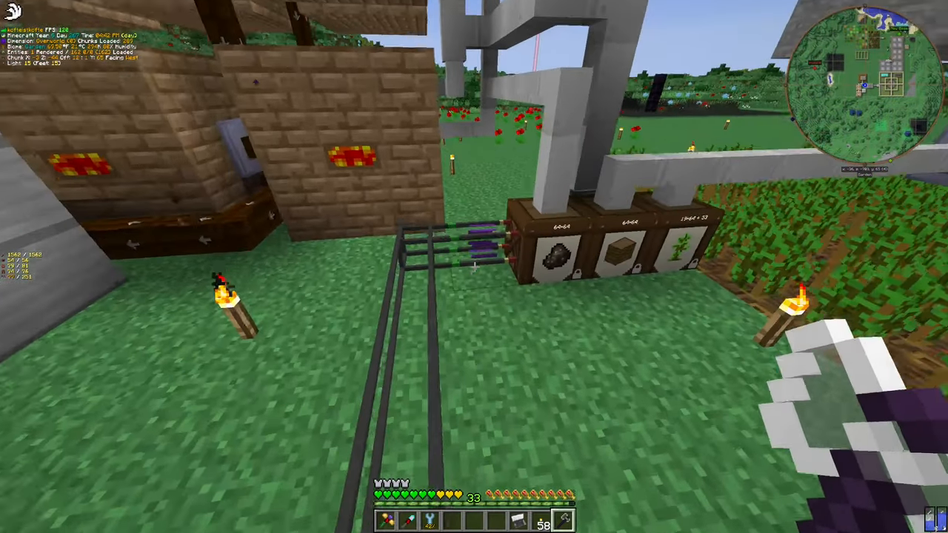
mouse_move(474, 266)
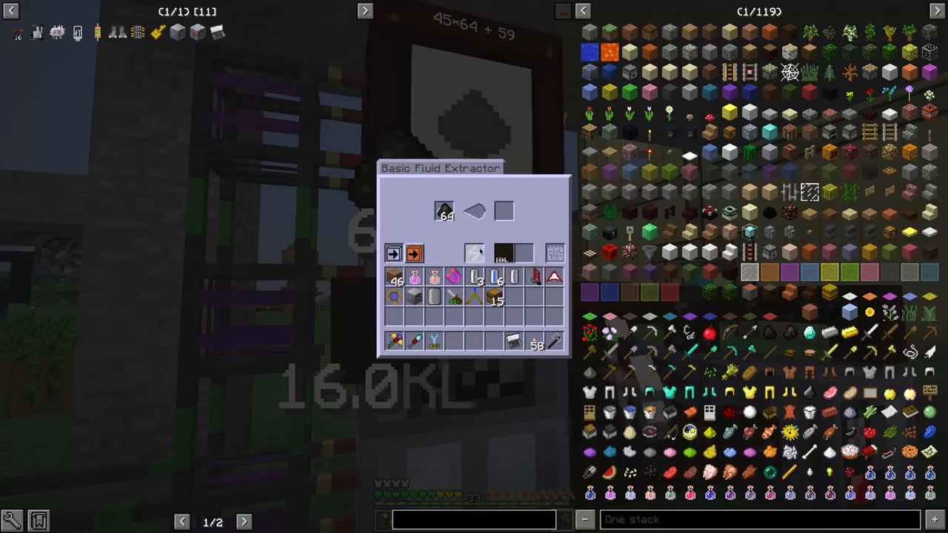
key("Escape")
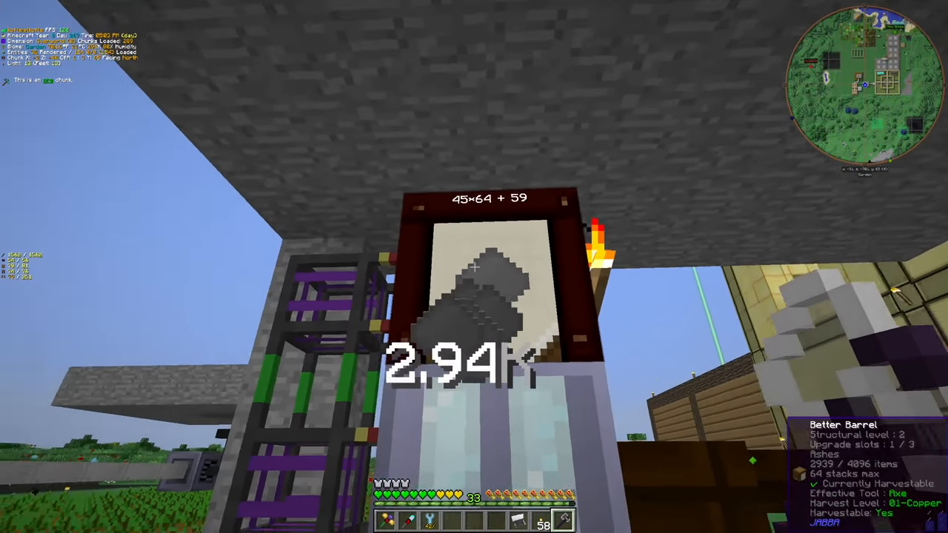
mouse_move(474, 266)
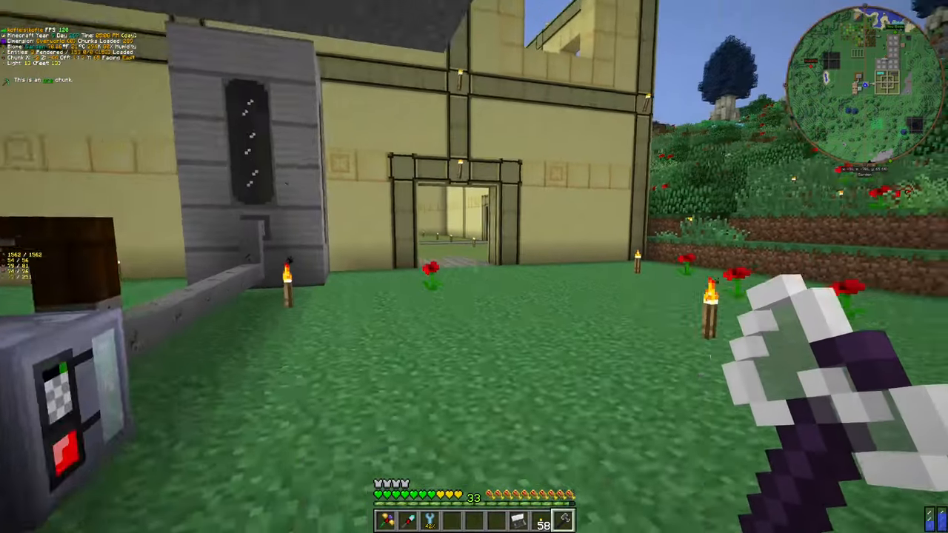
mouse_move(474, 267)
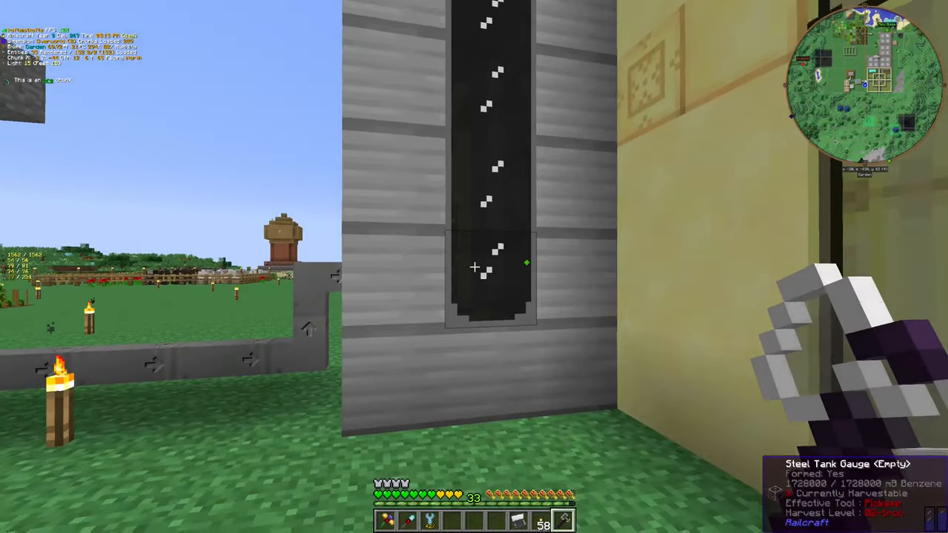
mouse_move(474, 266)
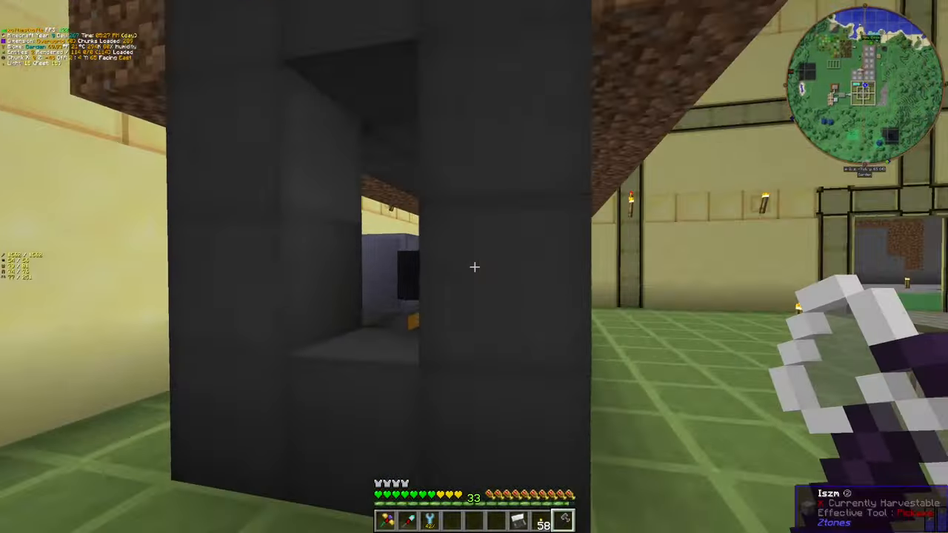
mouse_move(474, 266)
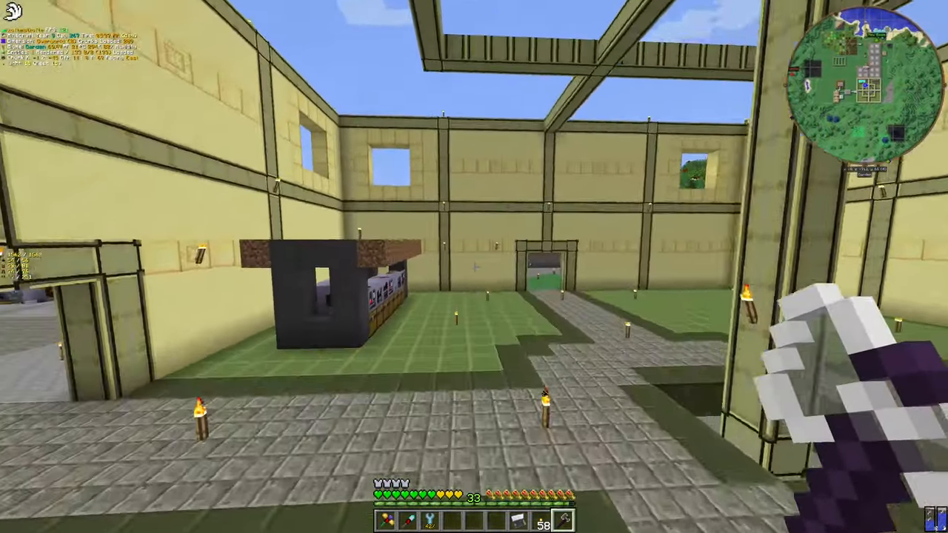
mouse_move(474, 266)
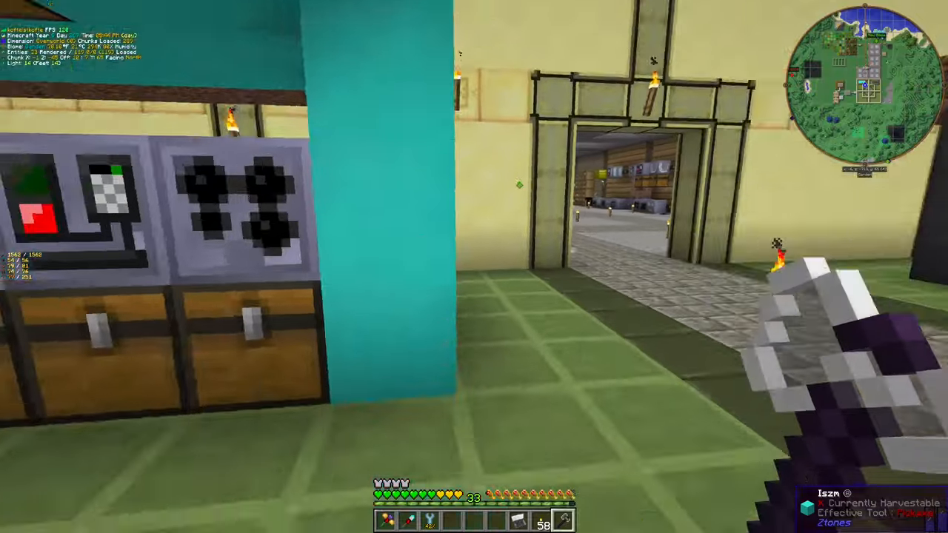
mouse_move(474, 267)
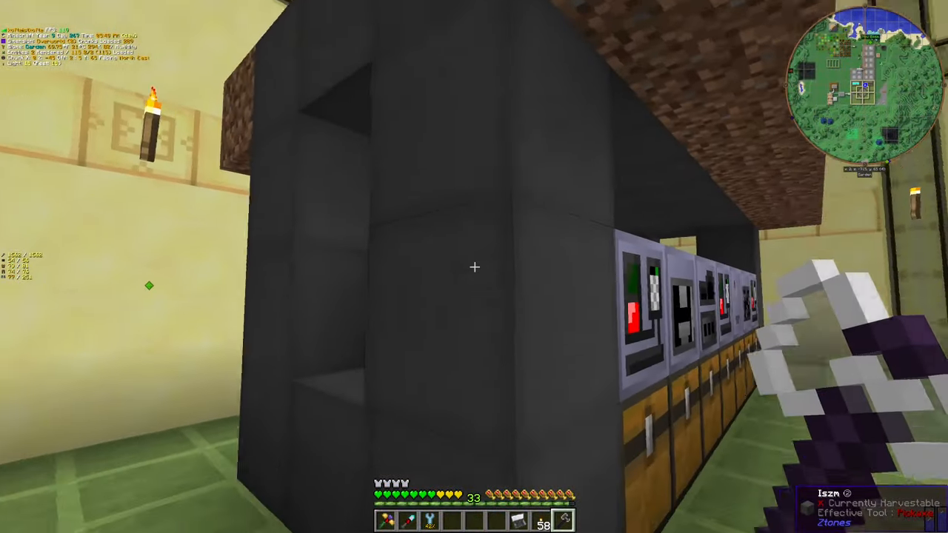
mouse_move(474, 266)
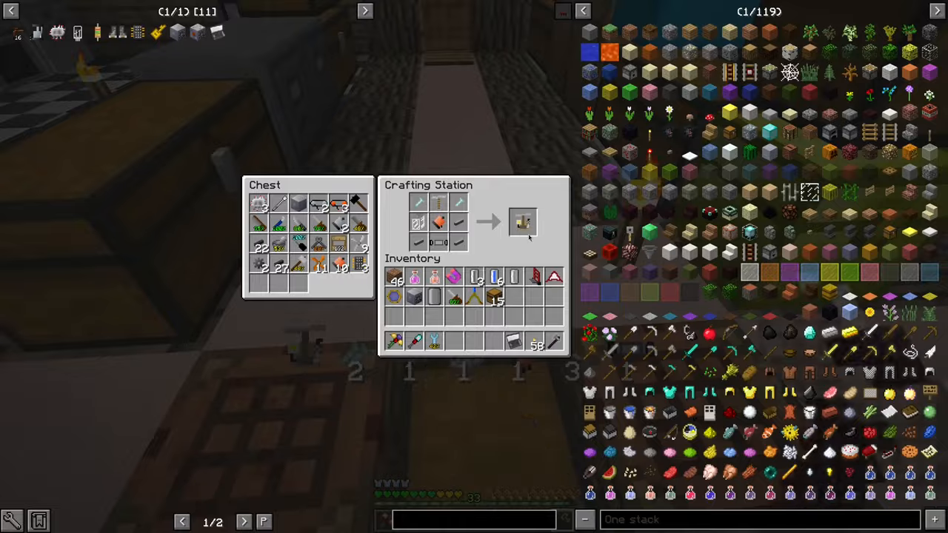
mouse_move(521, 222)
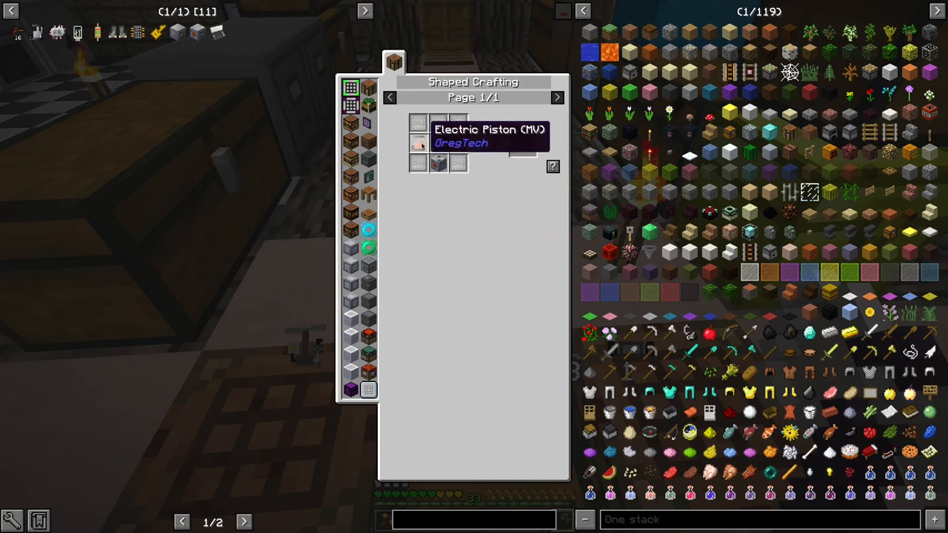
mouse_move(441, 207)
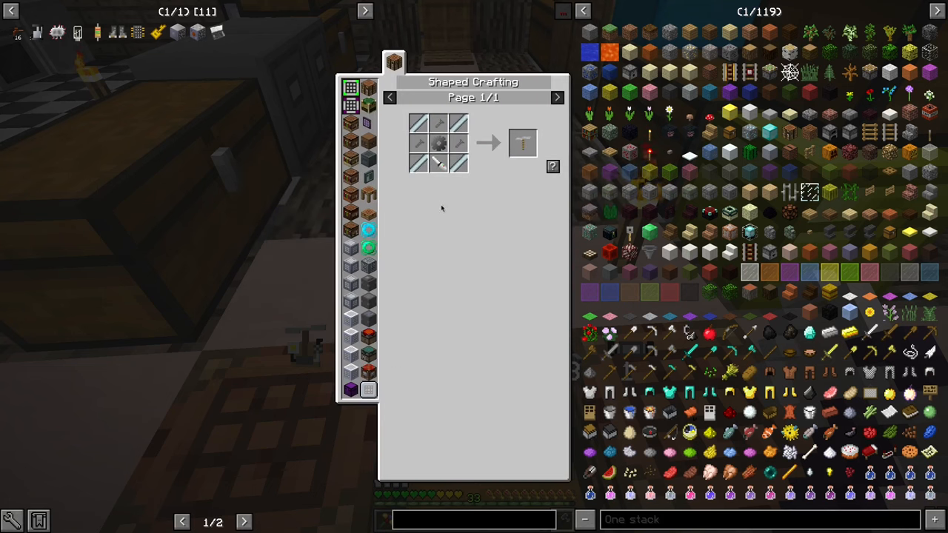
Check the copter pack's fuel tank reading 0 of 16000 and close its GUI
left_click(421, 62)
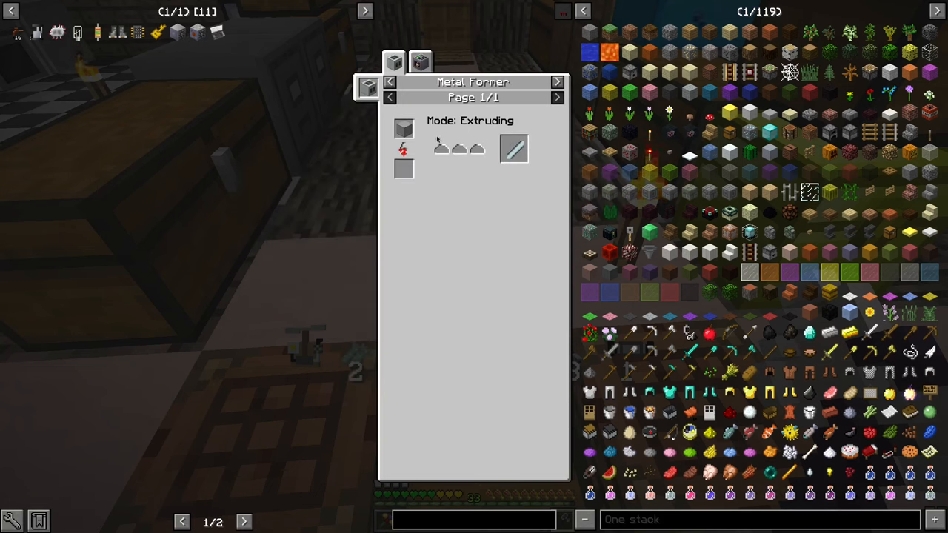
left_click(421, 60)
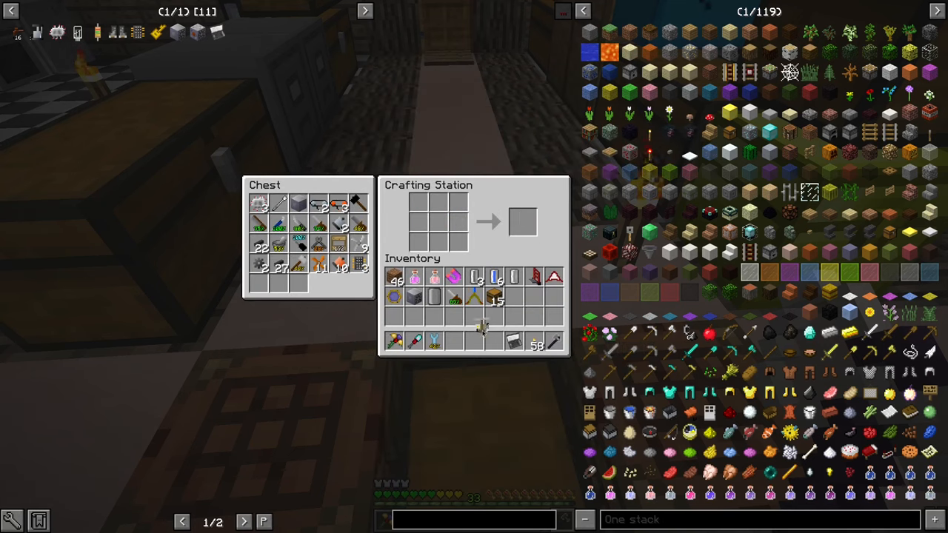
key("Escape")
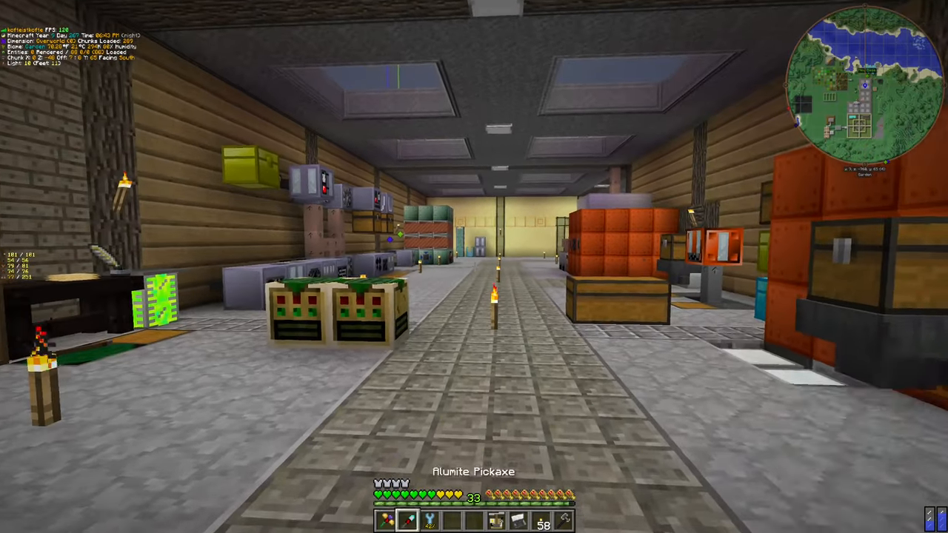
key("e")
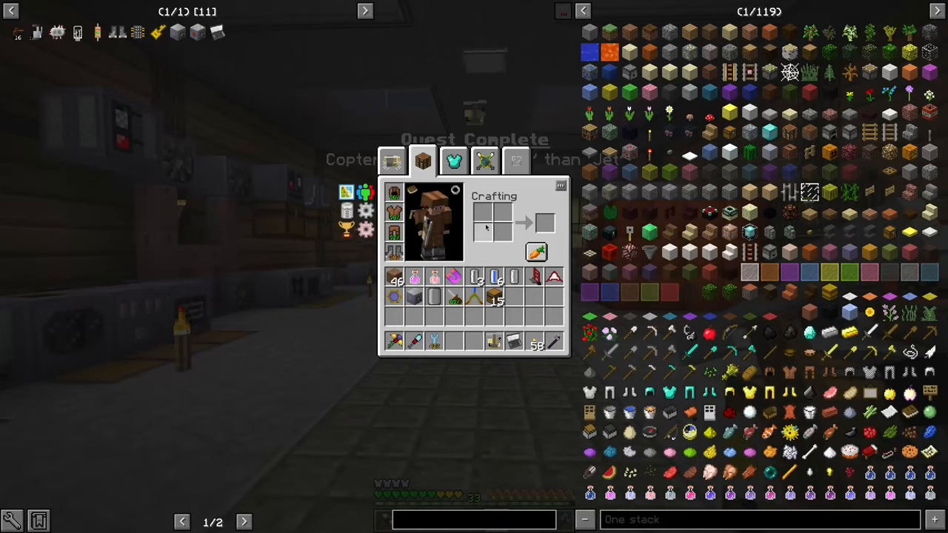
key("Escape")
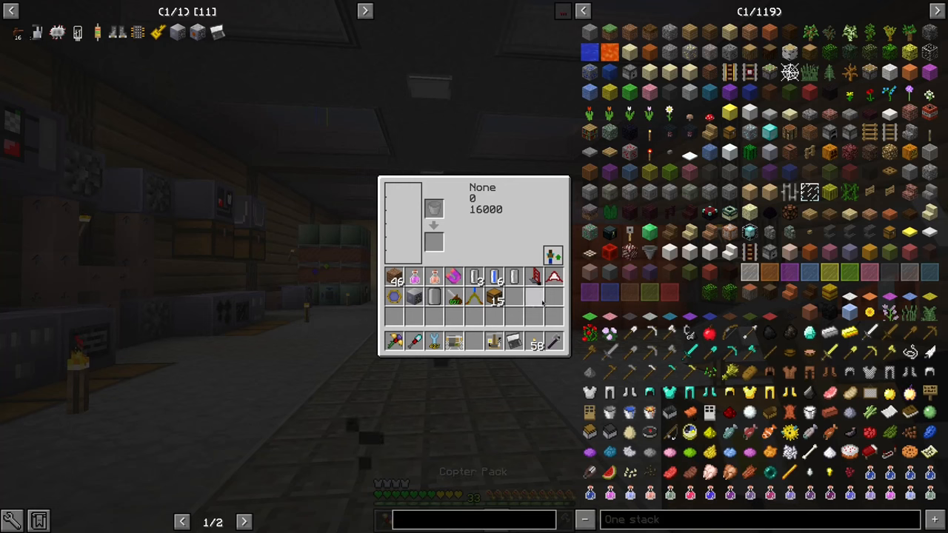
Search the inventory and storage chest for the Biogas Cell stack to fuel the pack
key("Escape")
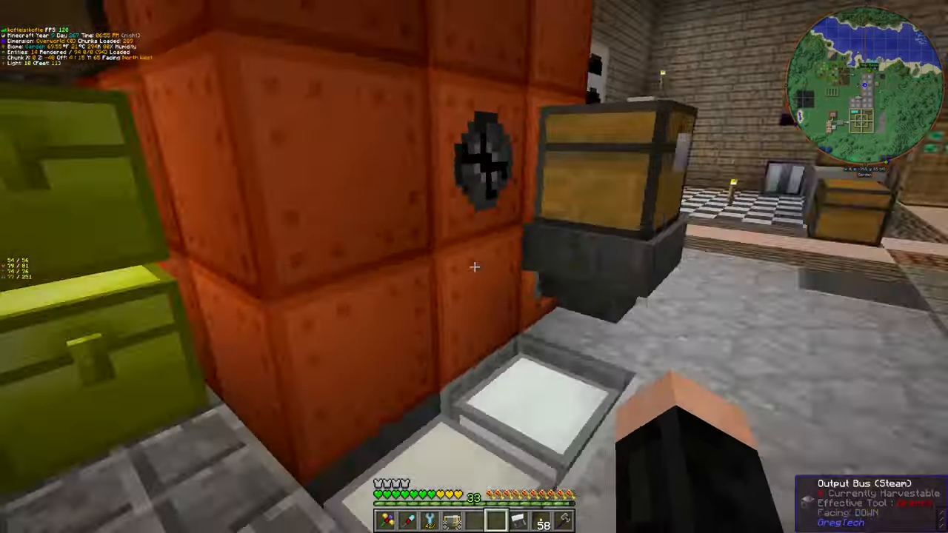
key("e")
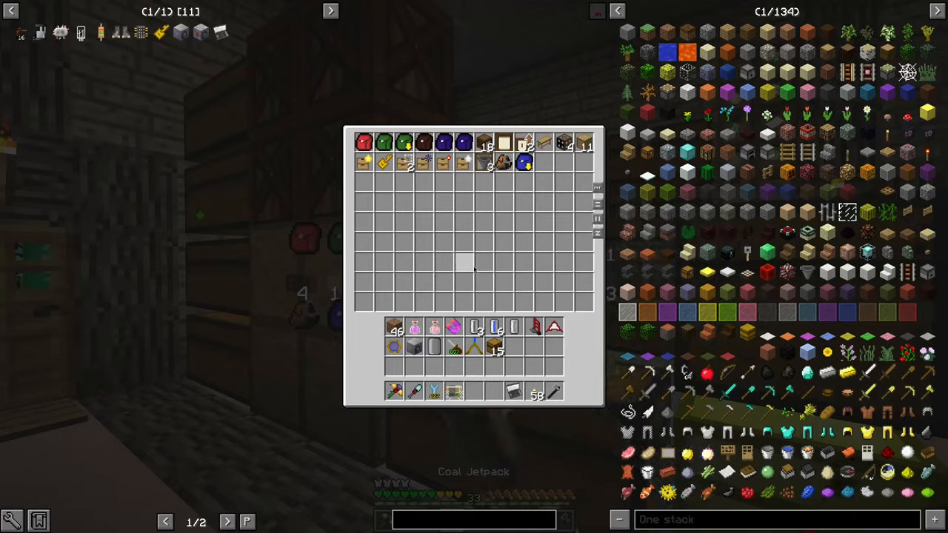
key("Escape")
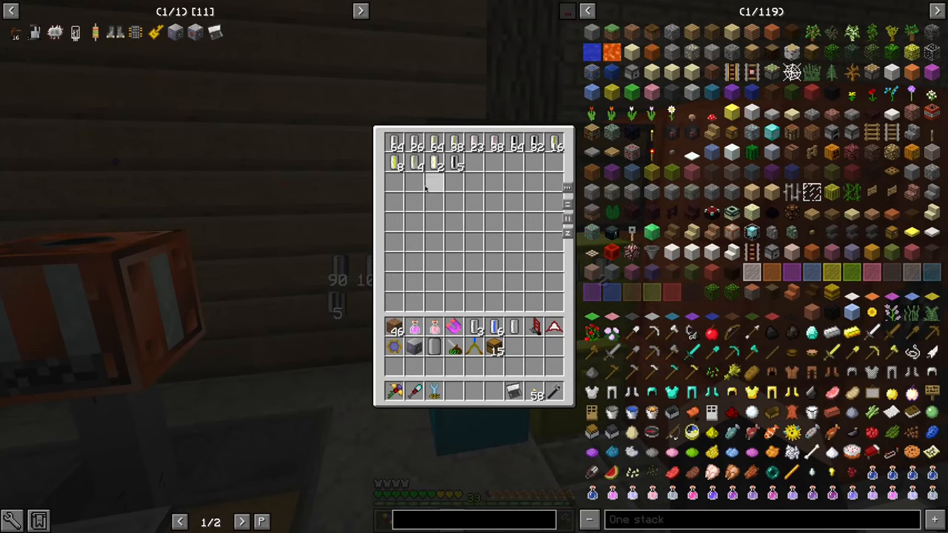
key("Escape")
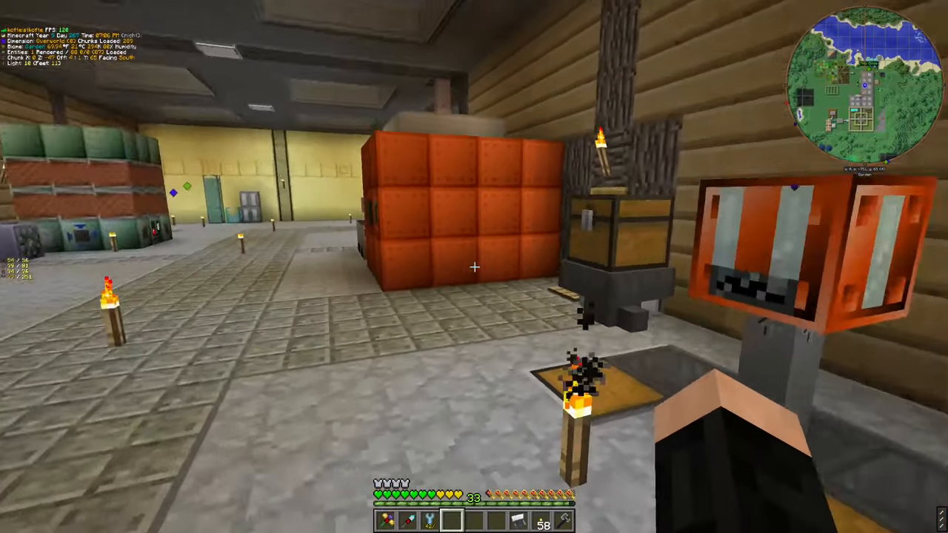
key("e")
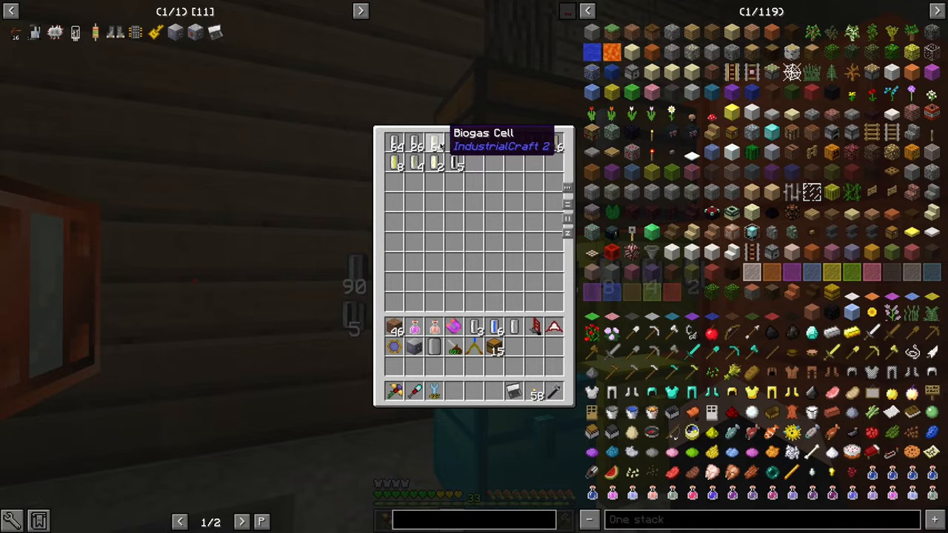
key("Escape")
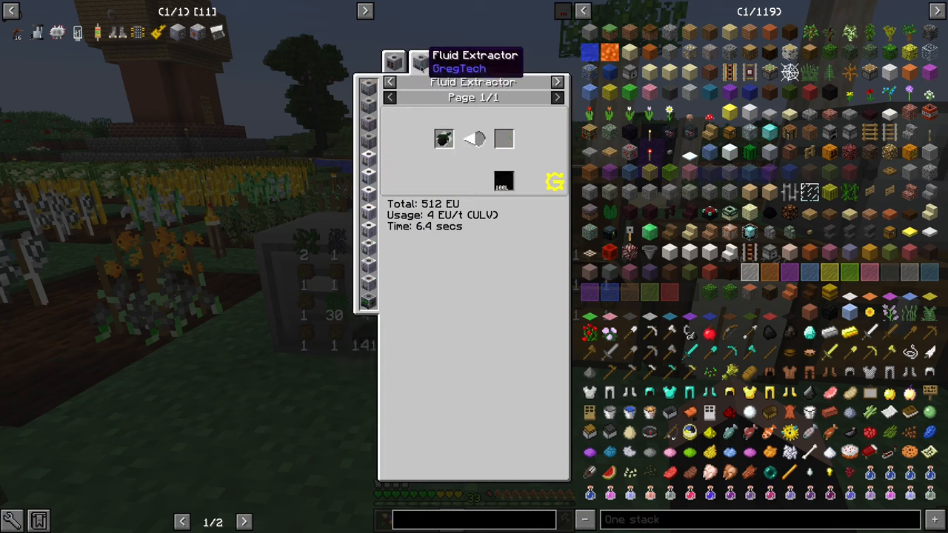
mouse_move(504, 180)
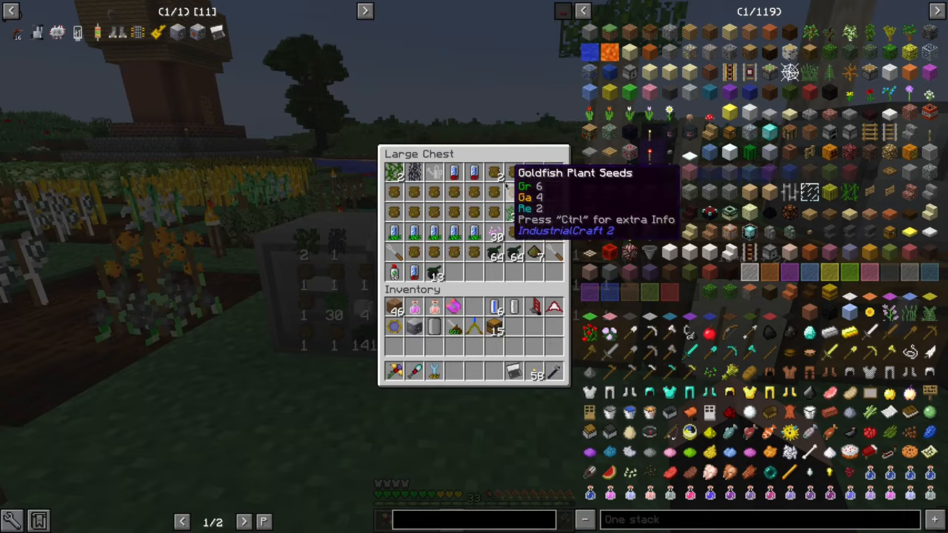
Leave the seed Large Chest and head outside toward the crop fields
key("Escape")
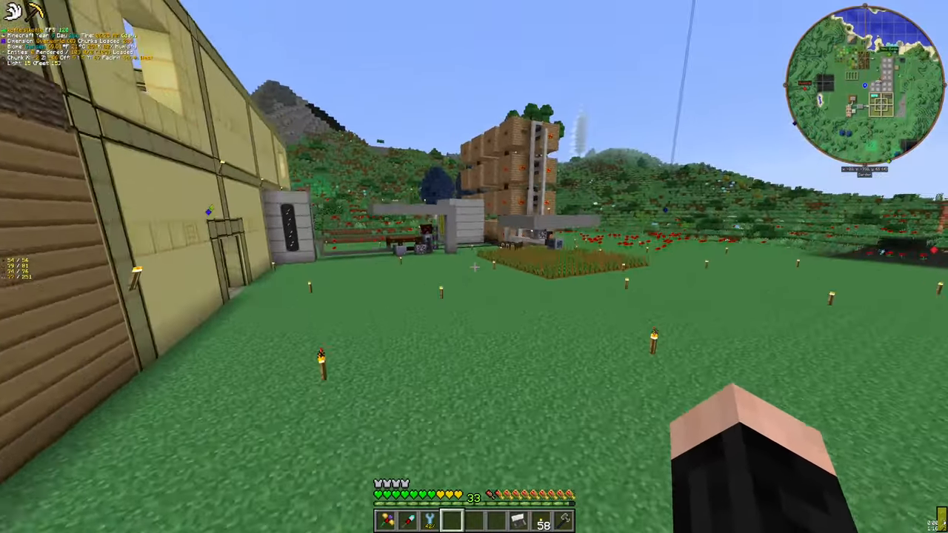
mouse_move(473, 266)
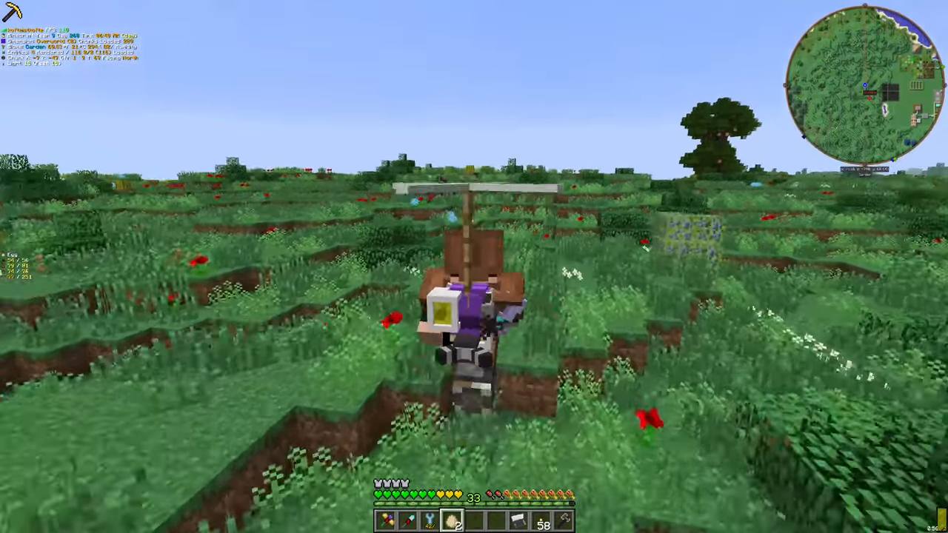
Confirm the copter pack tank at about 15885 of 16000 and toggle hover/normal mode
key("e")
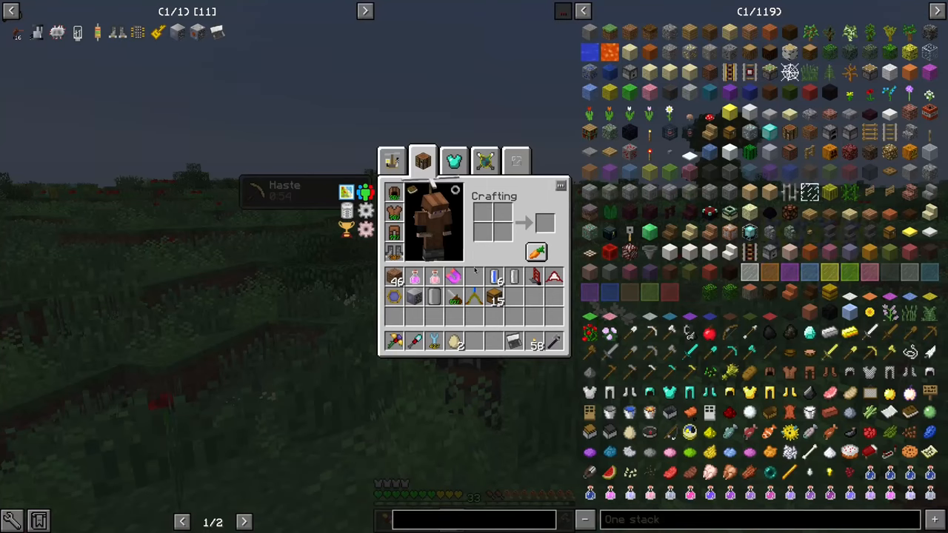
left_click(391, 160)
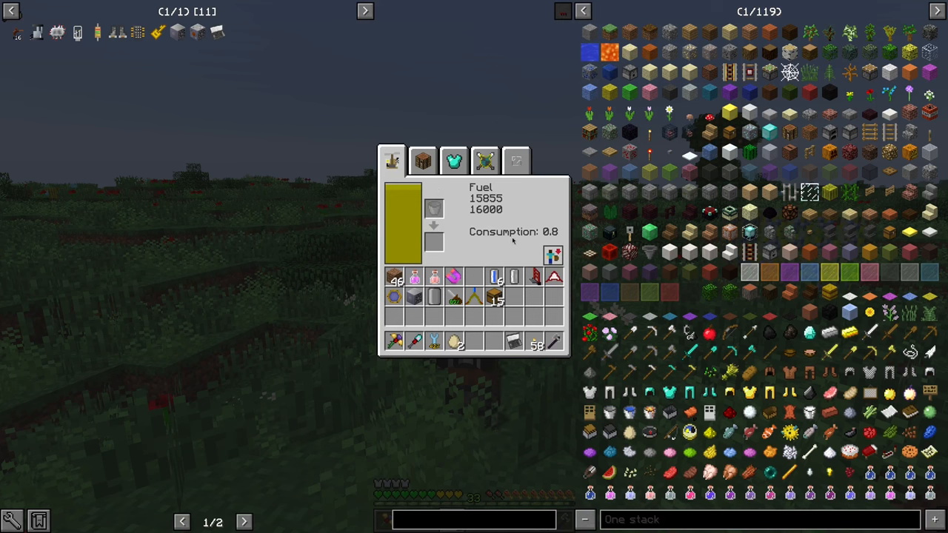
left_click(422, 160)
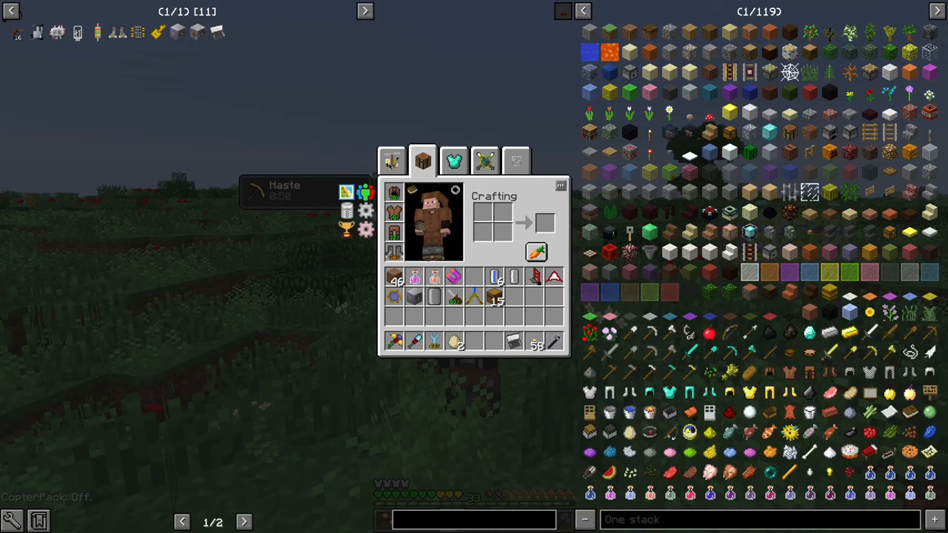
left_click(391, 159)
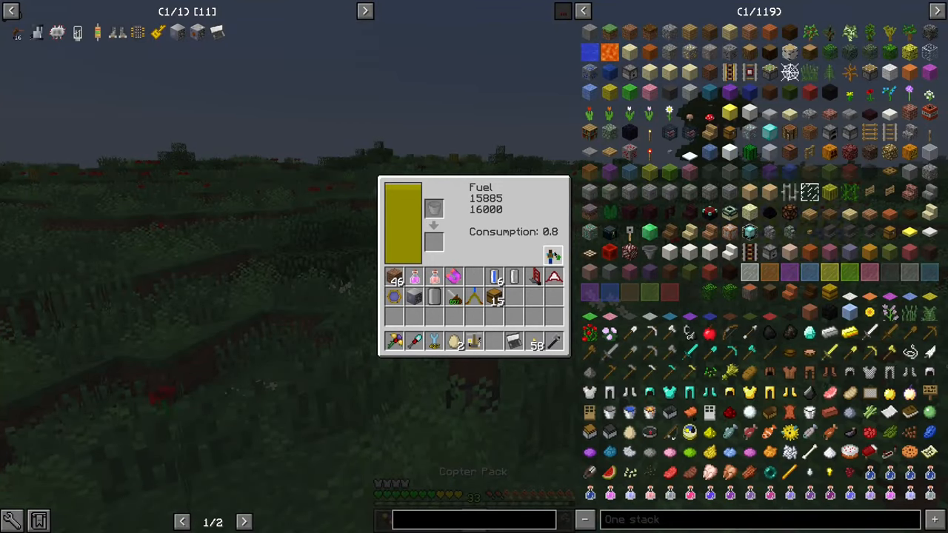
key("Escape")
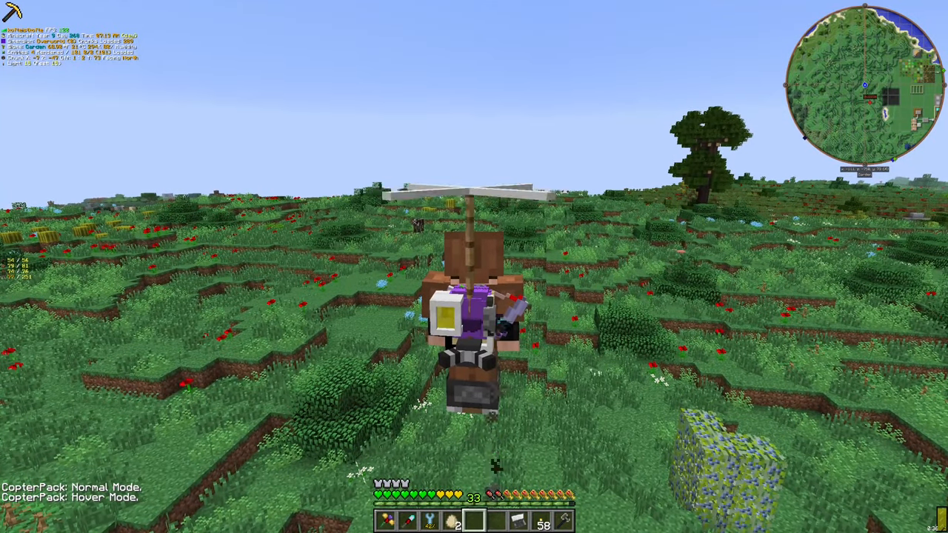
mouse_move(473, 267)
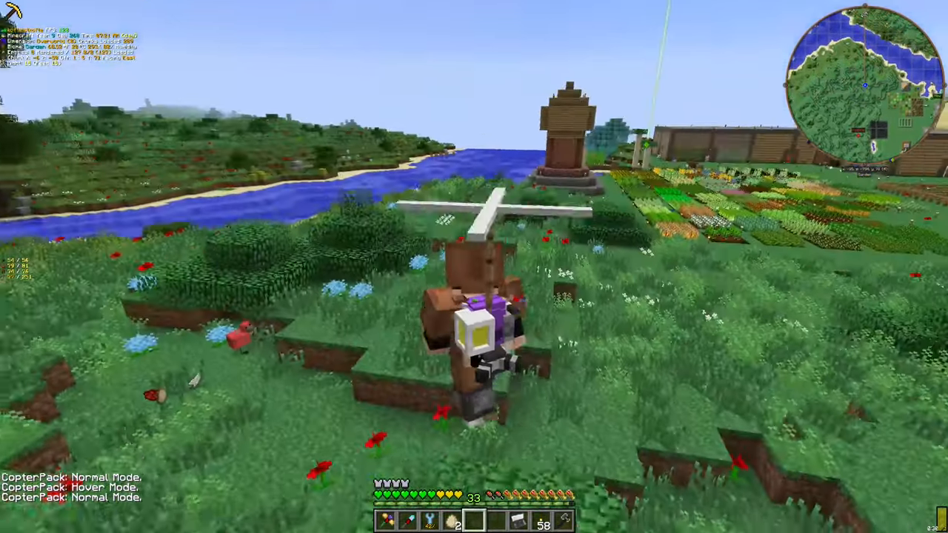
Glance at the inventory while flying over the fields before the server closes
key("e")
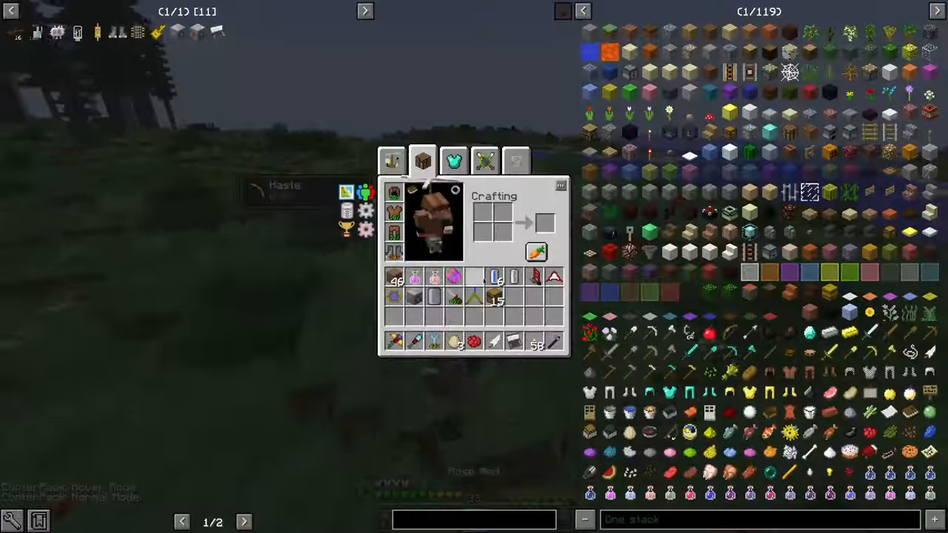
key("Escape")
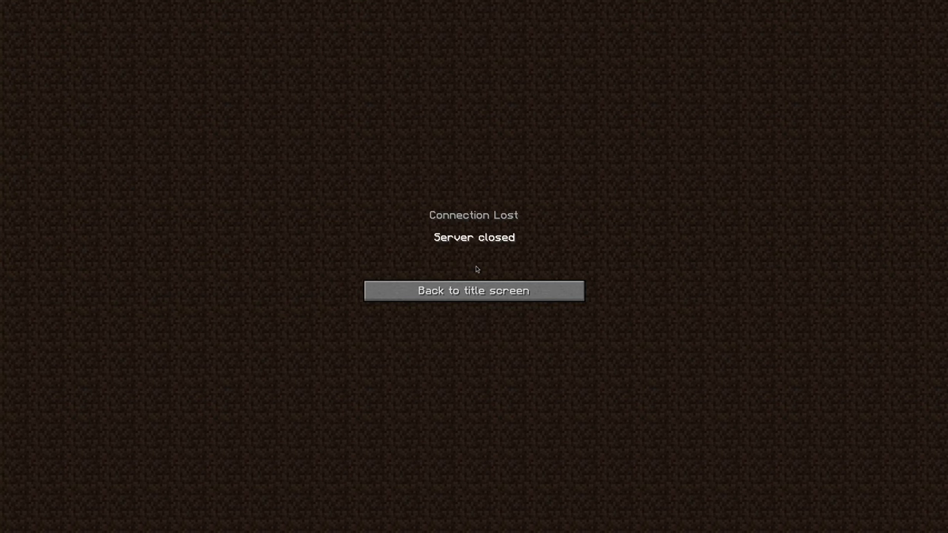
Return to the title screen from the Connection Lost notice
left_click(474, 290)
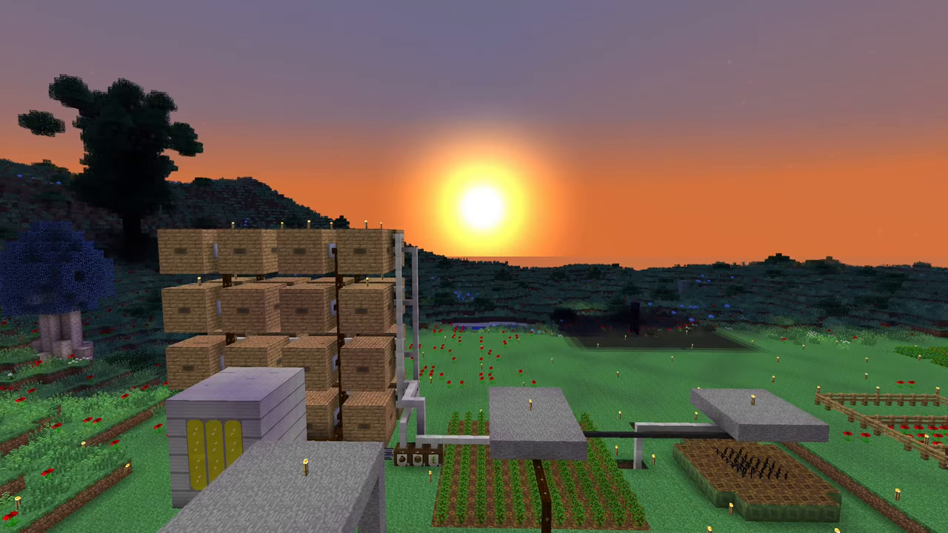
mouse_move(473, 266)
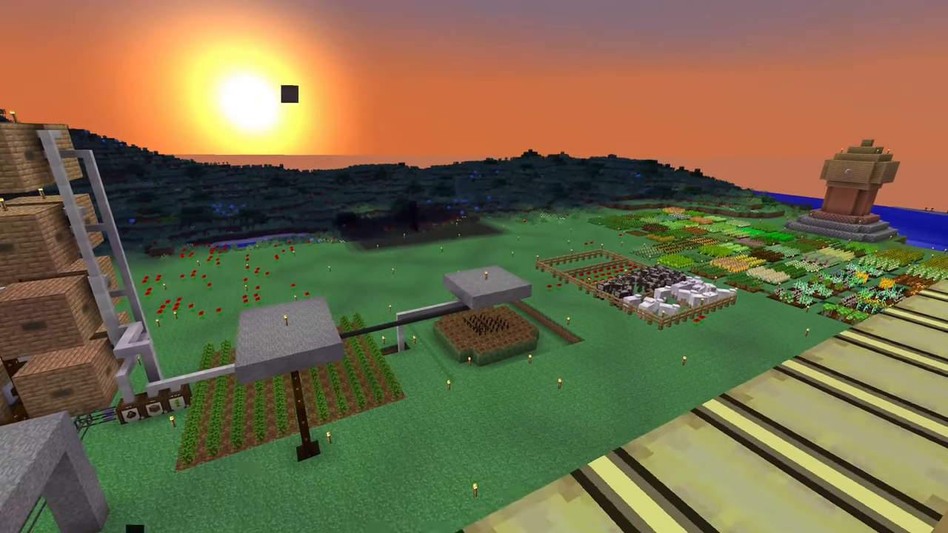
mouse_move(474, 267)
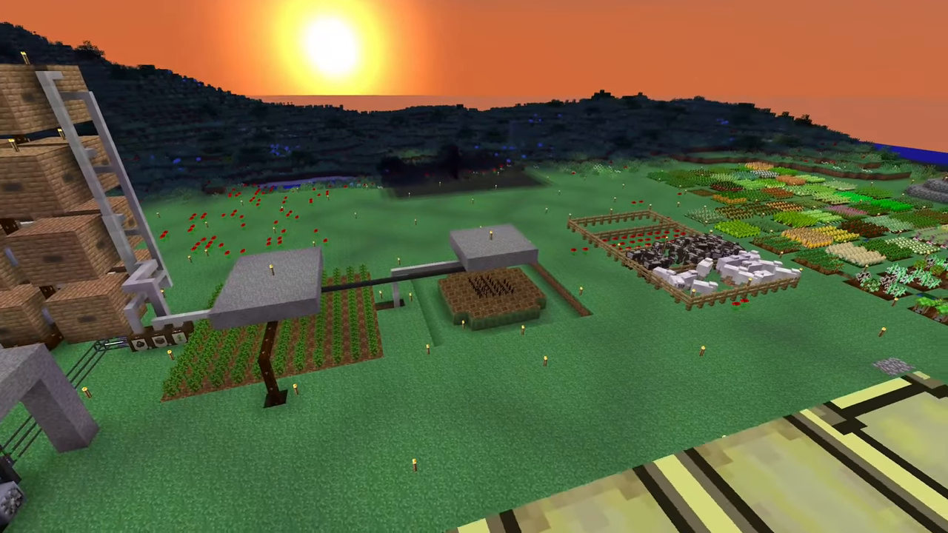
mouse_move(474, 266)
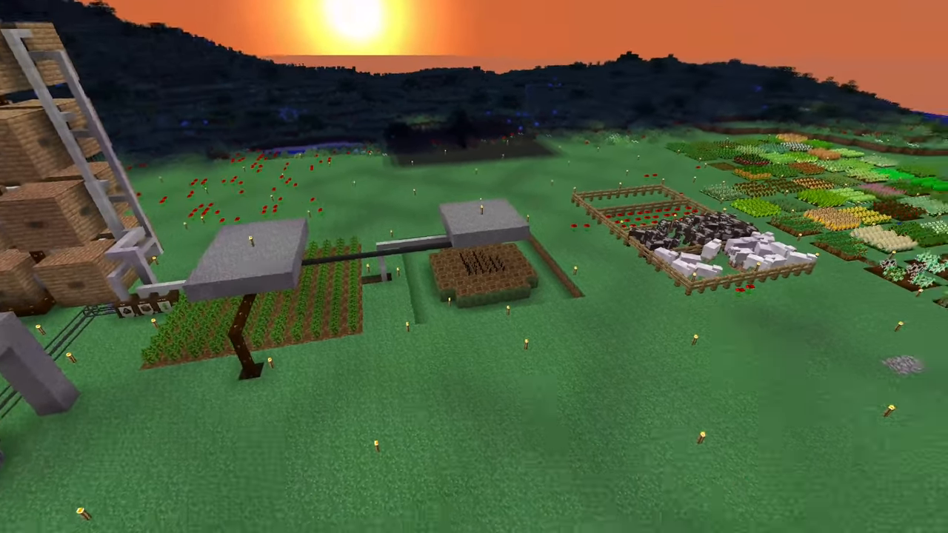
mouse_move(474, 267)
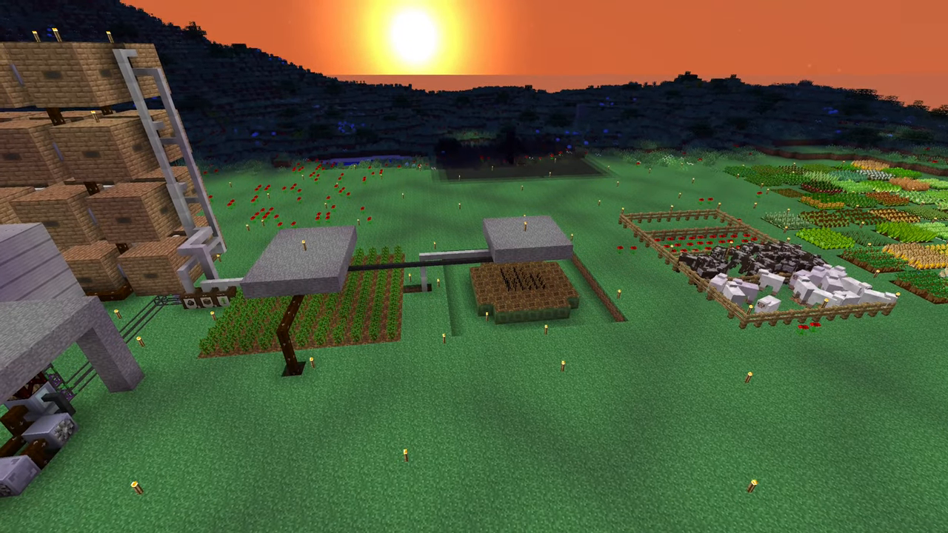
mouse_move(474, 267)
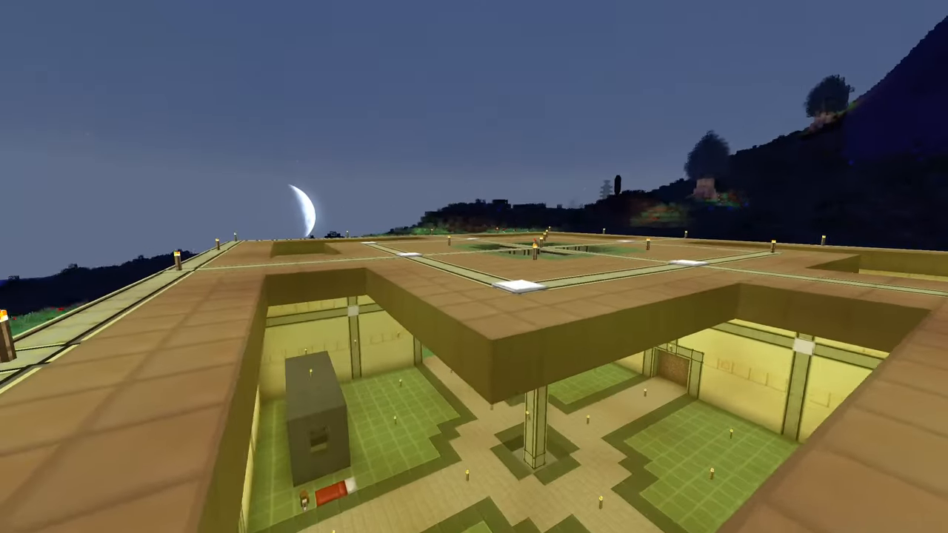
mouse_move(474, 267)
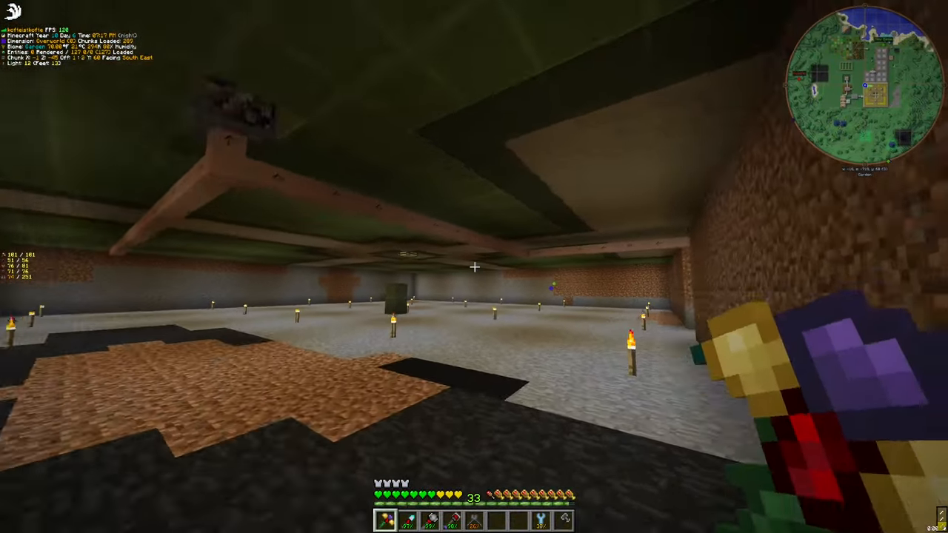
mouse_move(474, 267)
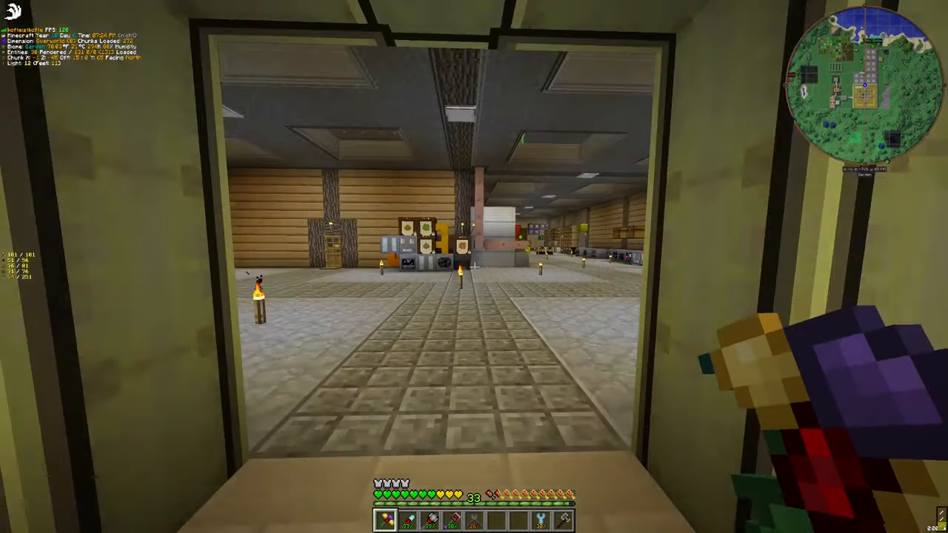
mouse_move(474, 267)
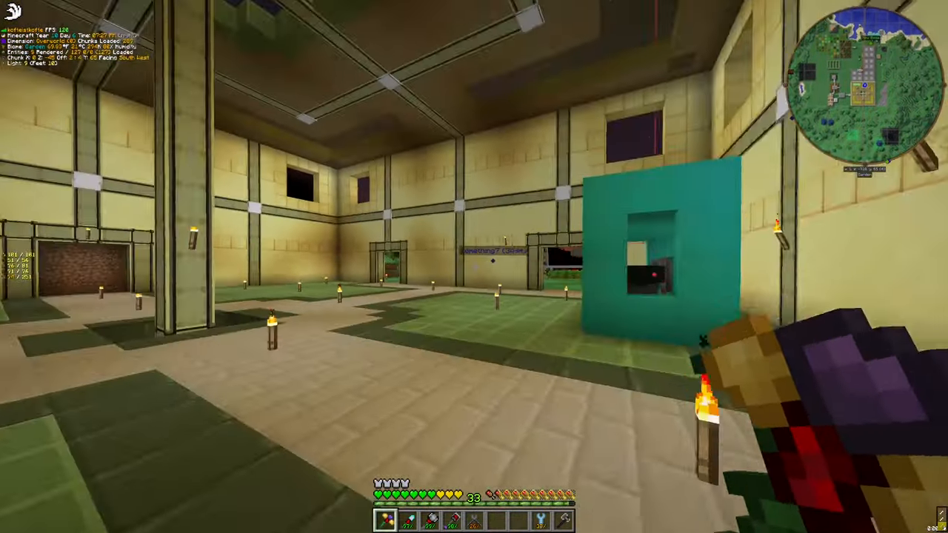
mouse_move(474, 267)
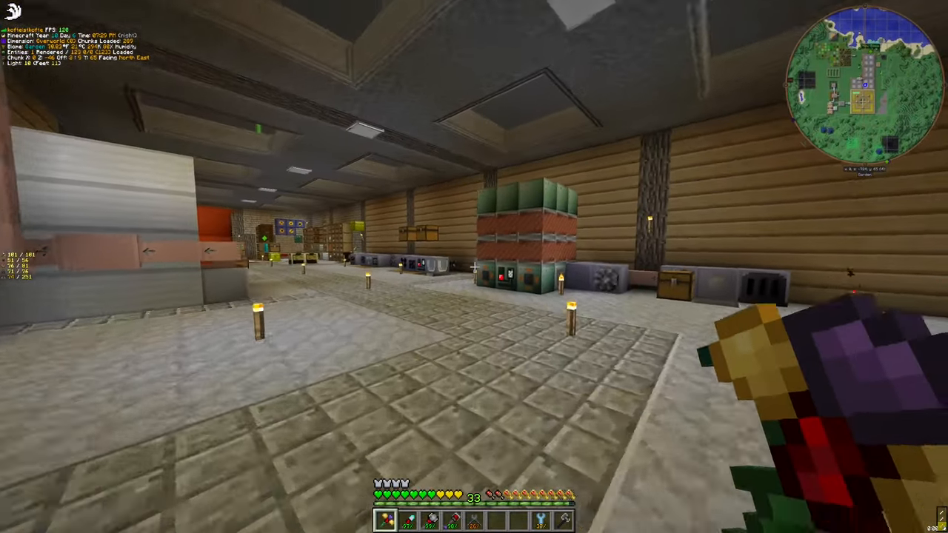
mouse_move(473, 266)
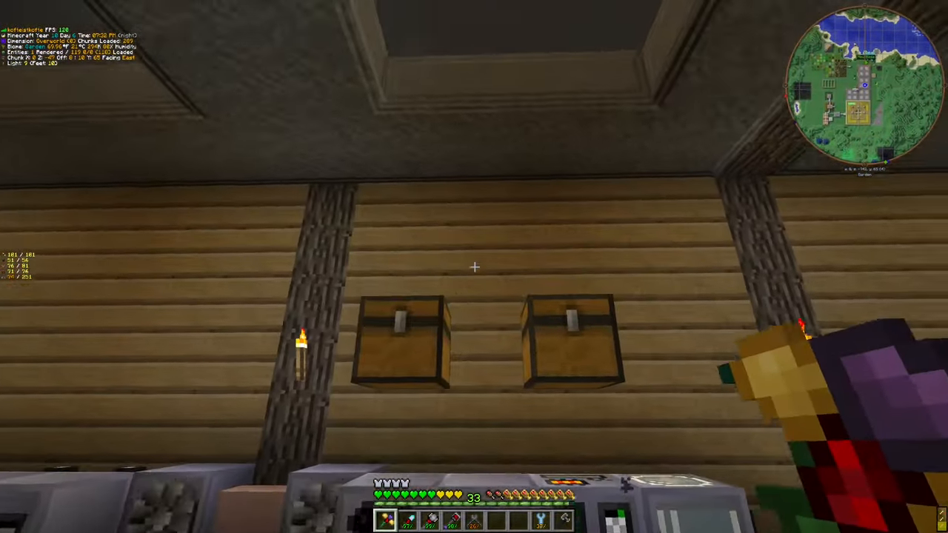
mouse_move(474, 267)
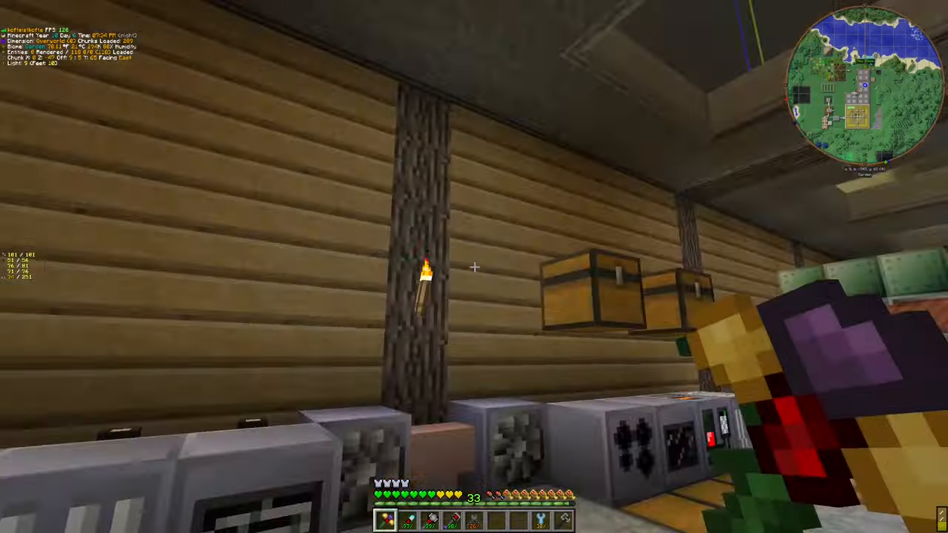
mouse_move(474, 266)
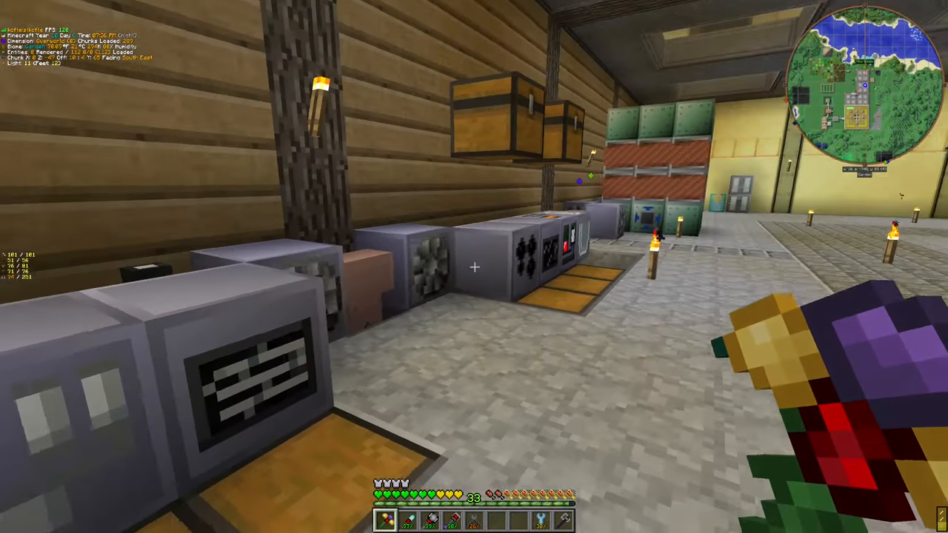
mouse_move(474, 266)
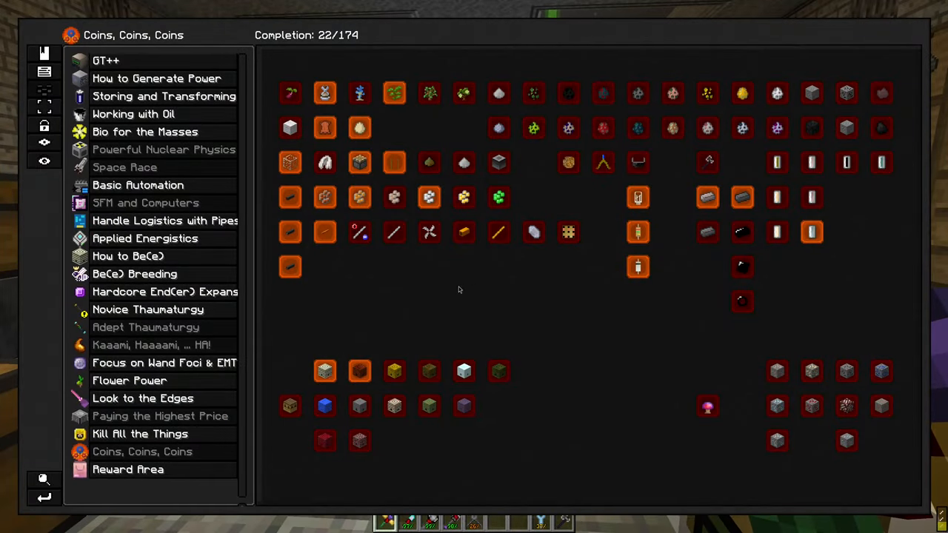
mouse_move(477, 225)
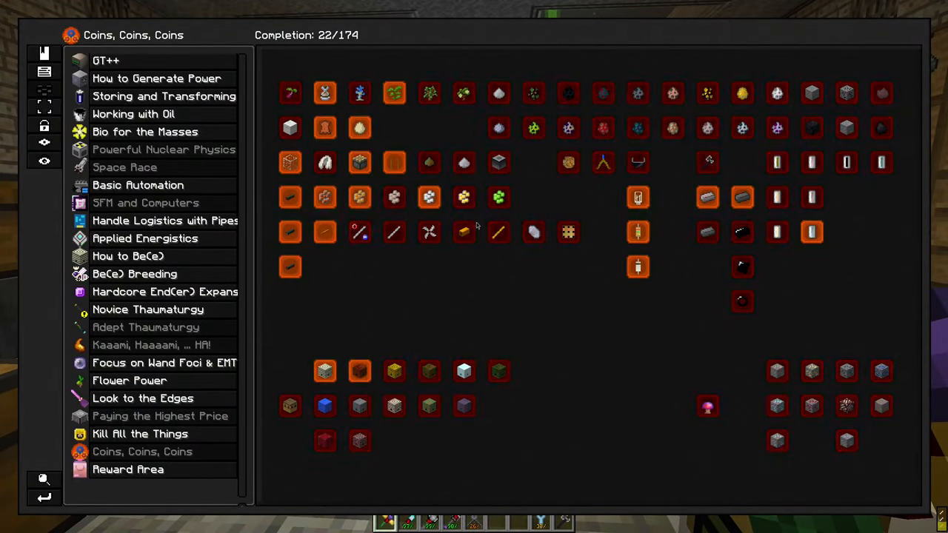
Browse the Tier 0.5 - Steam and Tier 0 - Stone Age quest lines, then close the quest book
scroll("up", 3)
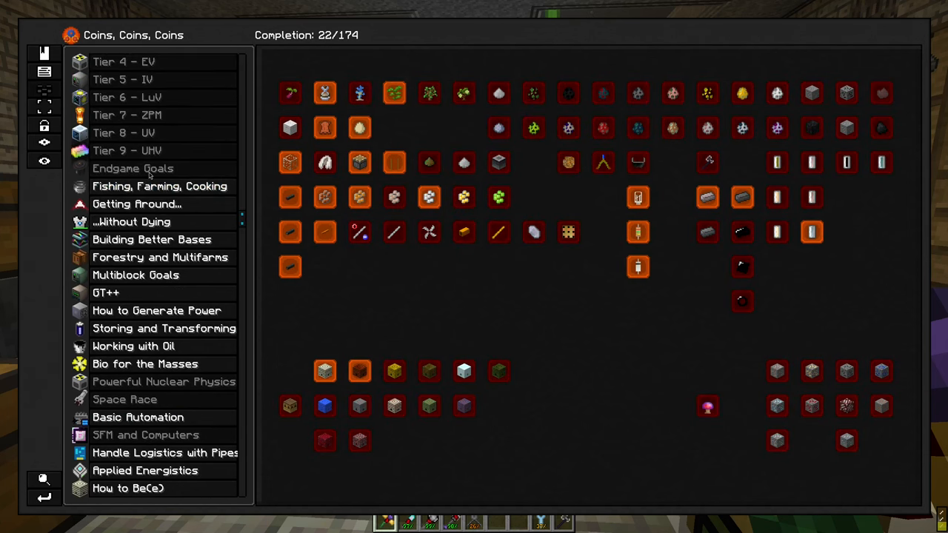
left_click(136, 115)
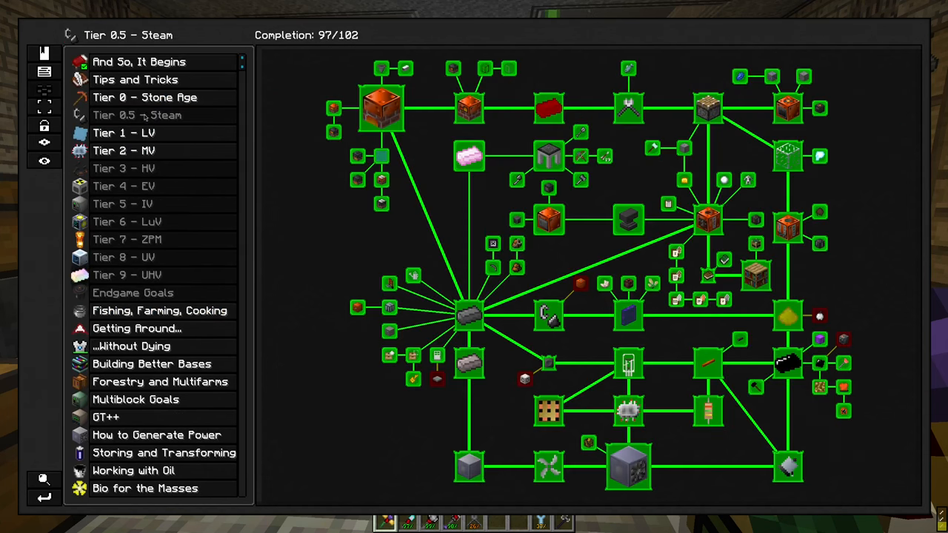
left_click(145, 97)
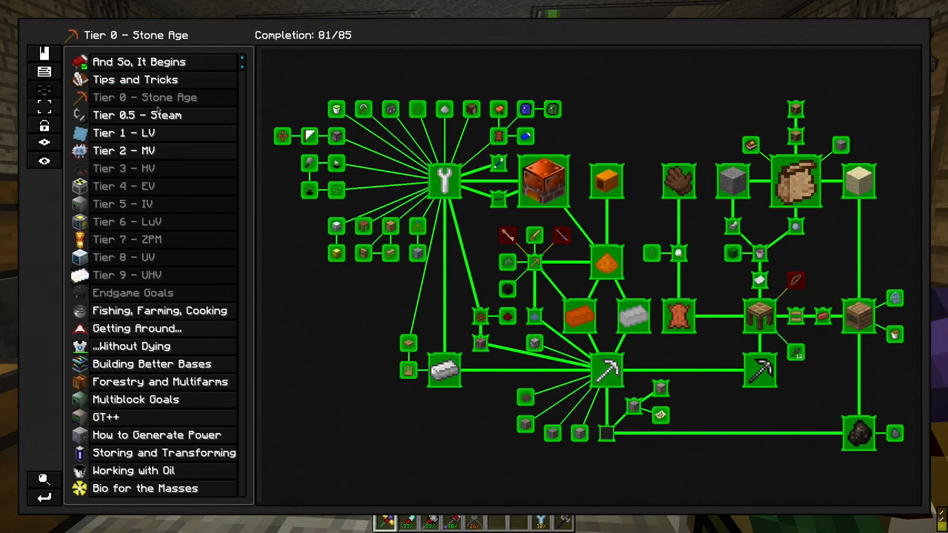
left_click(136, 116)
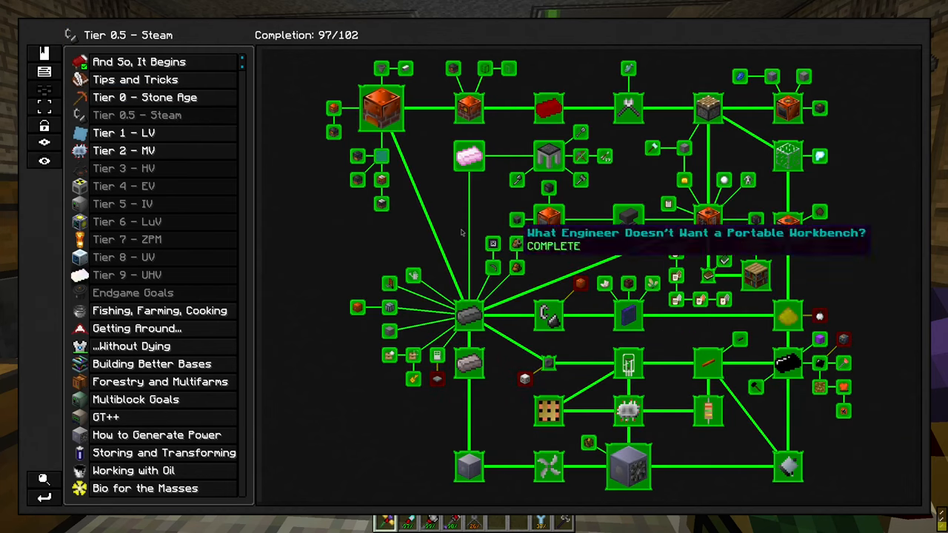
left_click(145, 98)
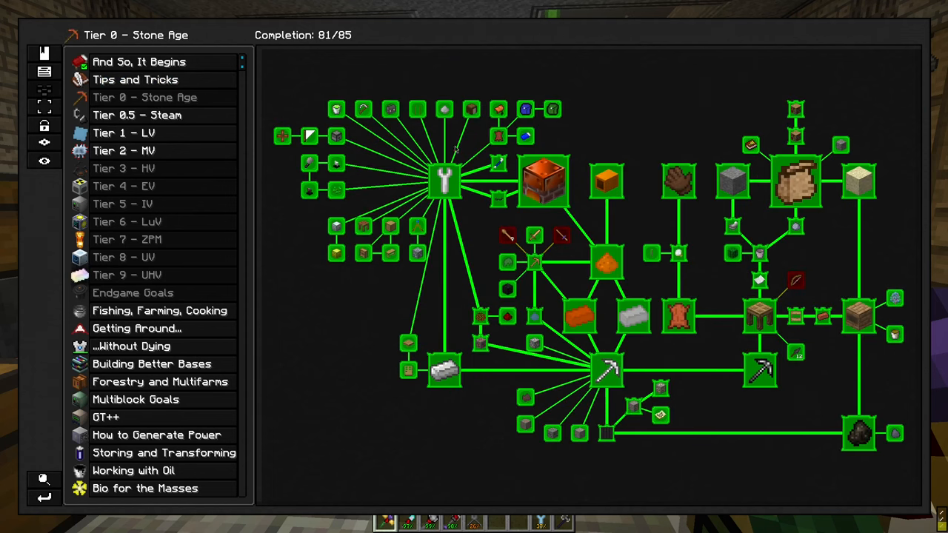
key("Escape")
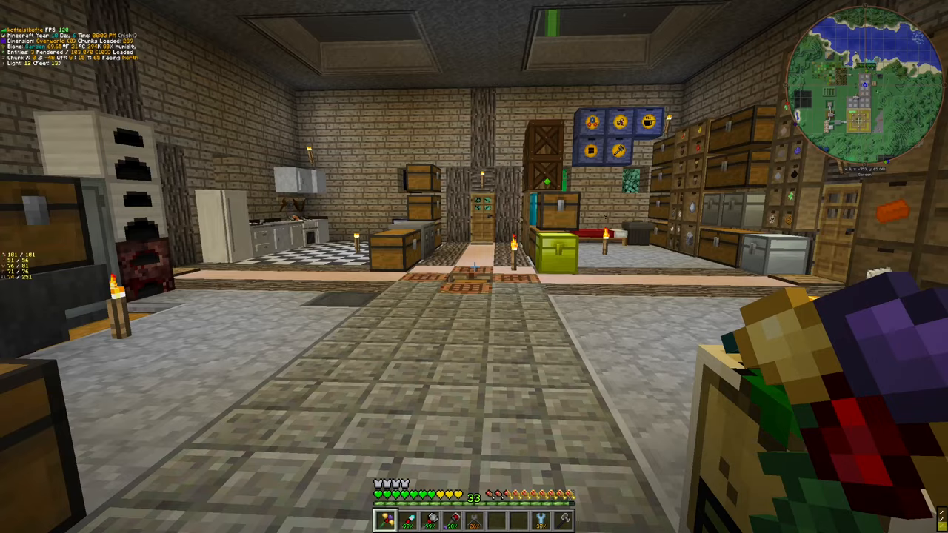
mouse_move(474, 267)
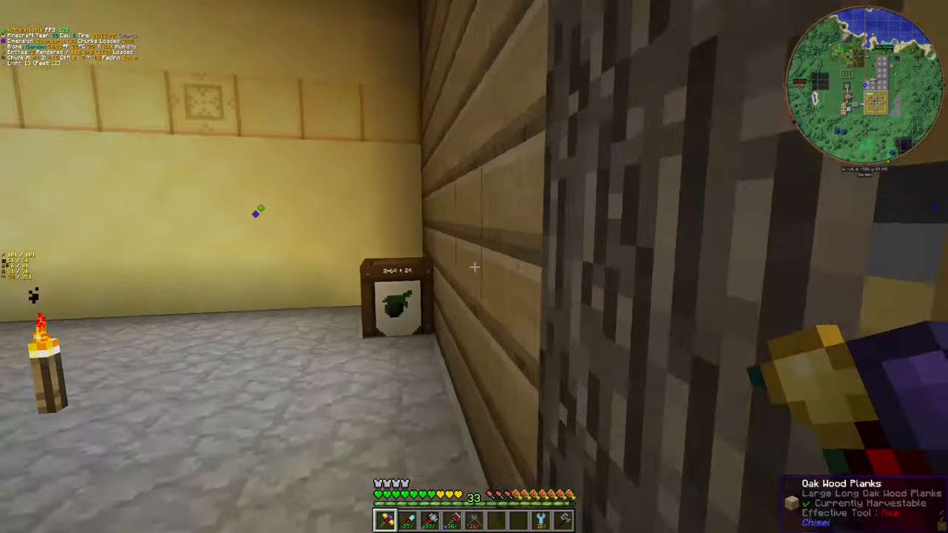
Move the Dolly (Folded) from the purple backpack into the hotbar
key("e")
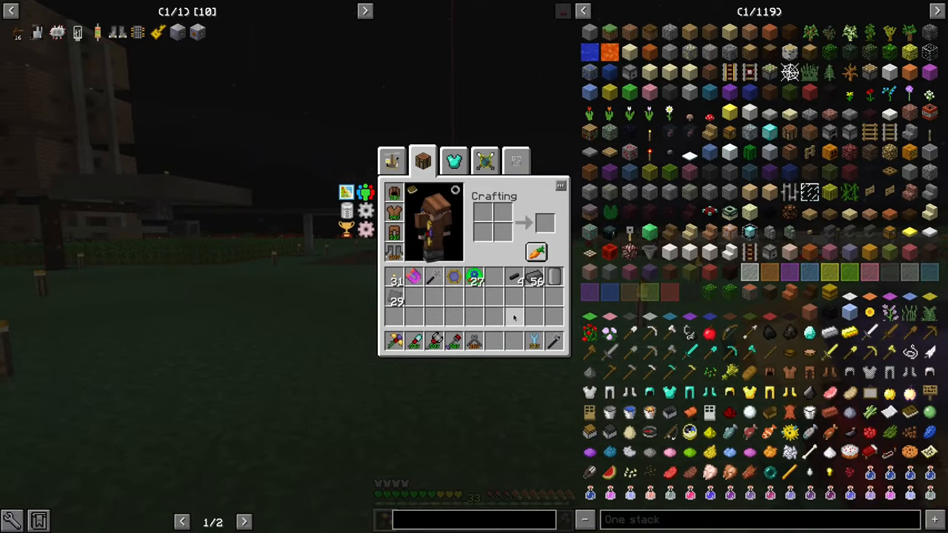
key("Escape")
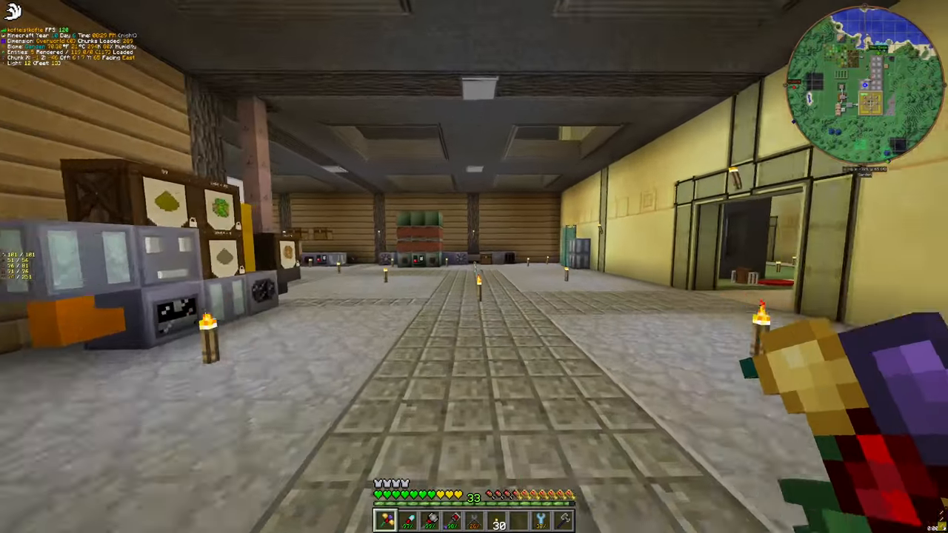
key("e")
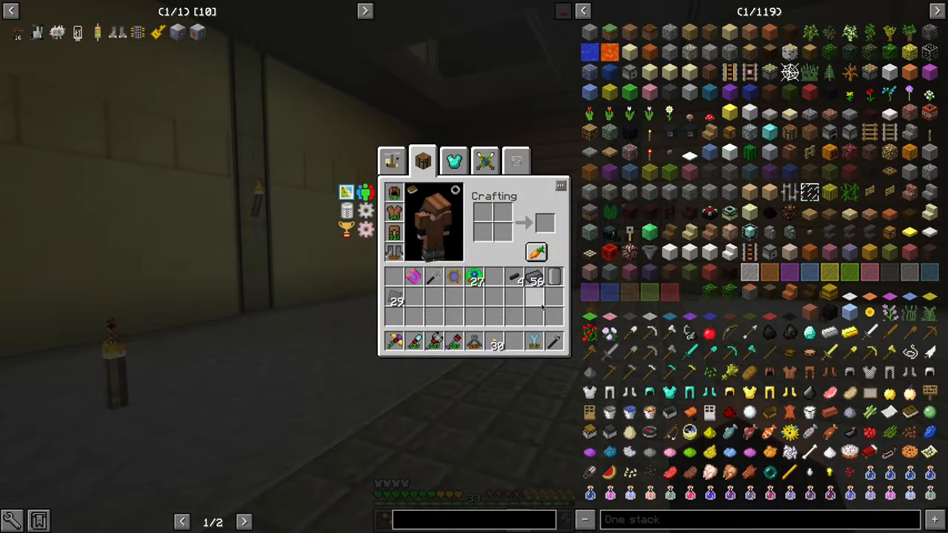
key("Escape")
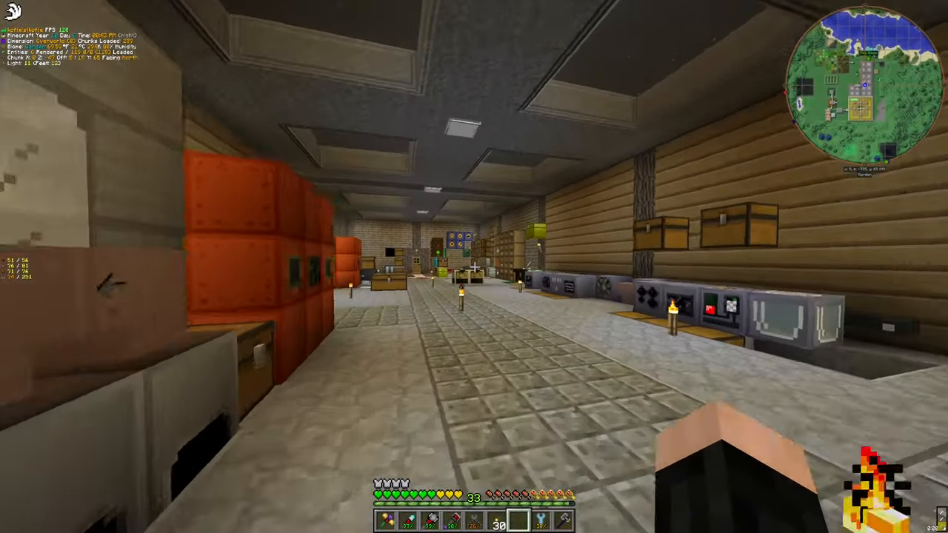
key("e")
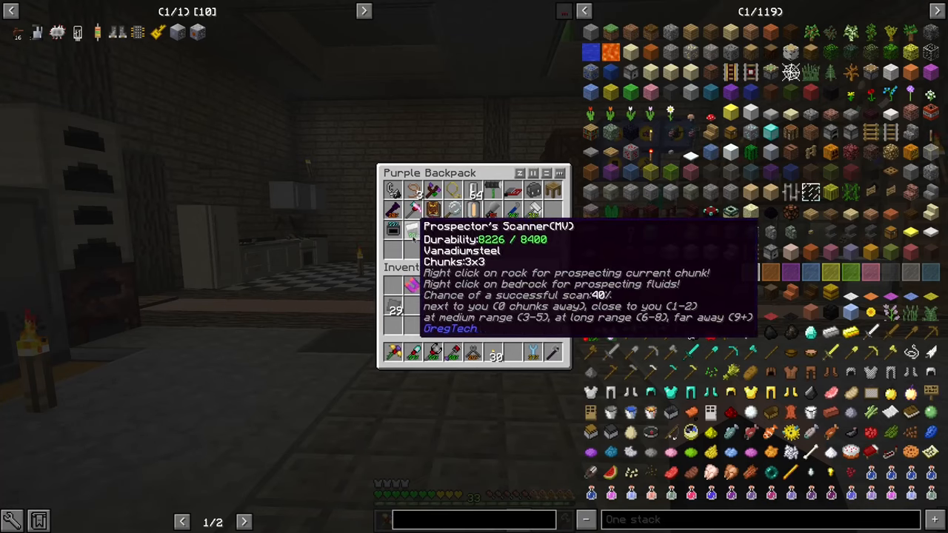
key("Escape")
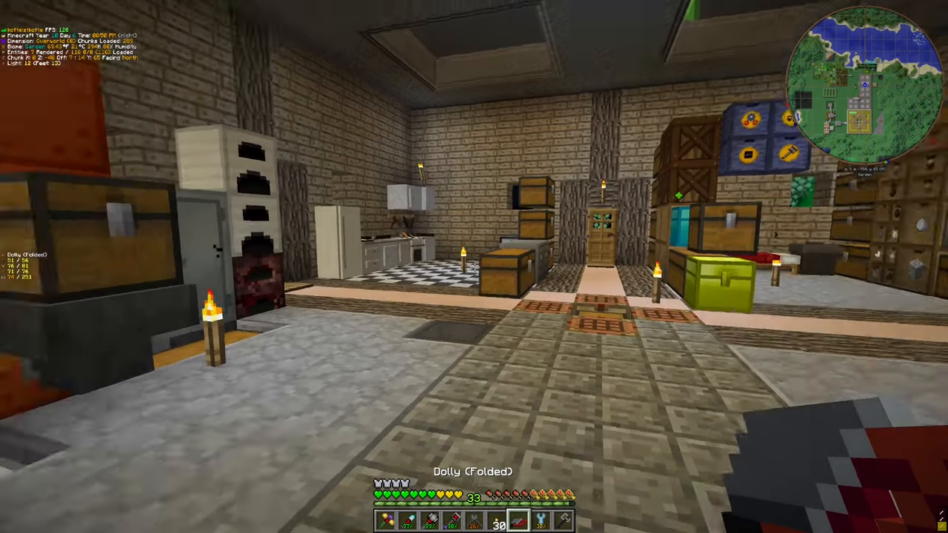
mouse_move(474, 267)
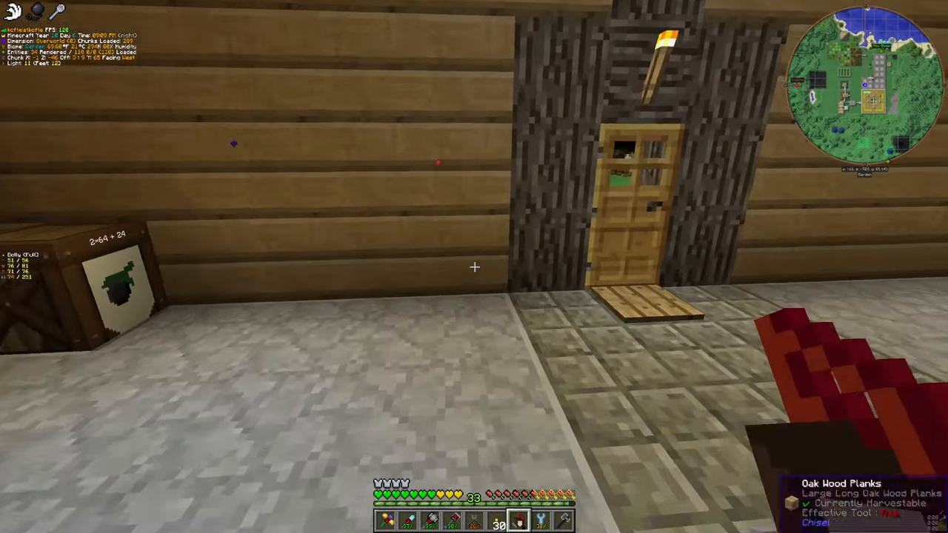
Walk to the workshop hallway and leave the inventory open
key("e")
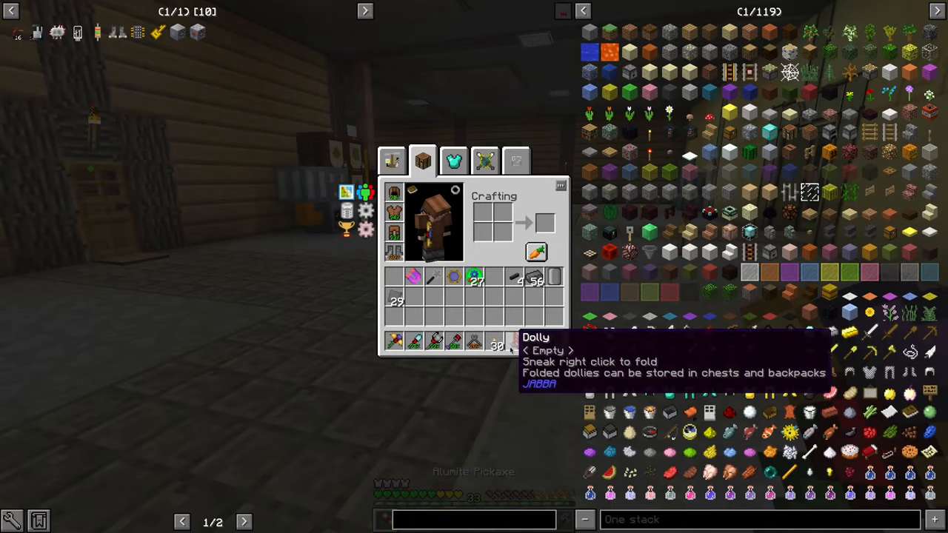
key("Escape")
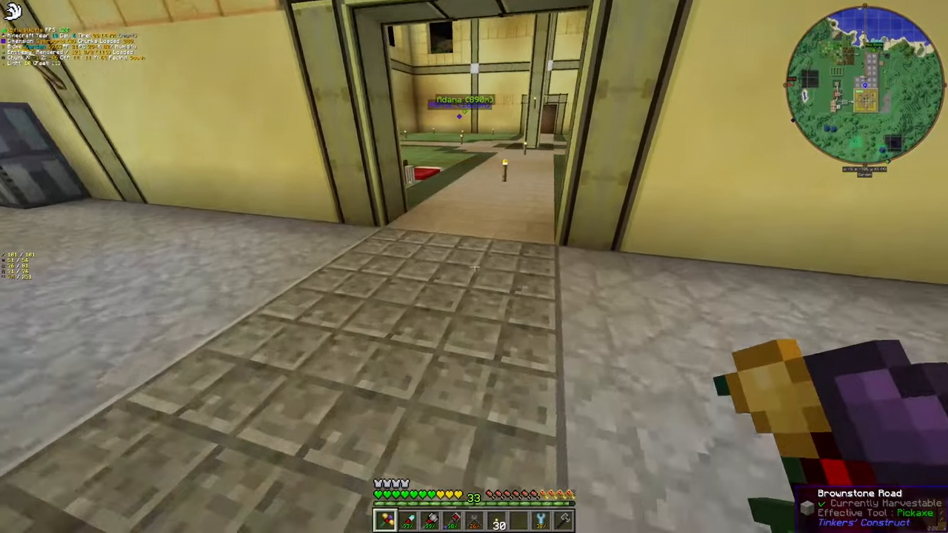
key("e")
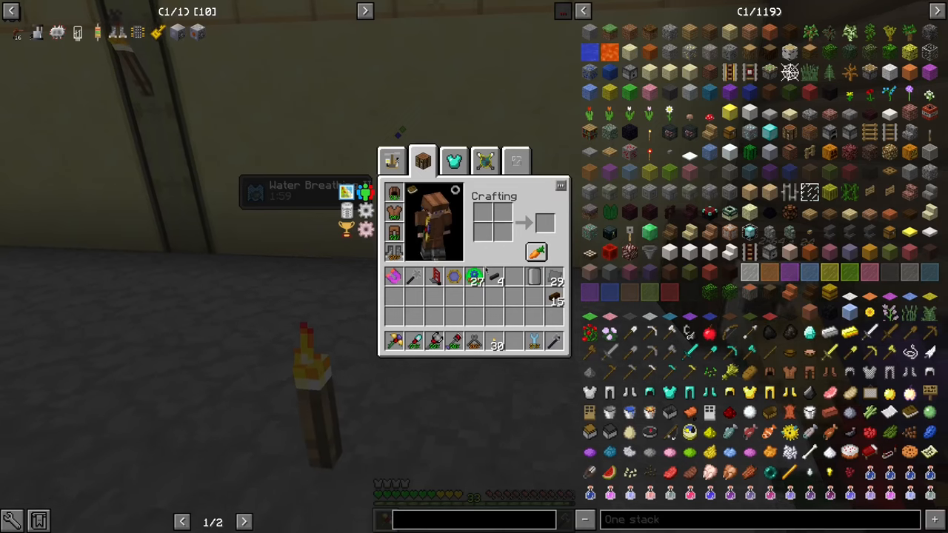
Check the inventory and the Advanced Assembling Machine on the way to the door
key("Escape")
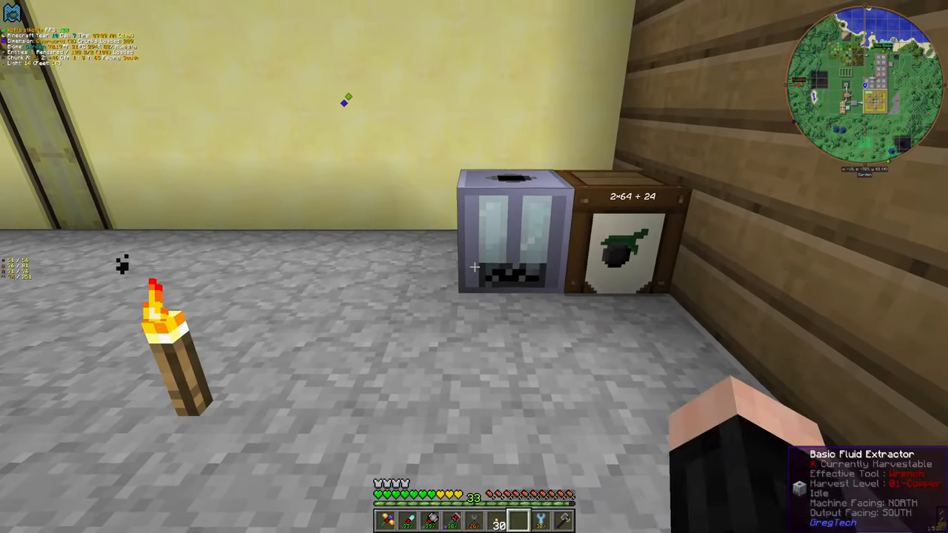
mouse_move(473, 266)
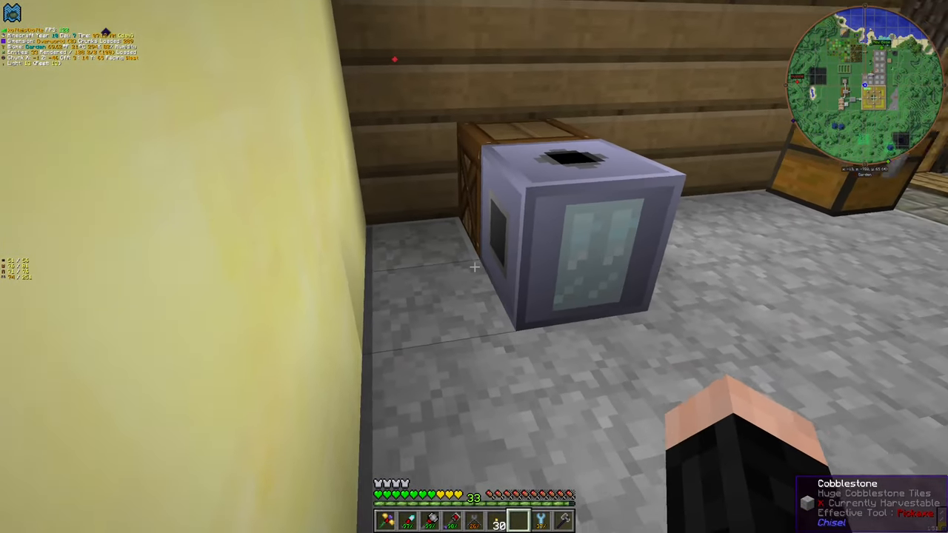
key("e")
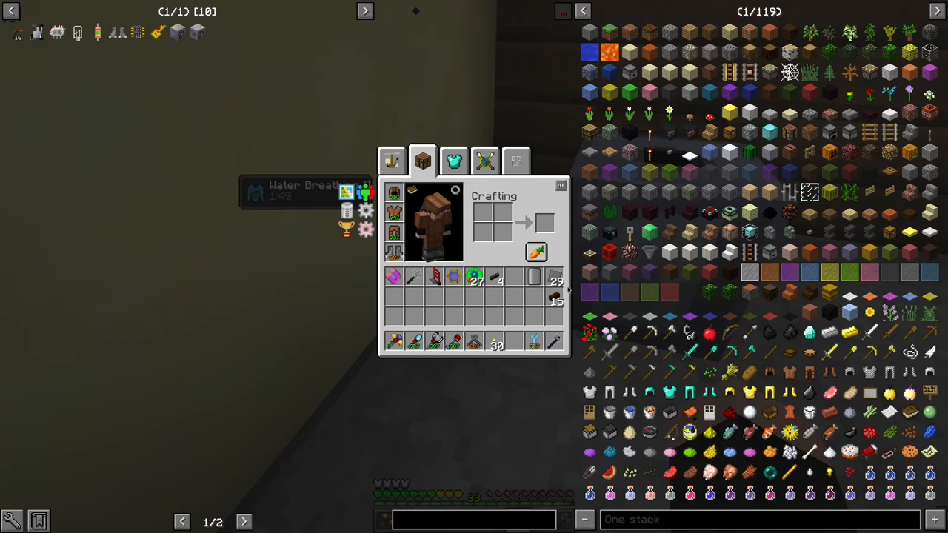
key("Escape")
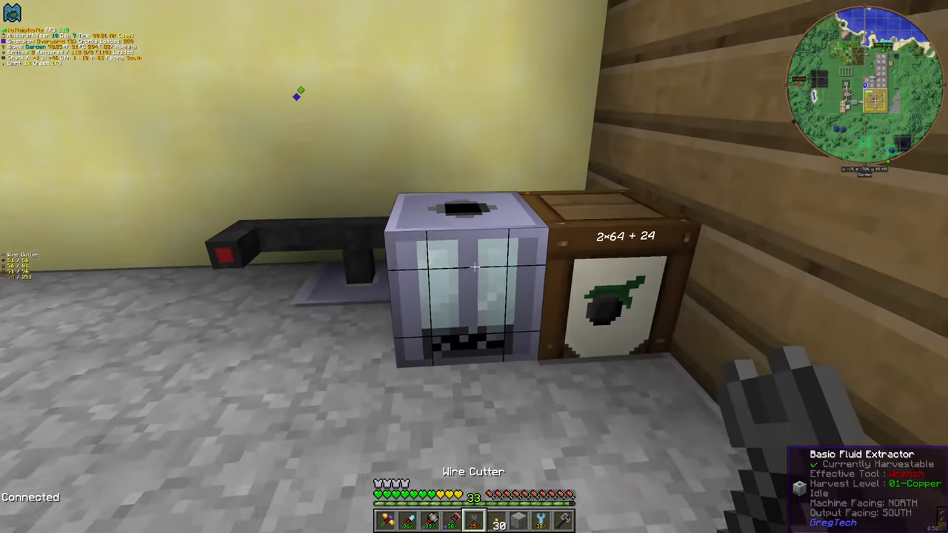
mouse_move(473, 266)
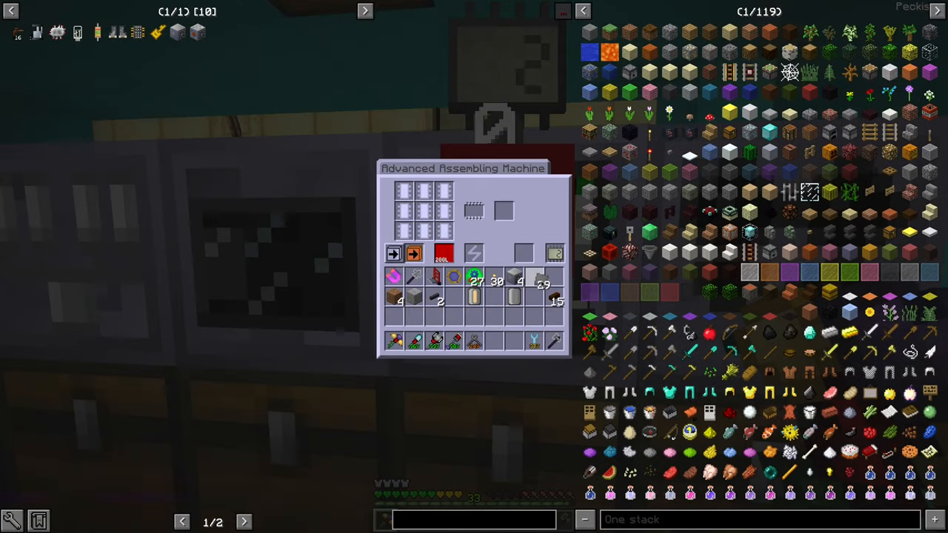
key("Escape")
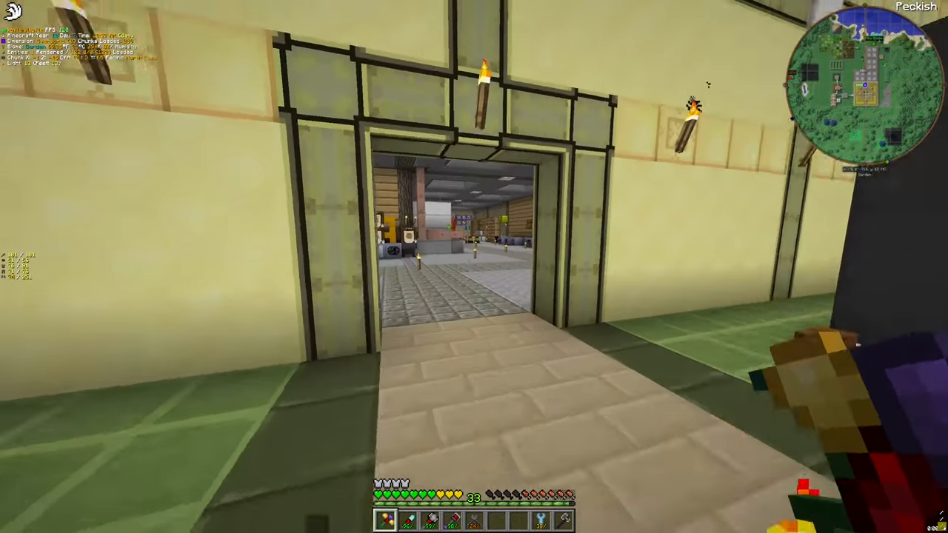
Look inside the small chest beside the door holding a few machines
key("e")
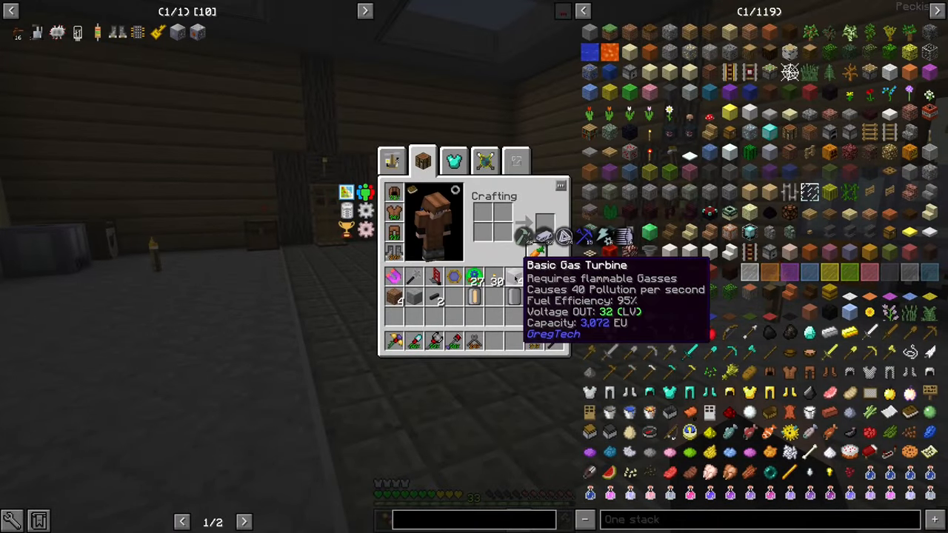
key("Escape")
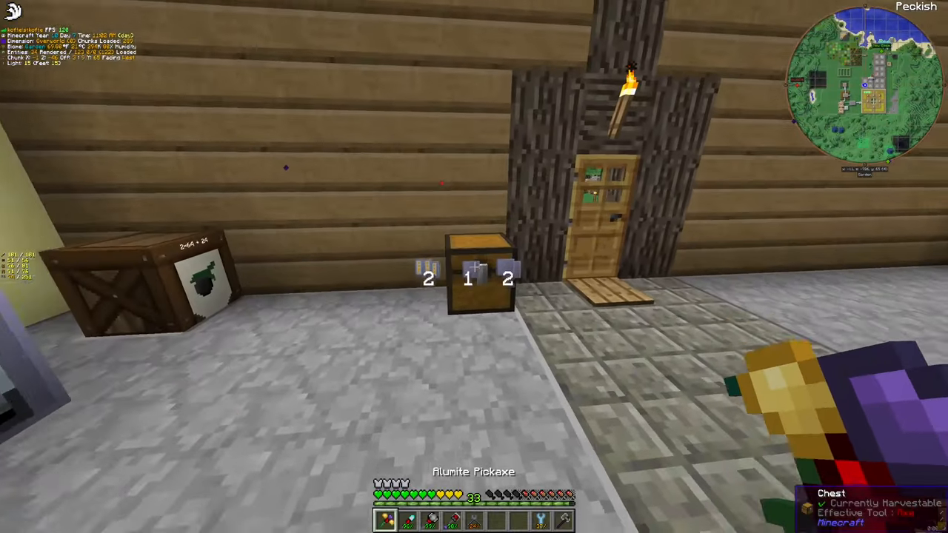
right_click(477, 278)
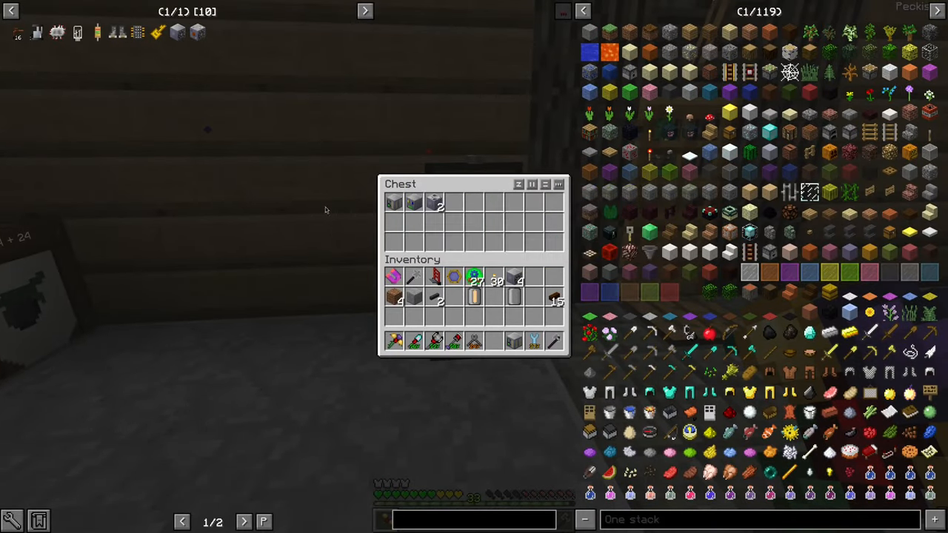
key("Escape")
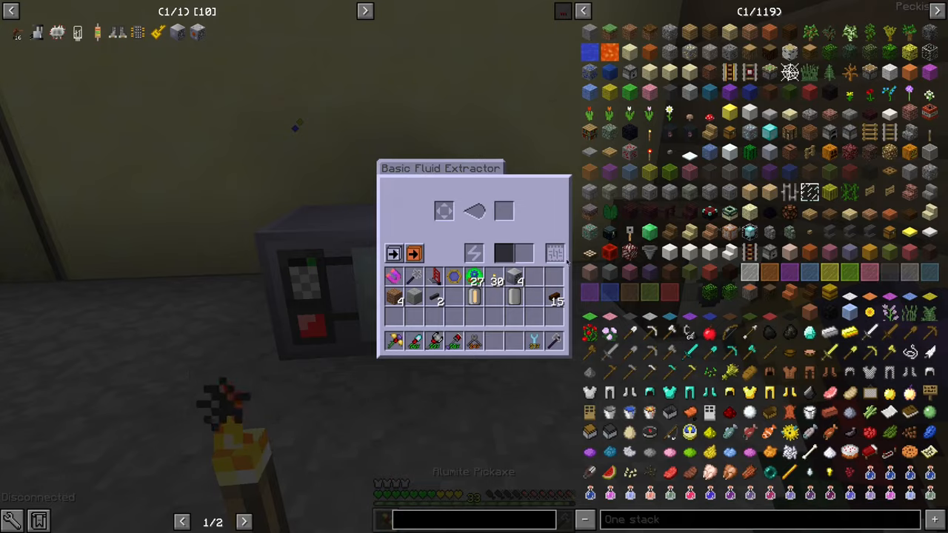
mouse_move(394, 253)
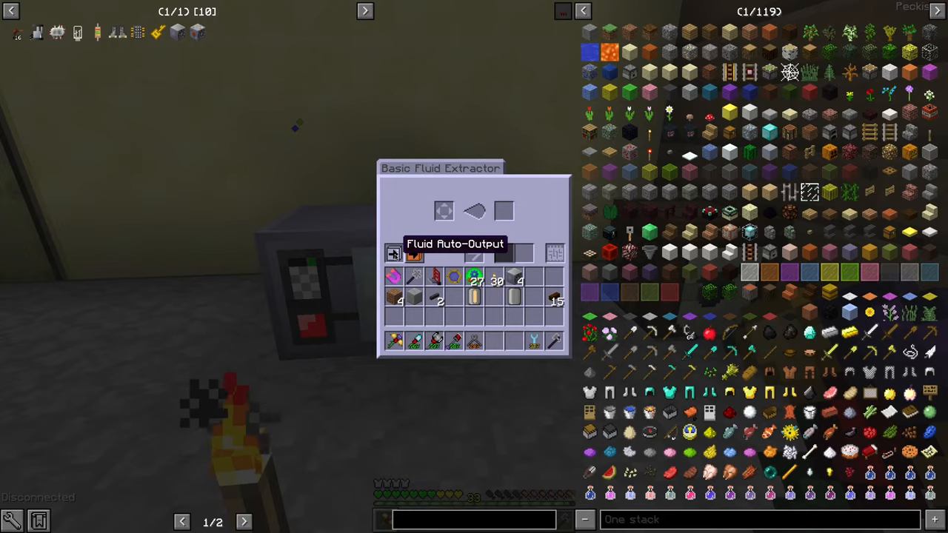
View the Brass Item Pipe shaped crafting recipe in NEI, then leave the Basic Fluid Extractor screen
key("Escape")
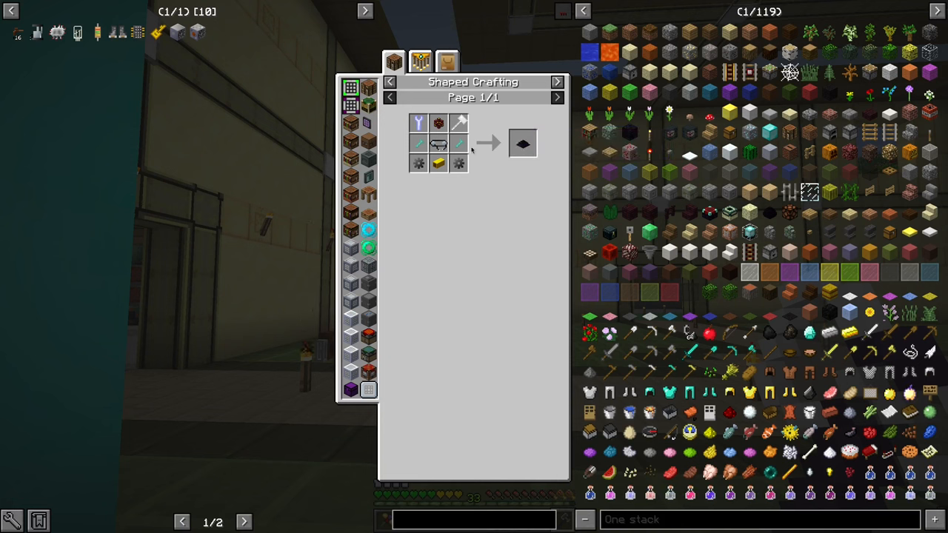
mouse_move(458, 143)
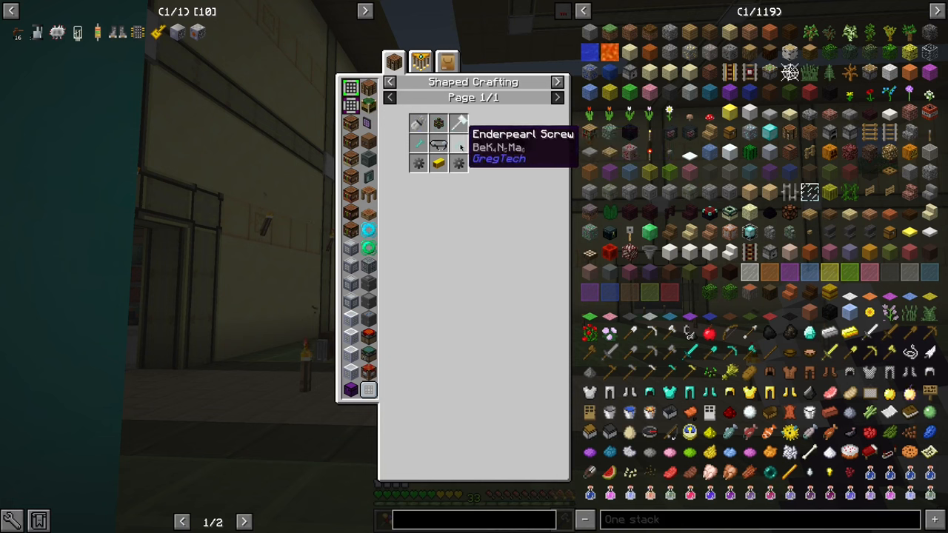
mouse_move(418, 163)
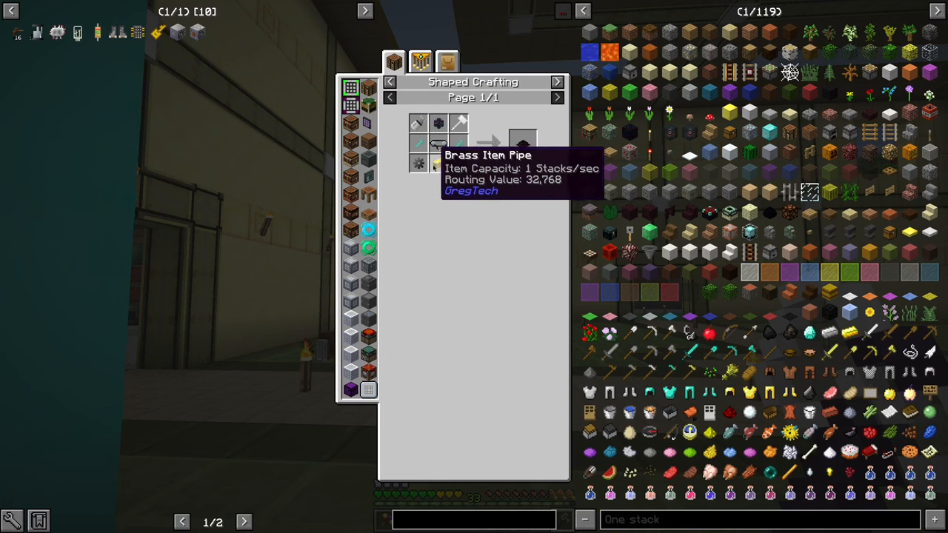
mouse_move(417, 123)
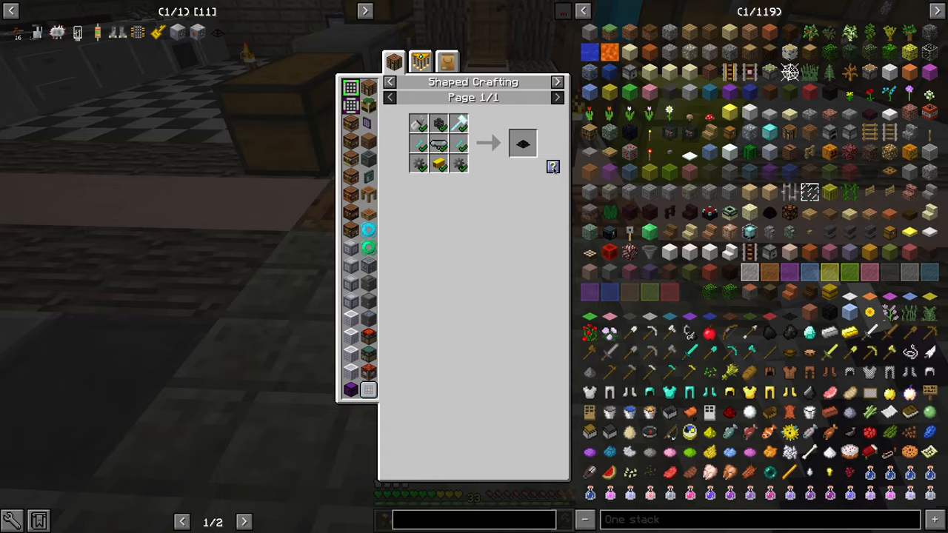
key("Escape")
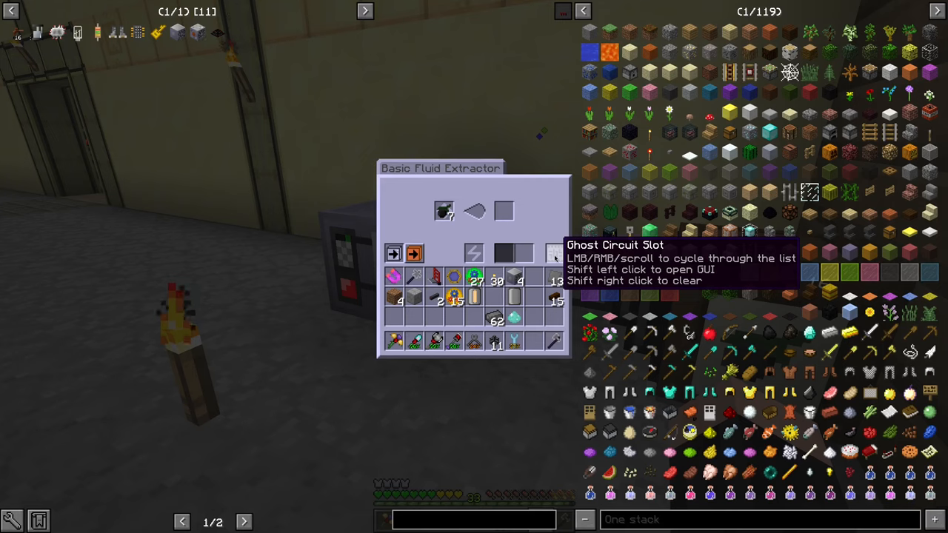
key("Escape")
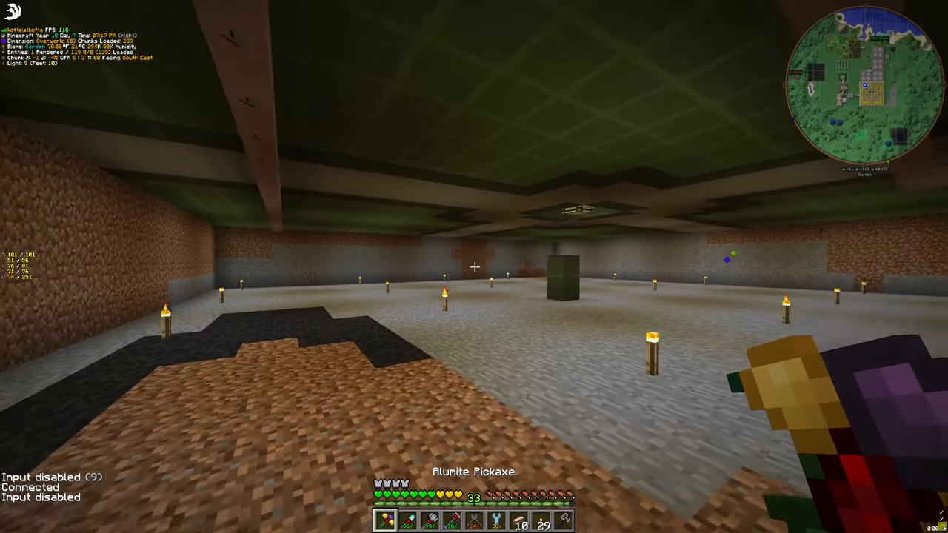
mouse_move(474, 267)
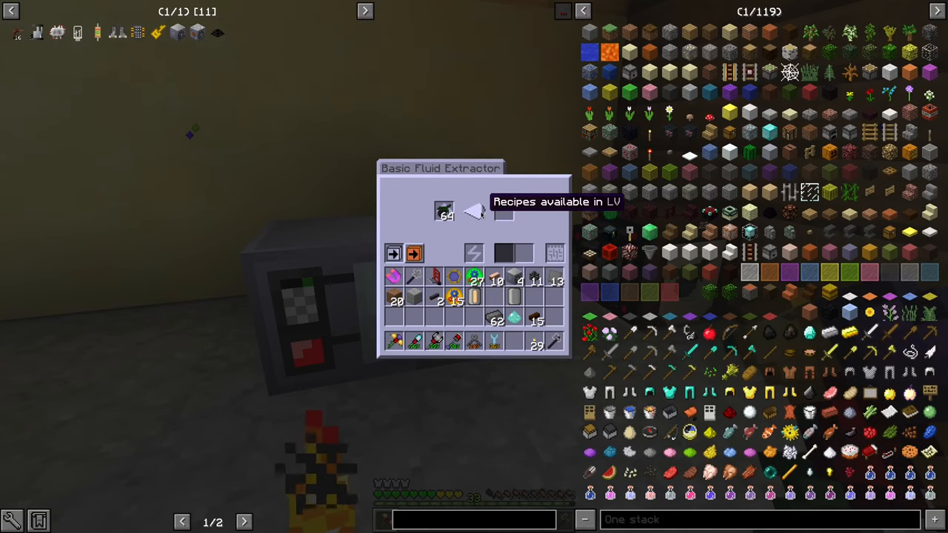
Load a 64 stack into the Basic Fluid Extractor and read the distillery's Sulfuric Light Fuel tank
key("Escape")
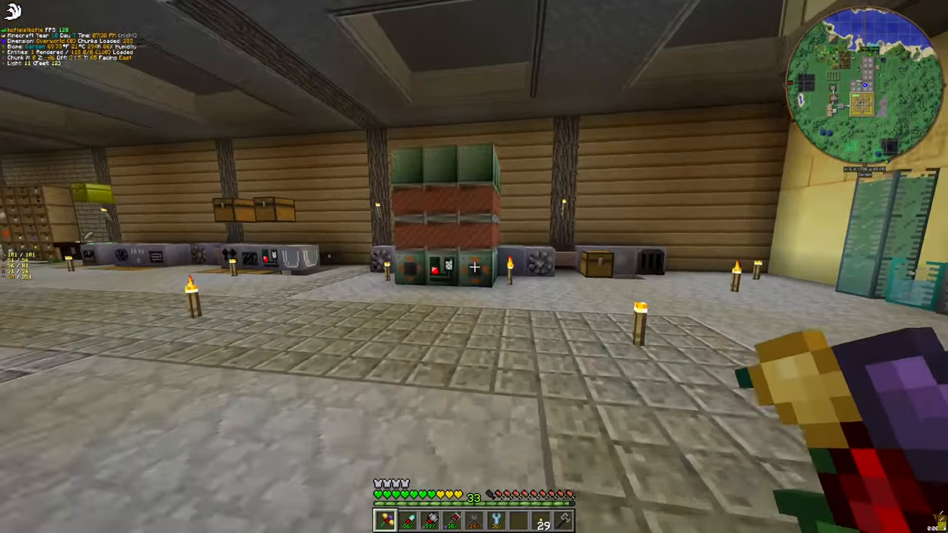
mouse_move(474, 266)
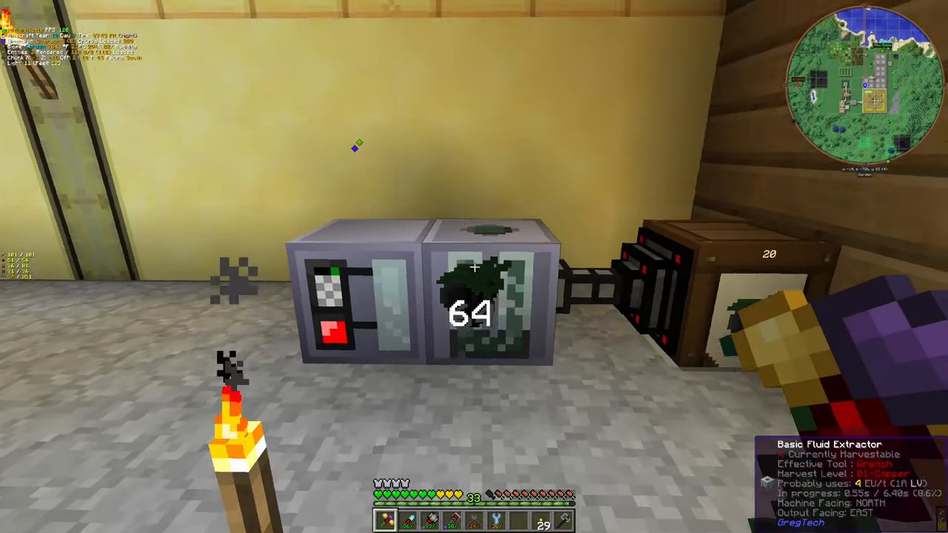
mouse_move(474, 267)
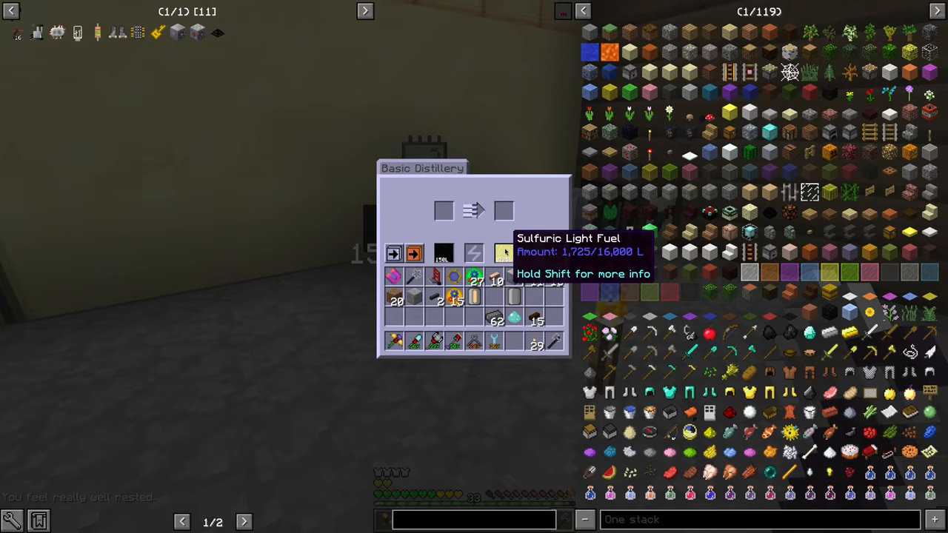
key("Escape")
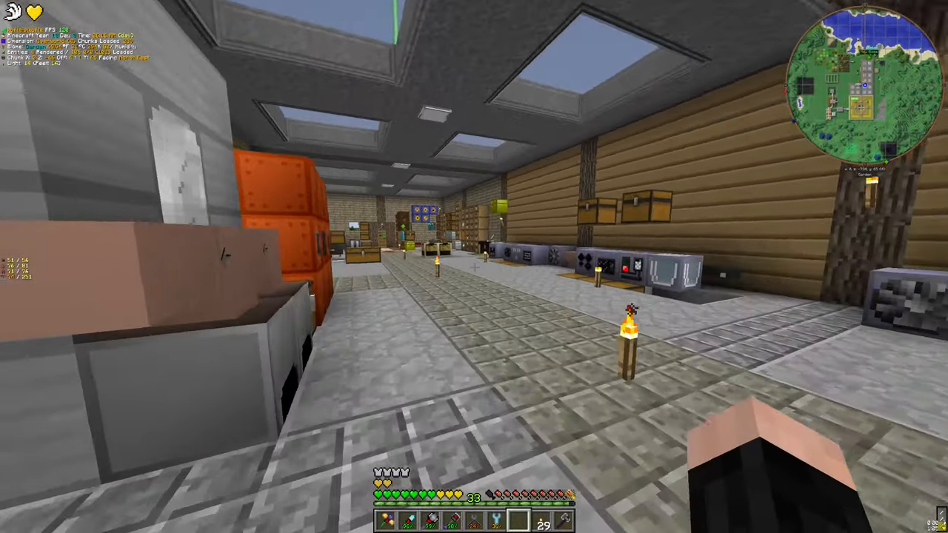
mouse_move(474, 267)
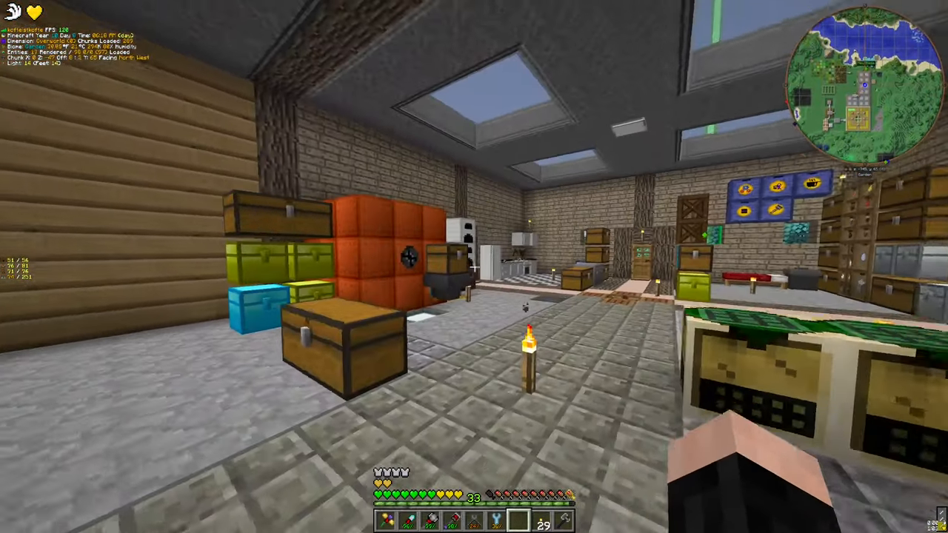
mouse_move(474, 266)
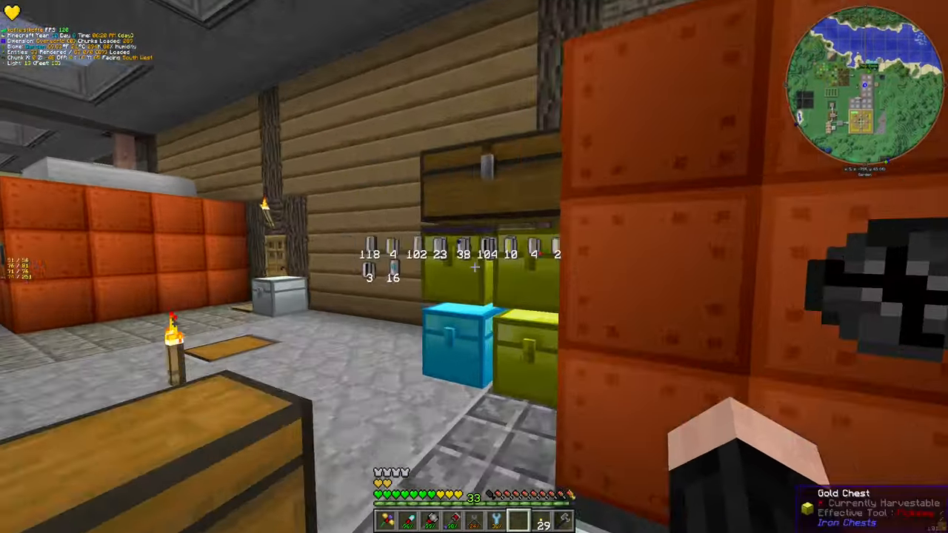
mouse_move(474, 266)
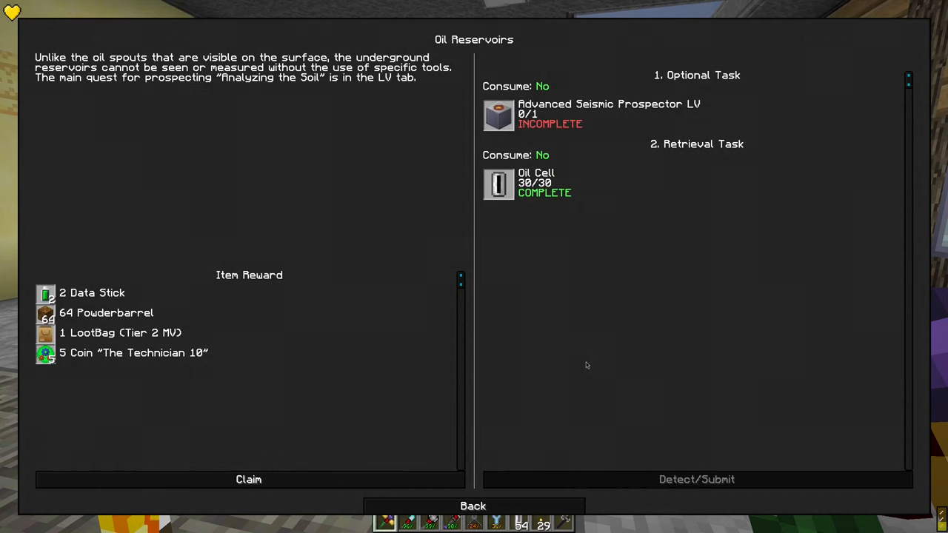
mouse_move(279, 321)
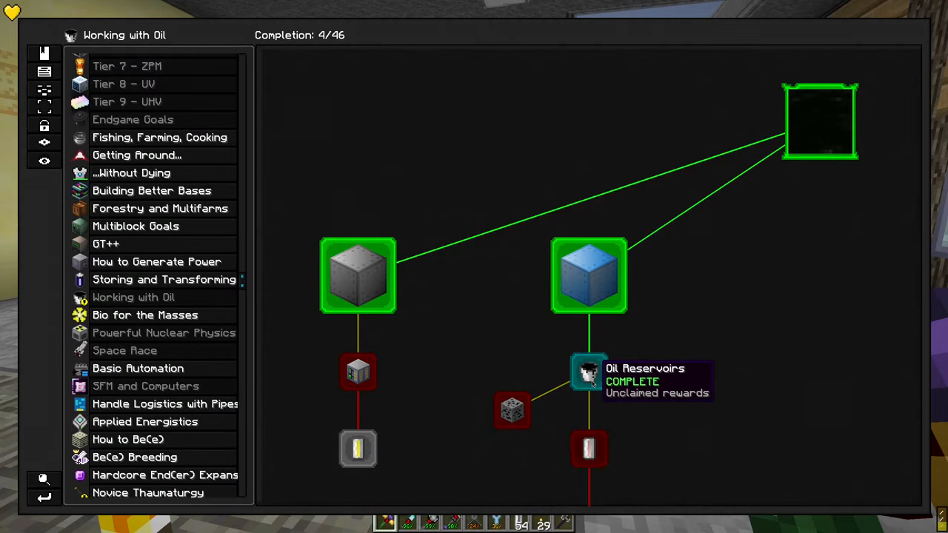
Empty the Advanced Chemical Reactor's light fuel cells so Desulfurizing and Light Fuel Power read complete, then view Basic Cracking
left_click(589, 370)
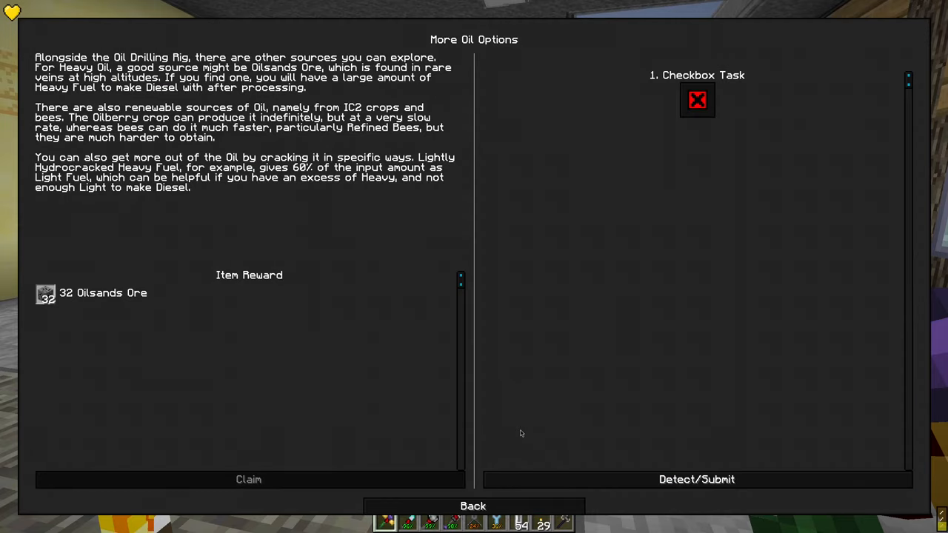
left_click(472, 506)
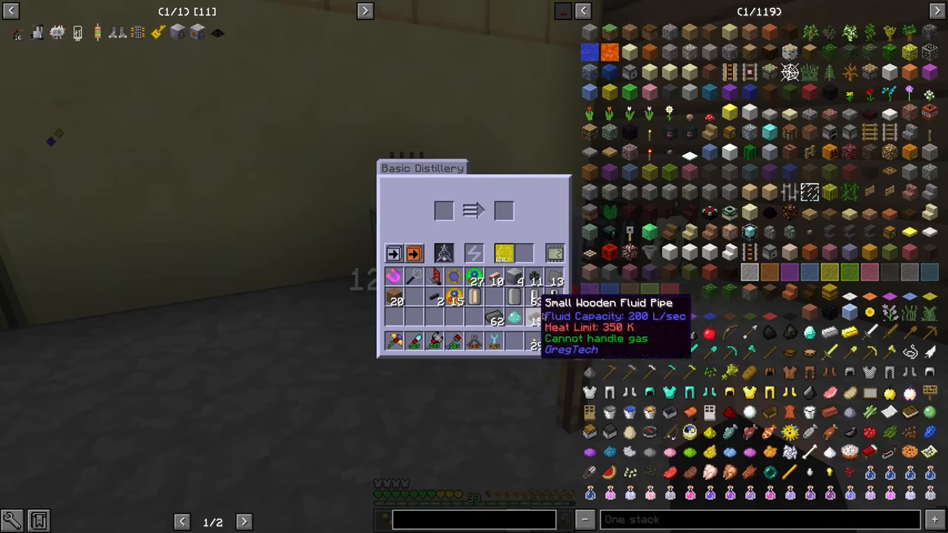
mouse_move(512, 339)
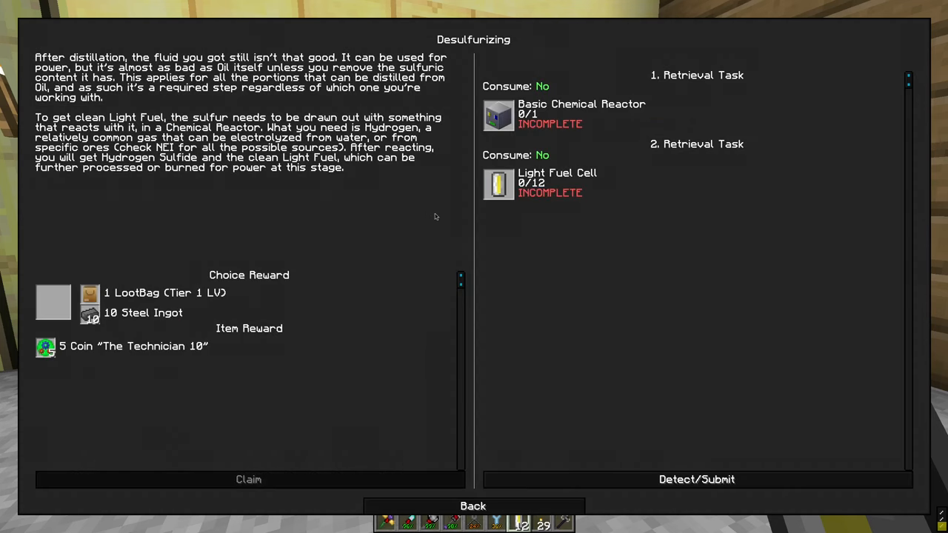
mouse_move(498, 184)
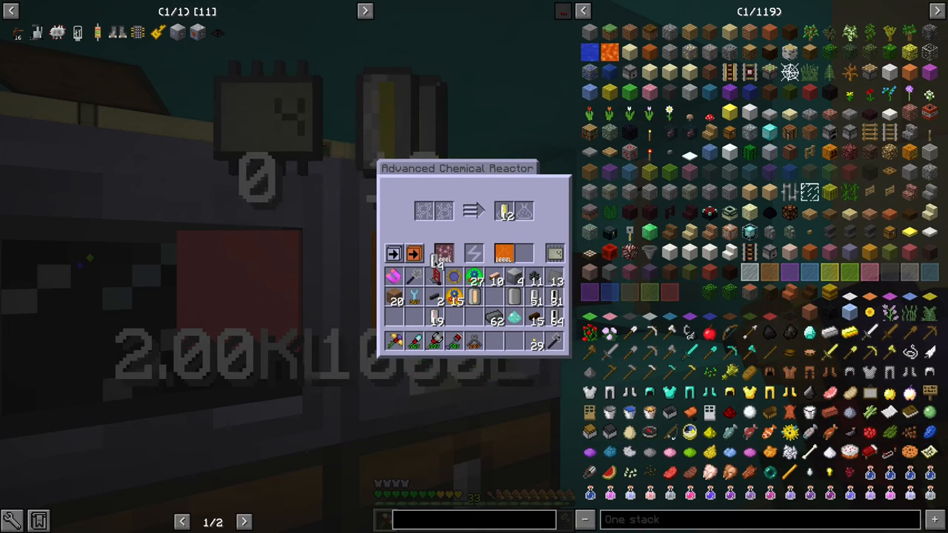
mouse_move(504, 210)
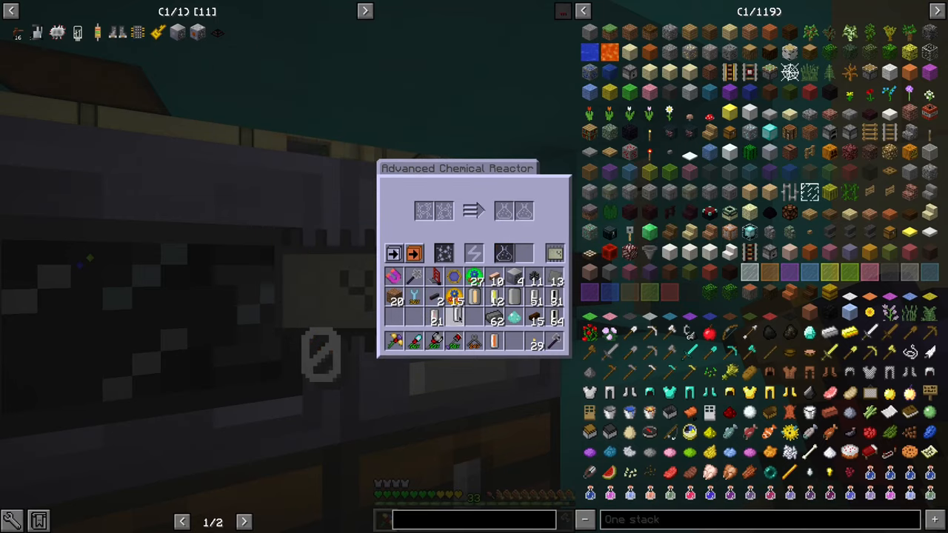
key("Escape")
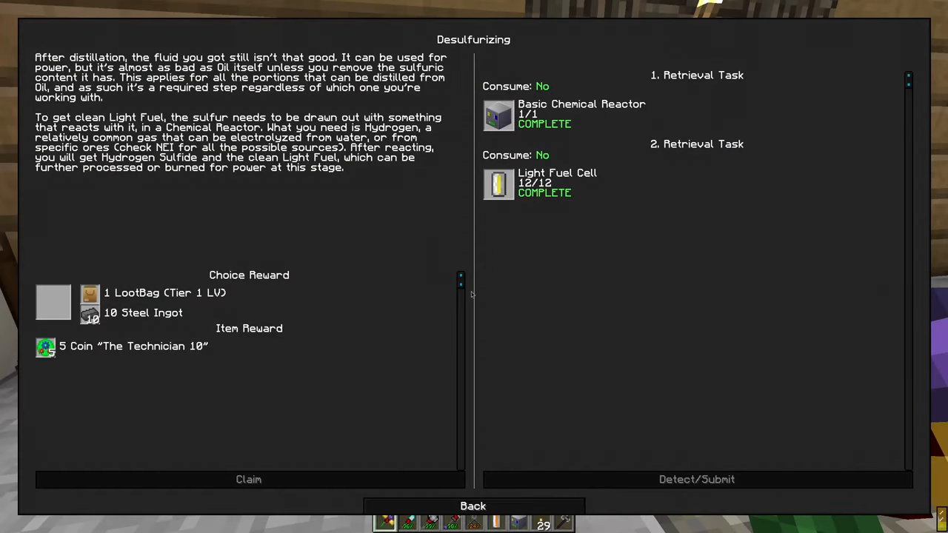
key("Escape")
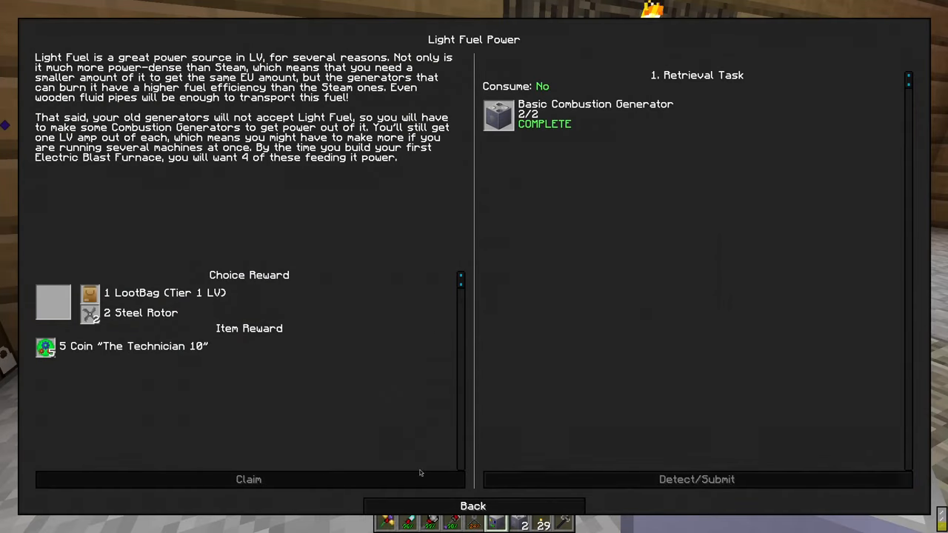
left_click(472, 506)
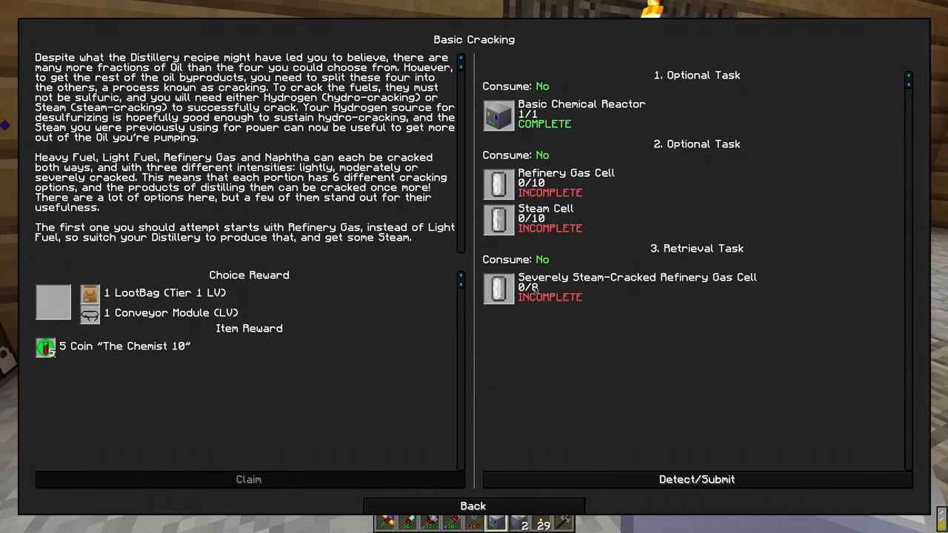
mouse_move(497, 221)
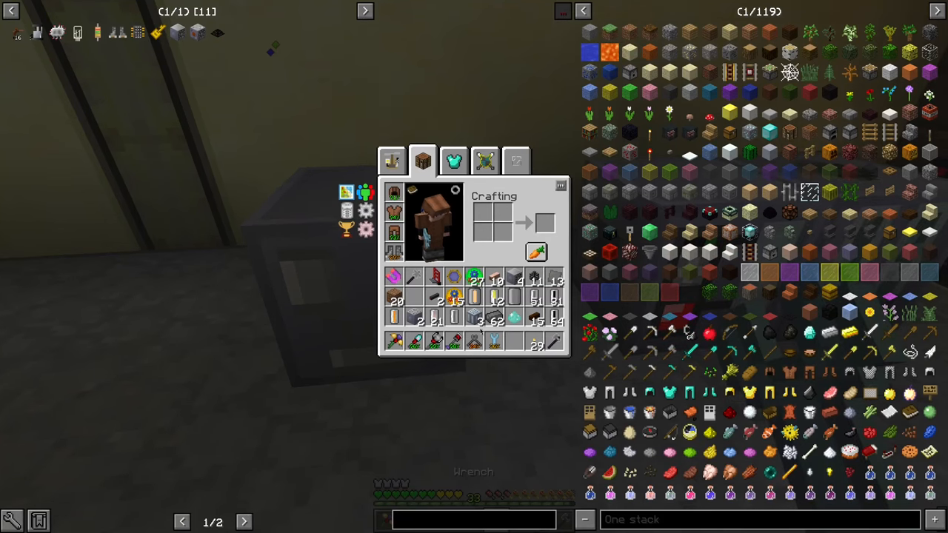
Read the Basic Distillery's 1,748 L Sulfuric Gas output and head toward the electrolyzer row
key("Escape")
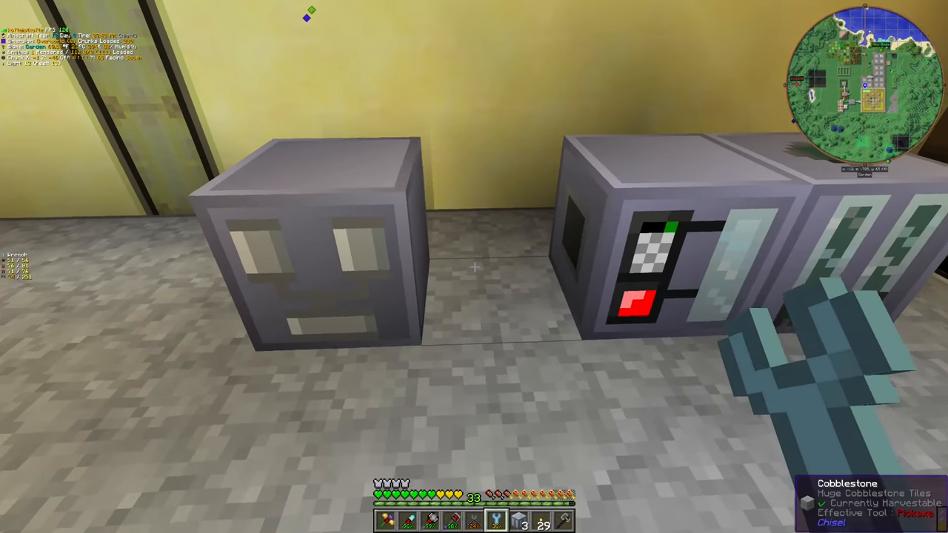
mouse_move(473, 266)
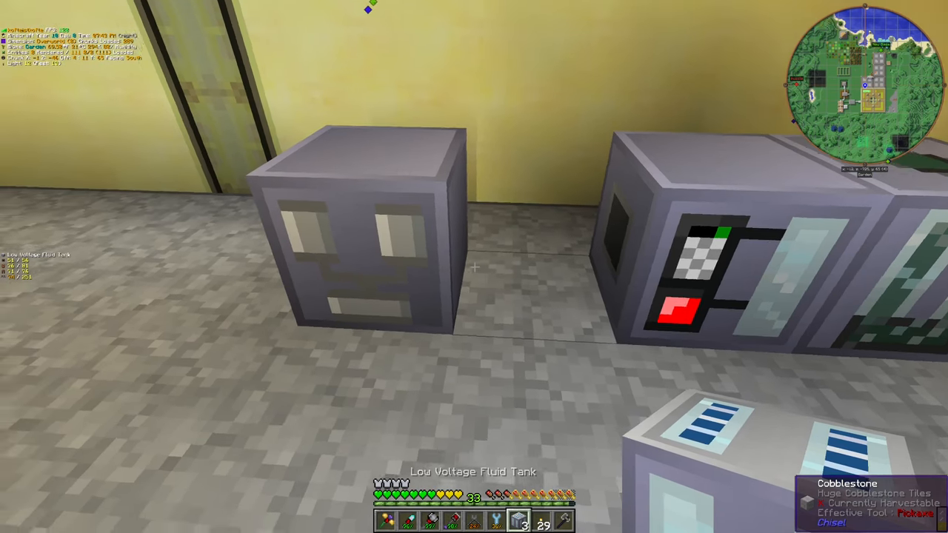
key("e")
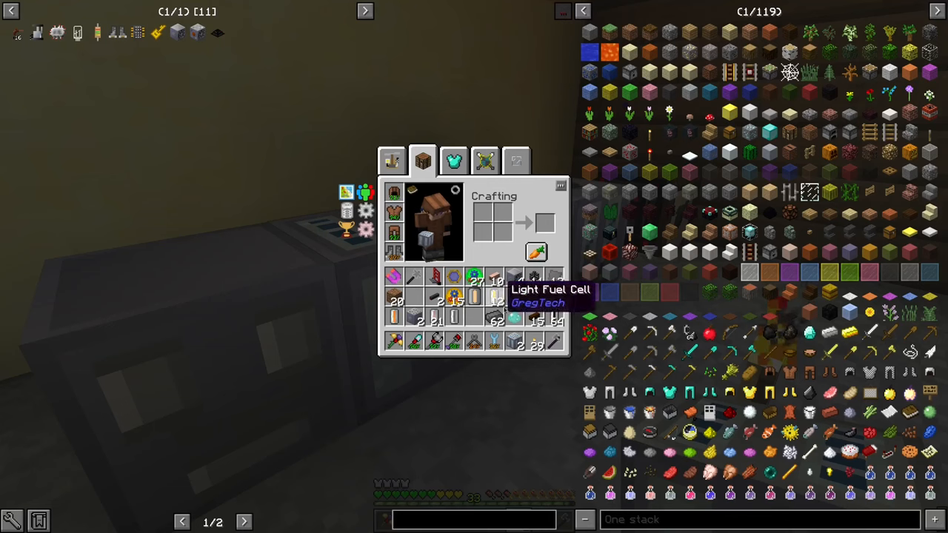
key("Escape")
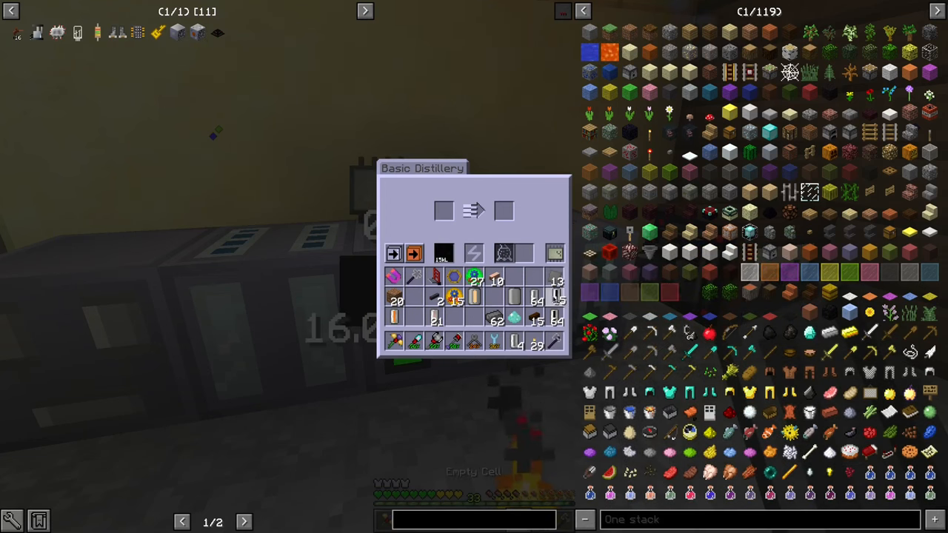
mouse_move(503, 253)
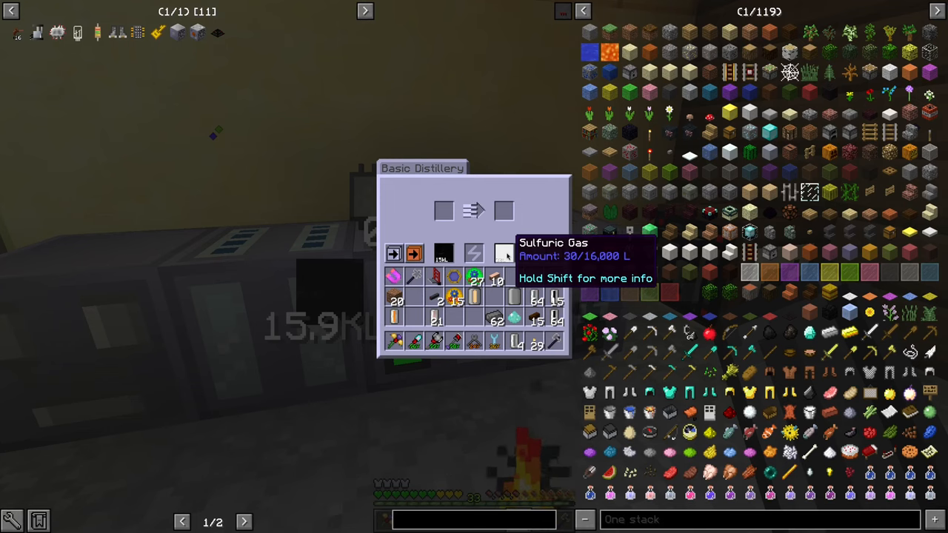
key("Escape")
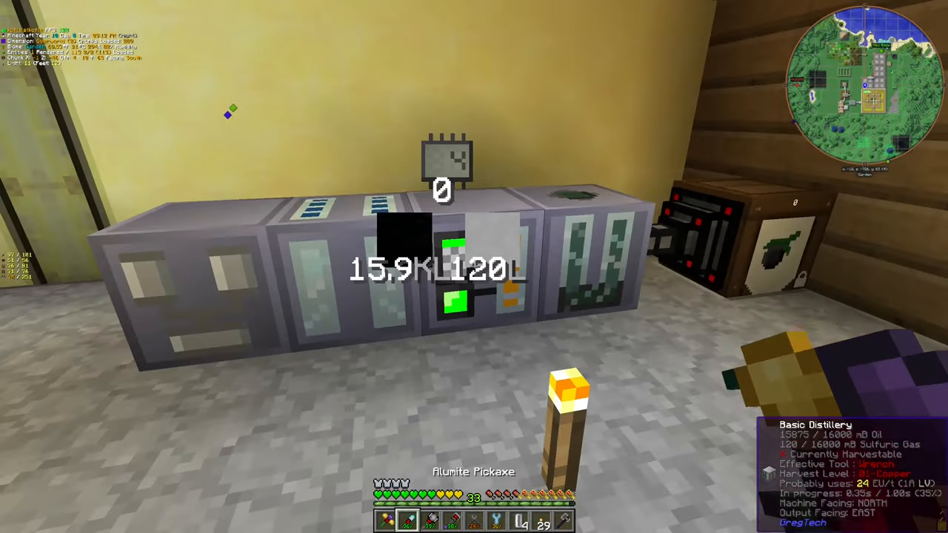
right_click(441, 259)
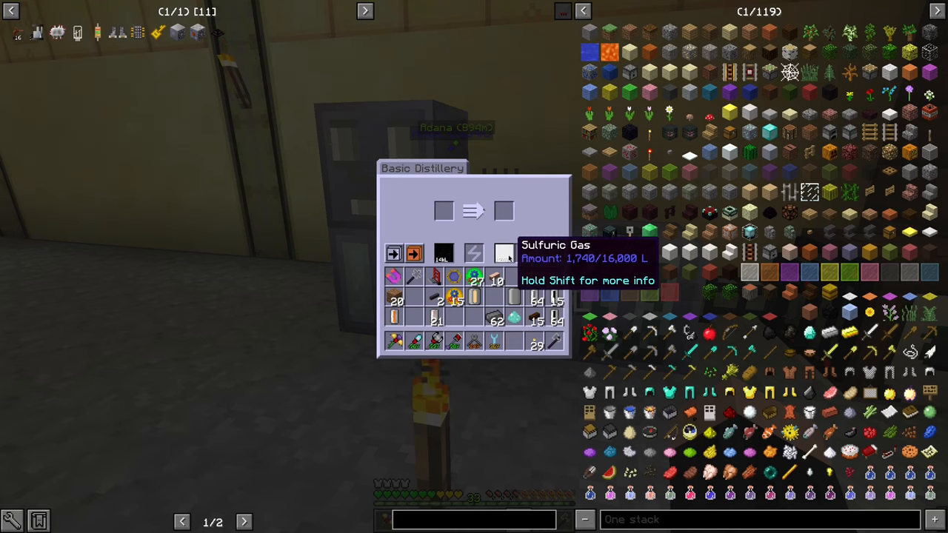
key("Escape")
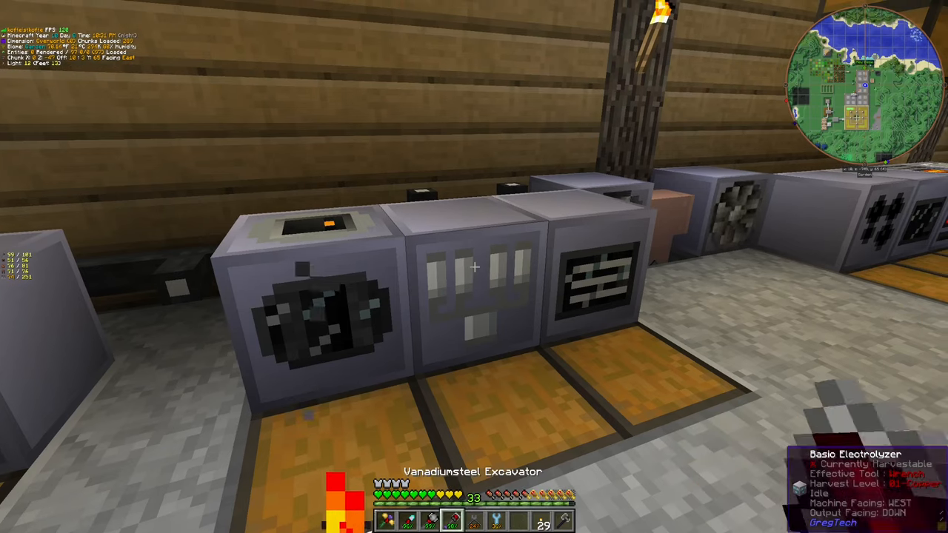
mouse_move(474, 267)
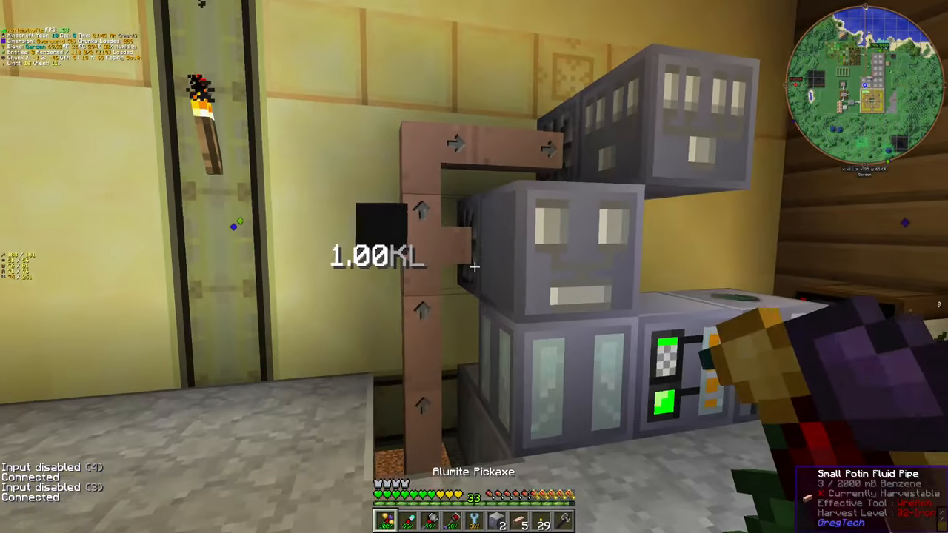
mouse_move(474, 267)
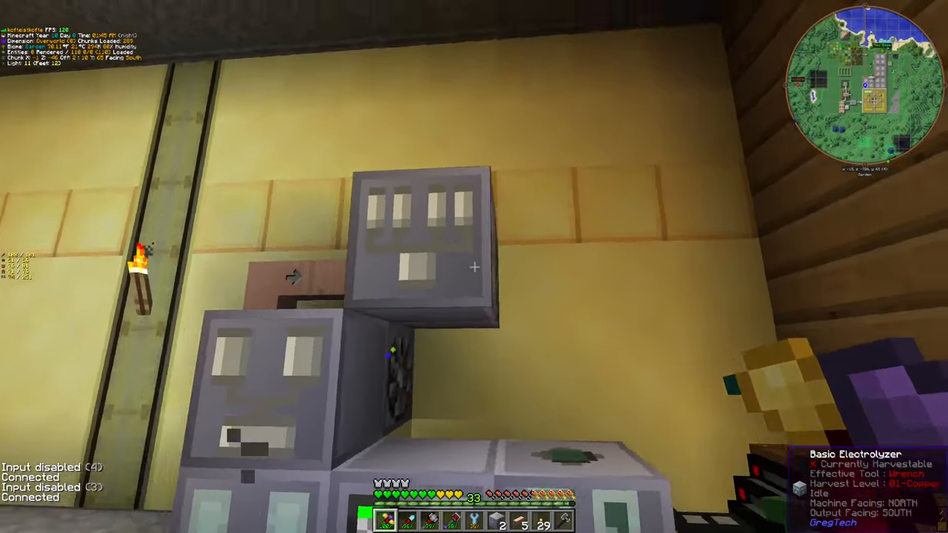
mouse_move(474, 266)
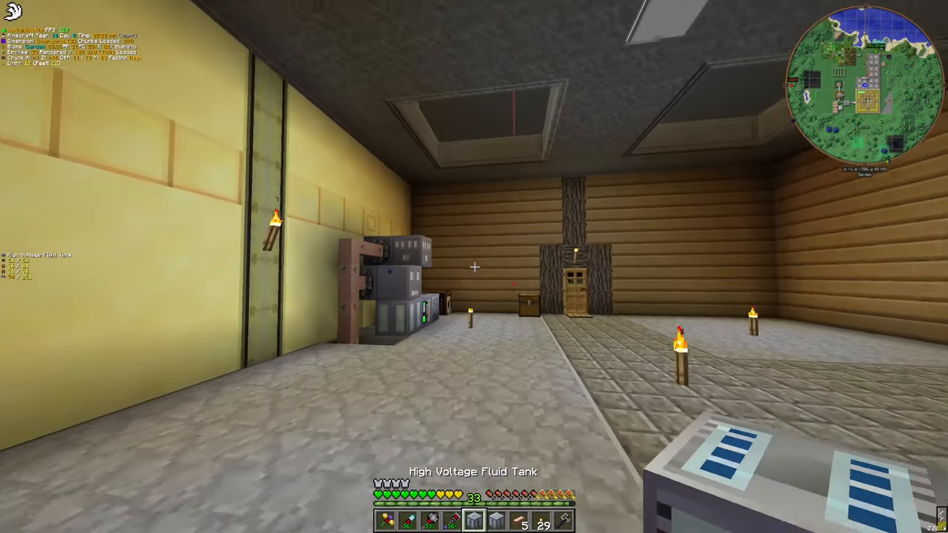
mouse_move(473, 267)
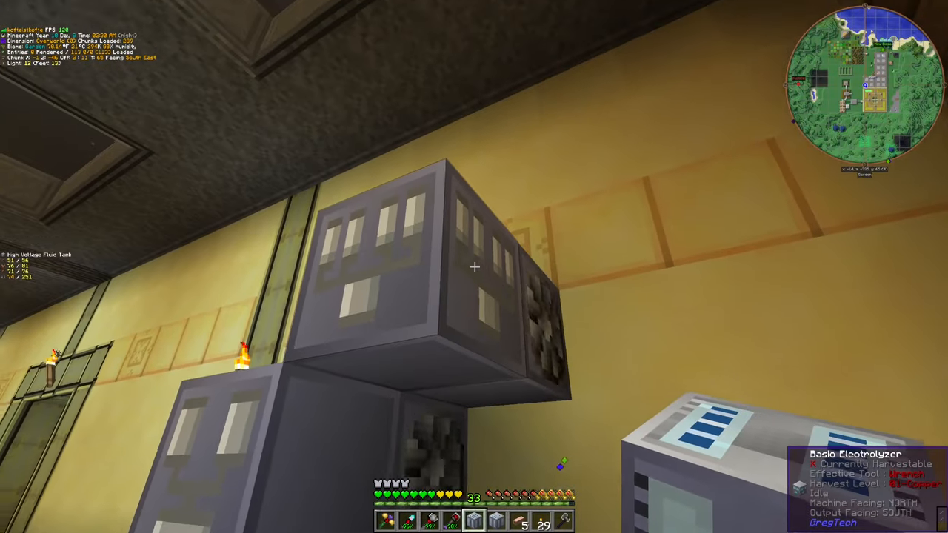
mouse_move(474, 266)
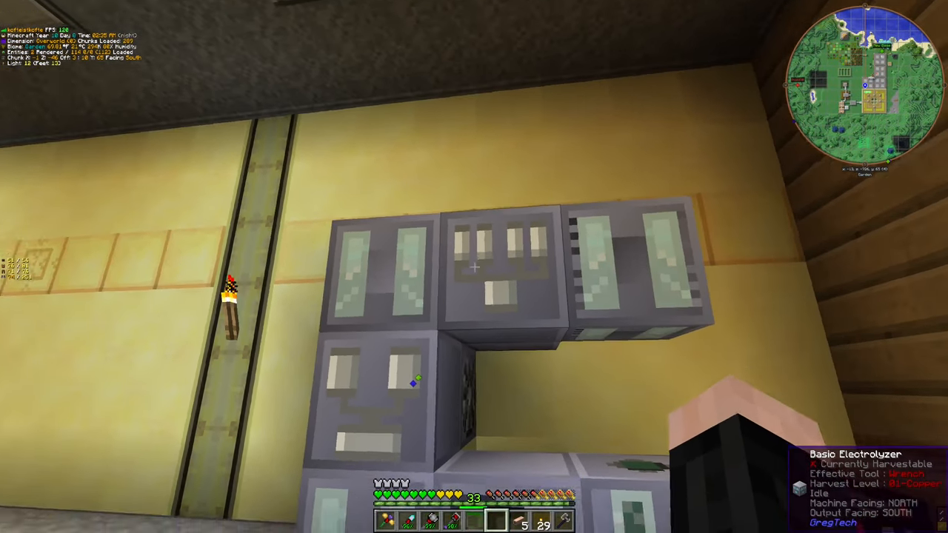
Enable Fluid Auto-Output on the Basic Electrolyzer and supply it with Empty Cells
key("e")
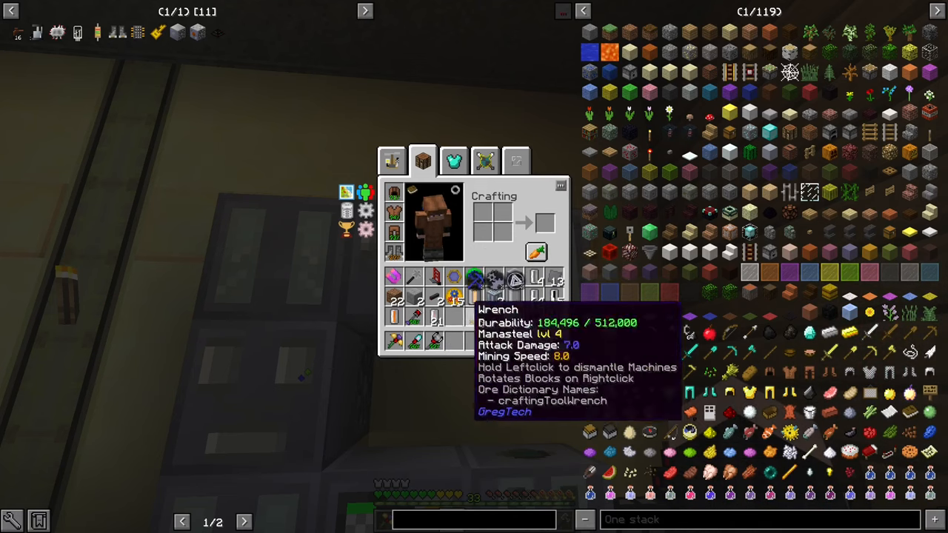
key("Escape")
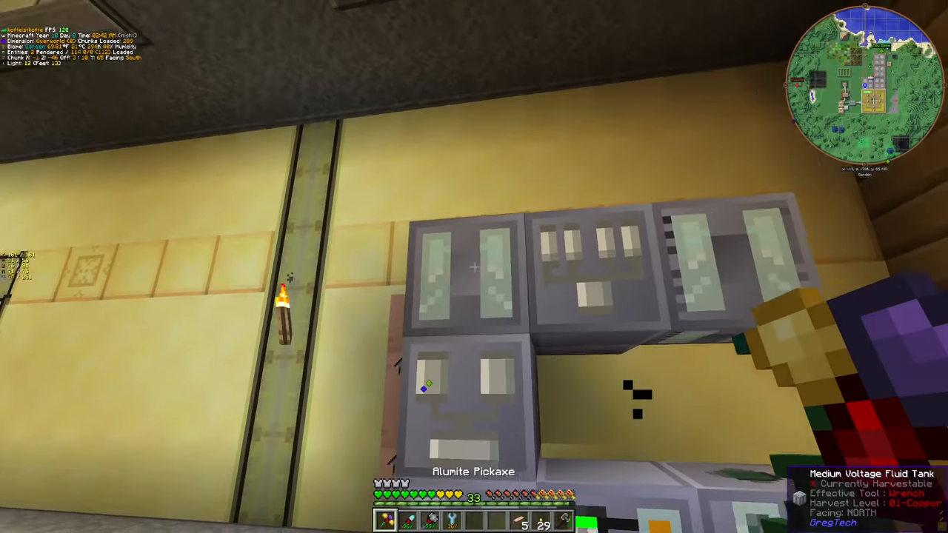
right_click(473, 266)
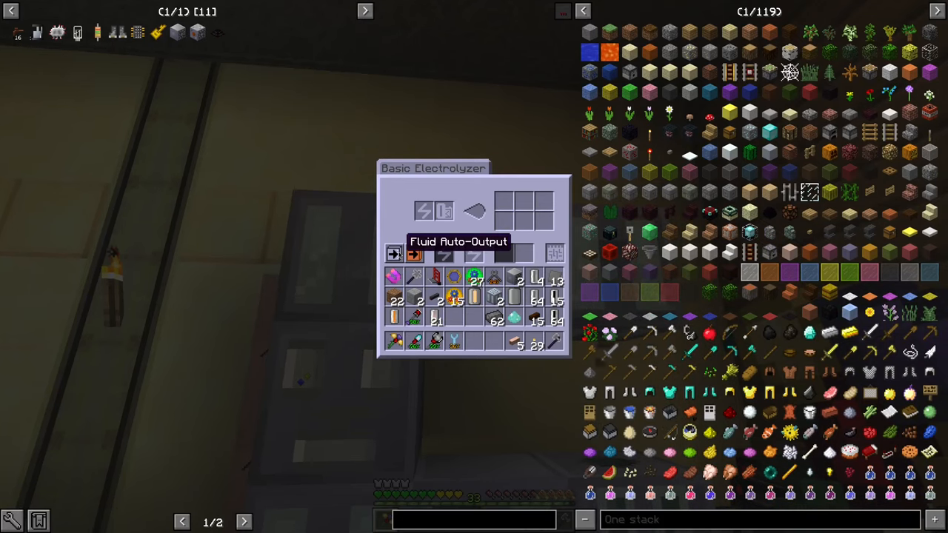
key("Escape")
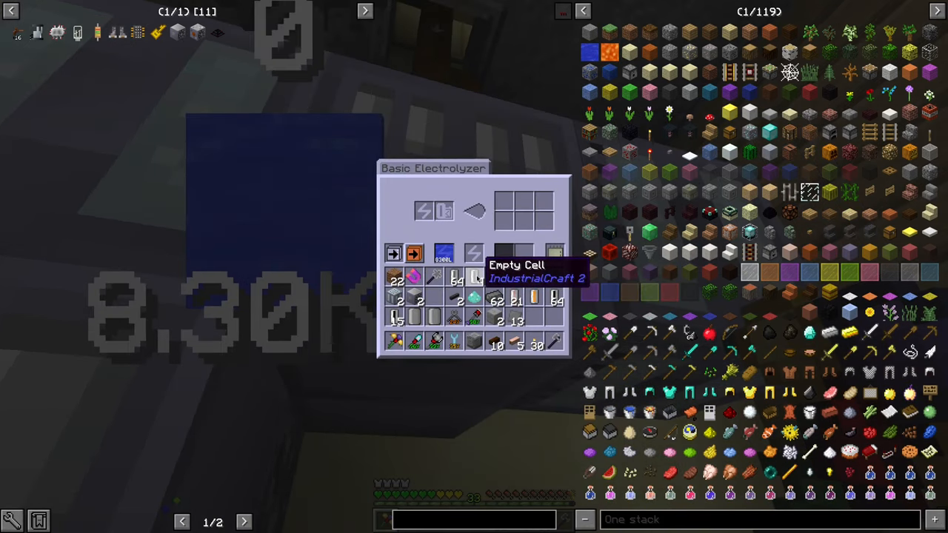
key("Escape")
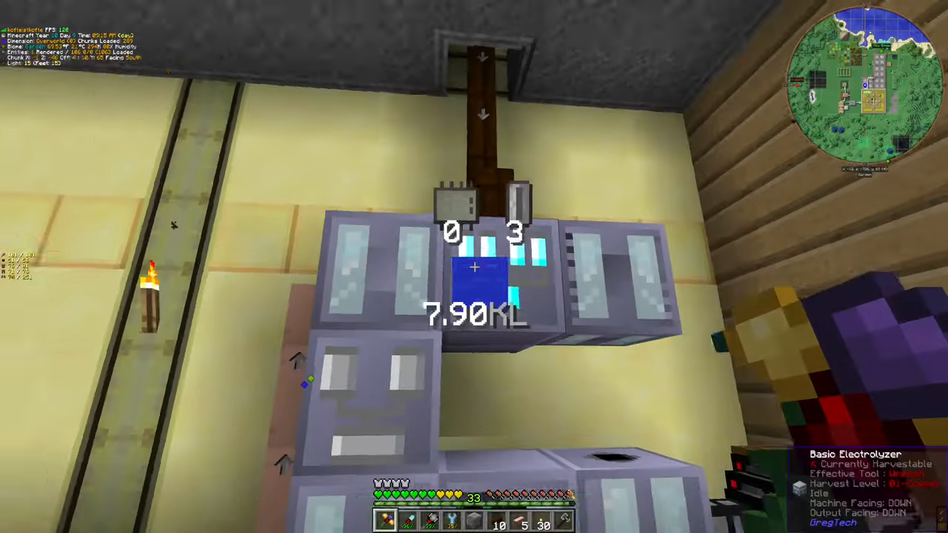
mouse_move(474, 267)
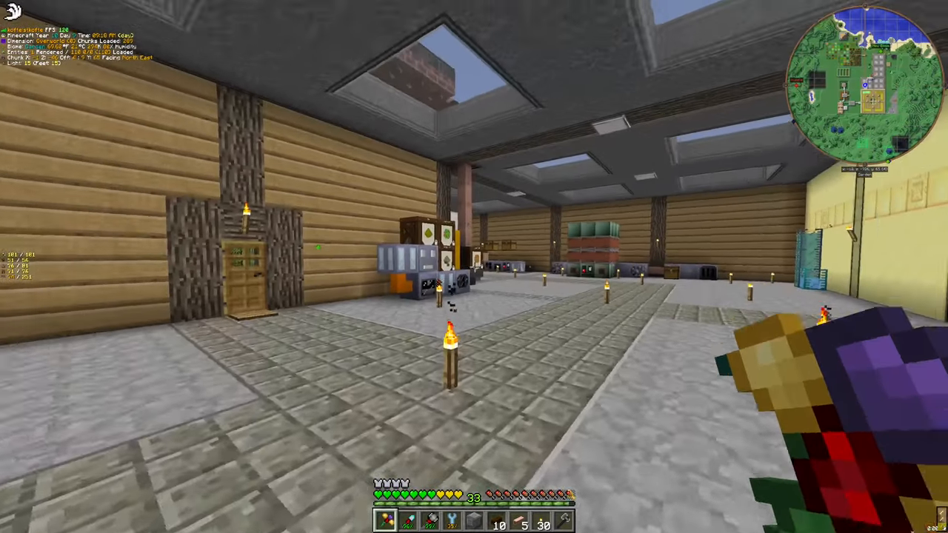
Take cells from the Large Chest and load them into the Basic Electrolyzer's input slot
key("e")
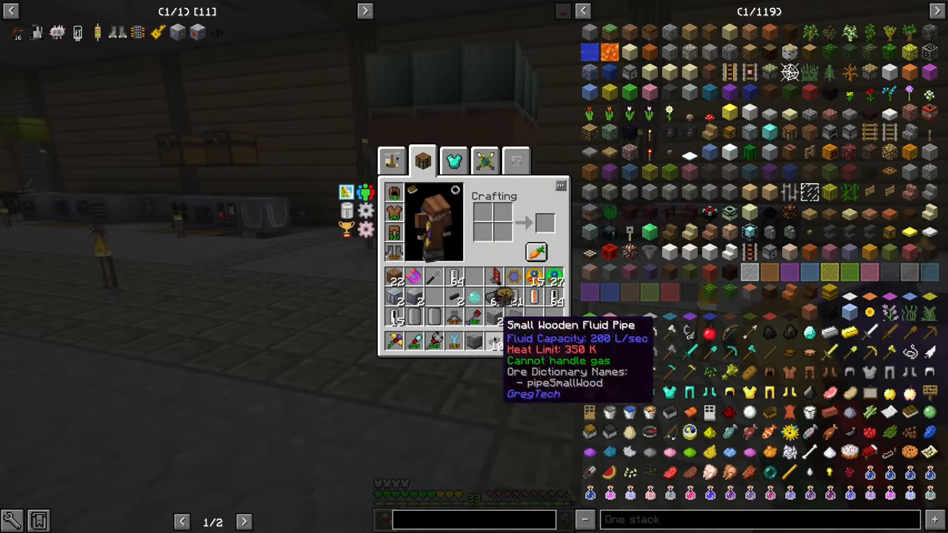
key("Escape")
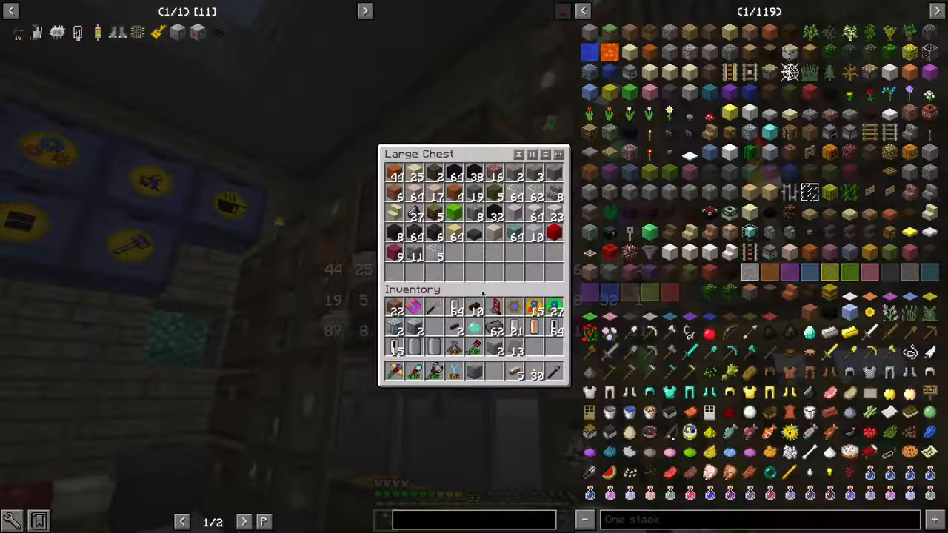
key("Escape")
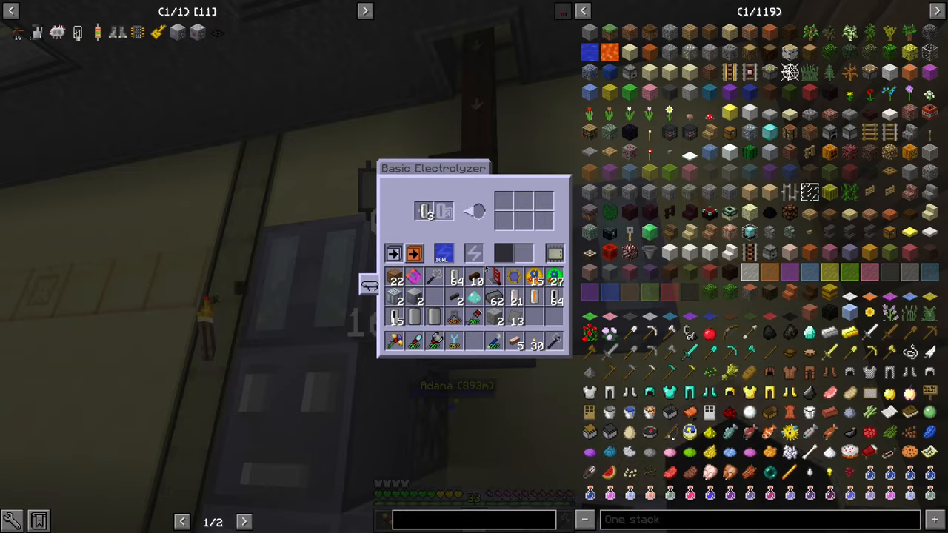
key("Escape")
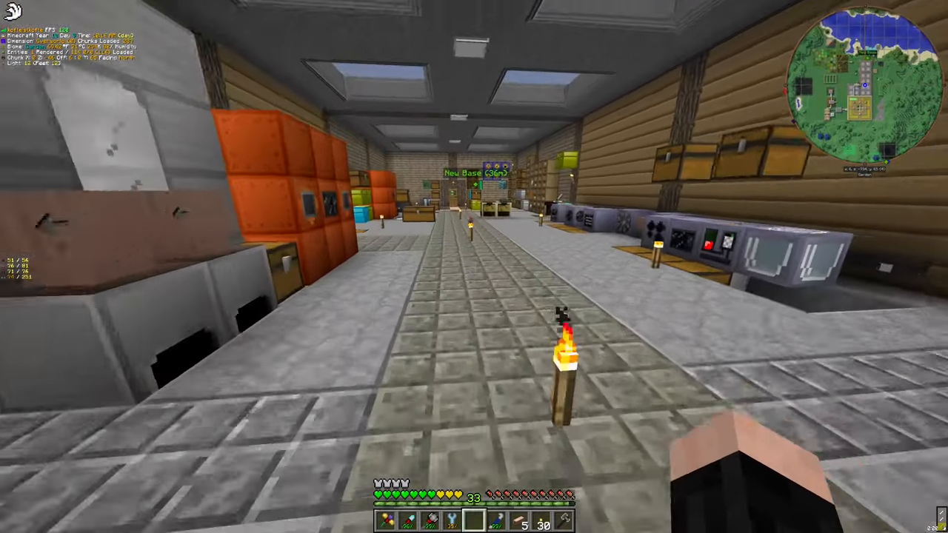
mouse_move(474, 267)
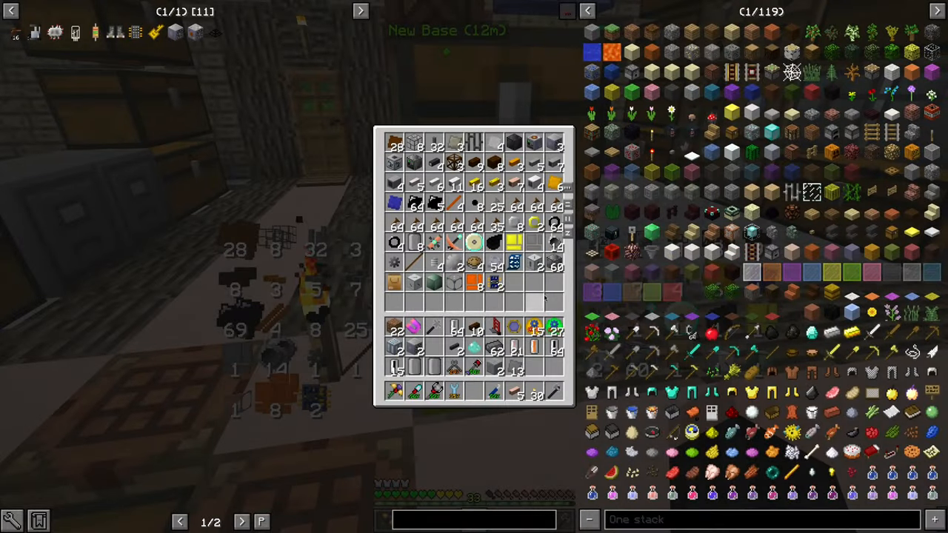
Top the electrolyzer up to 16.0KL of water so oxygen gas collects in the adjacent tank
key("Escape")
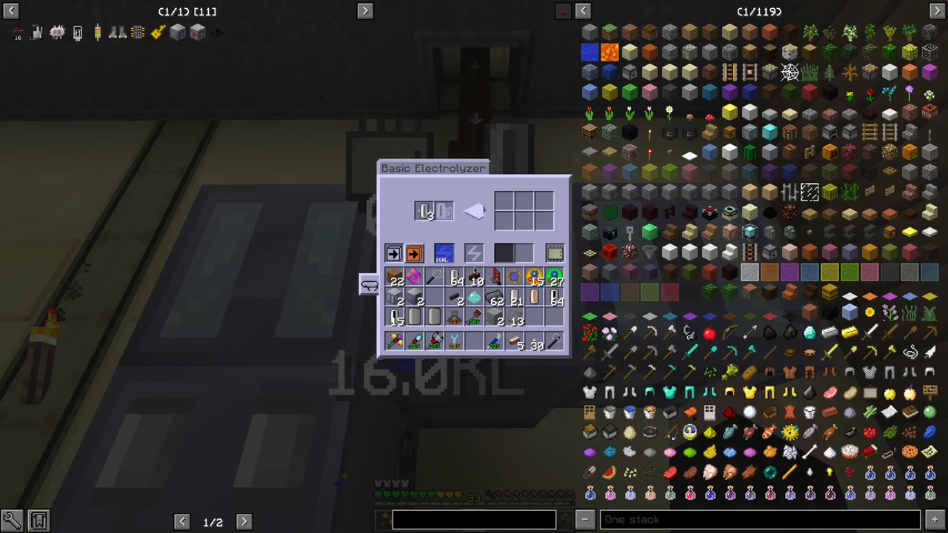
key("Escape")
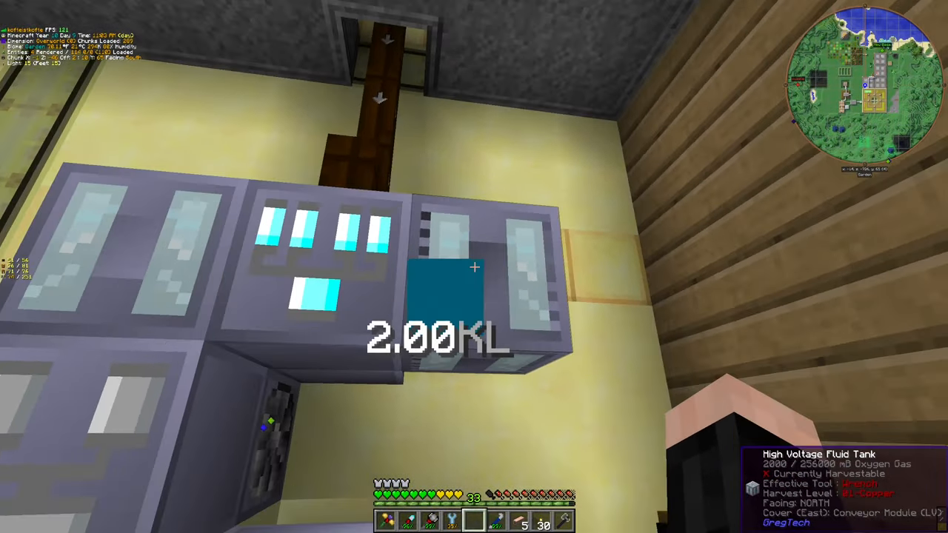
mouse_move(474, 267)
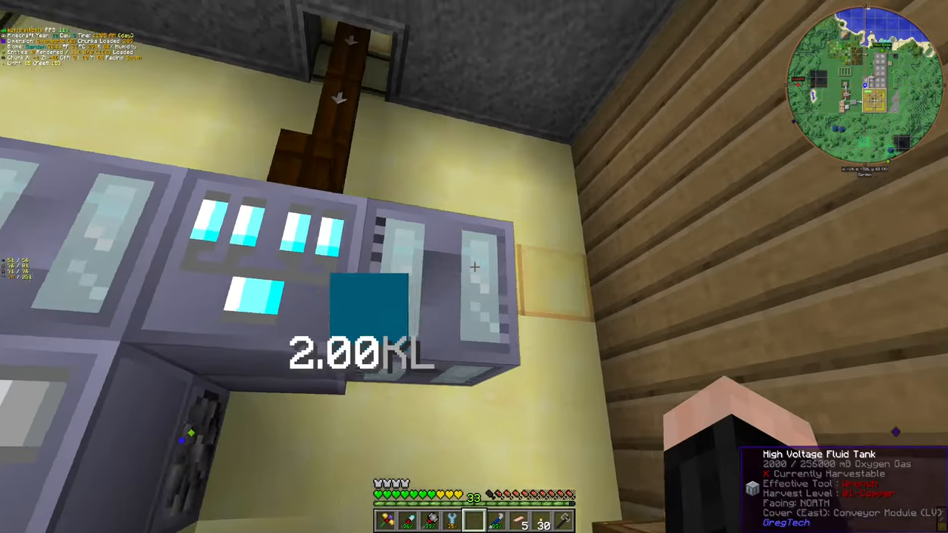
mouse_move(474, 267)
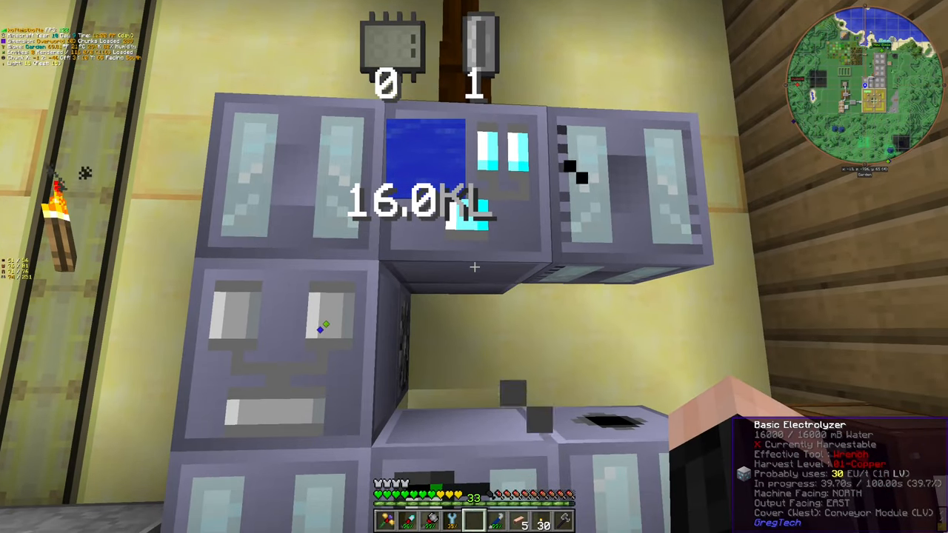
mouse_move(474, 266)
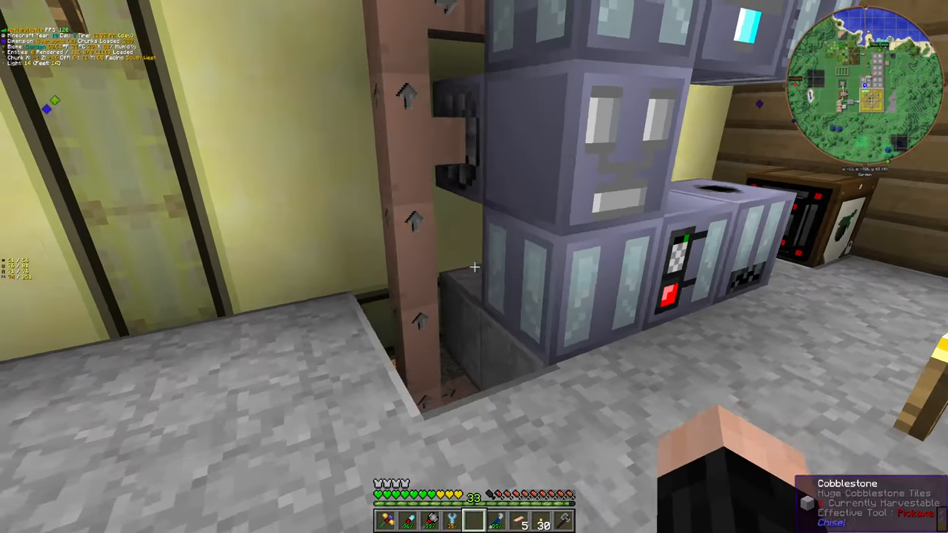
key("e")
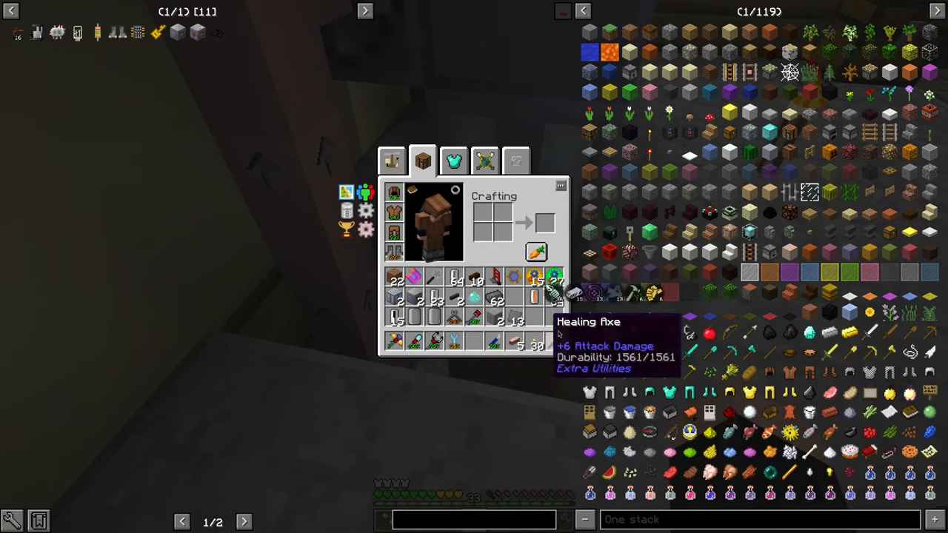
key("Escape")
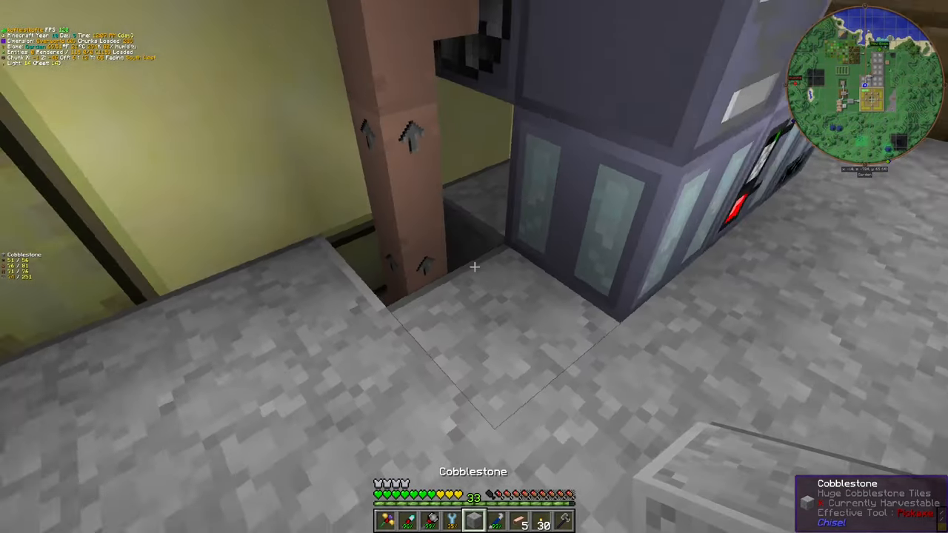
mouse_move(474, 267)
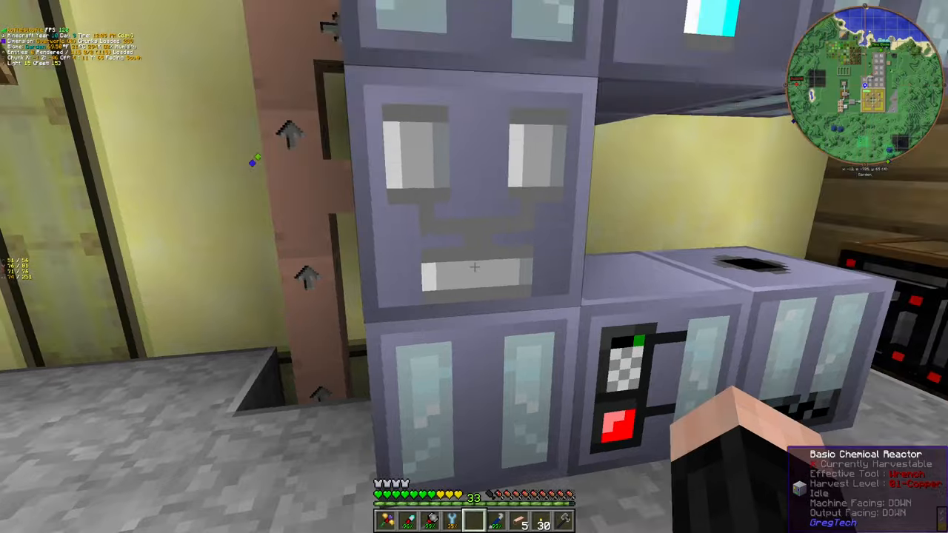
mouse_move(474, 267)
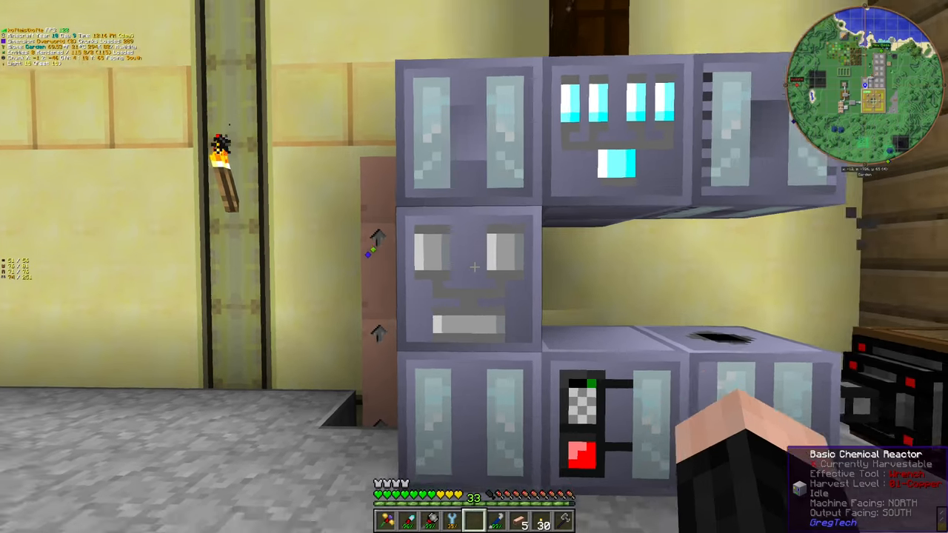
mouse_move(474, 266)
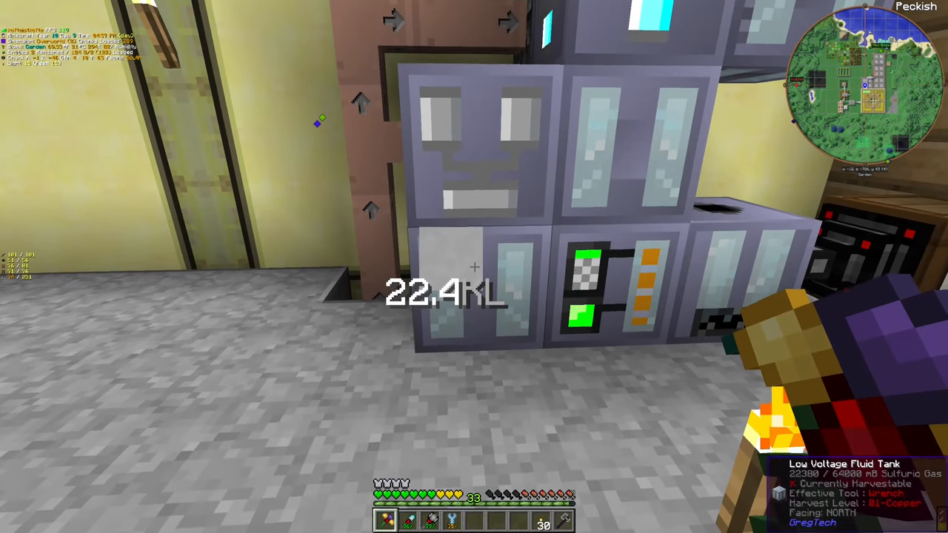
mouse_move(473, 266)
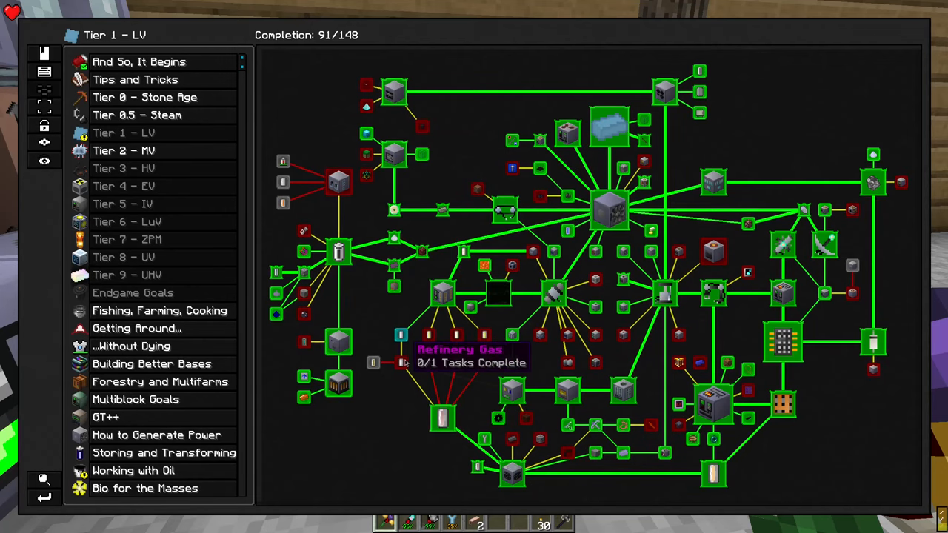
key("escape")
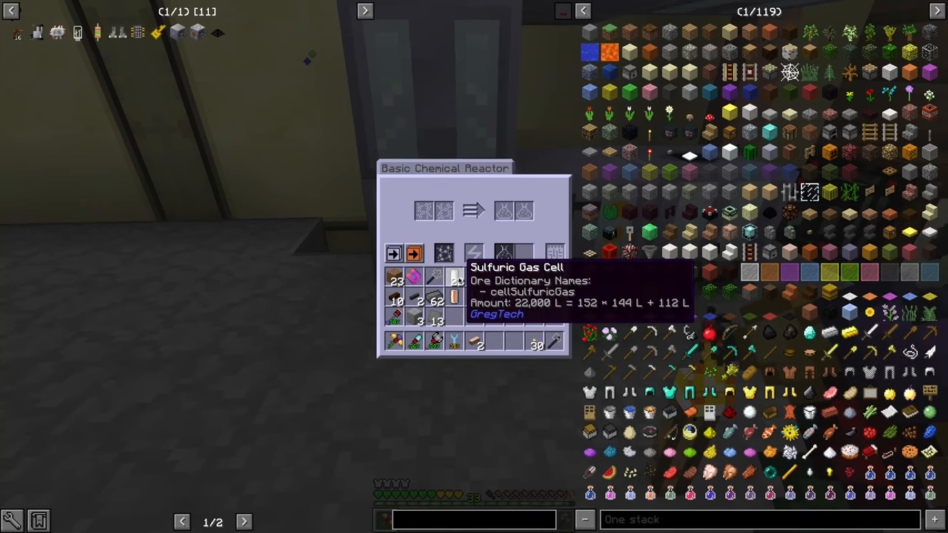
key("Escape")
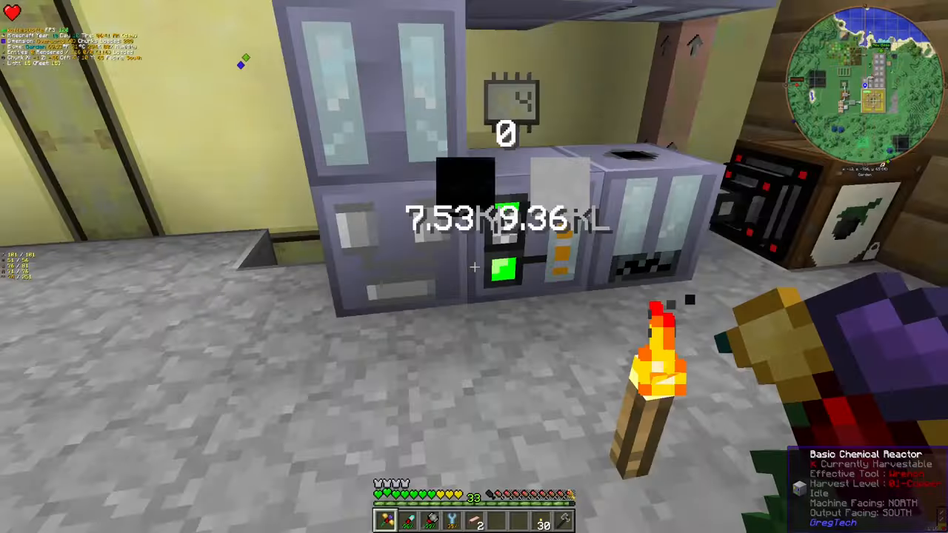
key("e")
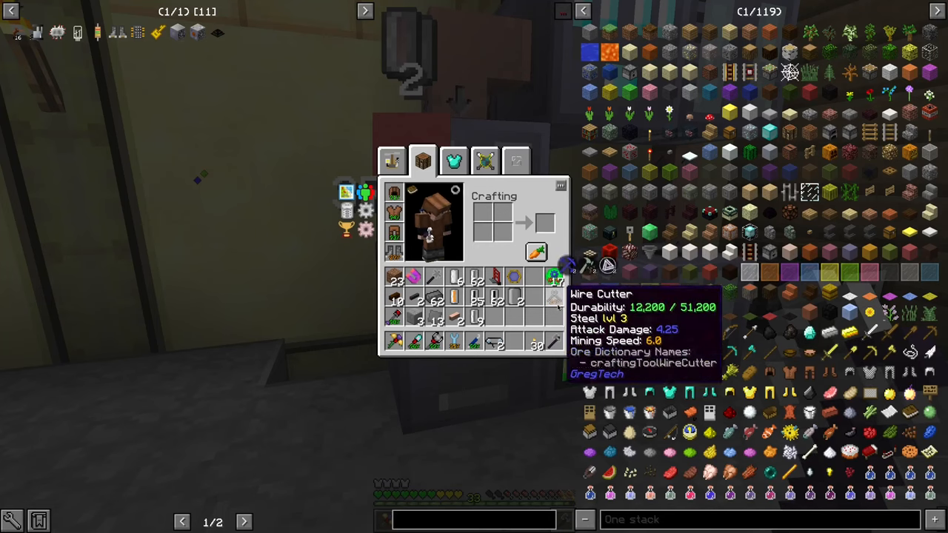
key("Escape")
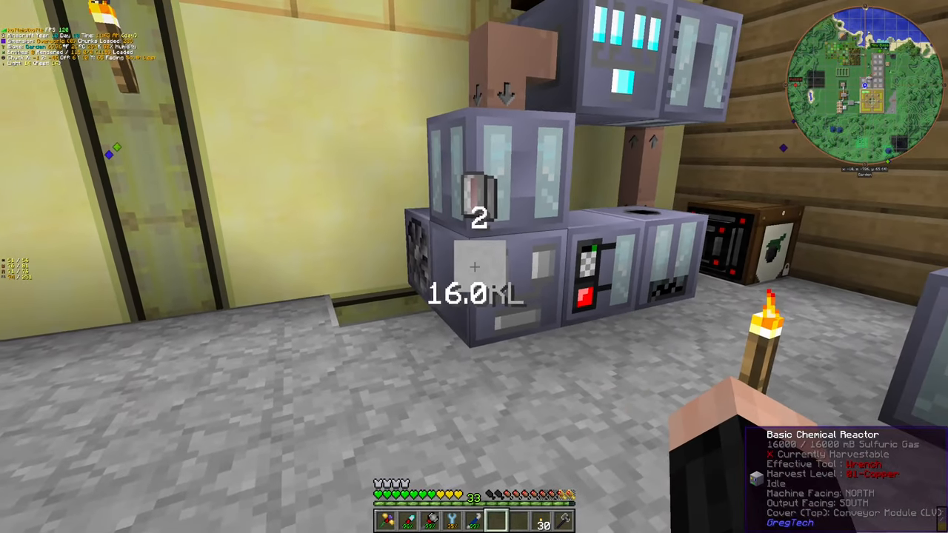
mouse_move(474, 266)
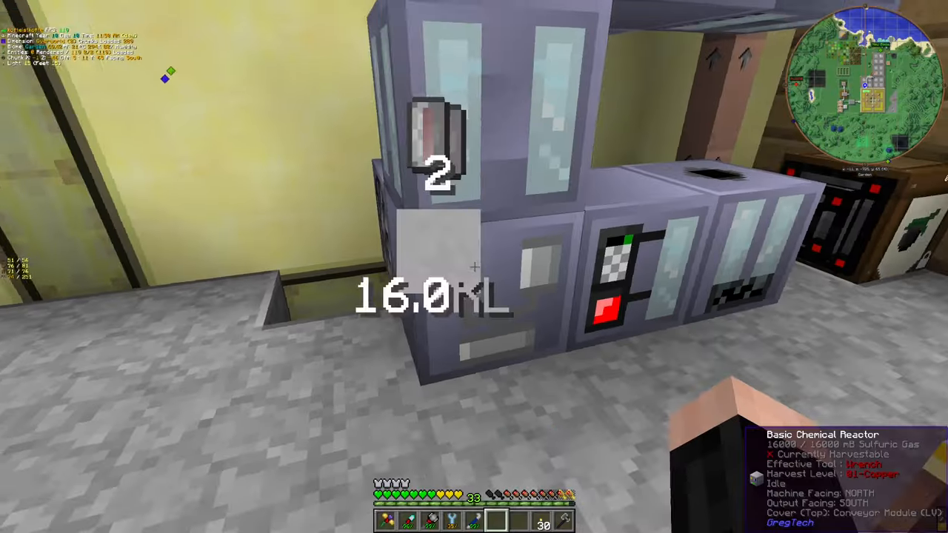
mouse_move(474, 267)
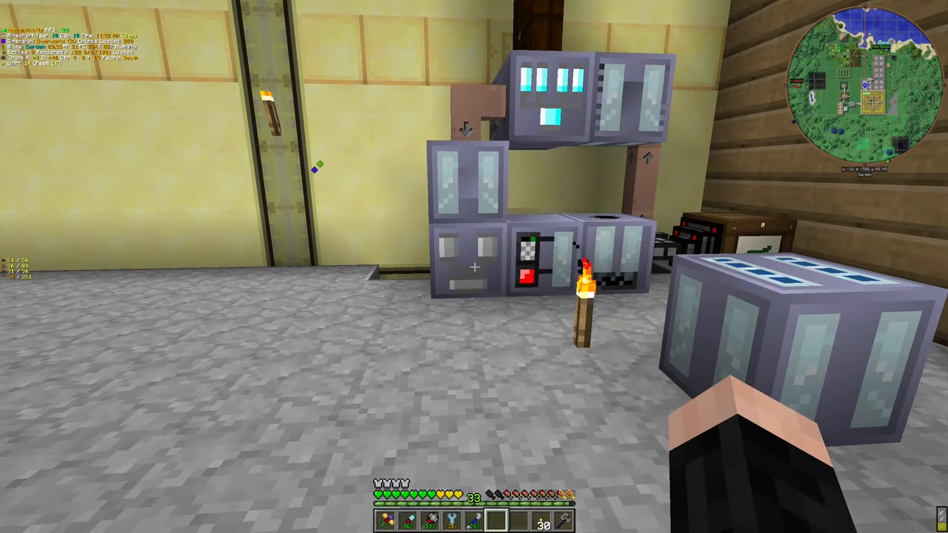
mouse_move(474, 266)
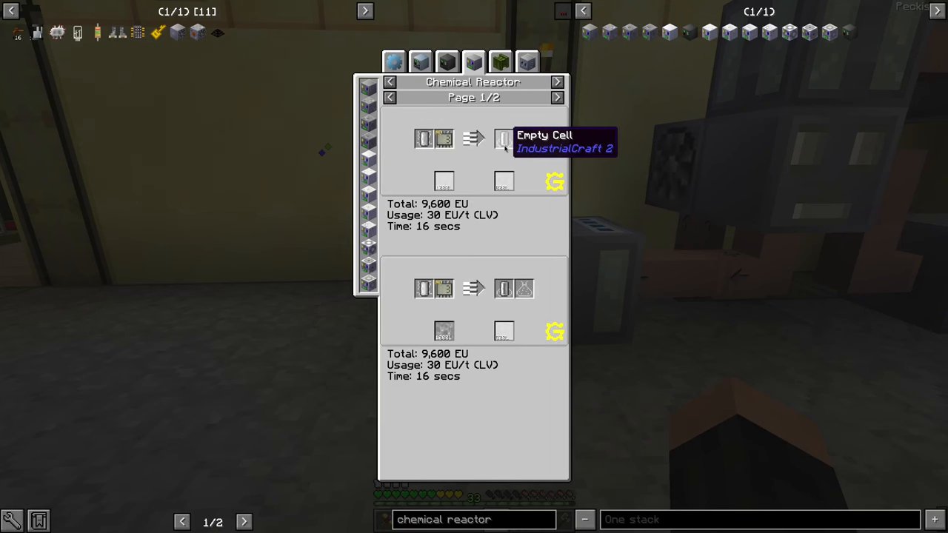
mouse_move(530, 244)
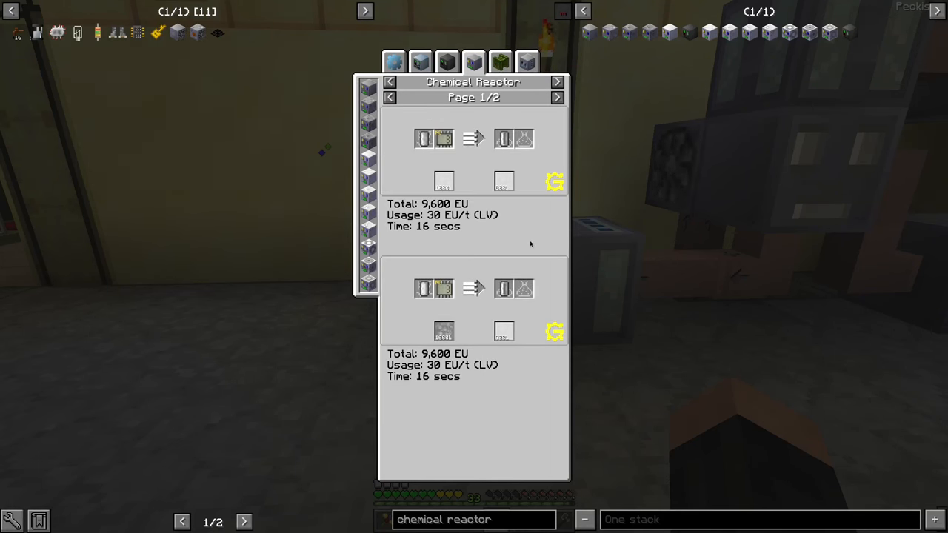
Check the chemical reactor recipes in NEI and set the reactor's programmed circuit machine mode
left_click(557, 98)
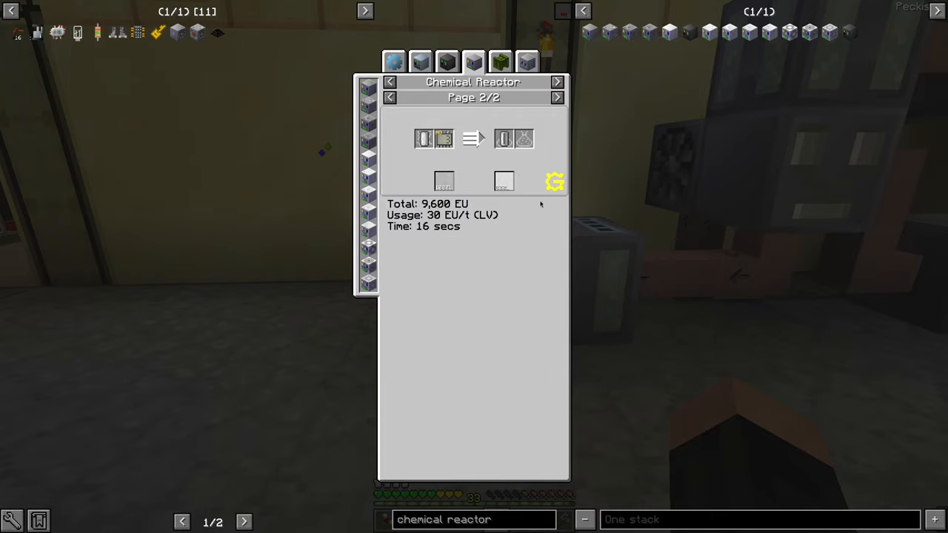
key("Escape")
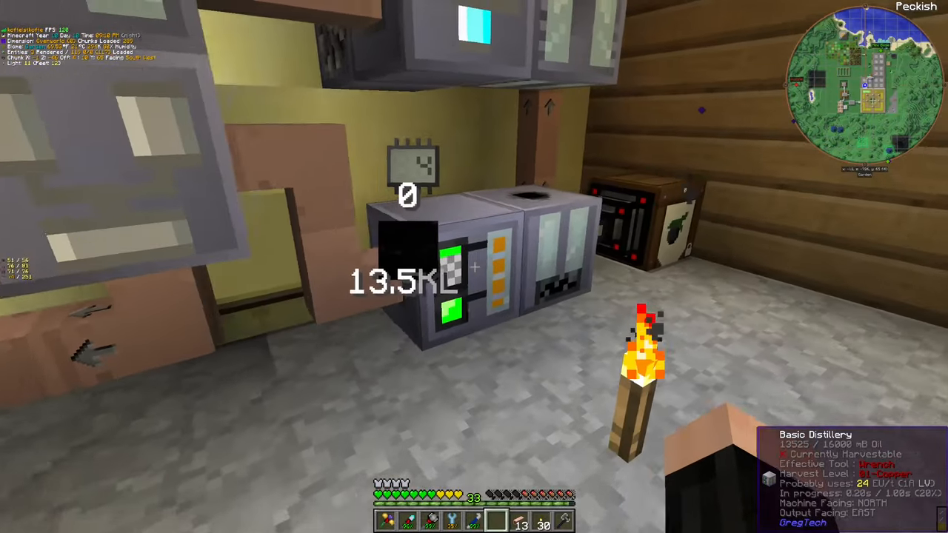
mouse_move(474, 267)
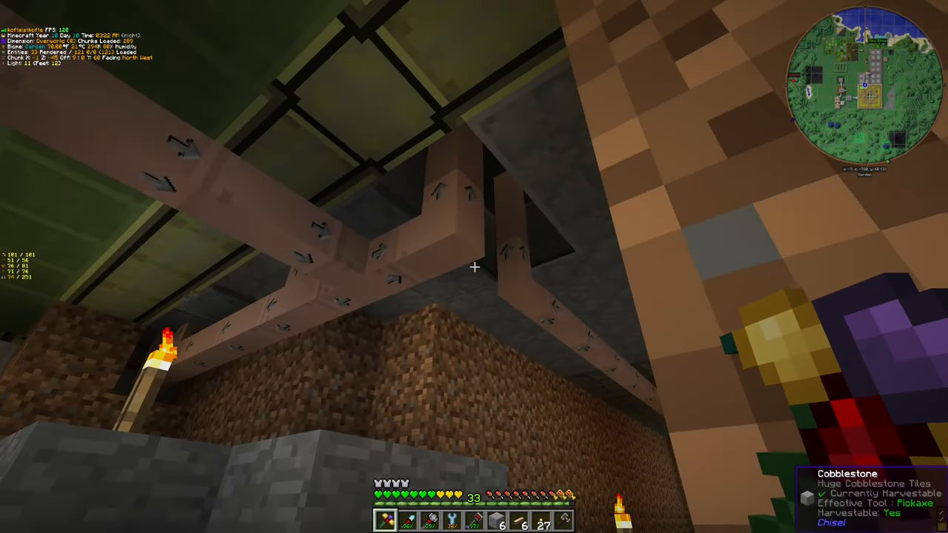
mouse_move(473, 267)
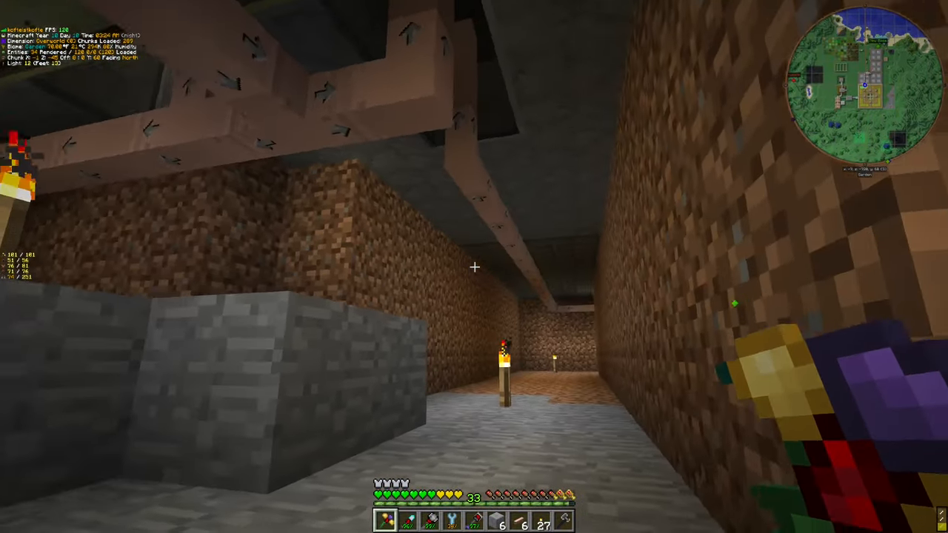
mouse_move(474, 266)
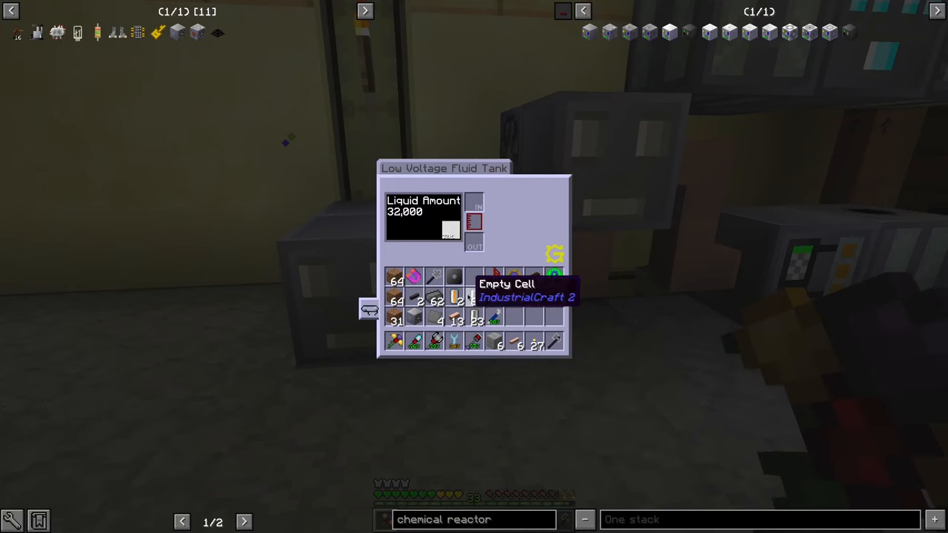
mouse_move(553, 280)
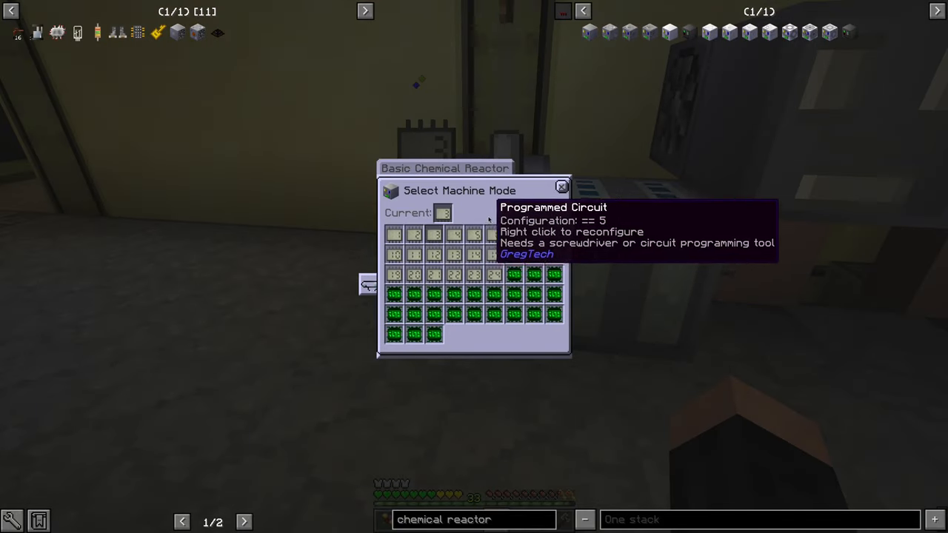
key("Escape")
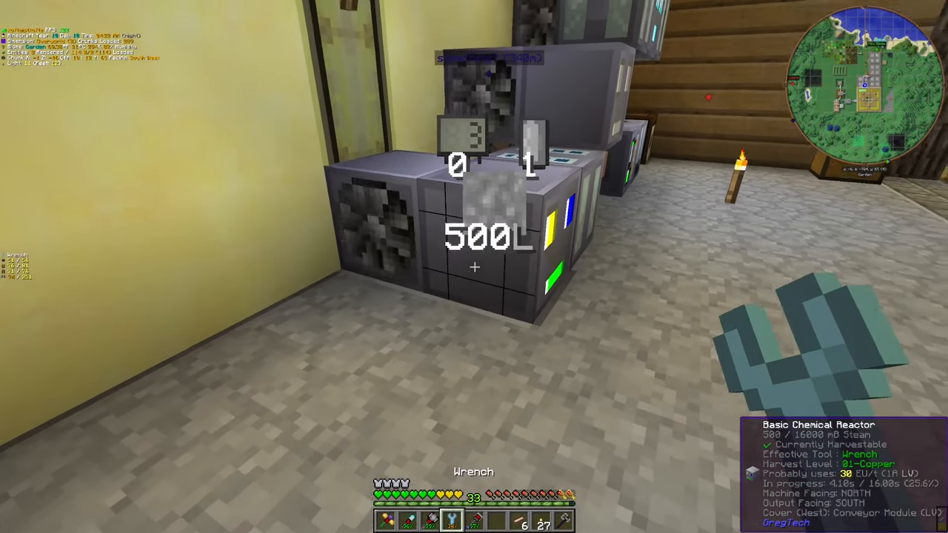
mouse_move(474, 266)
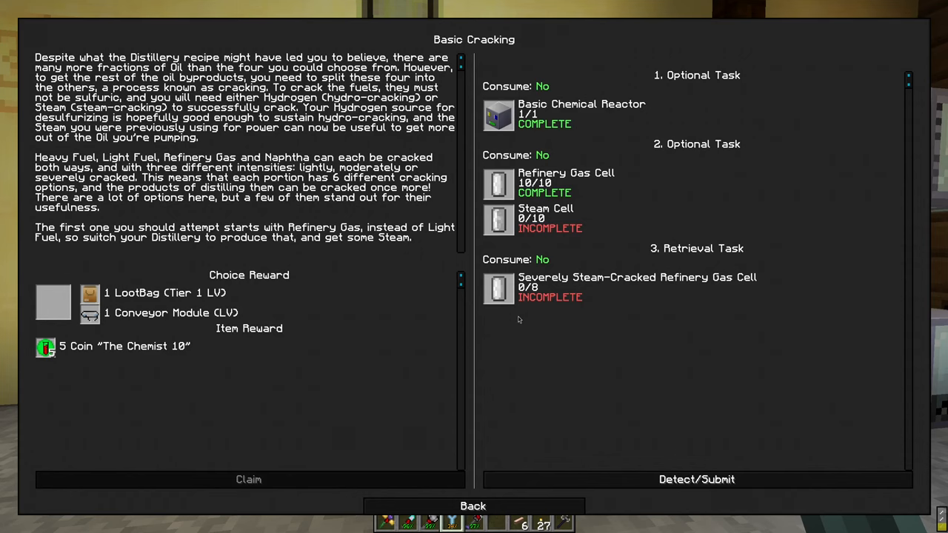
mouse_move(613, 331)
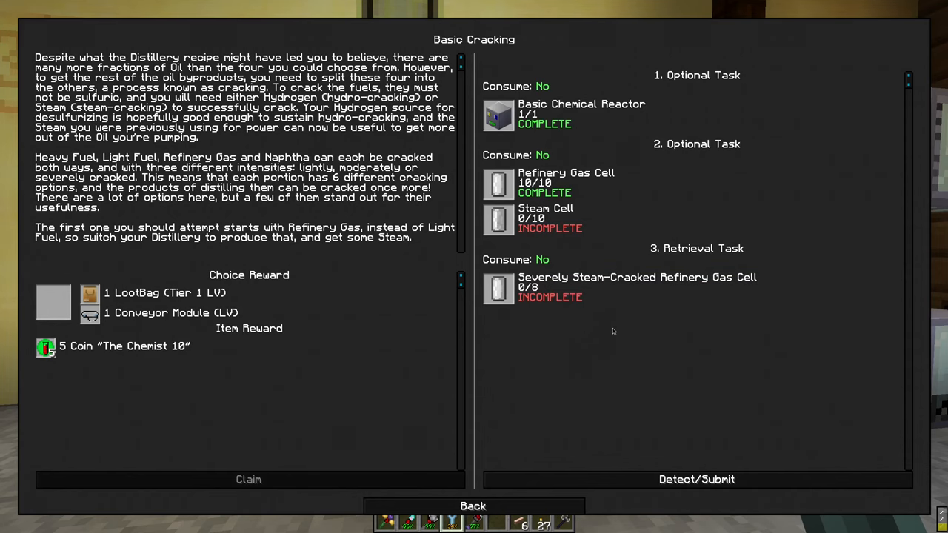
mouse_move(613, 357)
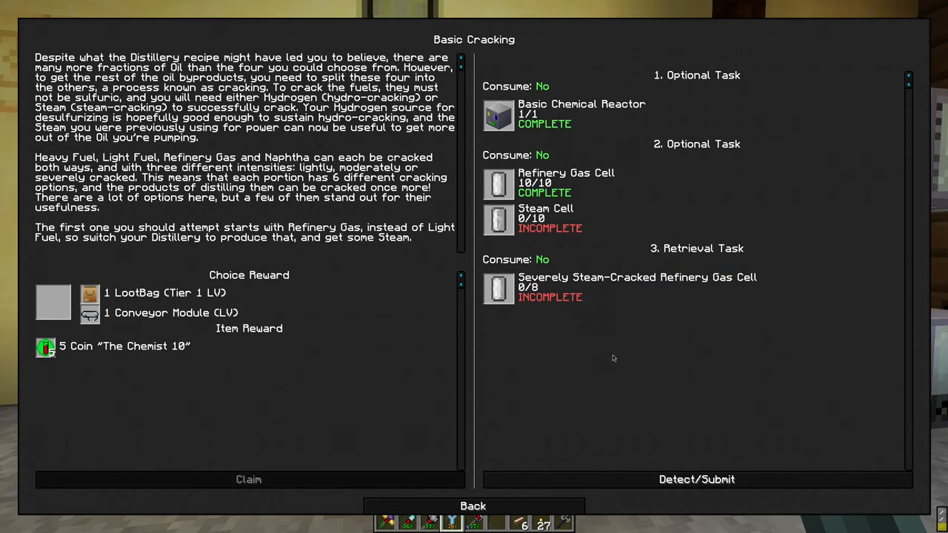
mouse_move(493, 315)
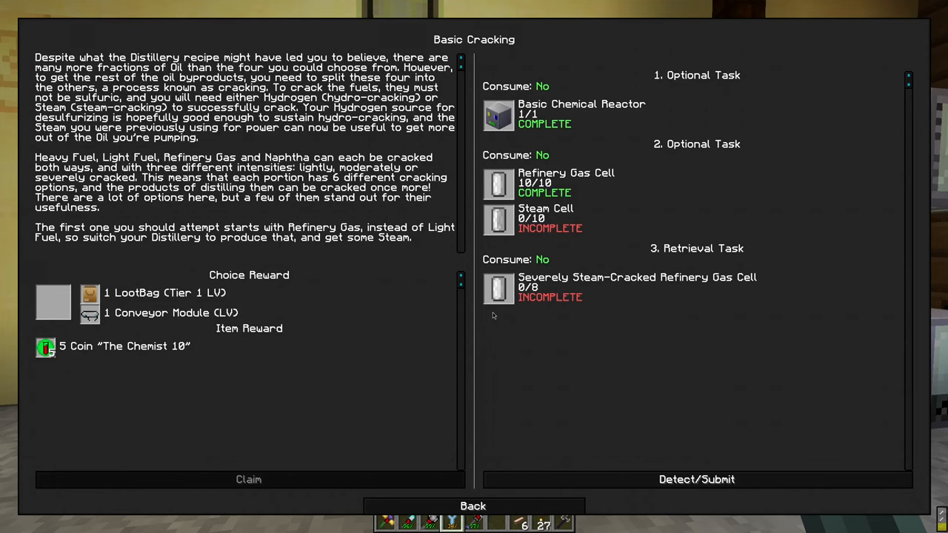
mouse_move(474, 506)
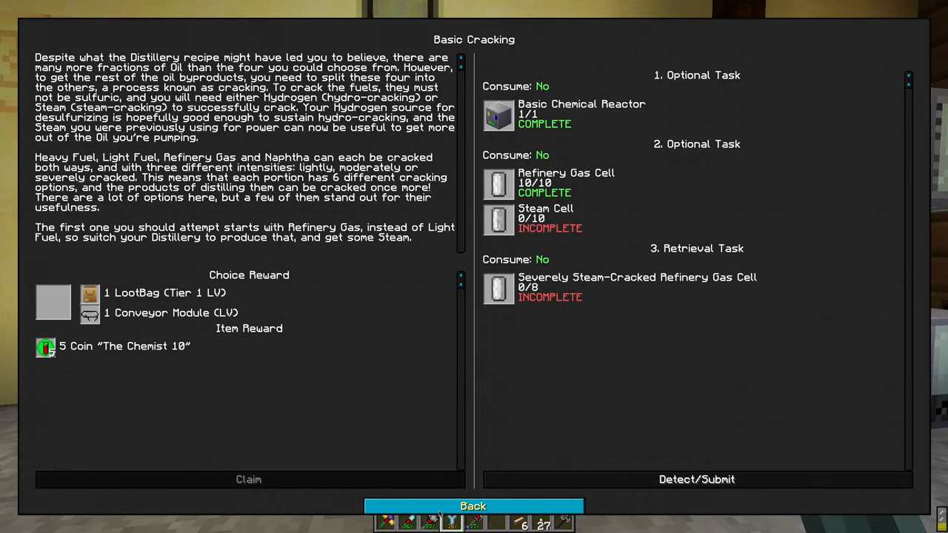
Review the Basic Cracking quest, the Working with Oil tree and the Distillery ethylene recipe in NEI
left_click(472, 506)
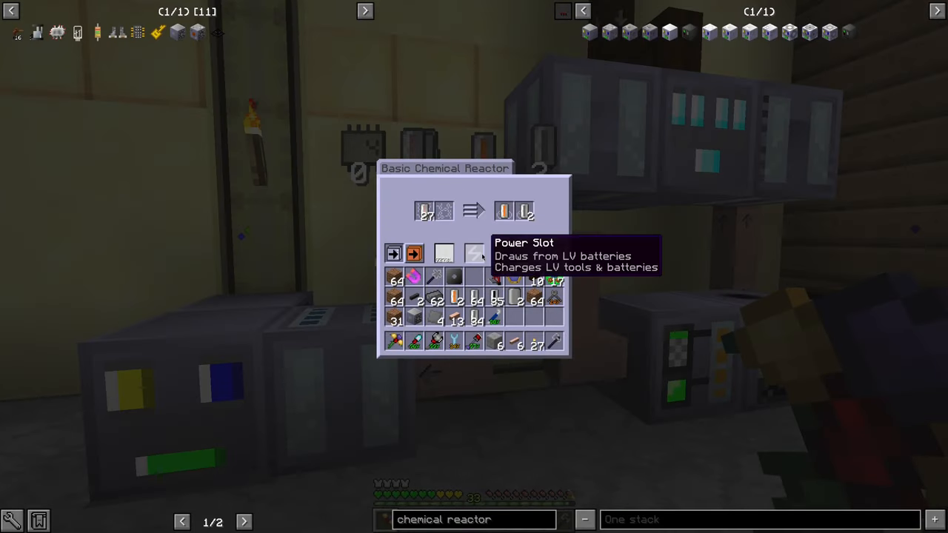
key("Escape")
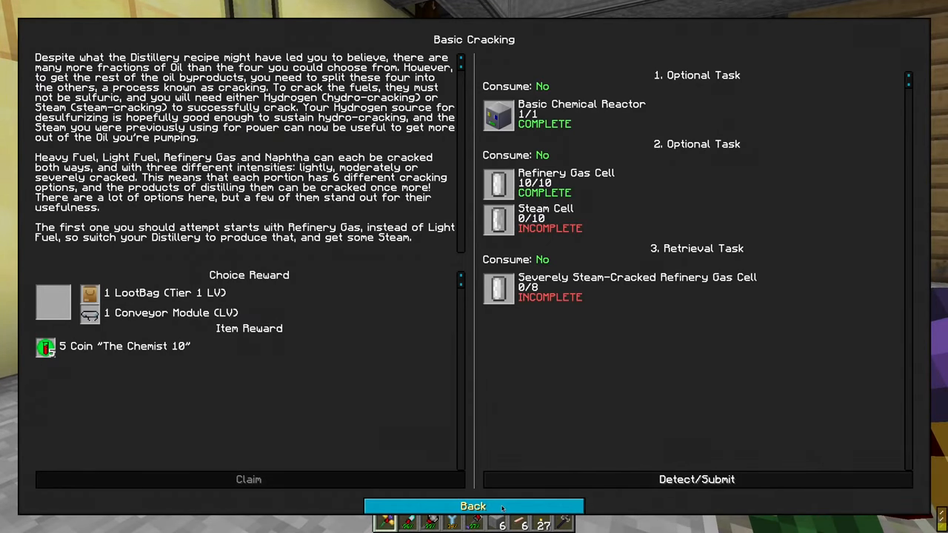
left_click(474, 506)
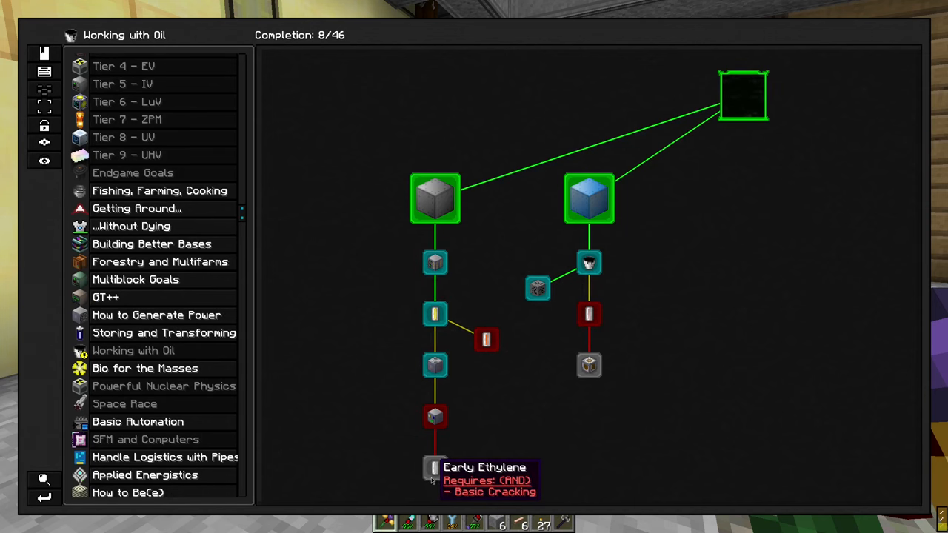
mouse_move(432, 468)
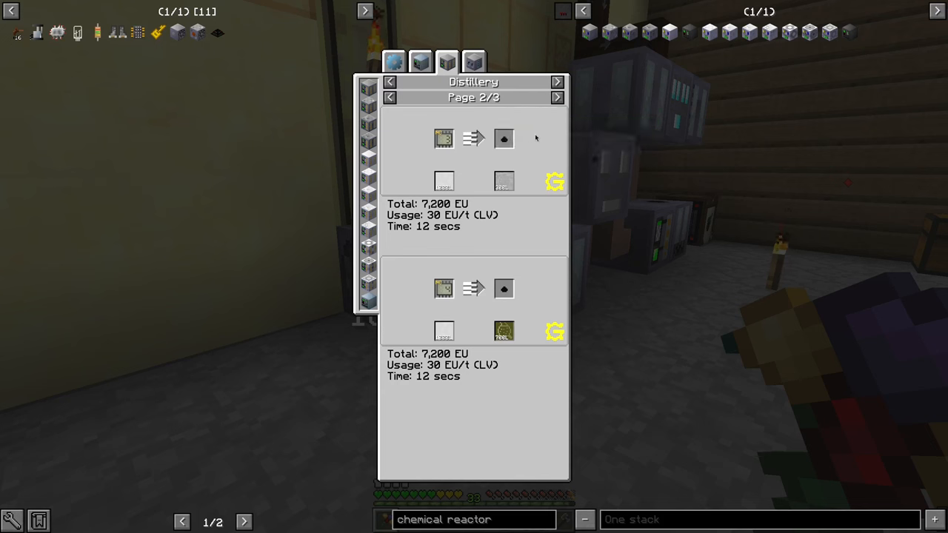
mouse_move(503, 139)
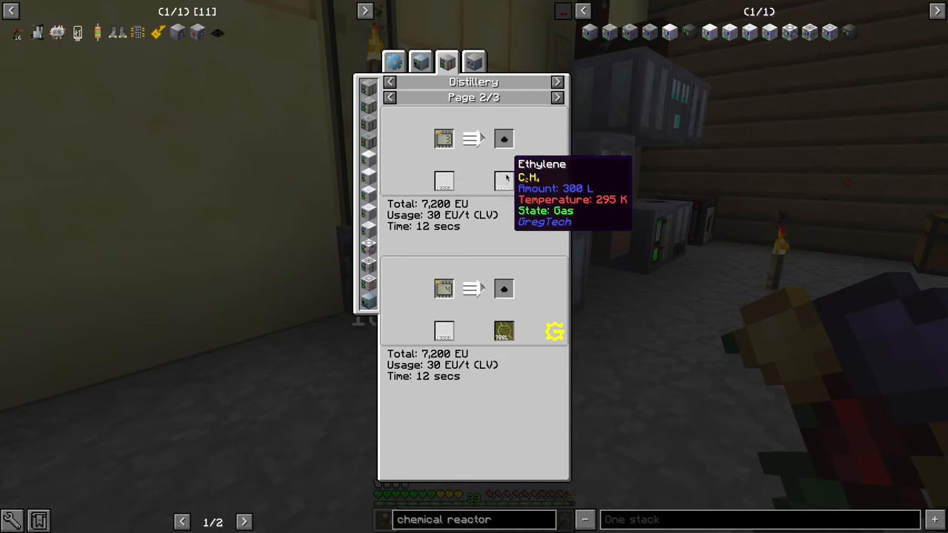
mouse_move(504, 140)
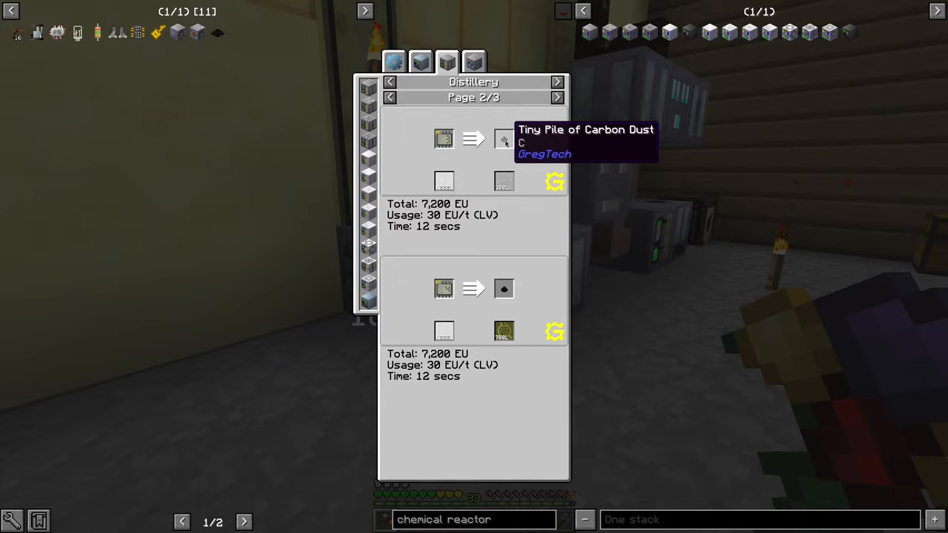
key("Escape")
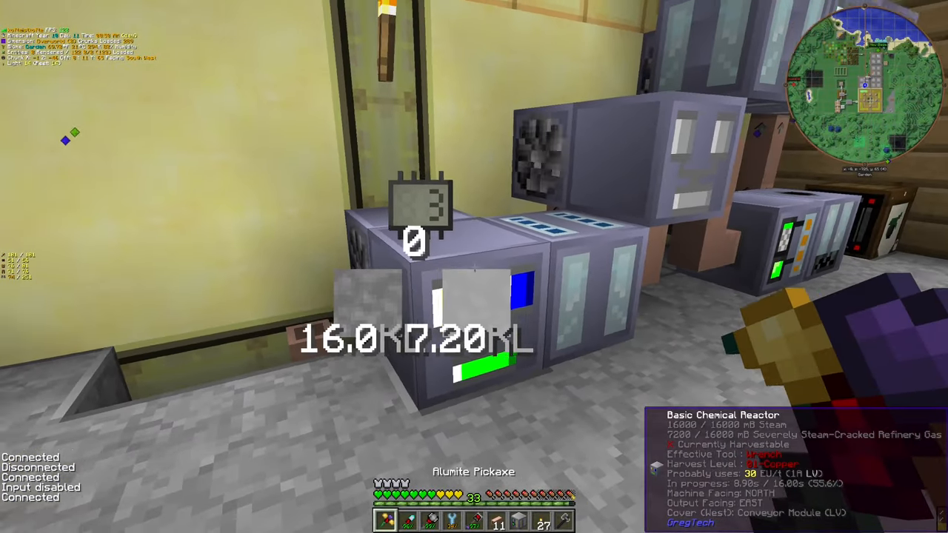
mouse_move(474, 267)
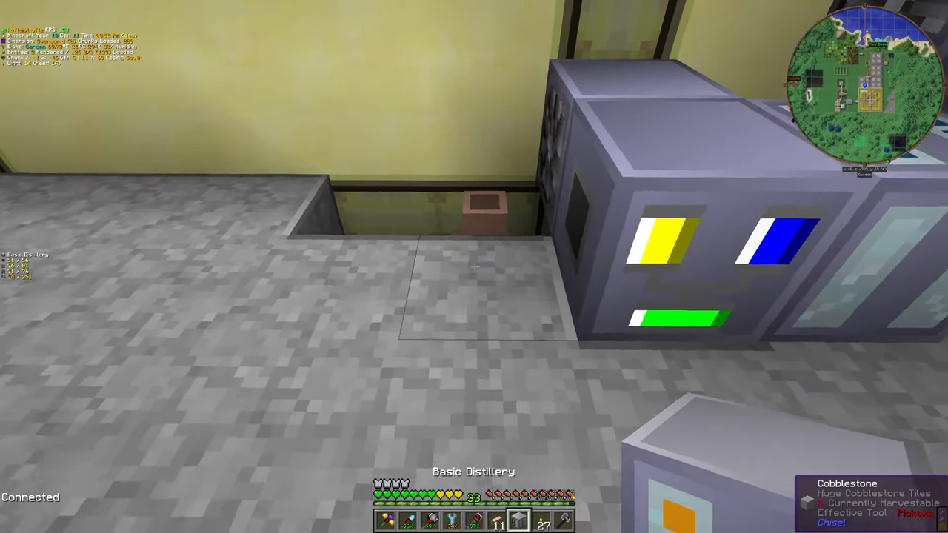
Collect the Severely Steam-Cracked Refinery Gas Cells from the Basic Distillery so Basic Cracking completes
key("e")
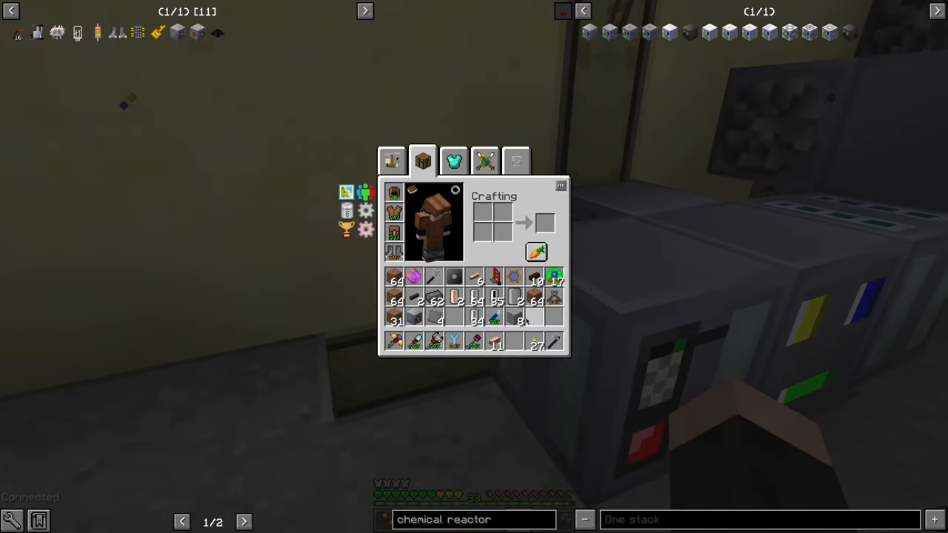
key("Escape")
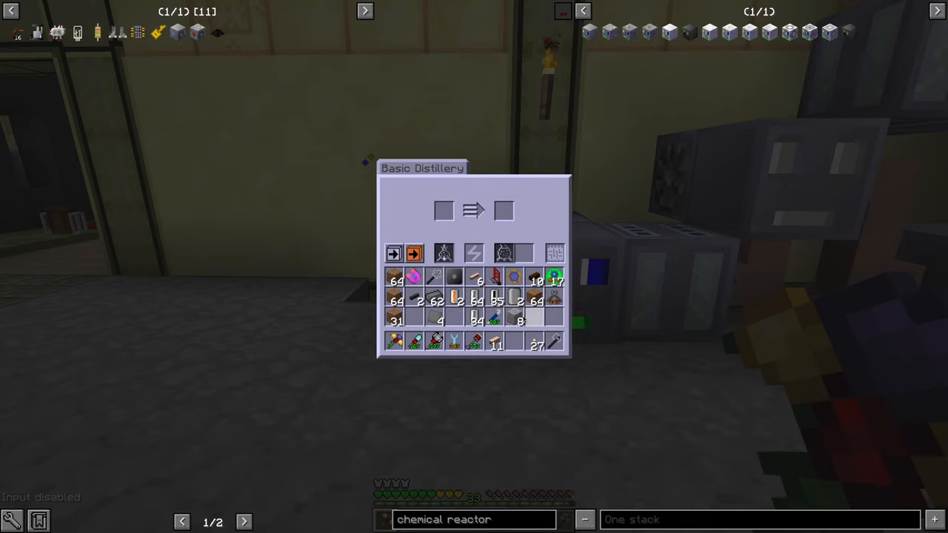
key("Escape")
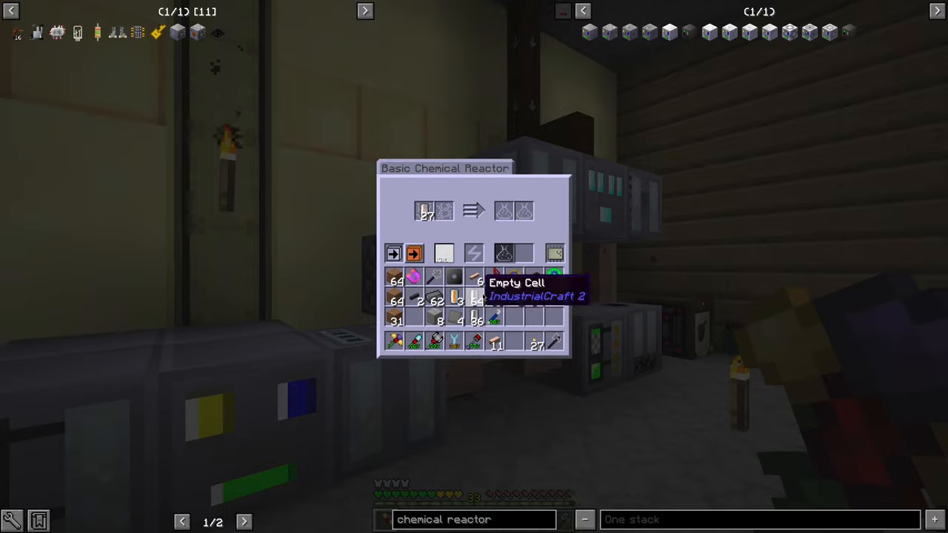
key("Escape")
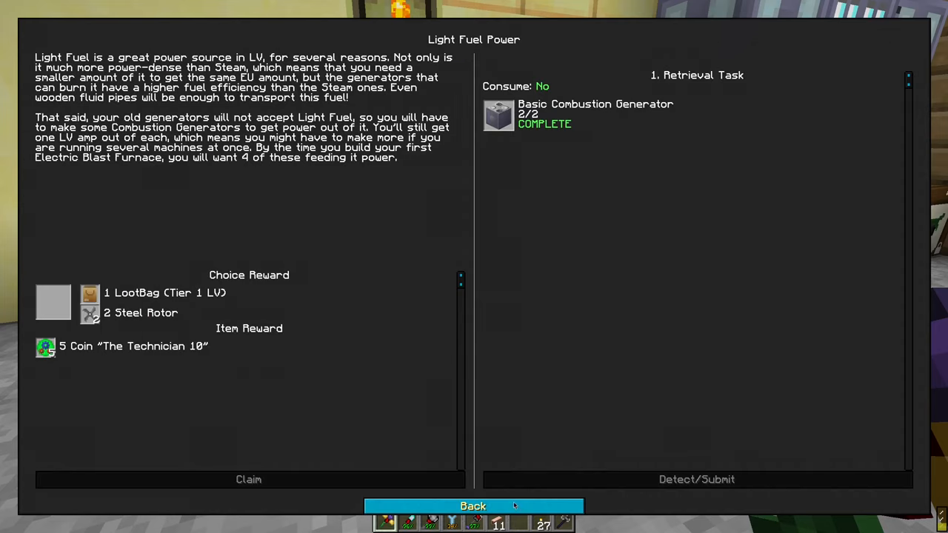
left_click(473, 506)
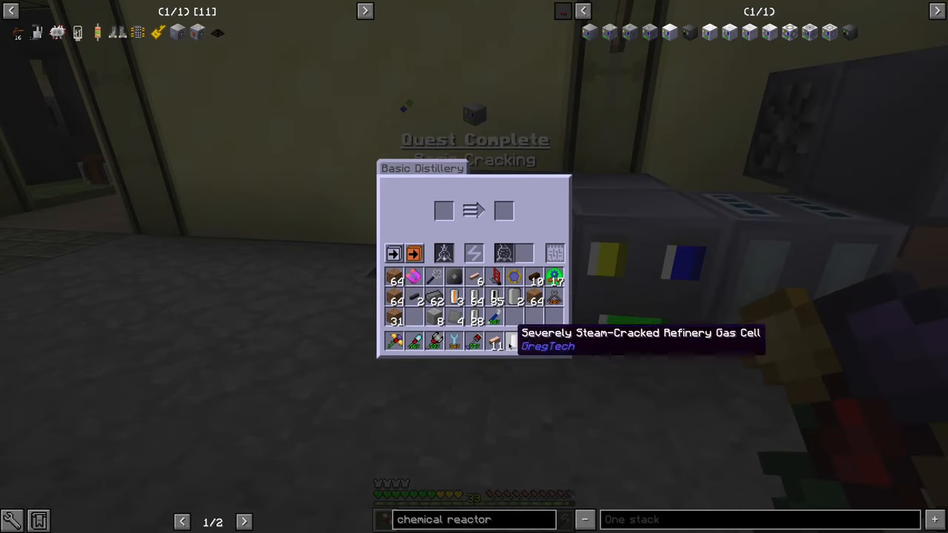
Review the Distillery recipes in NEI and the distillery and chemical reactor GUIs
key("Escape")
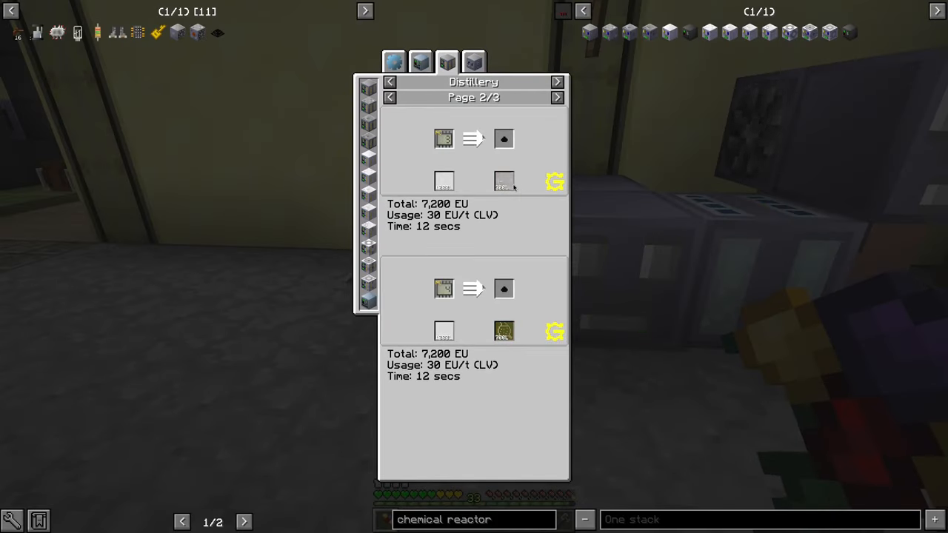
mouse_move(503, 332)
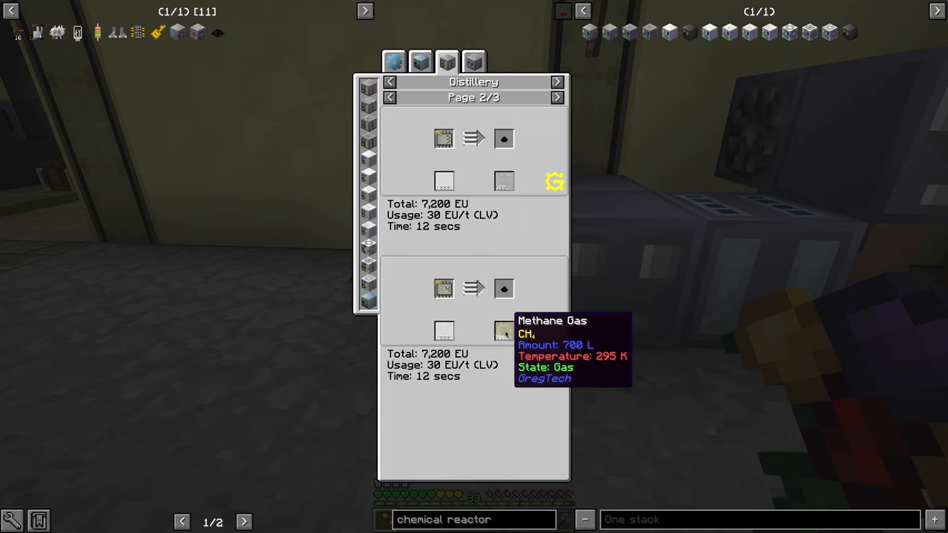
left_click(556, 181)
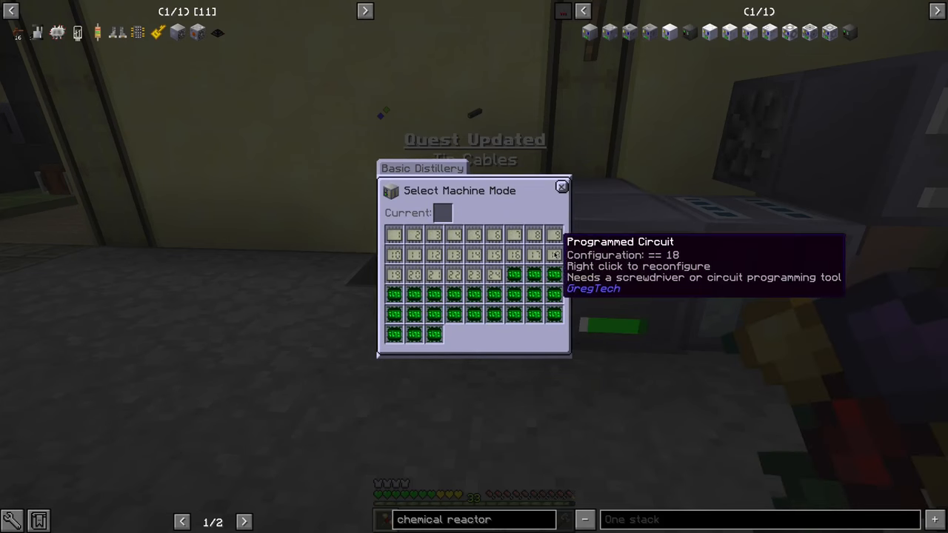
left_click(561, 187)
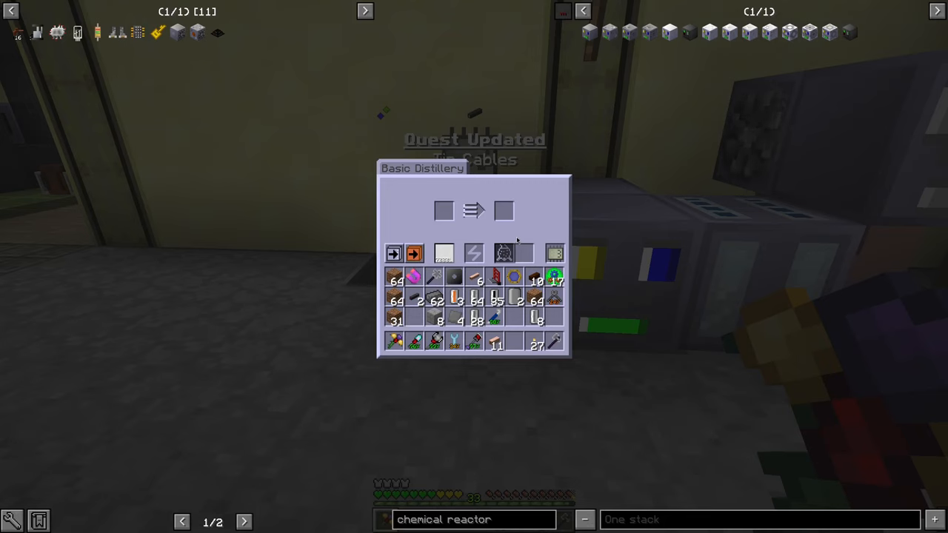
key("Escape")
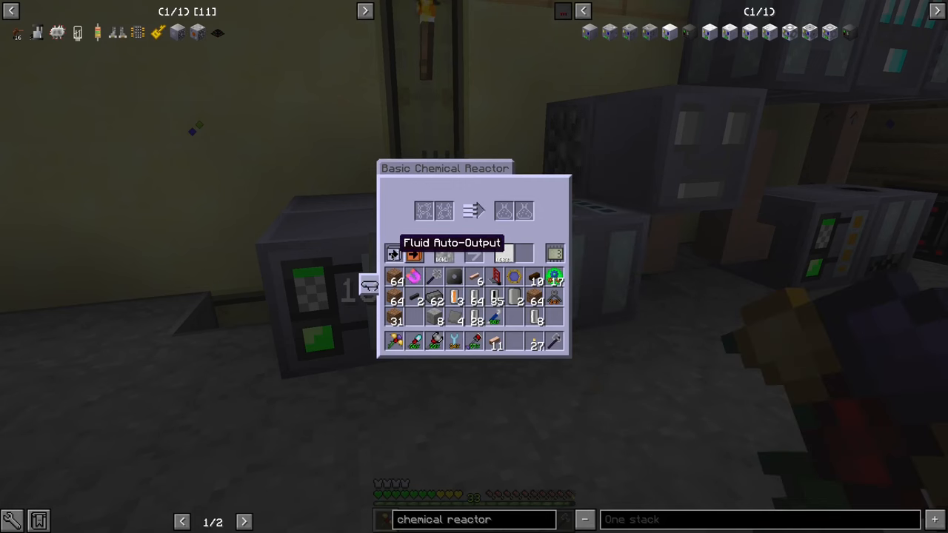
left_click(413, 252)
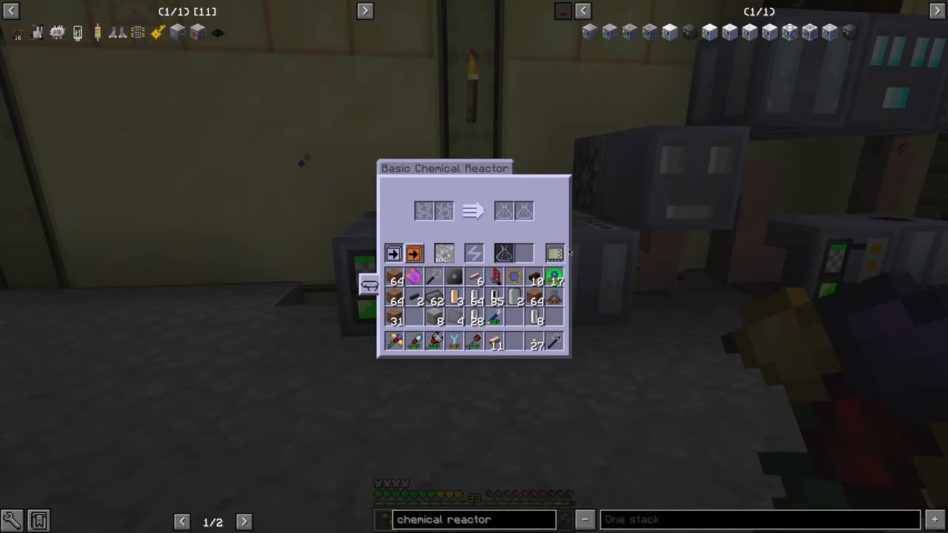
key("Escape")
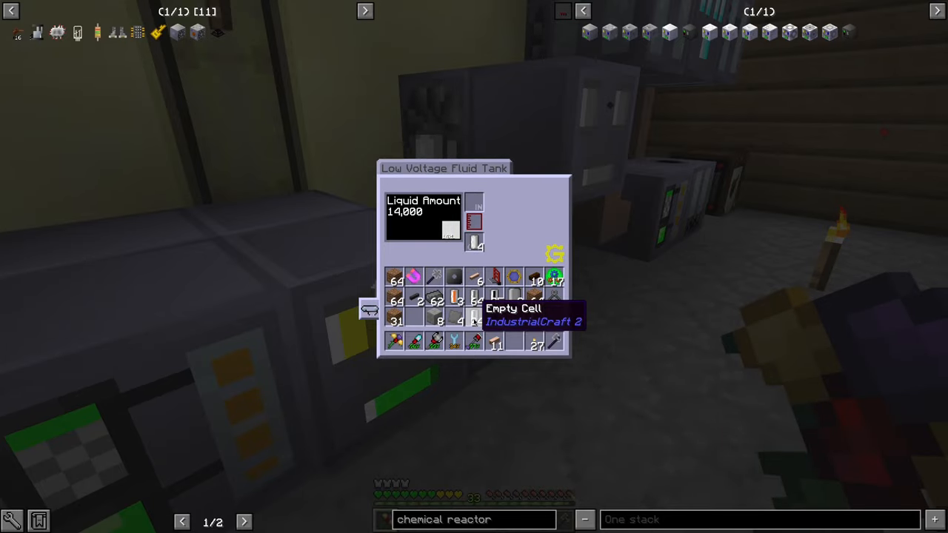
Open the Working with Oil quest chapter at the Early Ethylene quest
key("Escape")
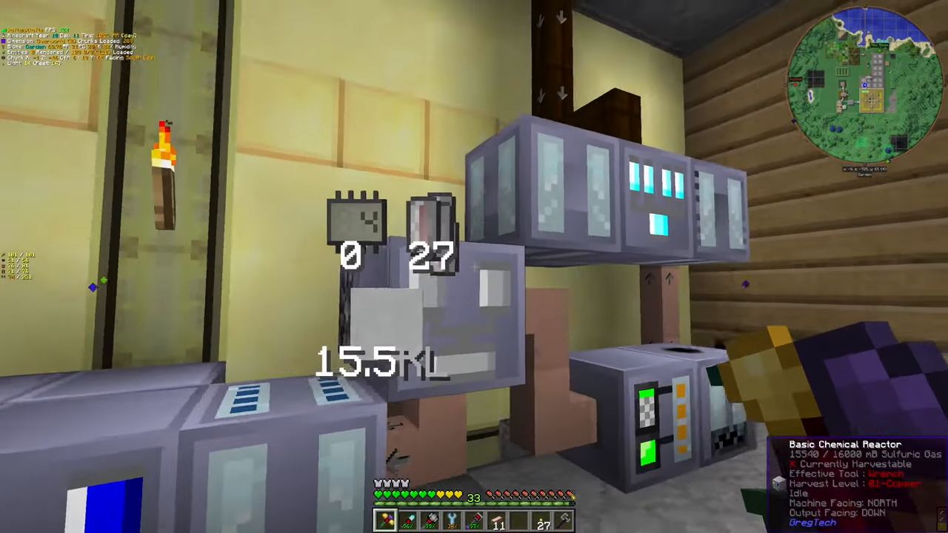
mouse_move(474, 266)
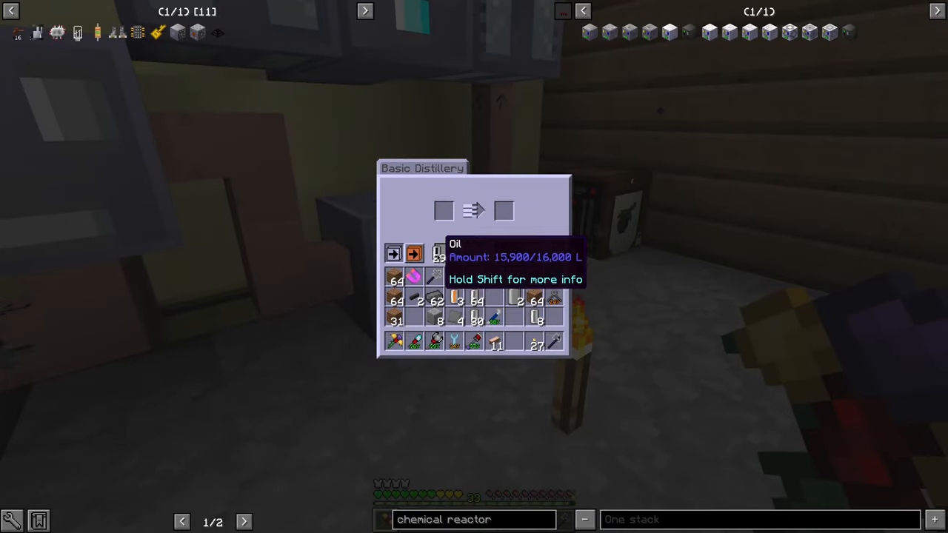
key("Escape")
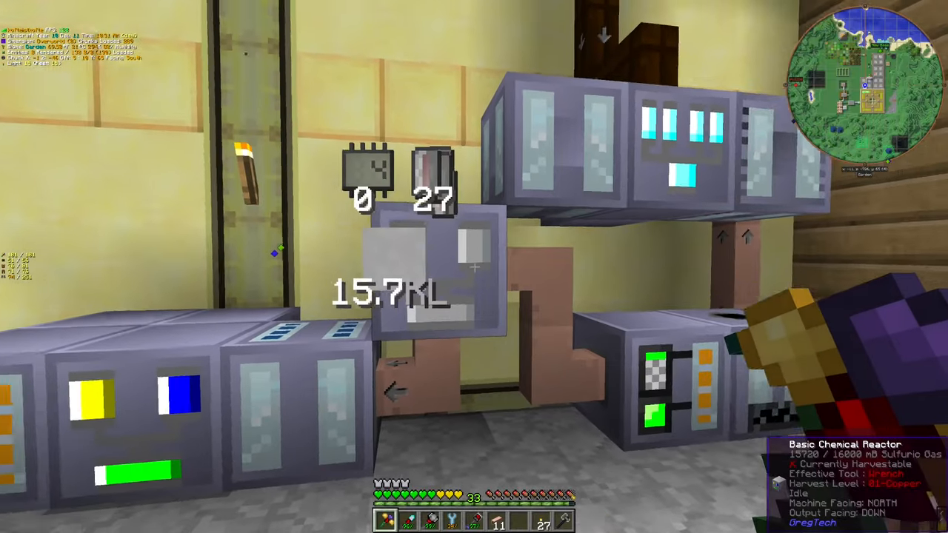
mouse_move(474, 267)
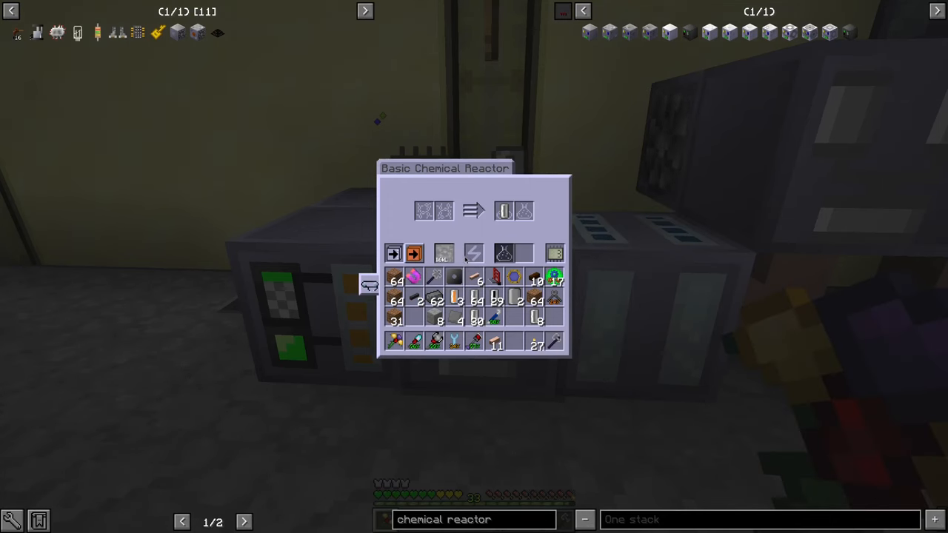
key("Escape")
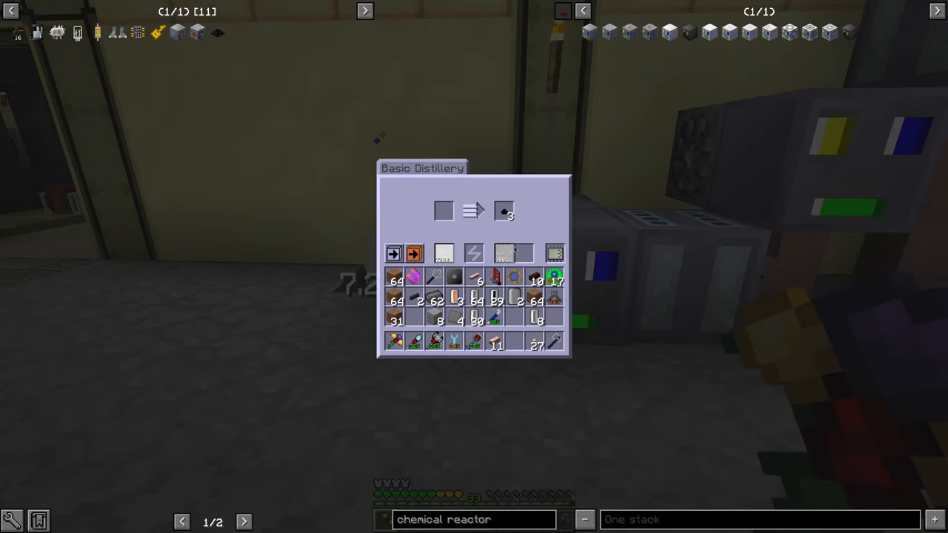
mouse_move(510, 253)
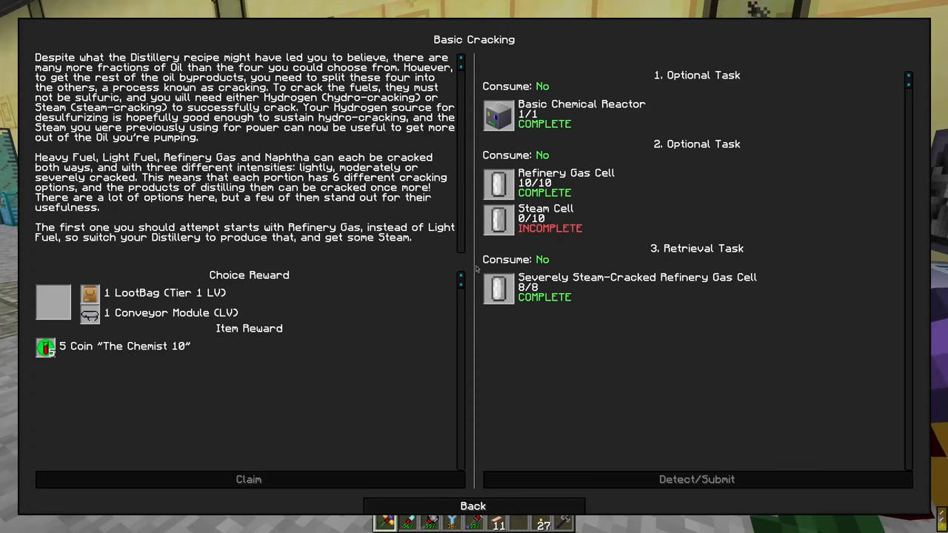
left_click(474, 507)
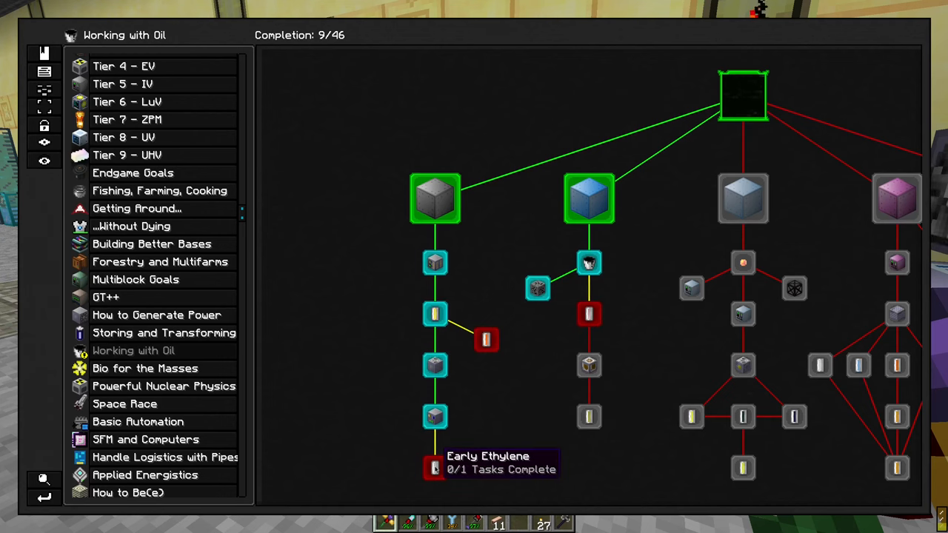
mouse_move(432, 468)
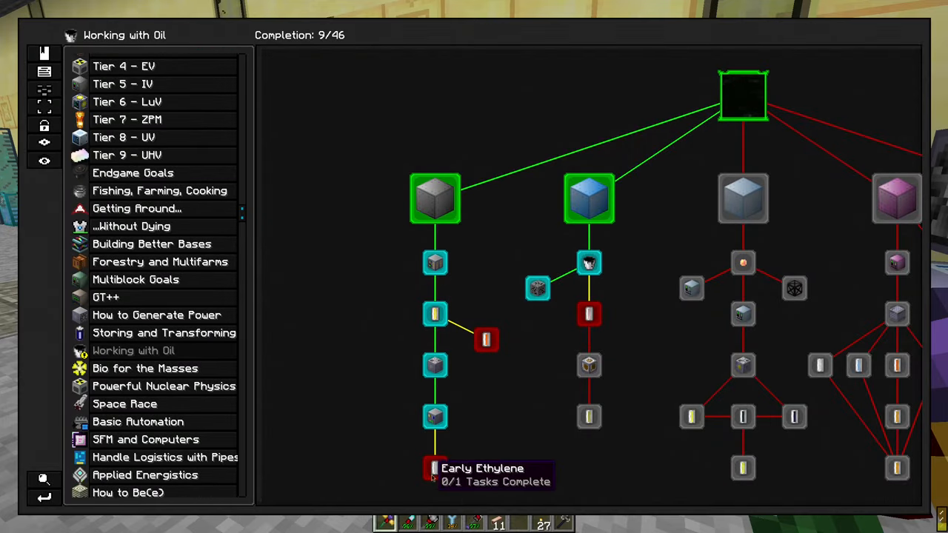
Check the chemical reactor and distillery GUIs to confirm the ethylene line is running
key("Escape")
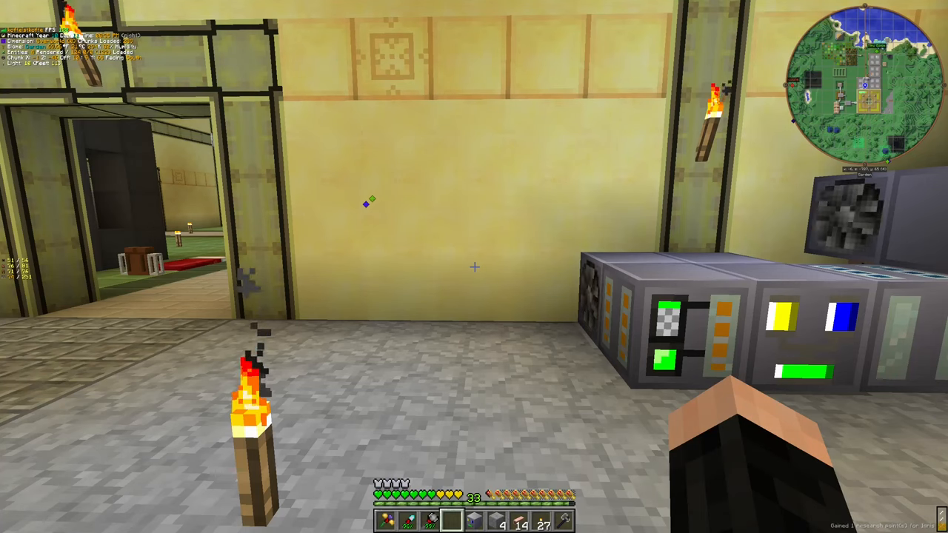
key("e")
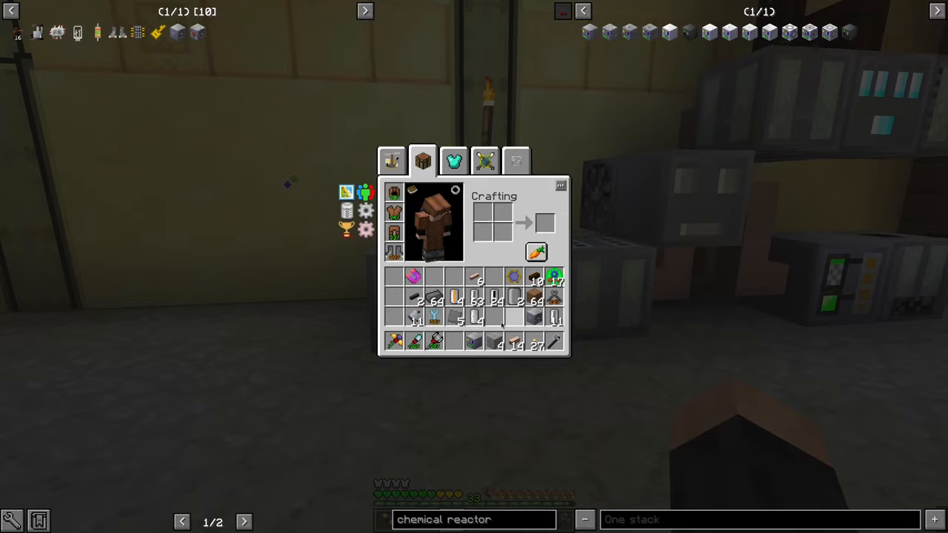
key("Escape")
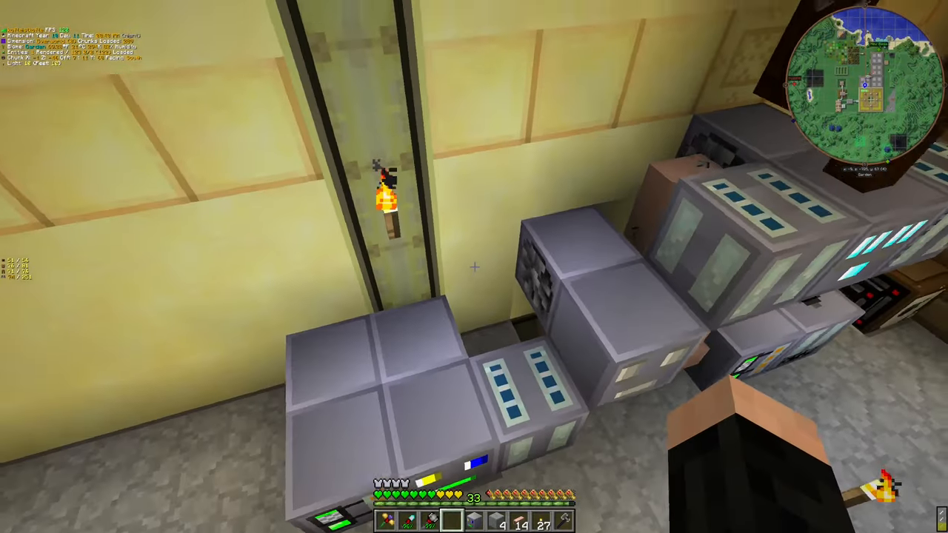
key("e")
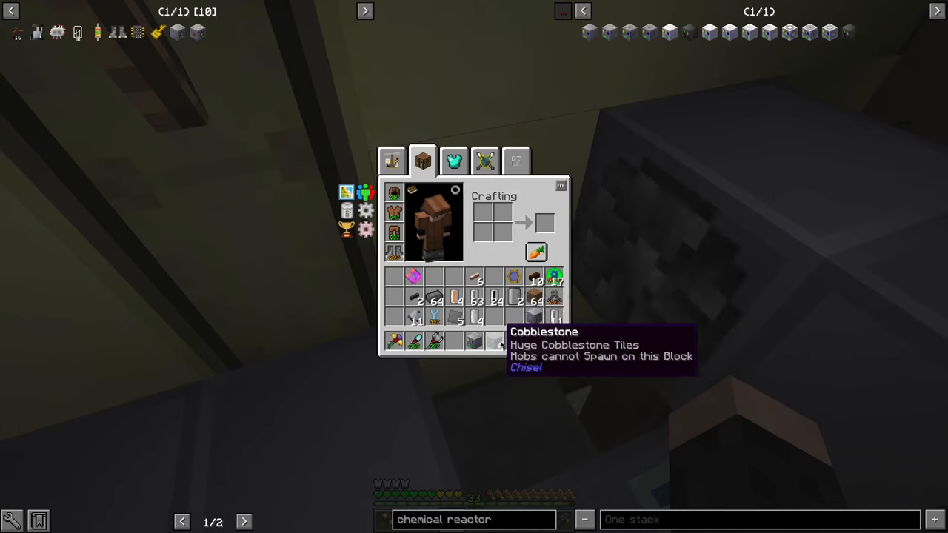
key("Escape")
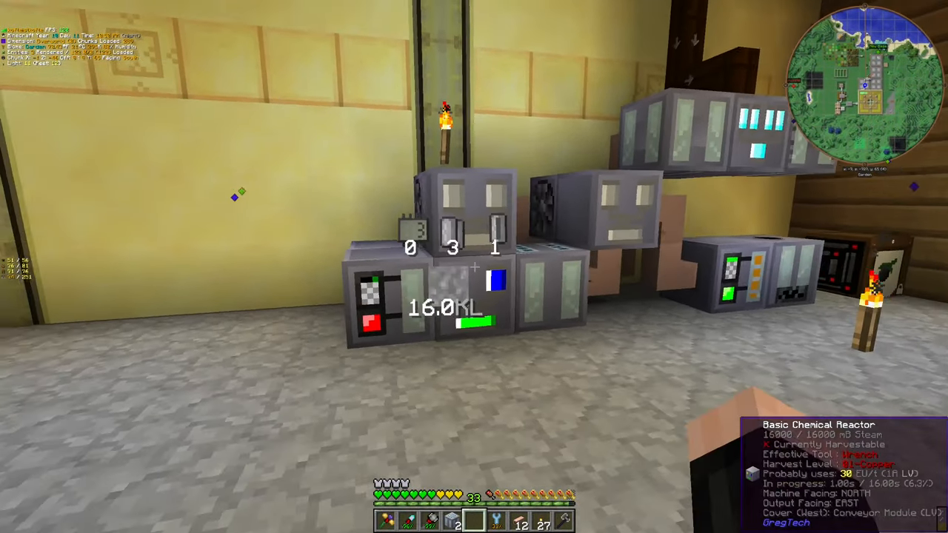
mouse_move(474, 266)
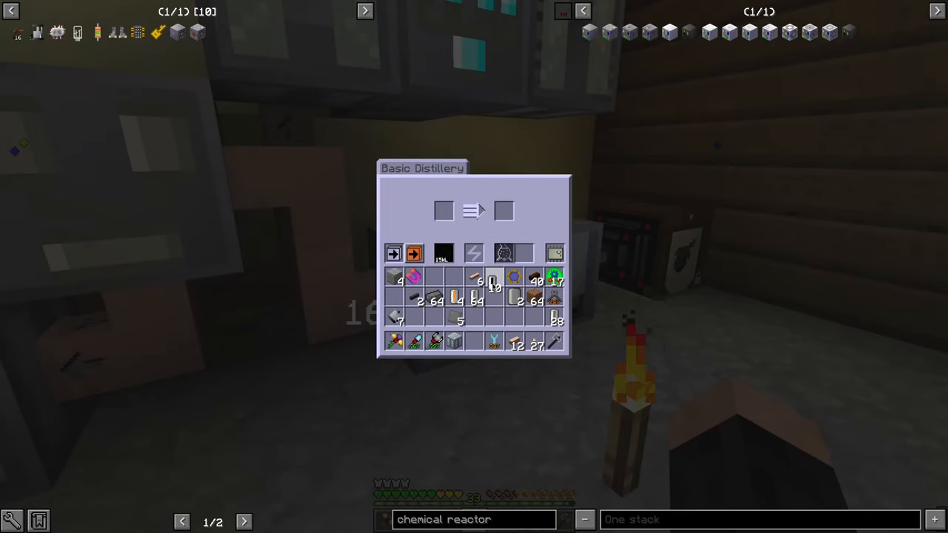
Check the low voltage fluid tank until it shows Ethylene accumulating (14,400 L, gauge 10.4KL)
key("Escape")
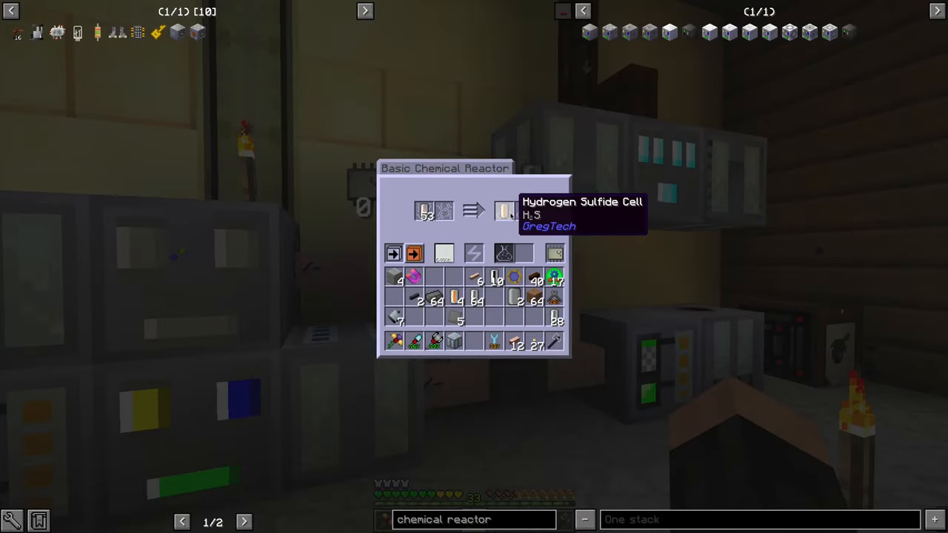
key("Escape")
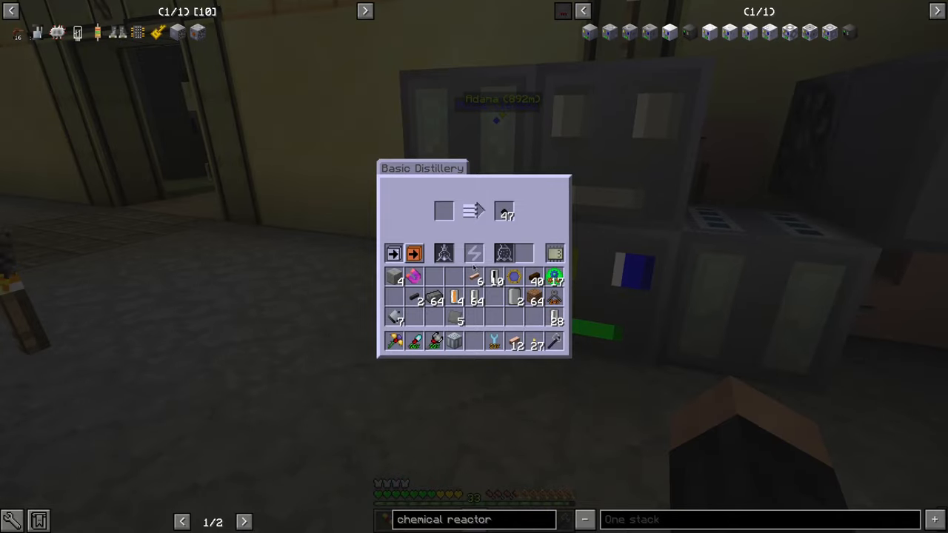
key("Escape")
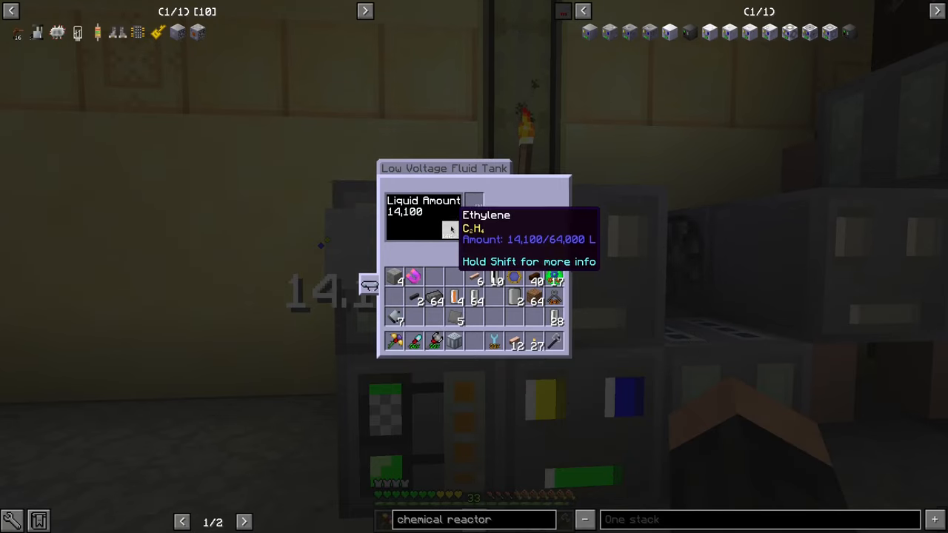
key("Escape")
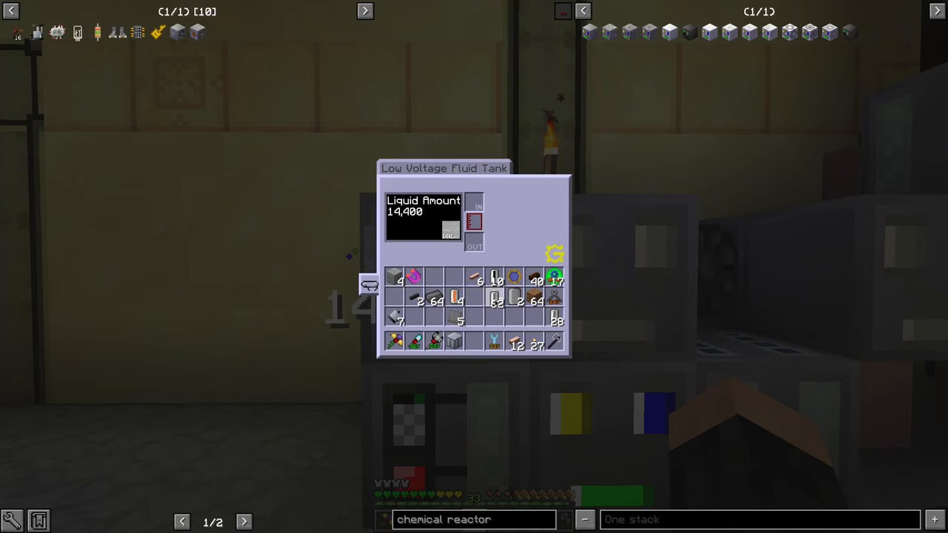
key("Escape")
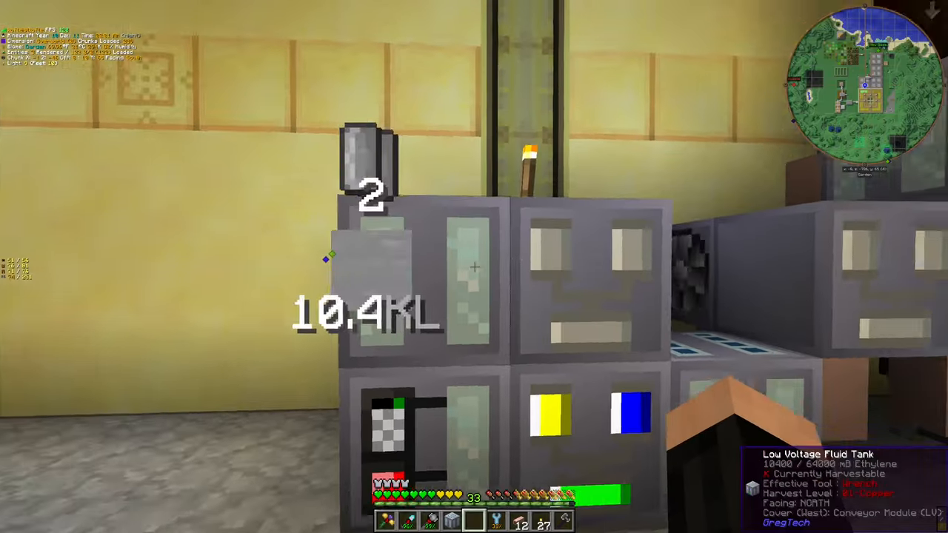
mouse_move(474, 267)
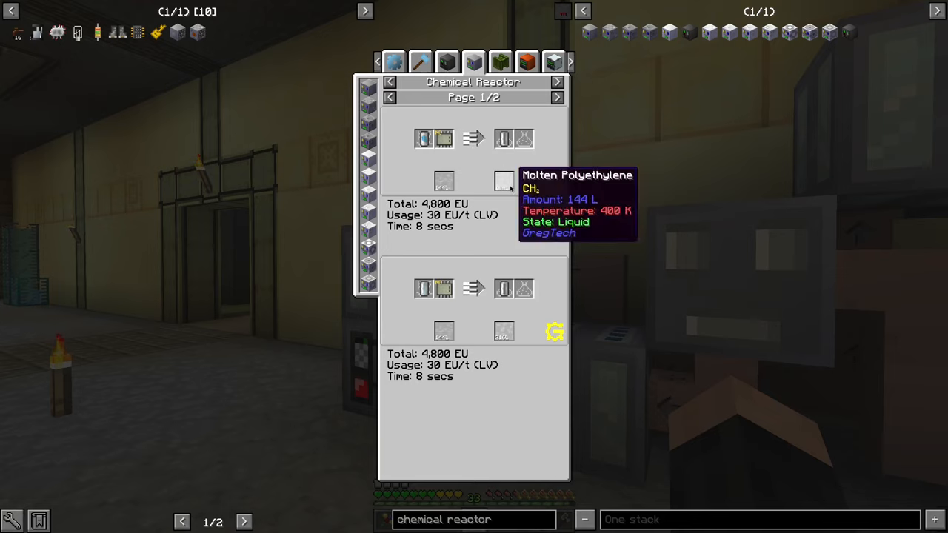
mouse_move(444, 181)
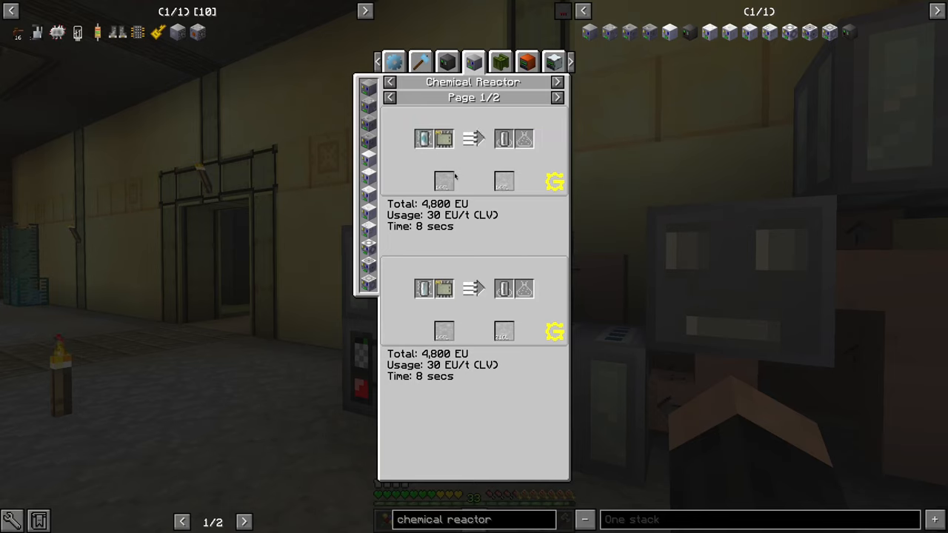
mouse_move(423, 289)
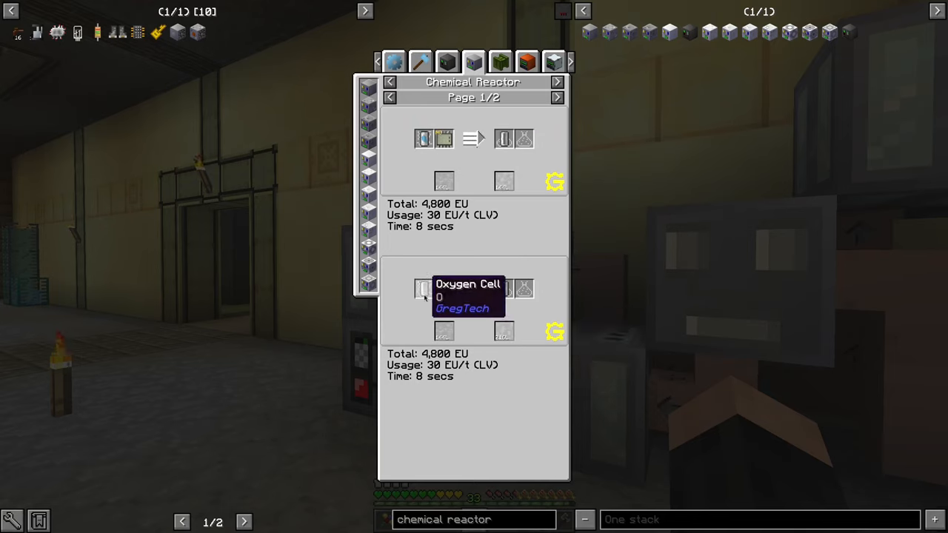
left_click(556, 98)
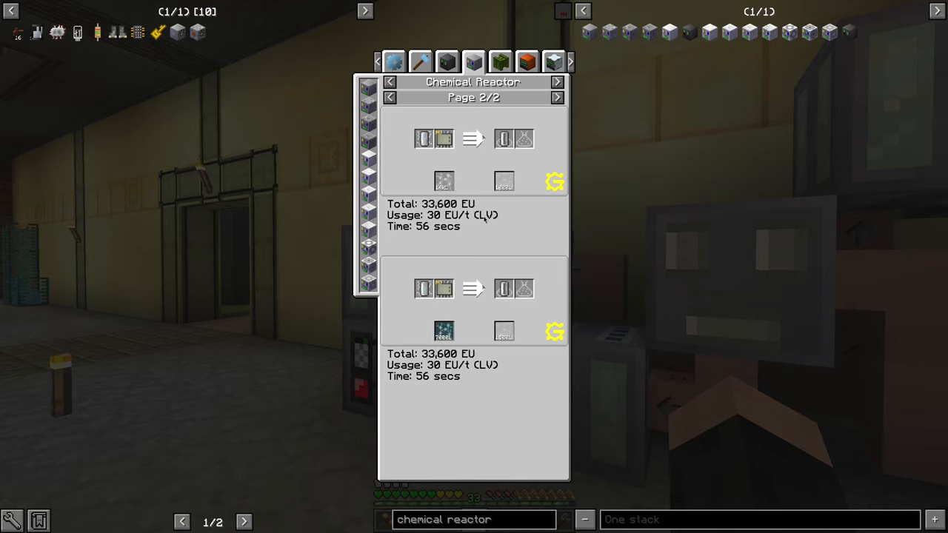
mouse_move(441, 139)
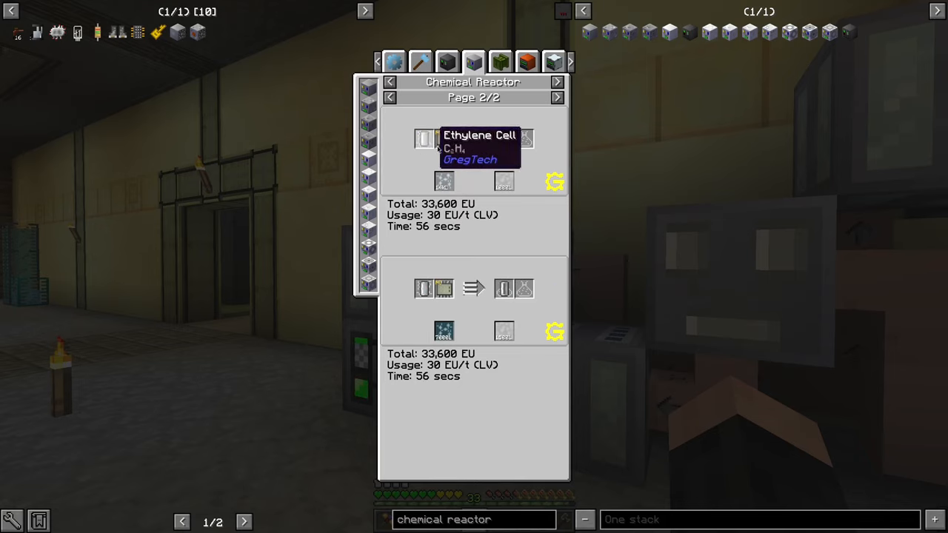
mouse_move(444, 181)
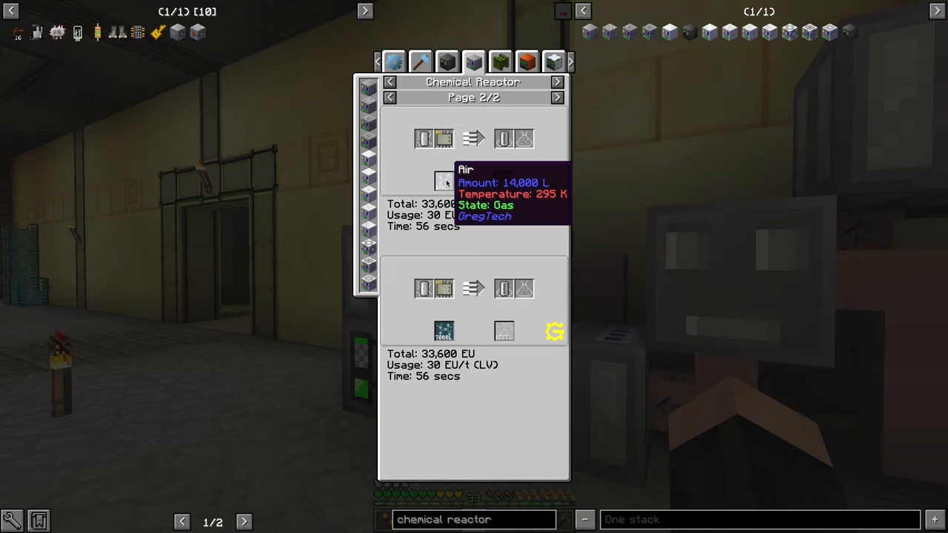
mouse_move(442, 181)
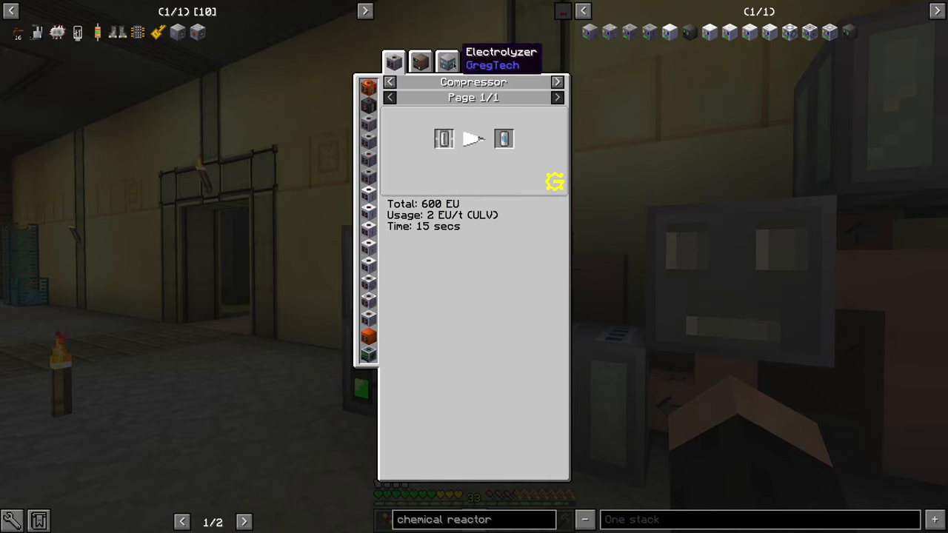
left_click(474, 63)
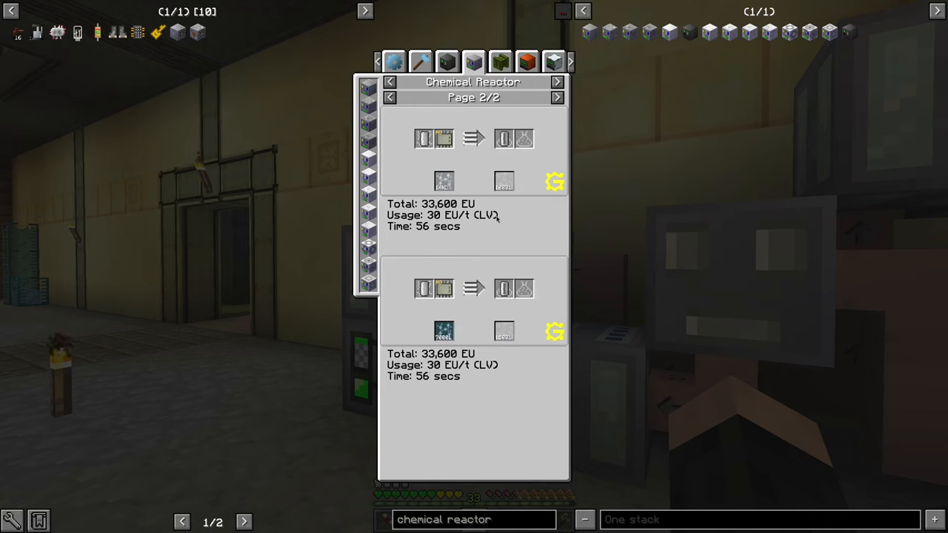
left_click(390, 98)
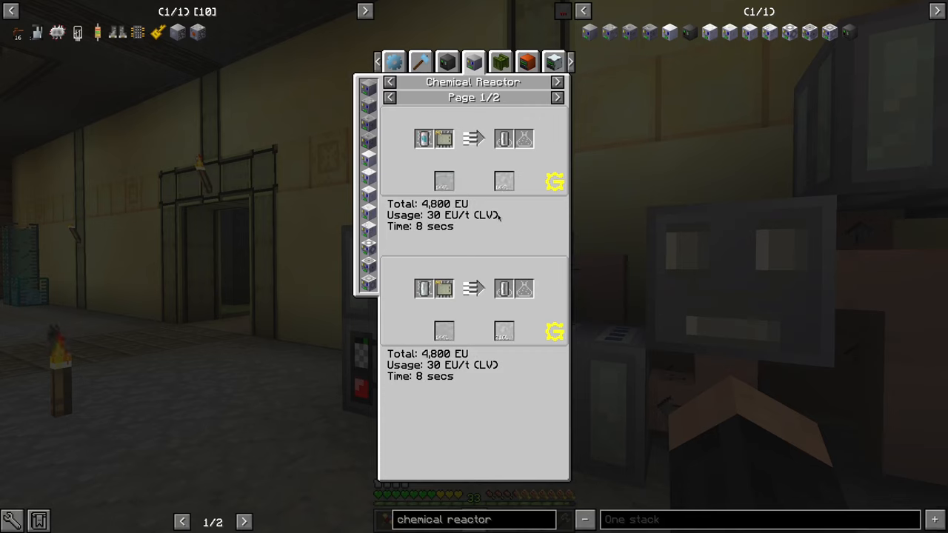
left_click(557, 97)
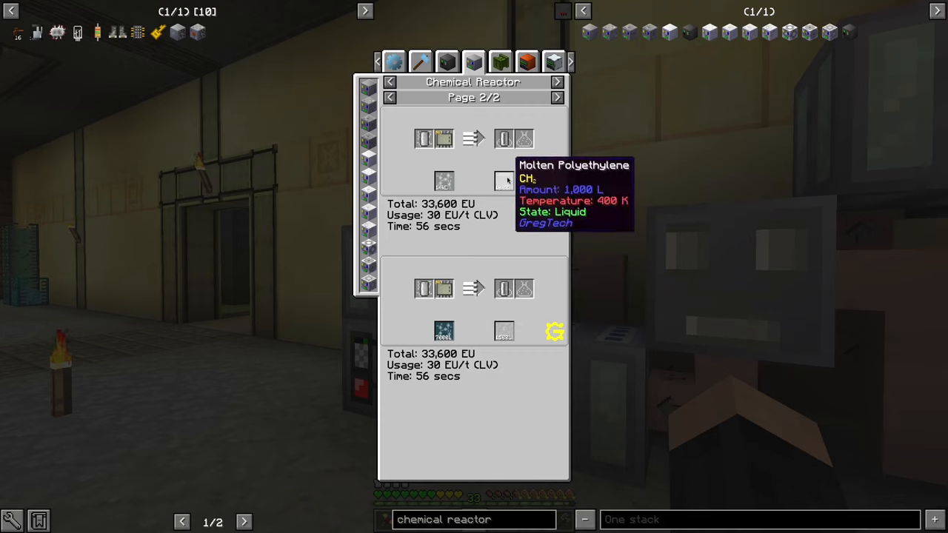
left_click(390, 98)
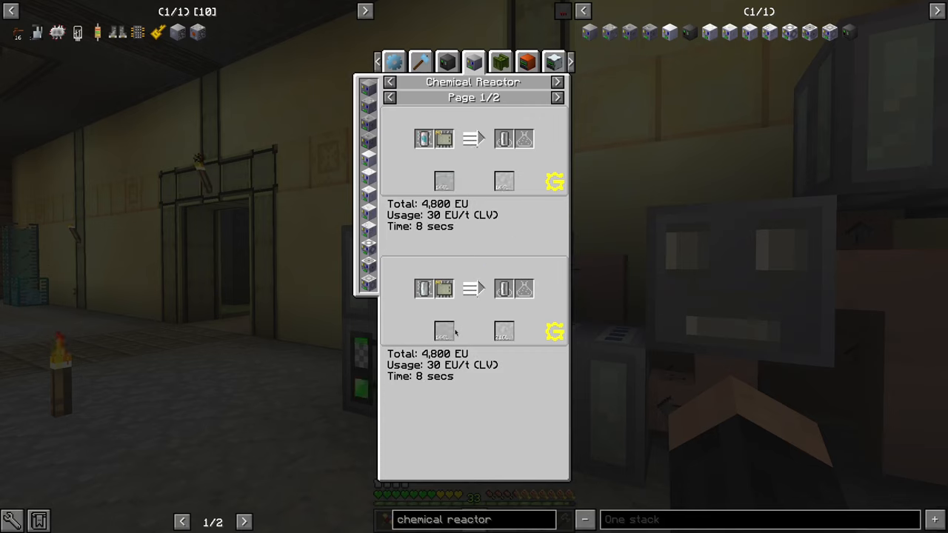
mouse_move(503, 332)
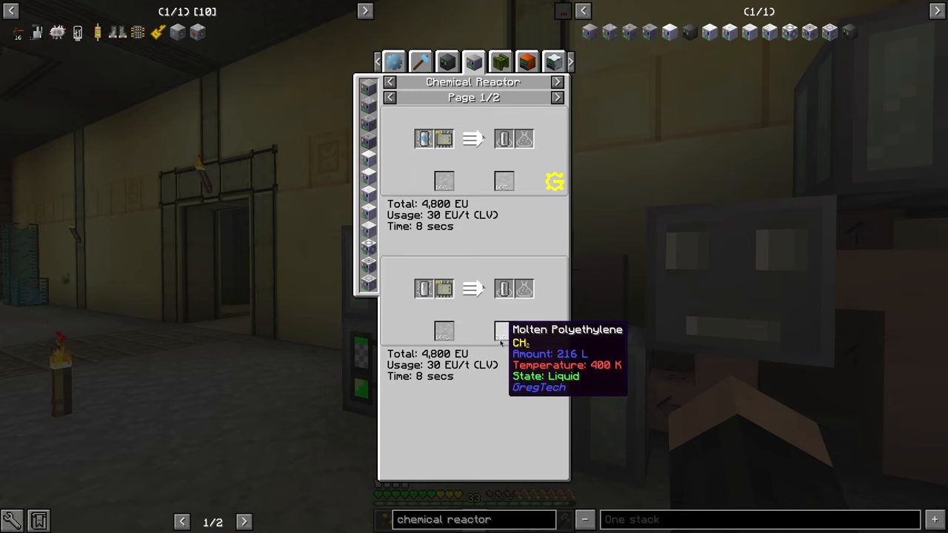
left_click(557, 97)
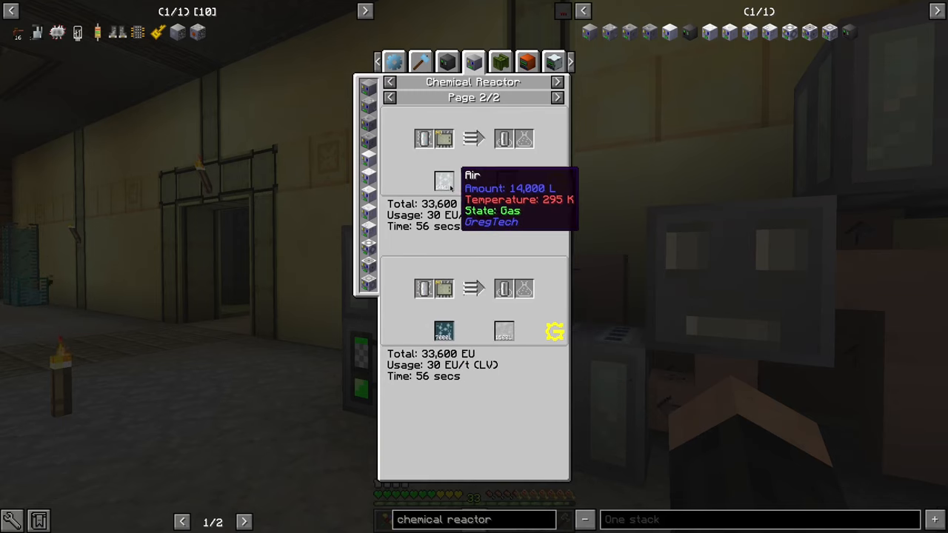
left_click(389, 98)
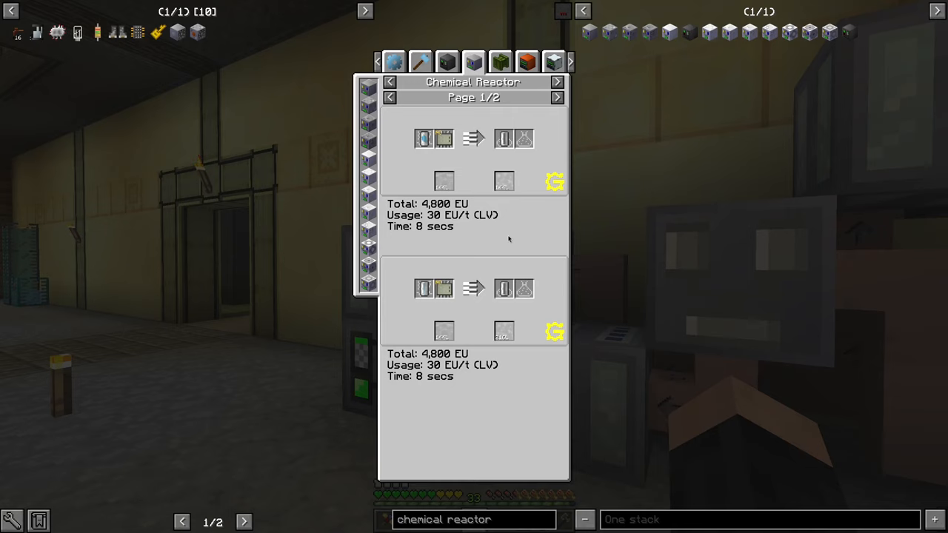
left_click(557, 98)
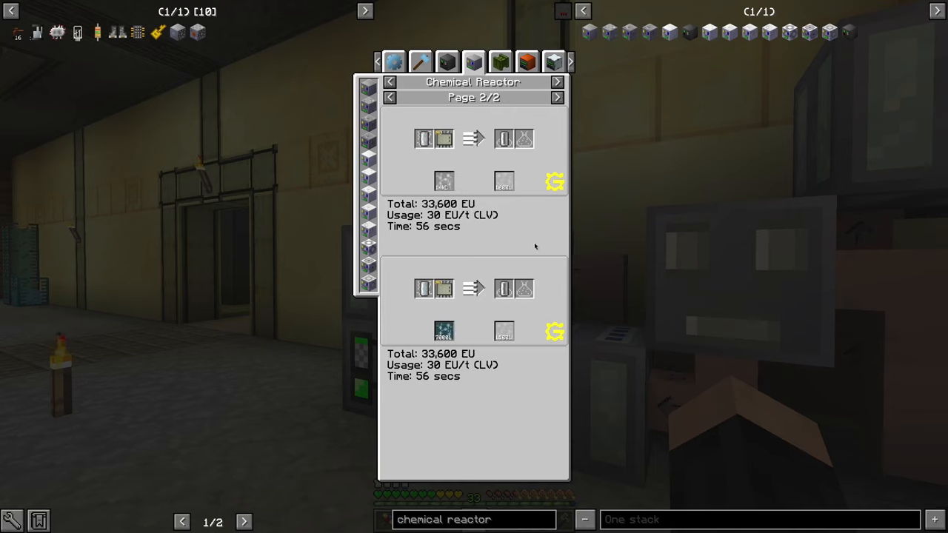
mouse_move(504, 332)
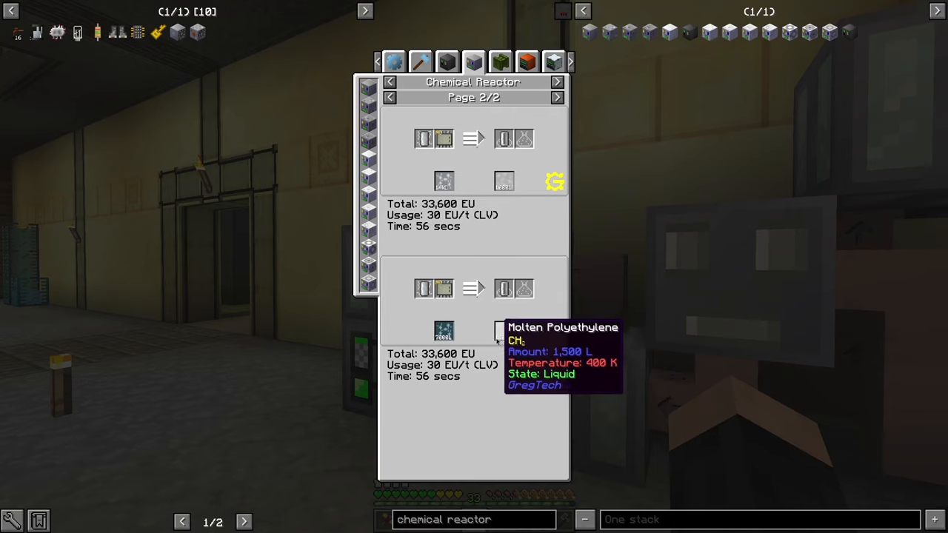
mouse_move(504, 331)
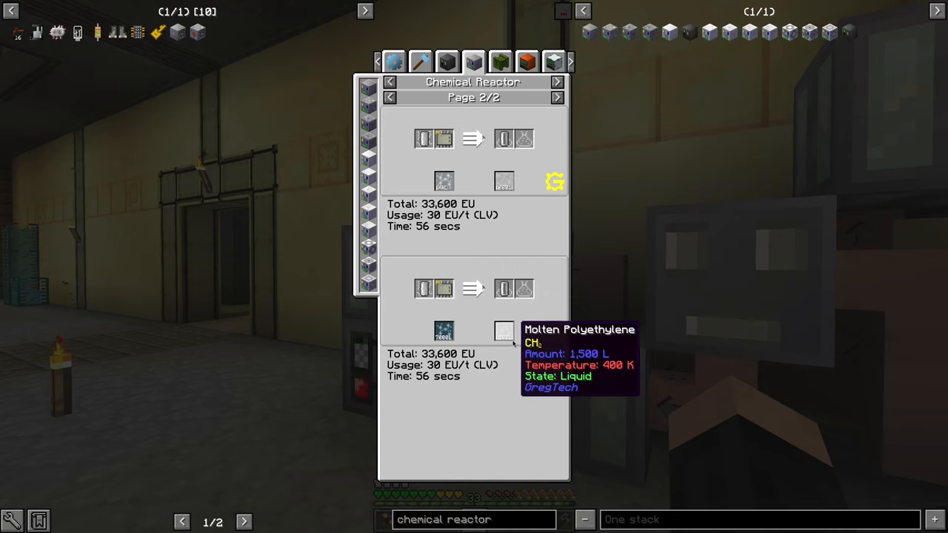
mouse_move(423, 288)
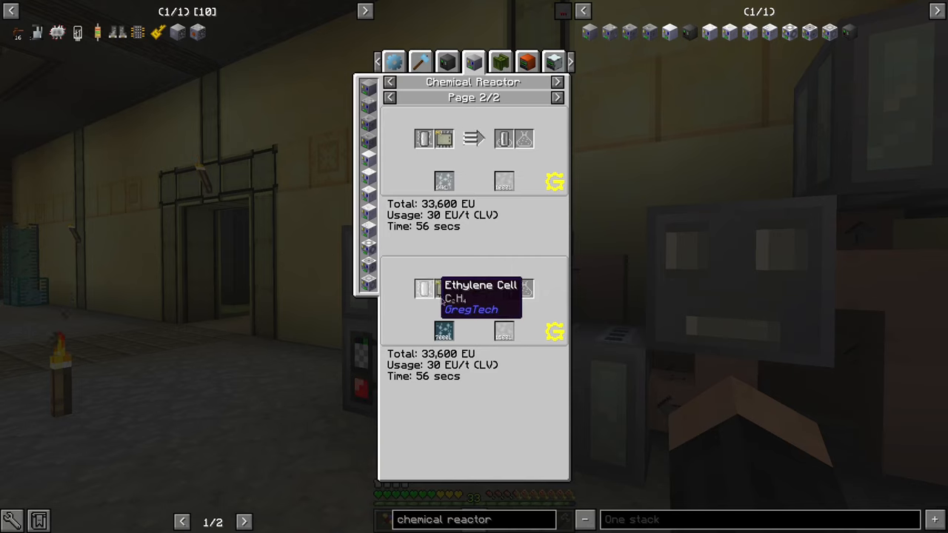
mouse_move(524, 332)
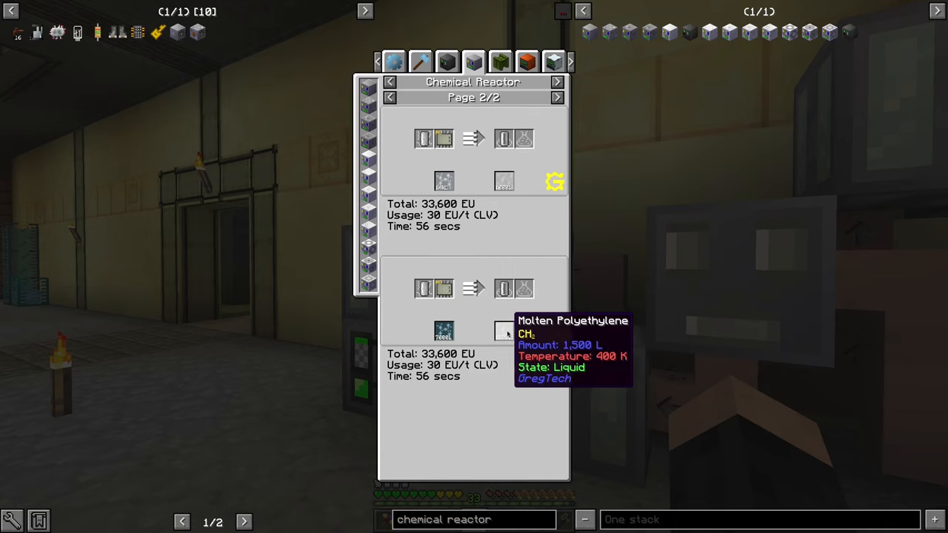
mouse_move(444, 331)
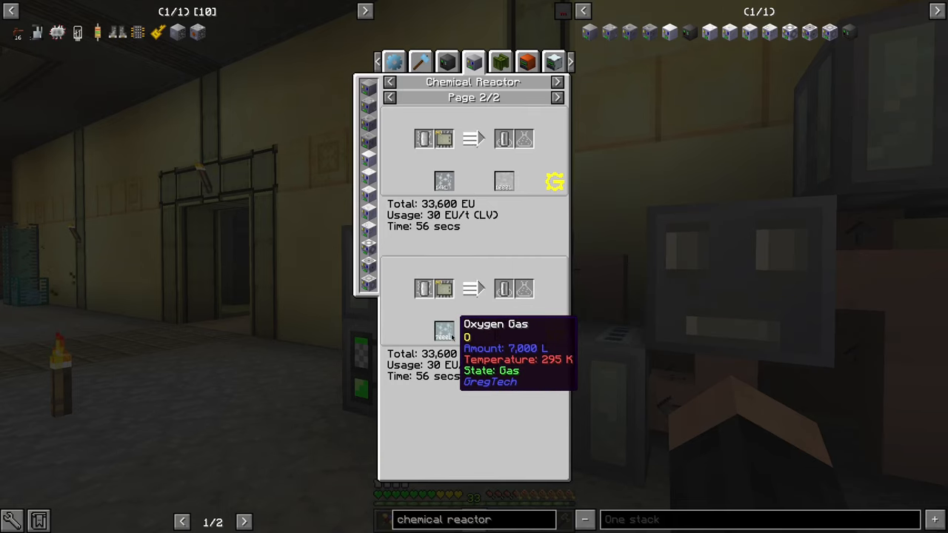
mouse_move(443, 182)
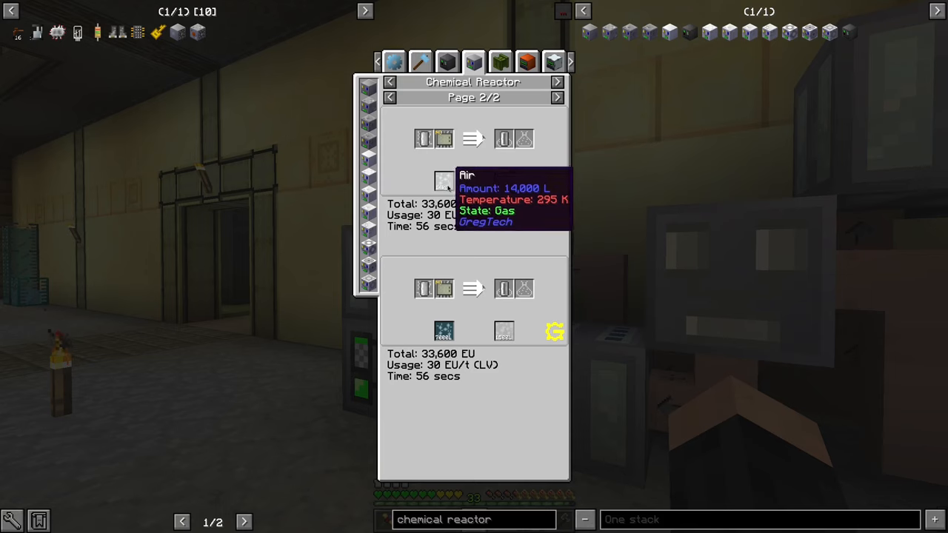
mouse_move(442, 332)
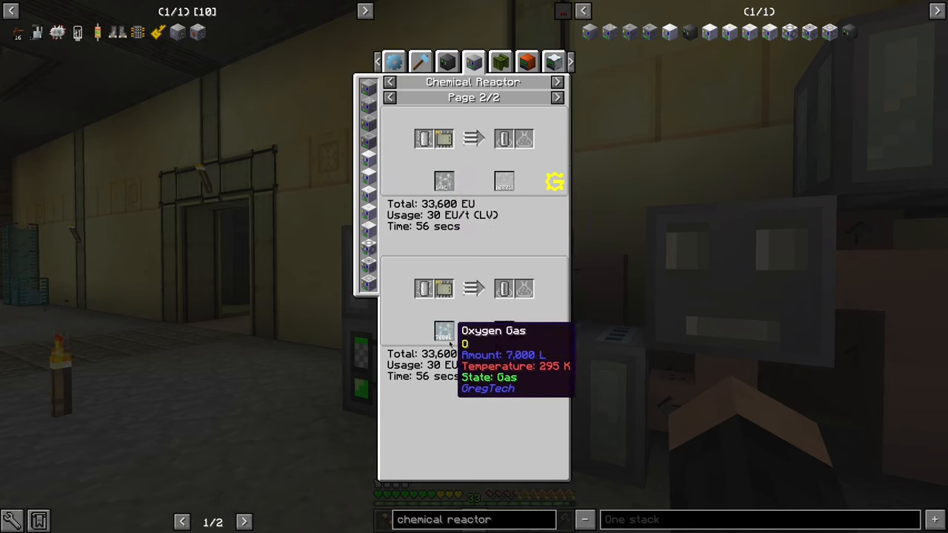
Look over the chemical reactor recipes, then return to the world to inspect the wooden fluid pipes
key("Escape")
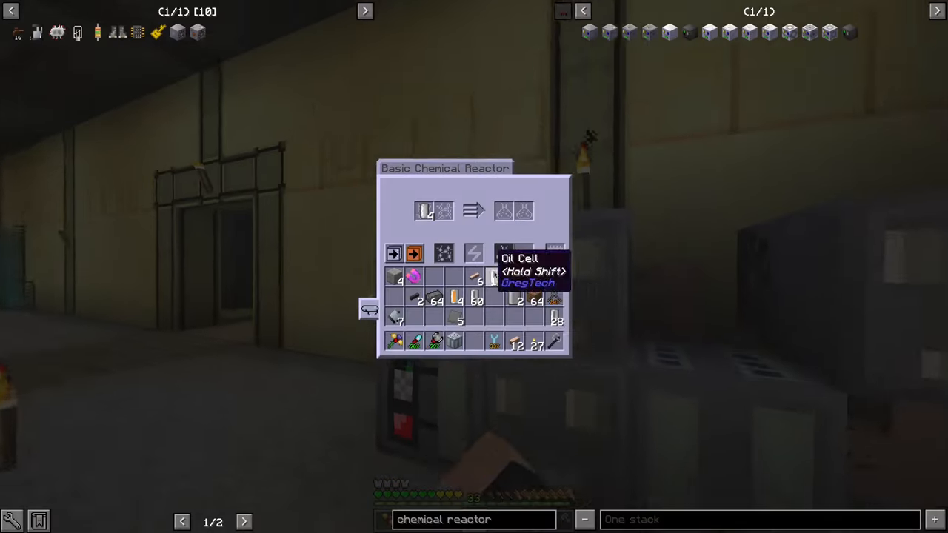
key("Escape")
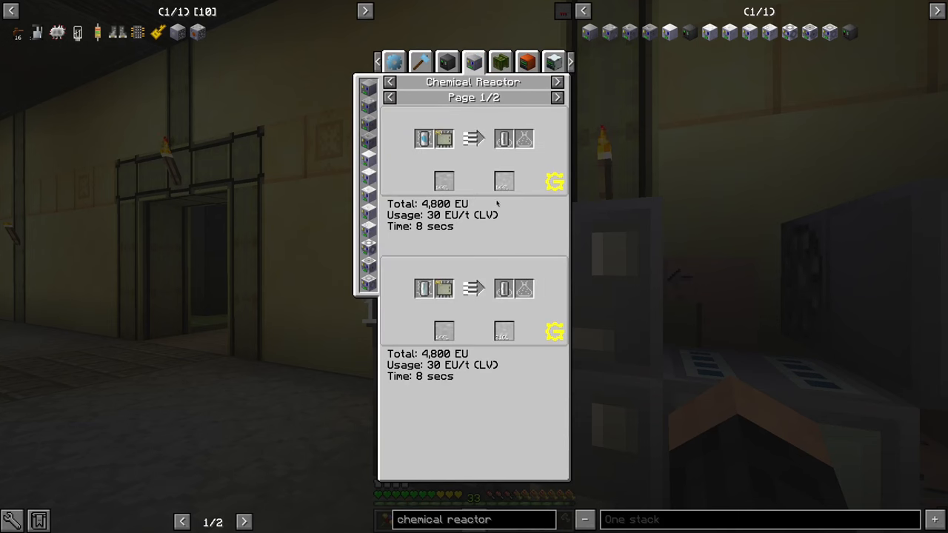
left_click(556, 98)
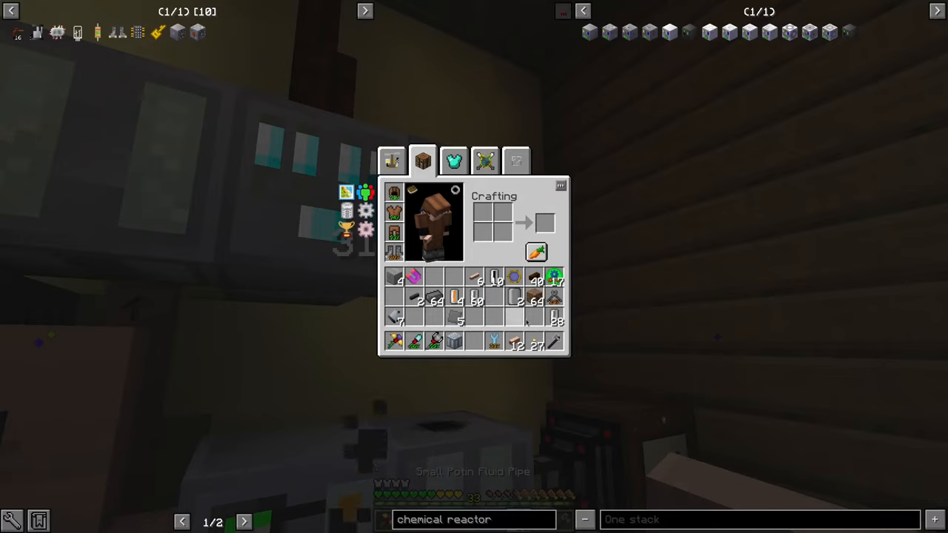
key("Escape")
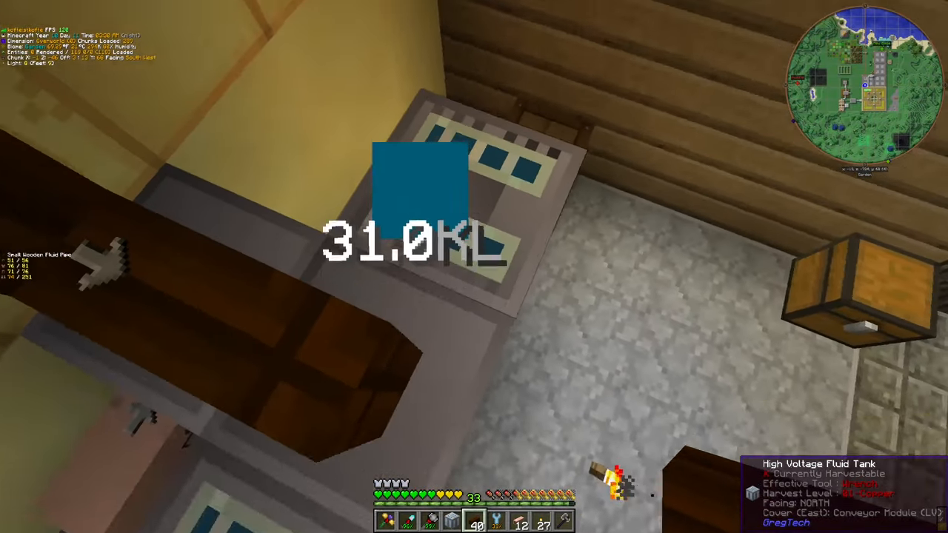
mouse_move(474, 266)
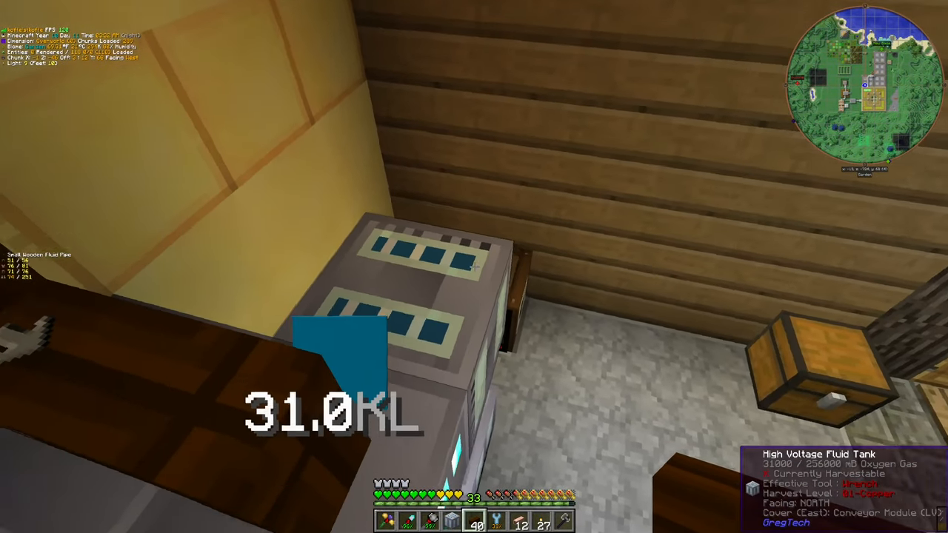
mouse_move(474, 266)
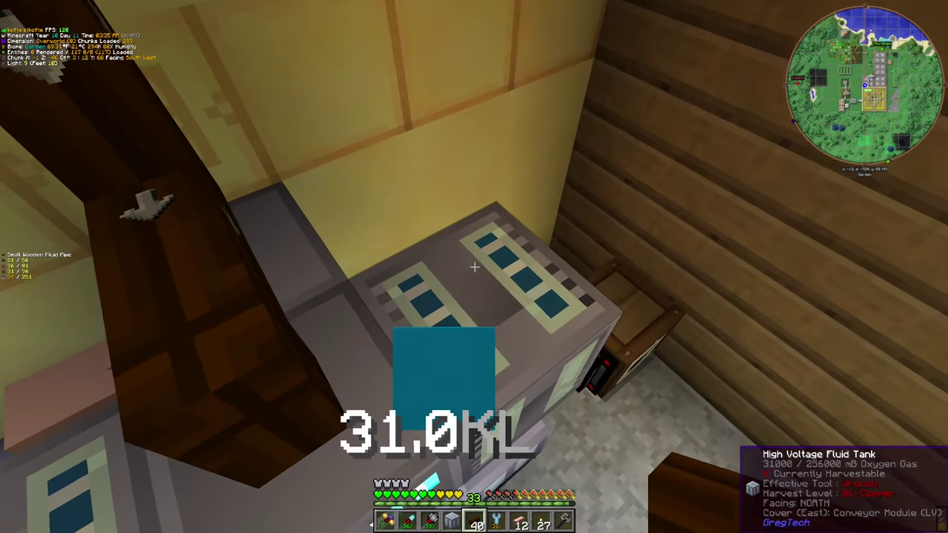
mouse_move(473, 266)
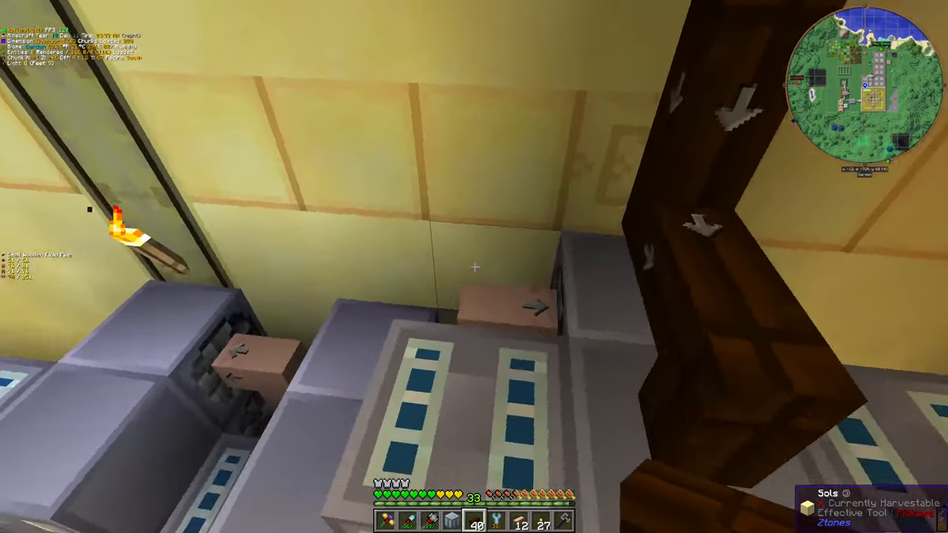
mouse_move(474, 266)
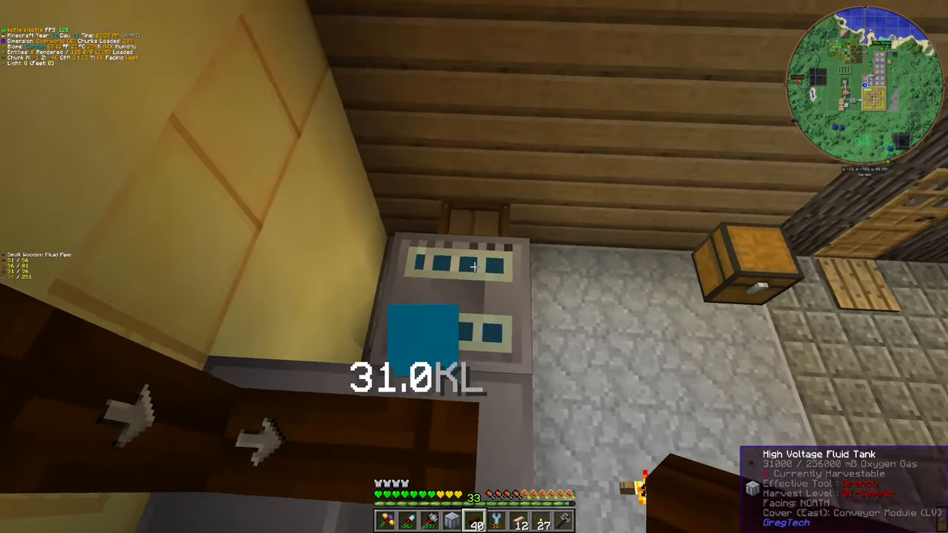
mouse_move(474, 267)
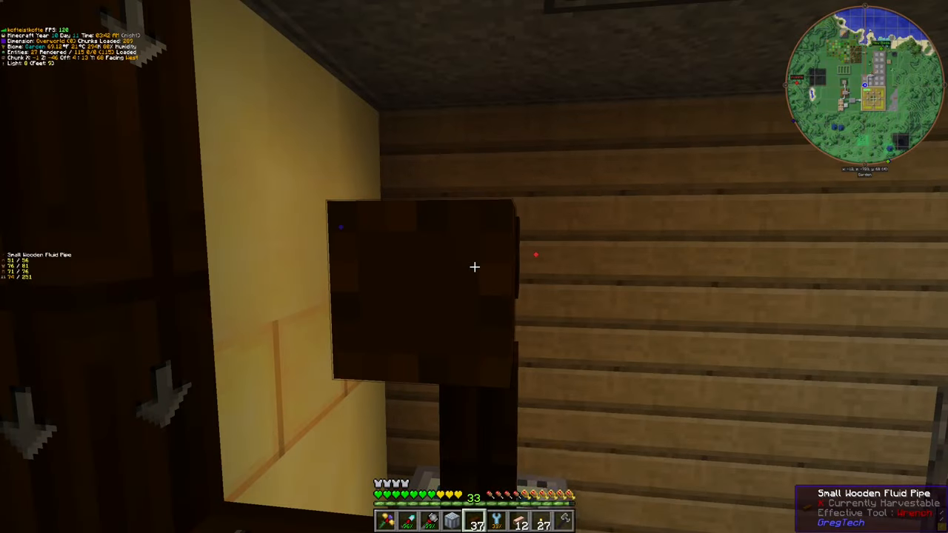
mouse_move(474, 267)
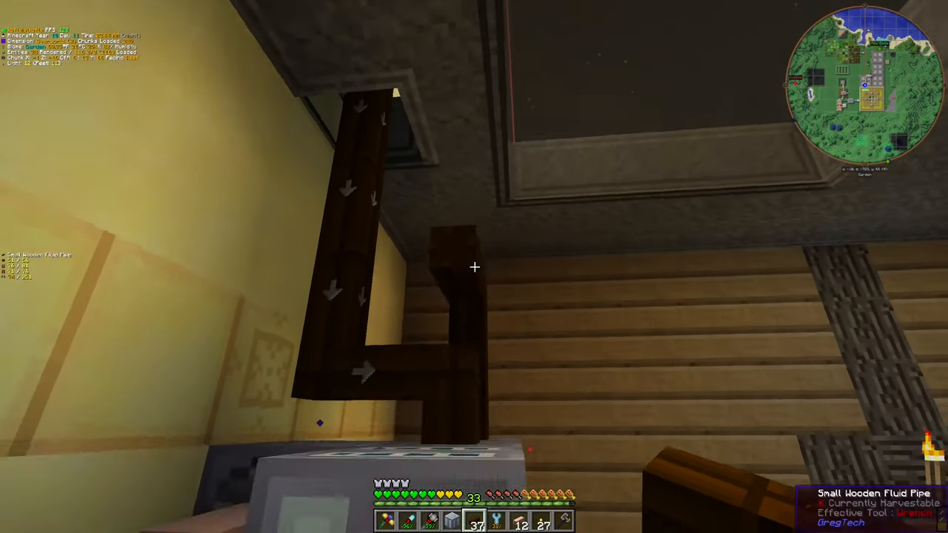
mouse_move(473, 266)
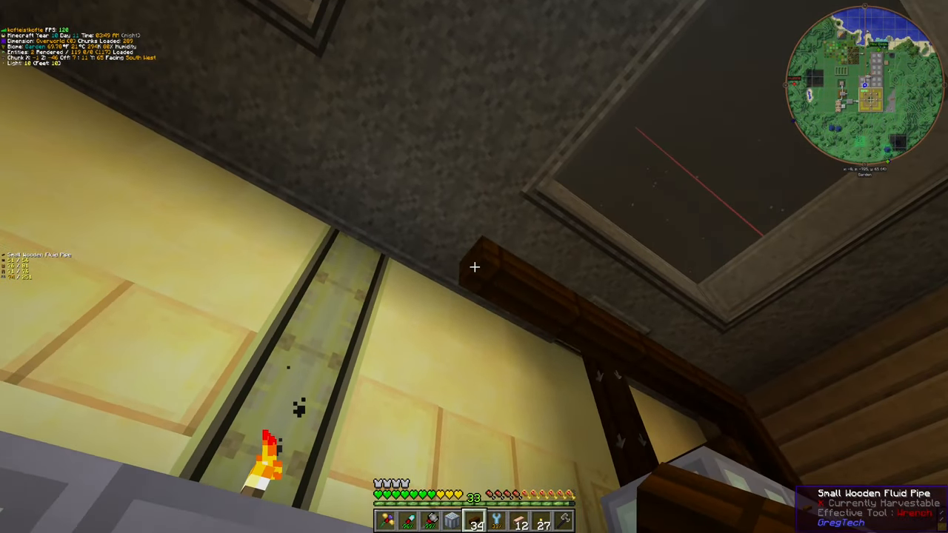
mouse_move(474, 266)
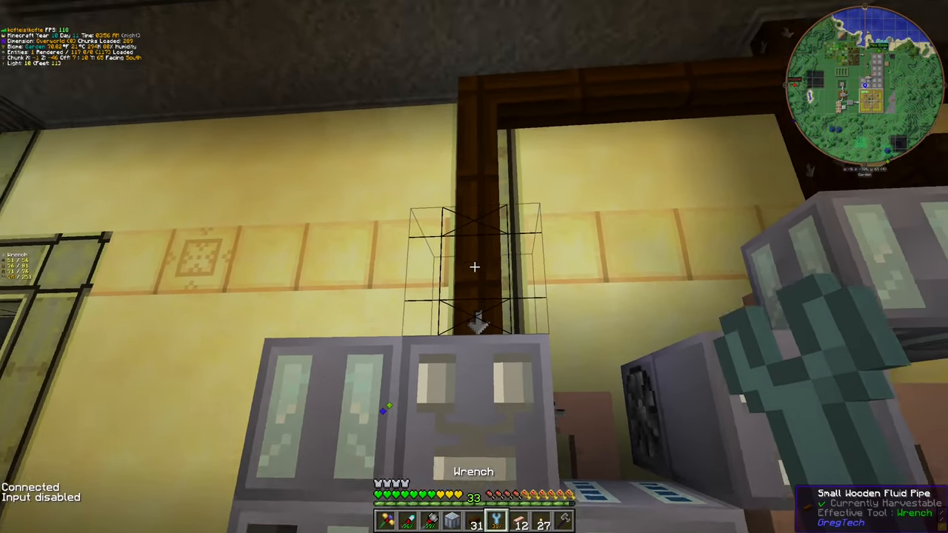
mouse_move(474, 266)
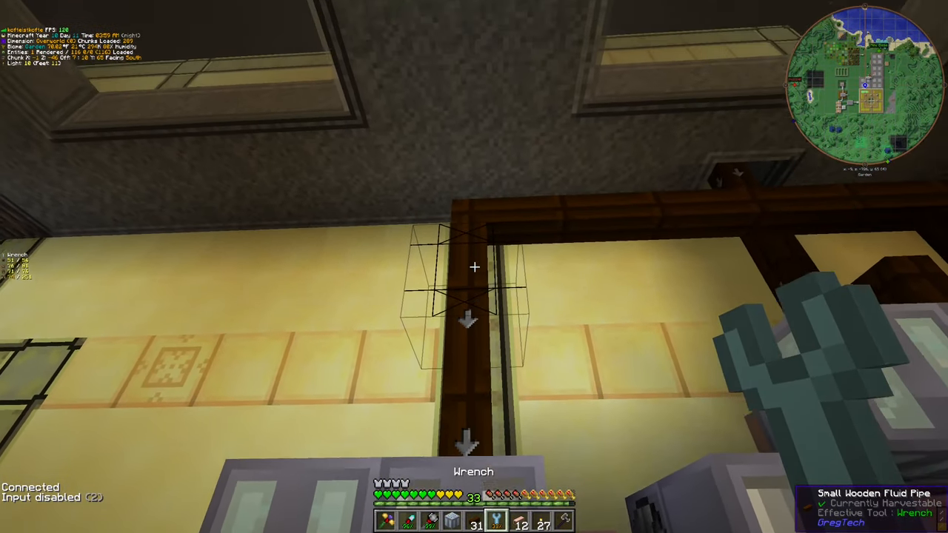
mouse_move(474, 267)
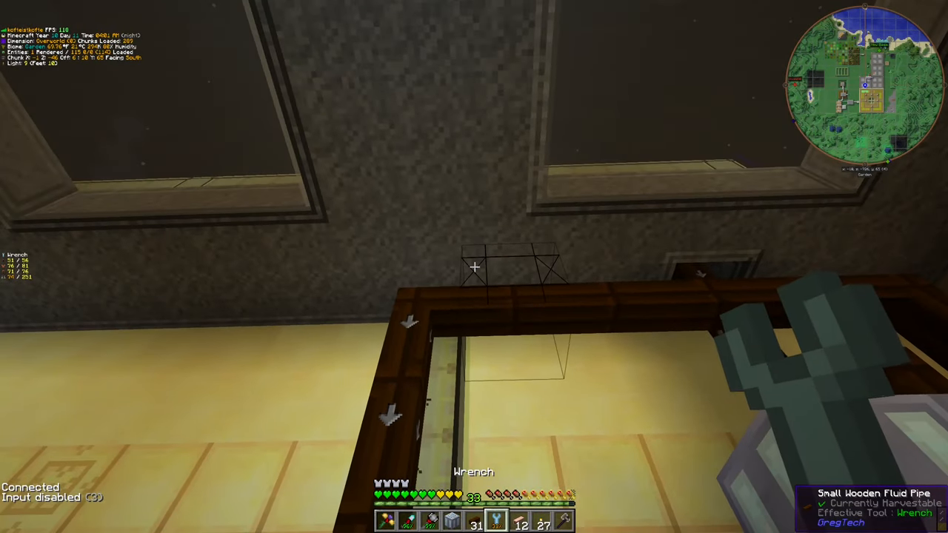
mouse_move(473, 266)
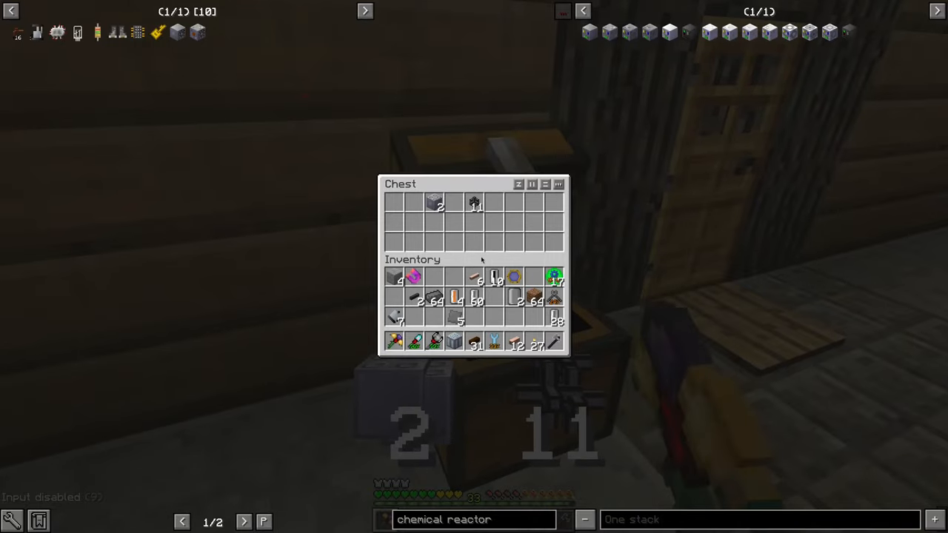
Read the oxygen levels in the high voltage fluid tank (~30.4KL) and chemical reactor (520L), then check the backpack
key("Escape")
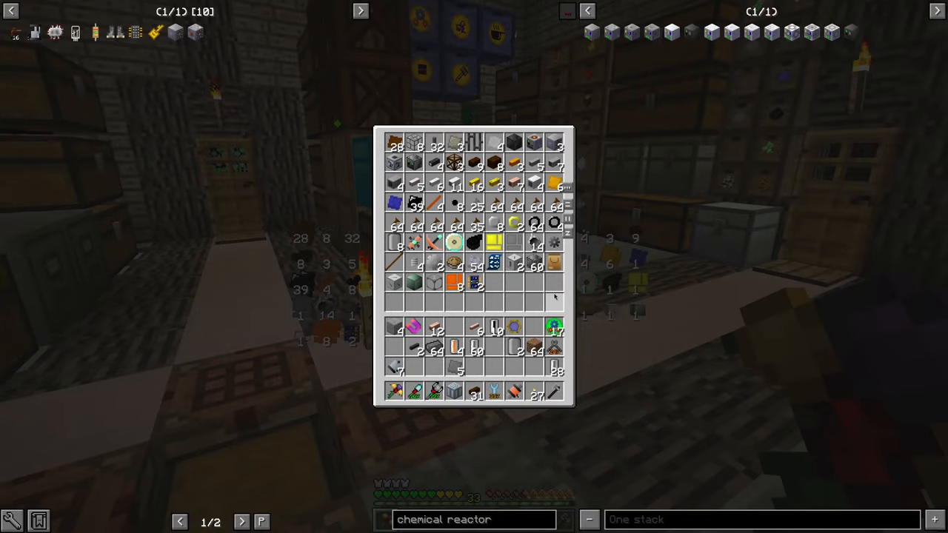
key("Escape")
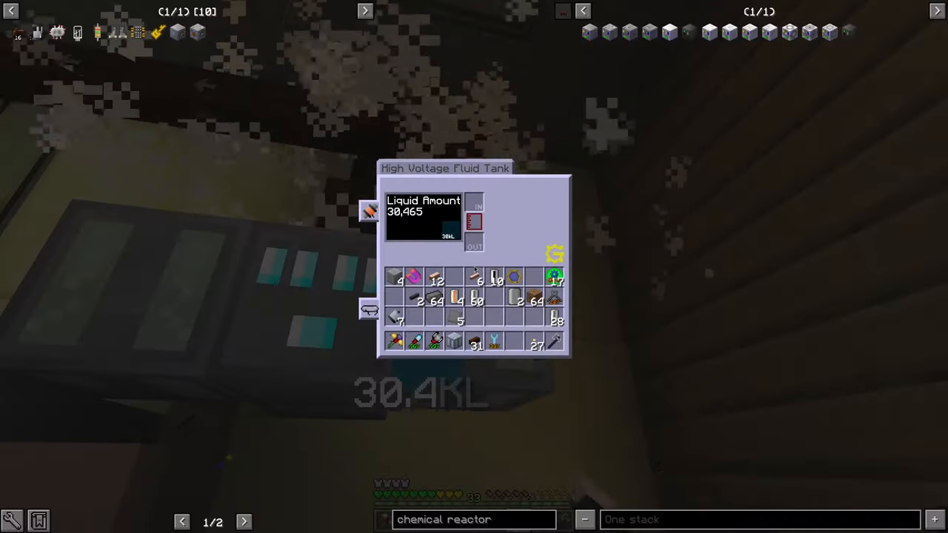
key("Escape")
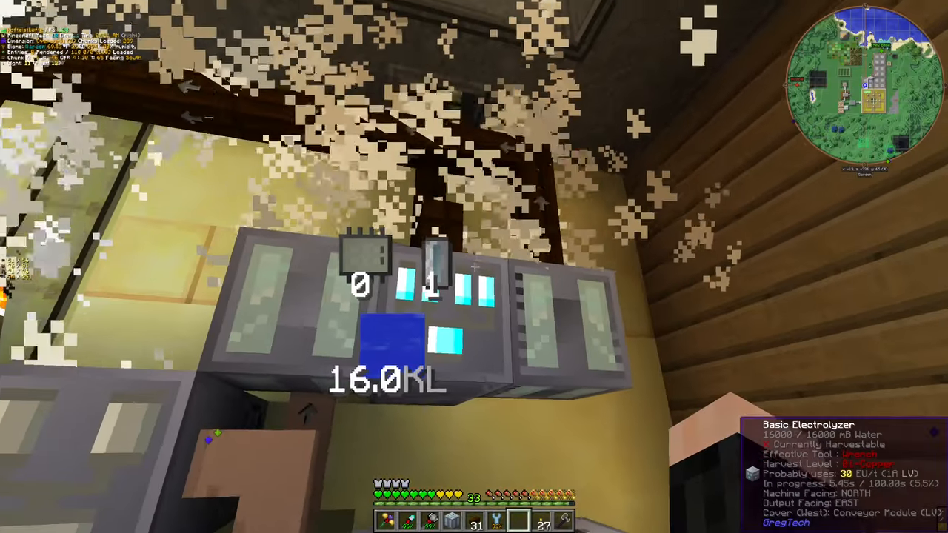
mouse_move(474, 267)
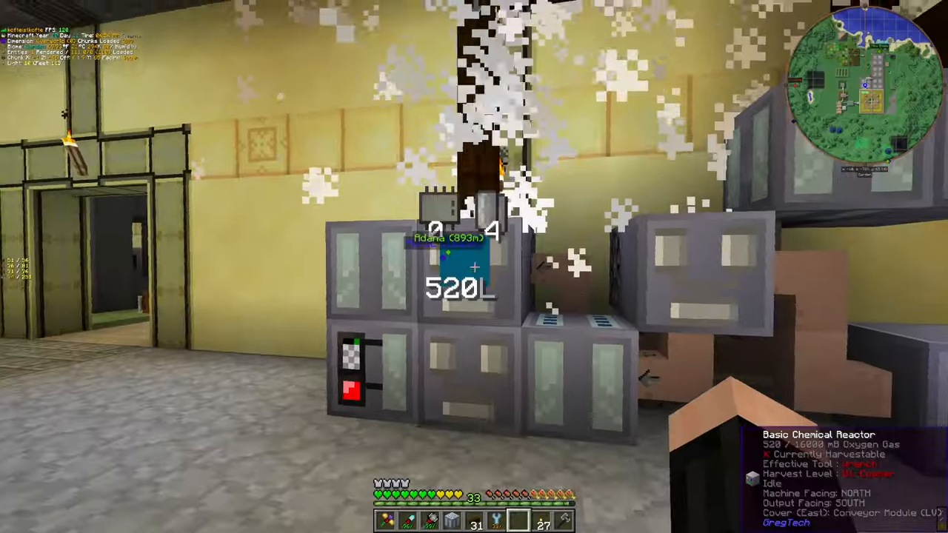
key("e")
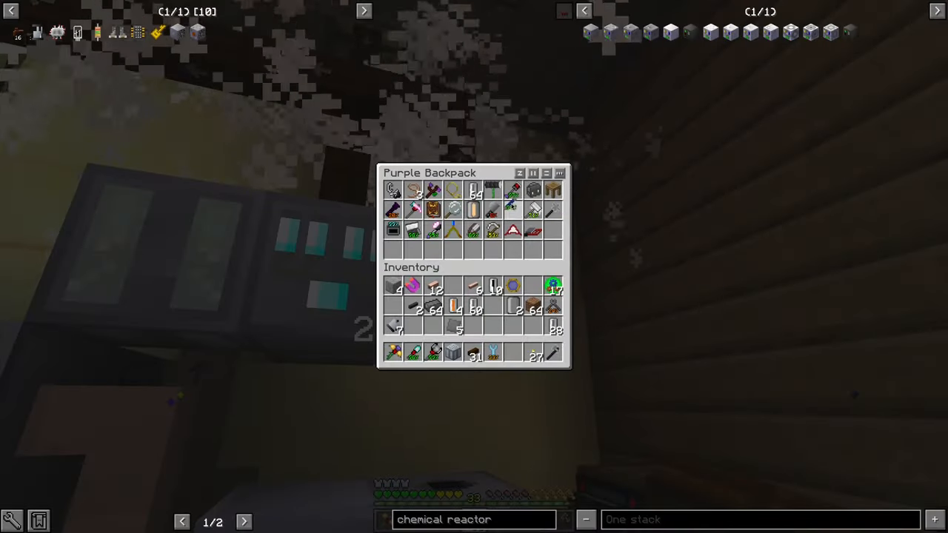
key("Escape")
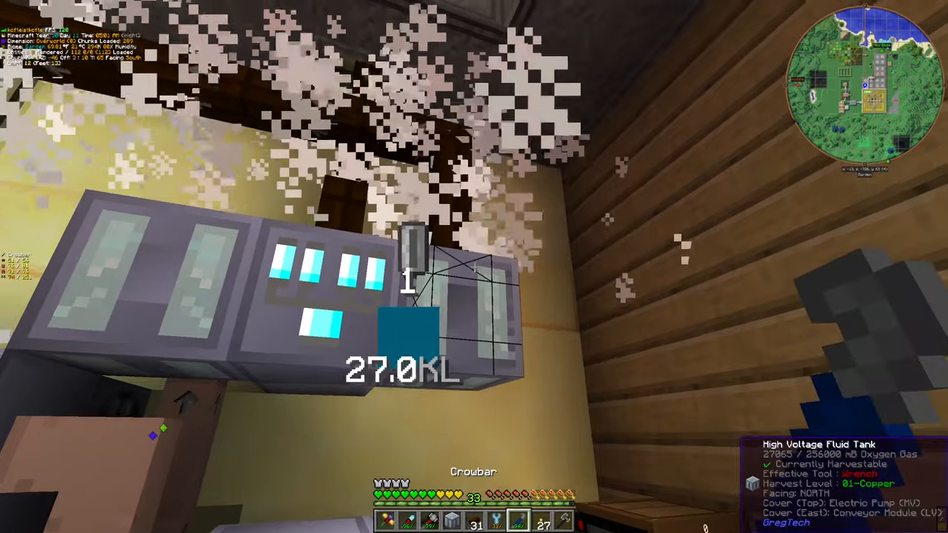
mouse_move(474, 266)
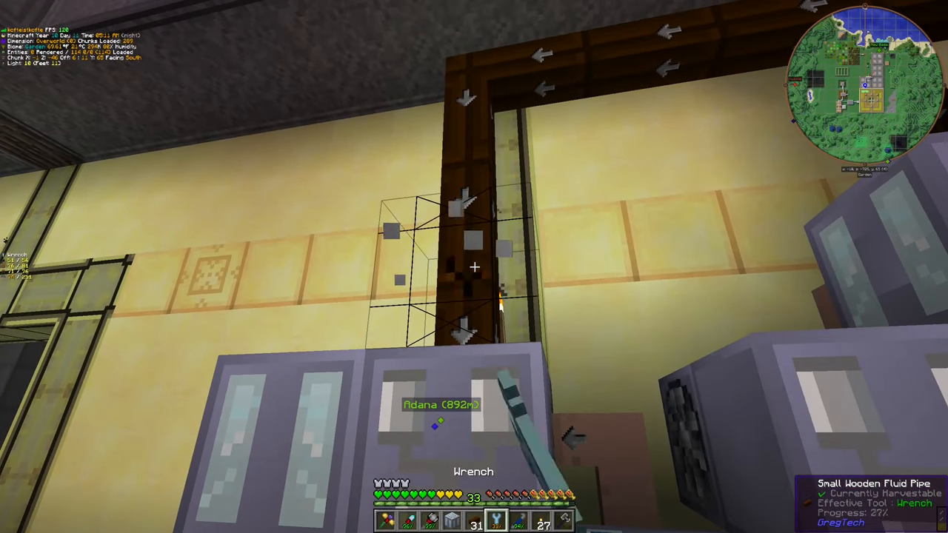
mouse_move(473, 266)
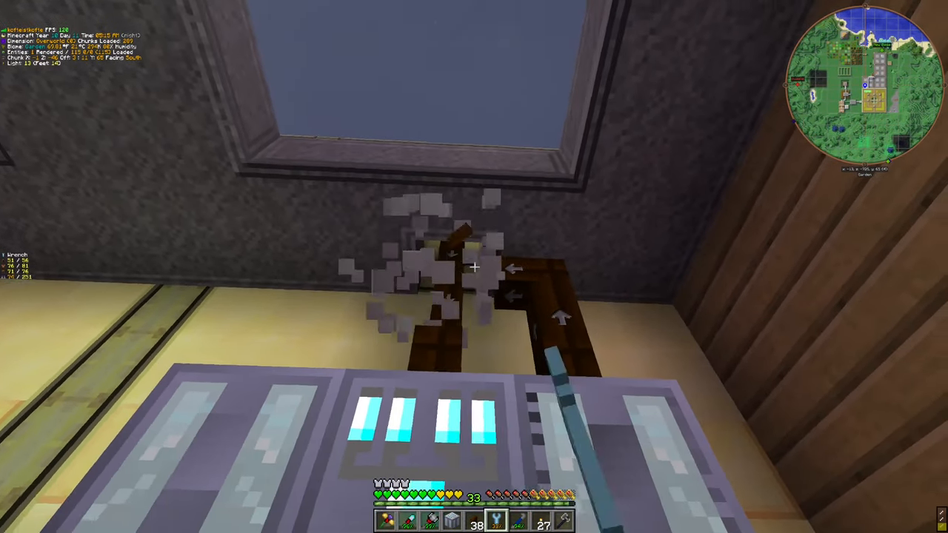
Fetch Tiny Steel Fluid Pipes from the Slightly Larger Chest in the storage room
key("e")
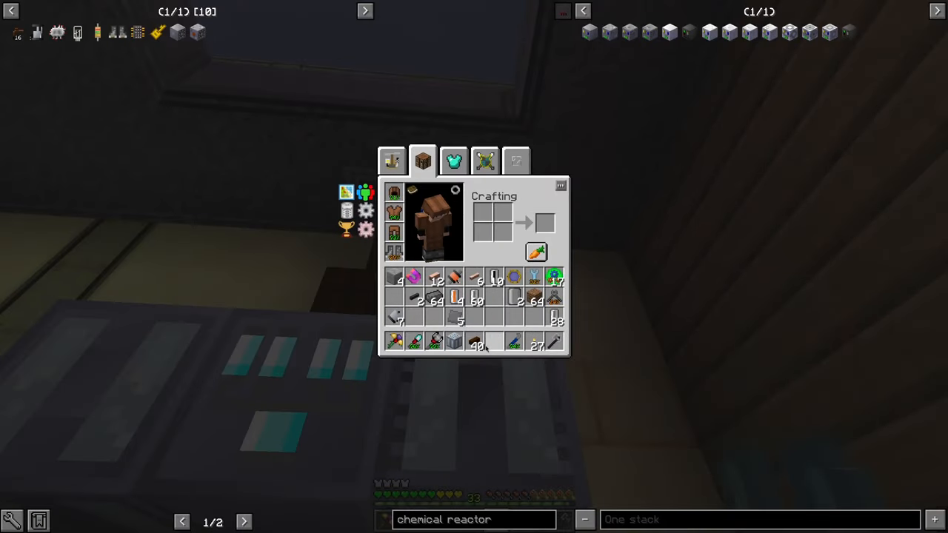
key("Escape")
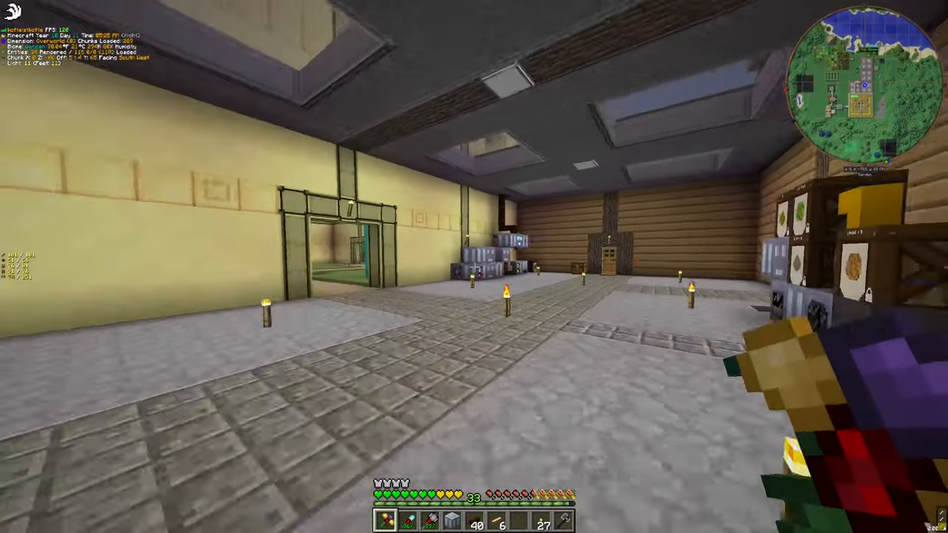
mouse_move(474, 266)
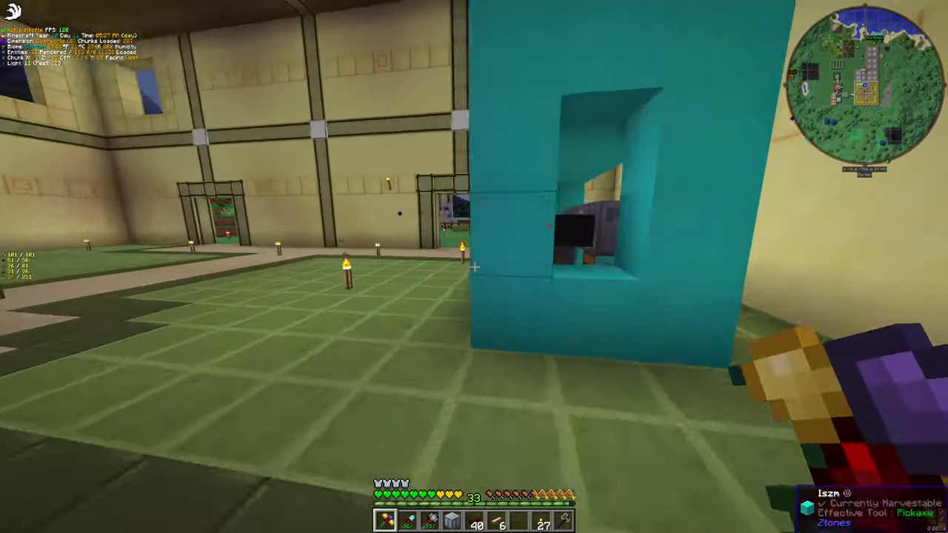
mouse_move(474, 267)
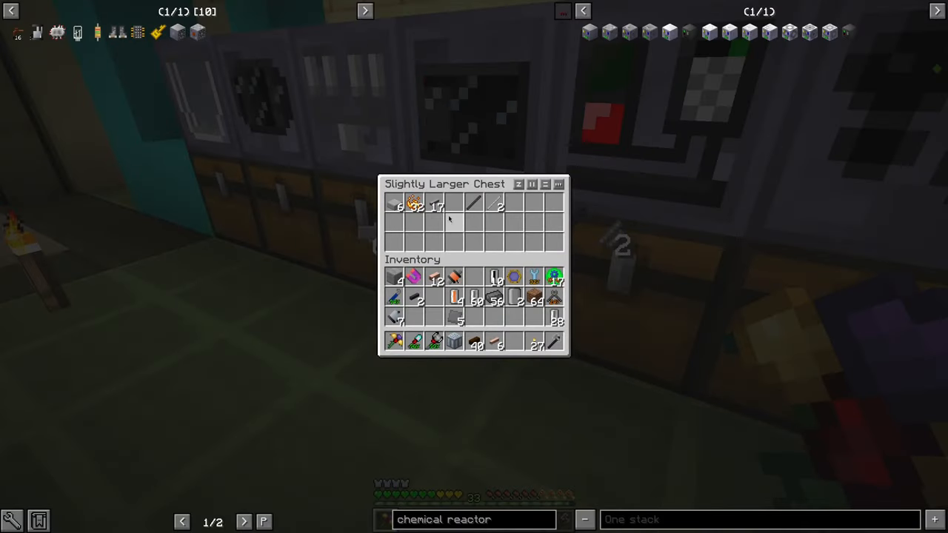
key("Escape")
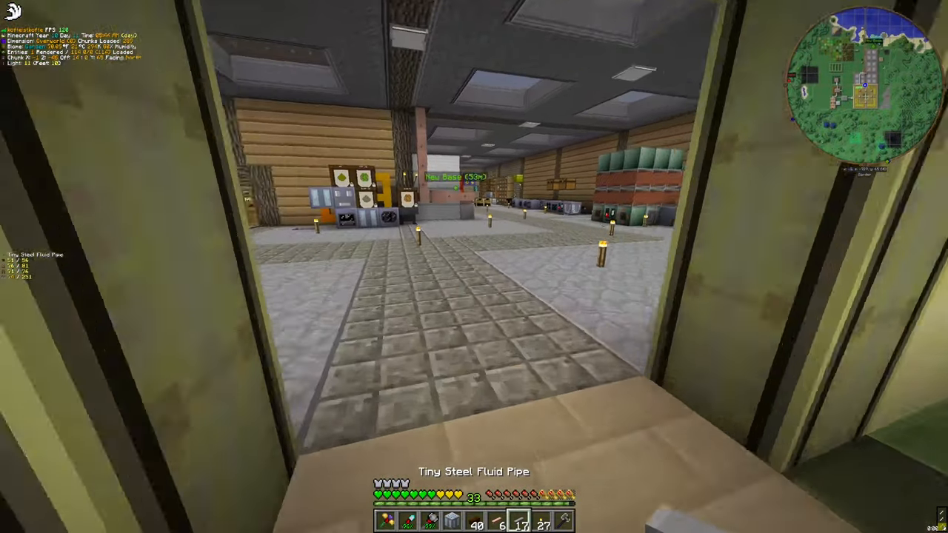
mouse_move(474, 267)
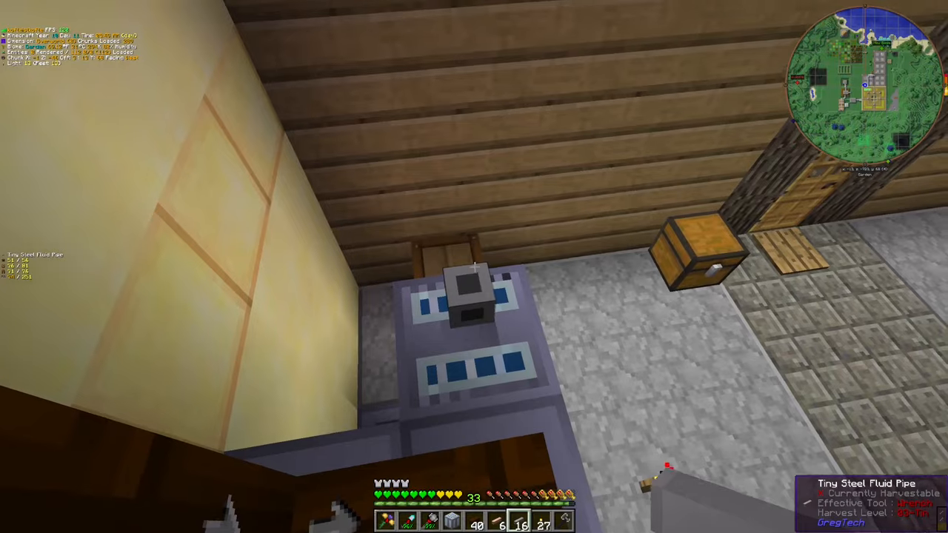
mouse_move(474, 267)
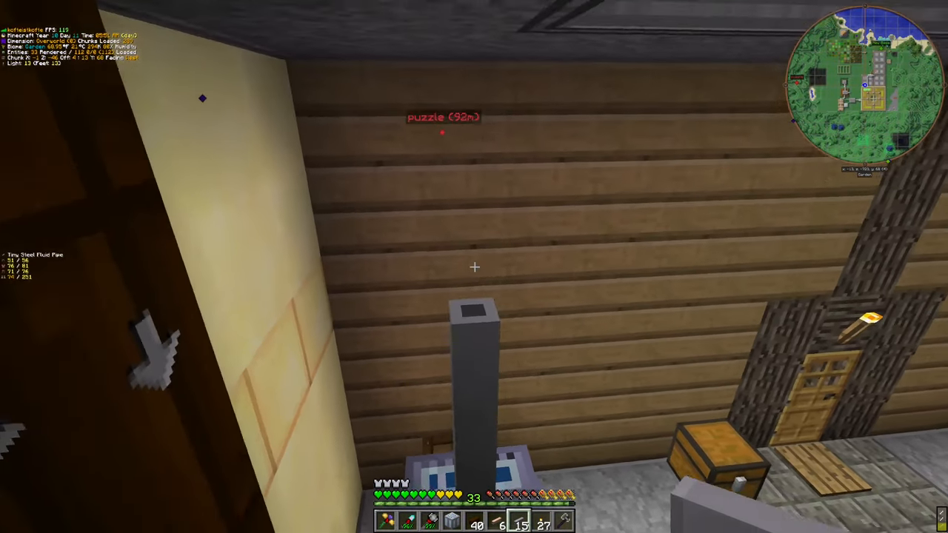
mouse_move(473, 267)
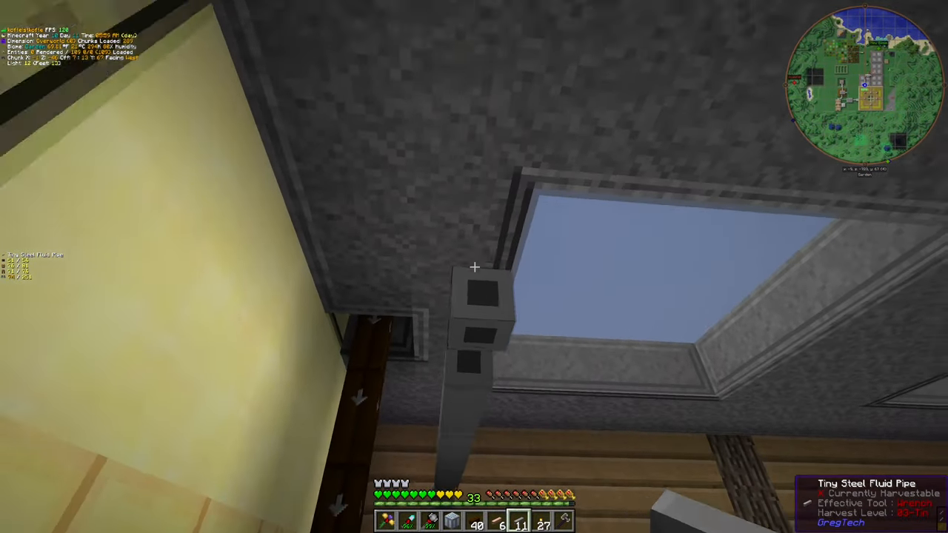
mouse_move(474, 267)
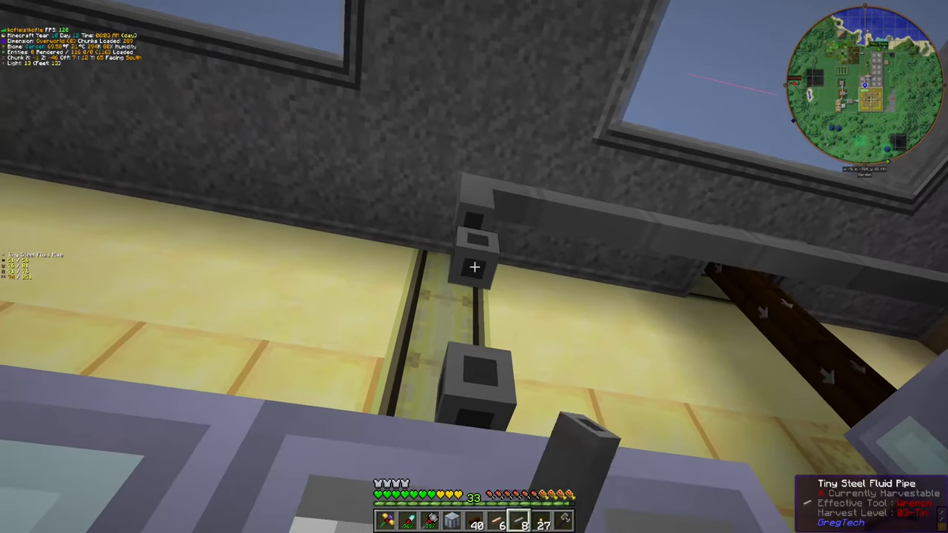
mouse_move(474, 267)
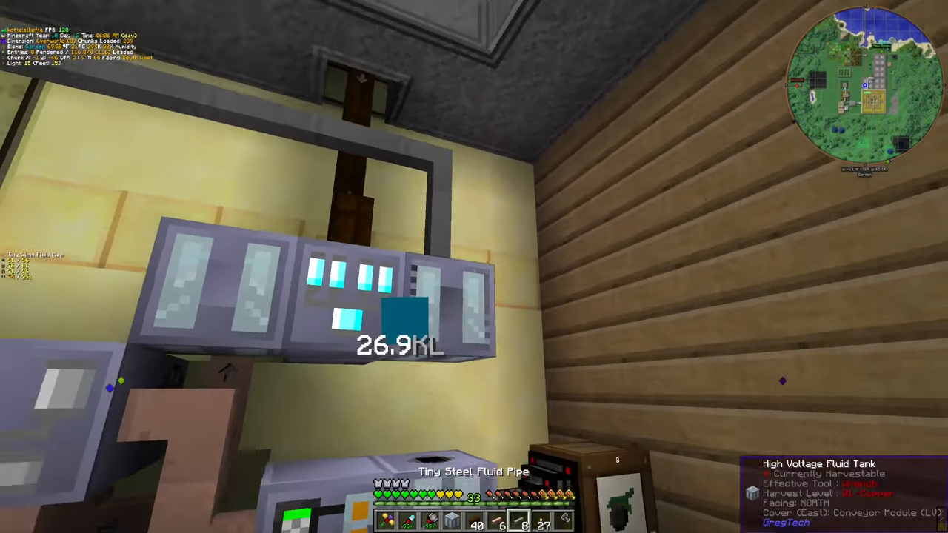
Check the inventory while running tiny steel fluid pipes from the tank up to the ceiling
key("e")
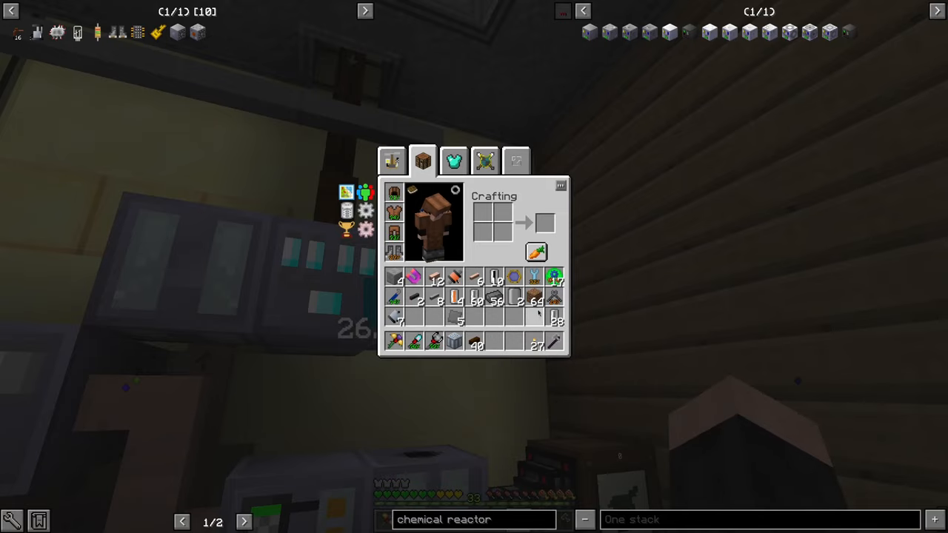
key("Escape")
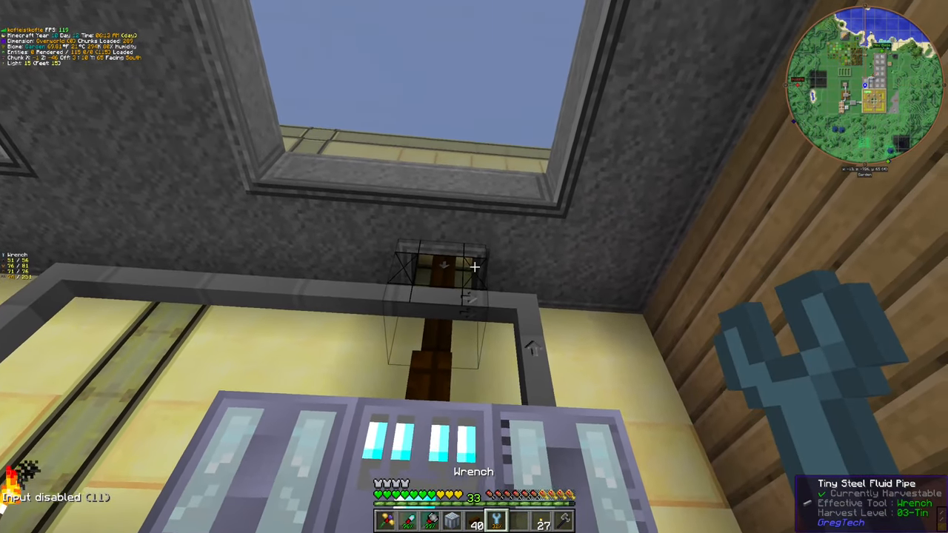
mouse_move(474, 266)
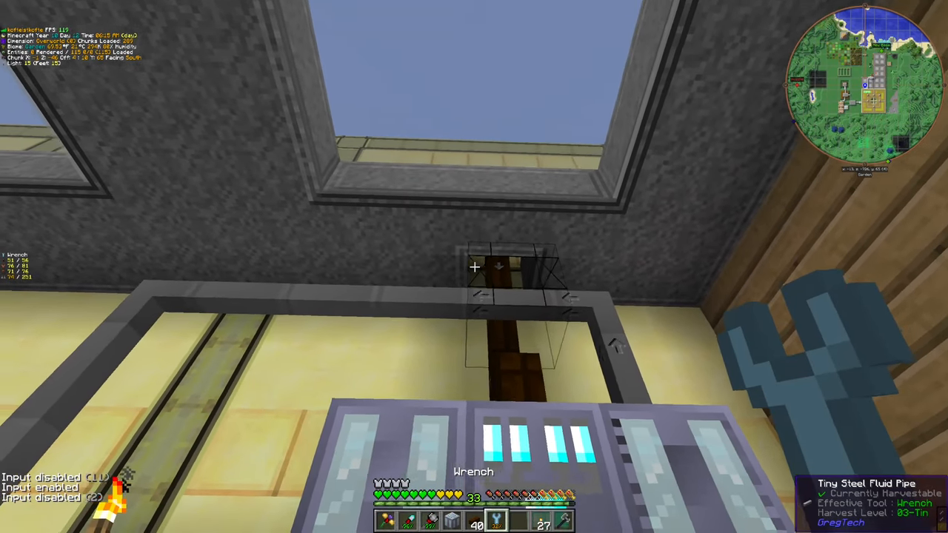
mouse_move(474, 267)
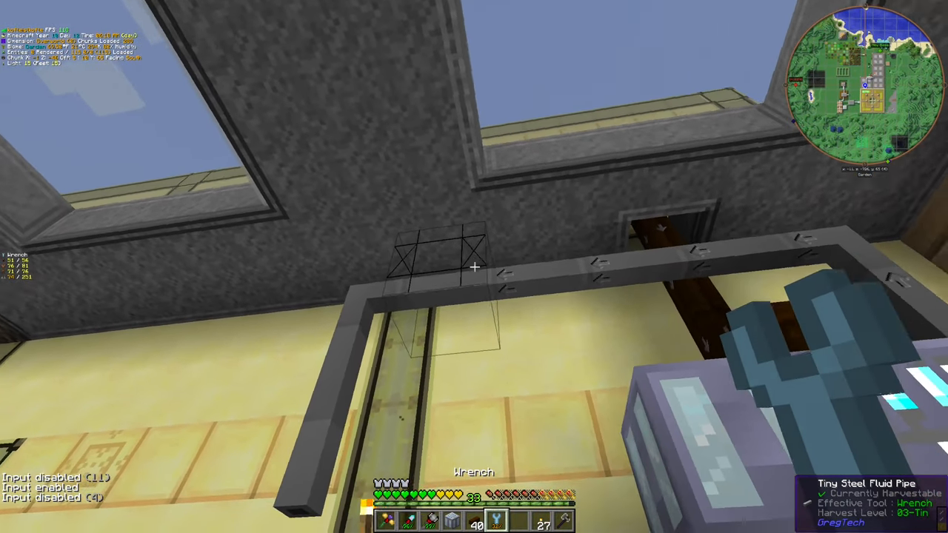
mouse_move(474, 266)
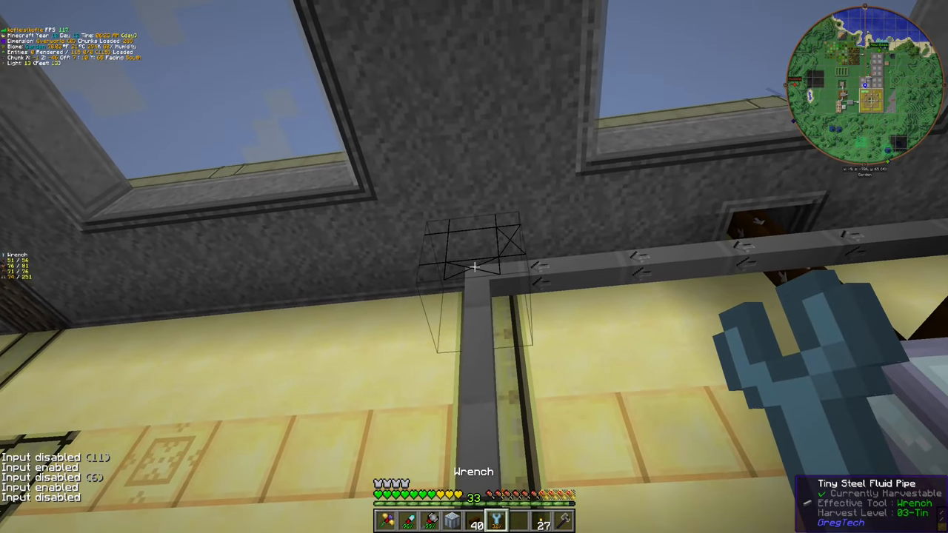
mouse_move(473, 267)
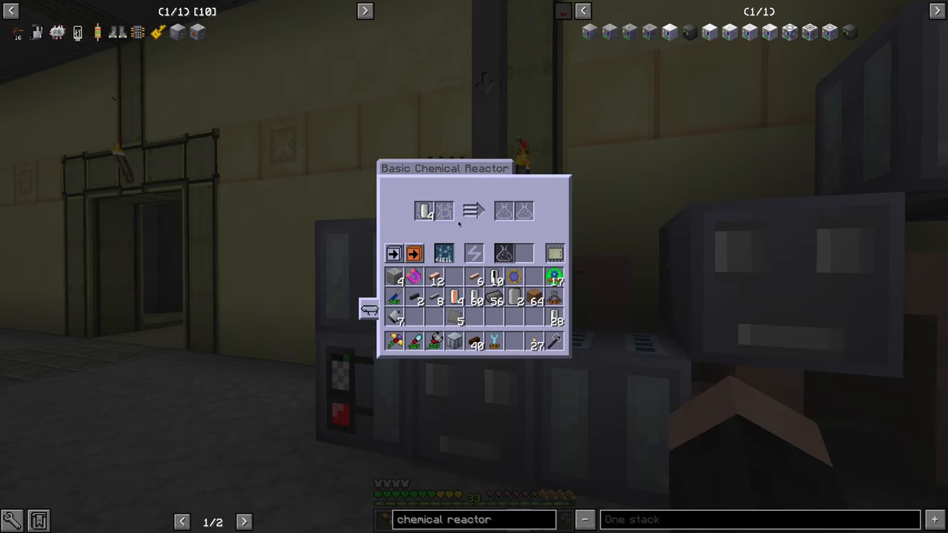
mouse_move(442, 254)
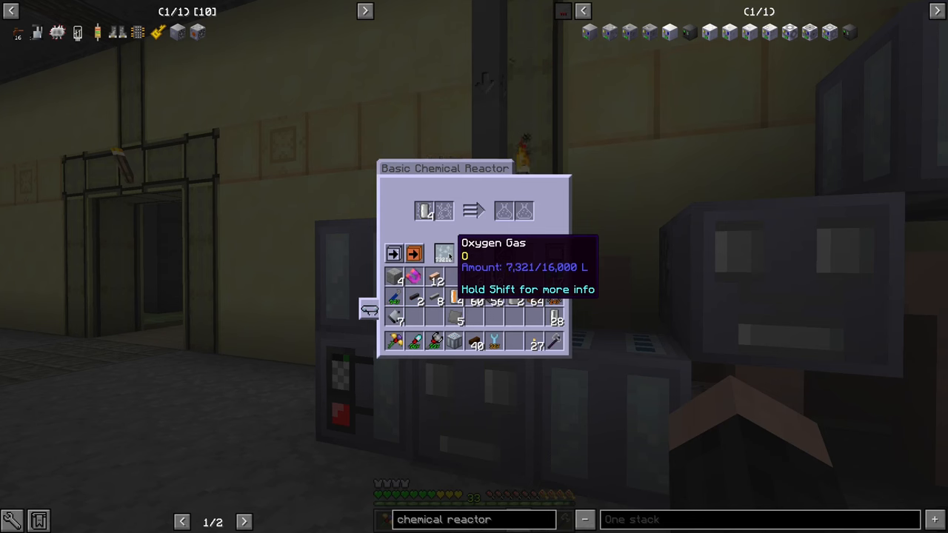
Read the chemical reactor's oxygen level (7,321 of 16,000 L) and close its view
key("Escape")
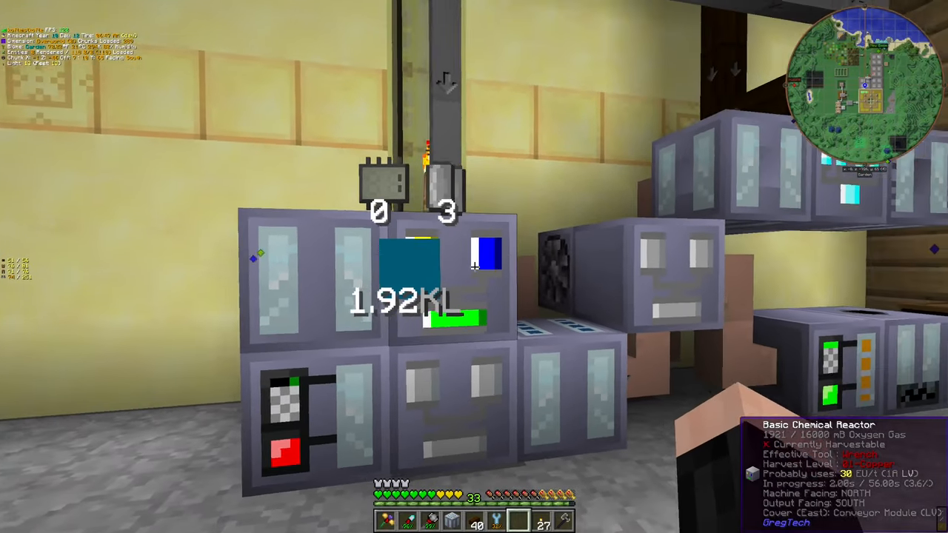
mouse_move(474, 266)
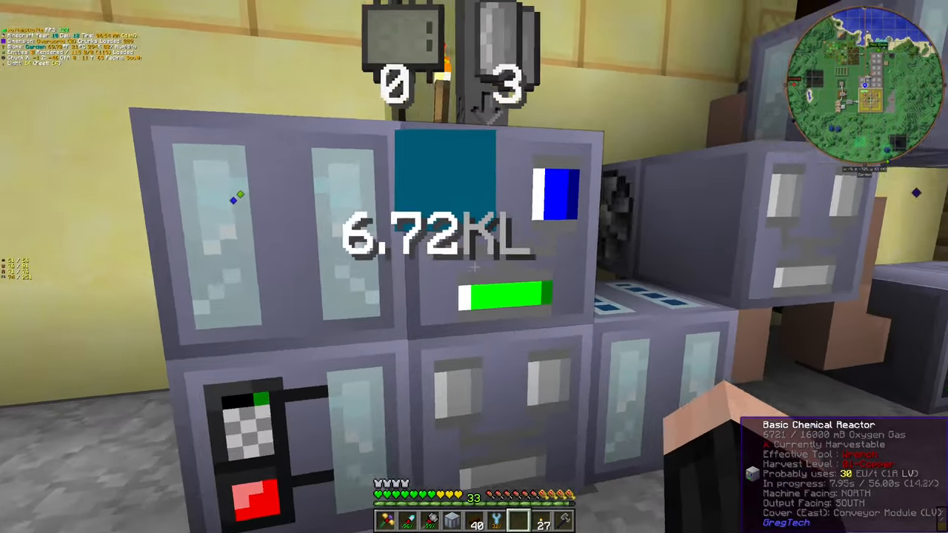
mouse_move(473, 267)
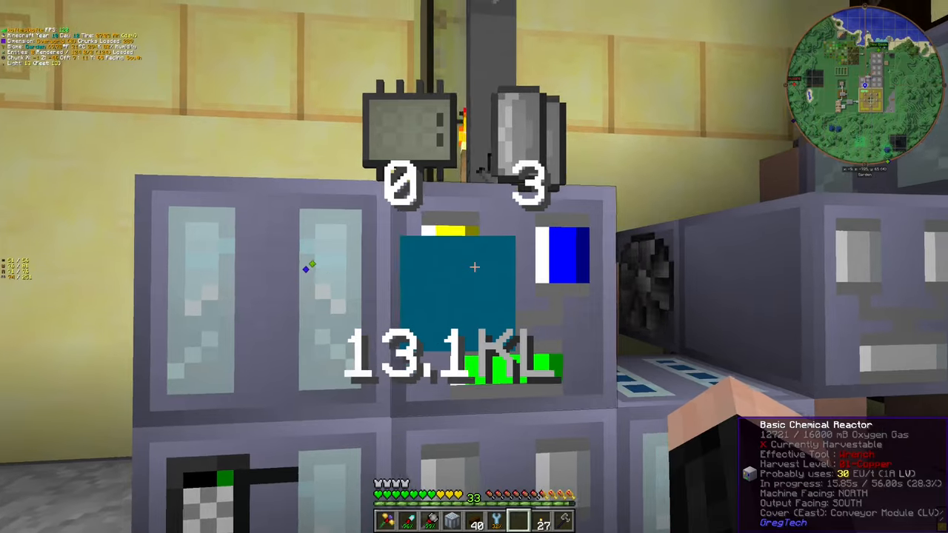
mouse_move(474, 267)
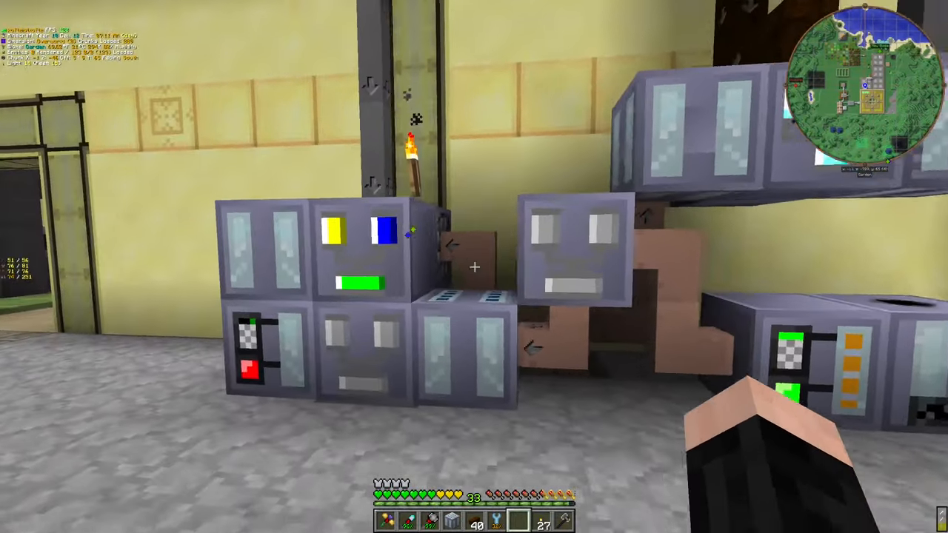
mouse_move(474, 267)
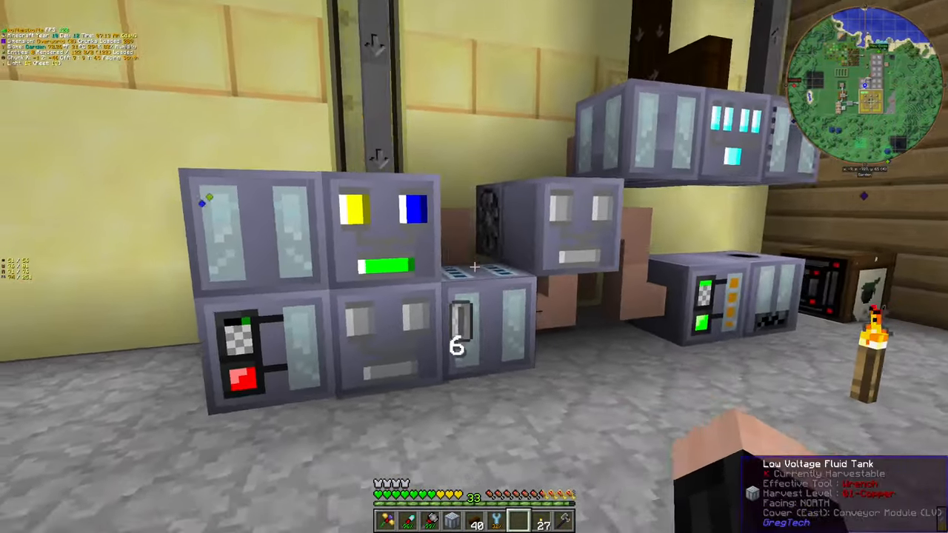
mouse_move(474, 266)
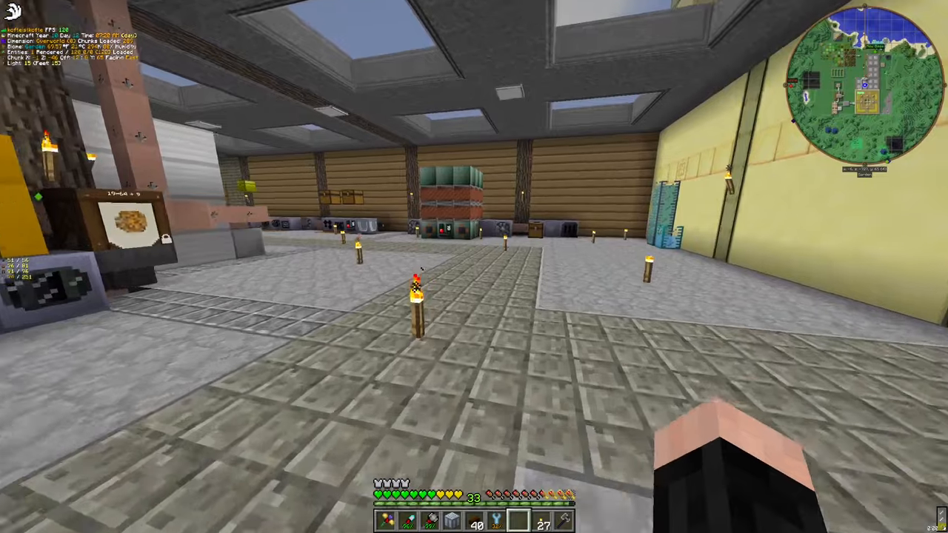
mouse_move(474, 267)
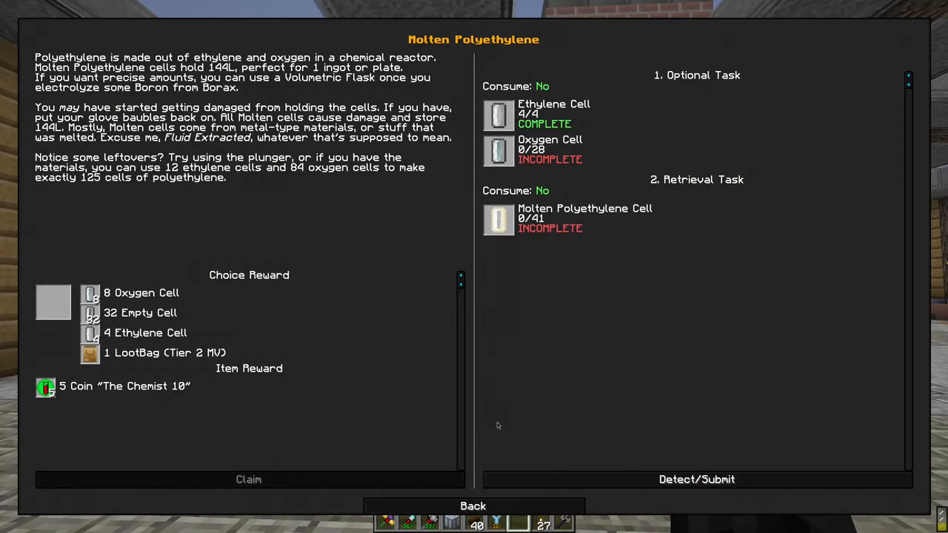
Review the Molten Polyethylene quest and look up the Assembler recipe using molten polyethylene in NEI
left_click(473, 506)
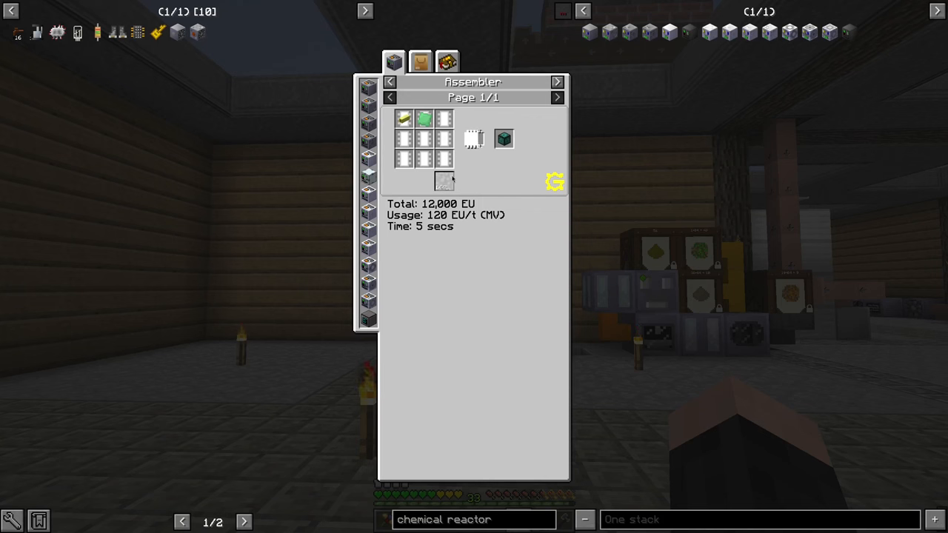
mouse_move(444, 181)
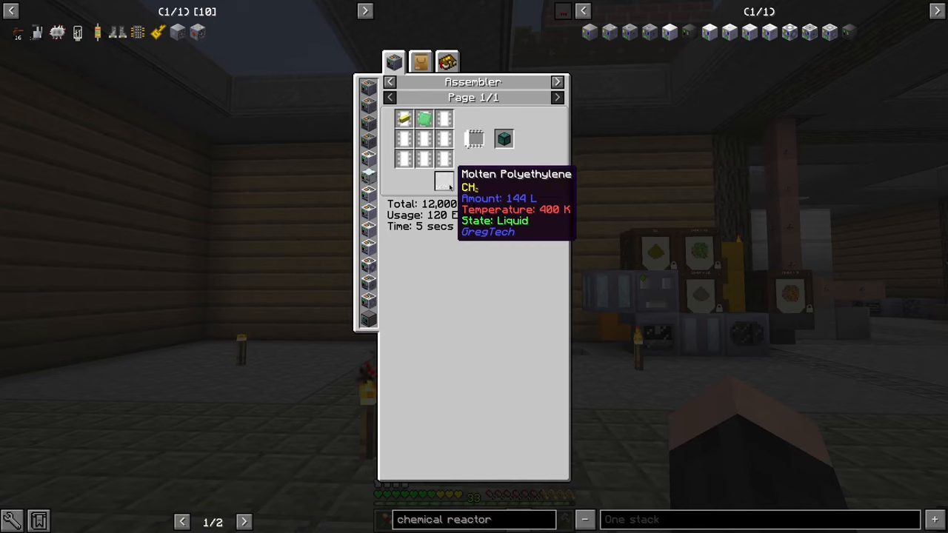
mouse_move(423, 118)
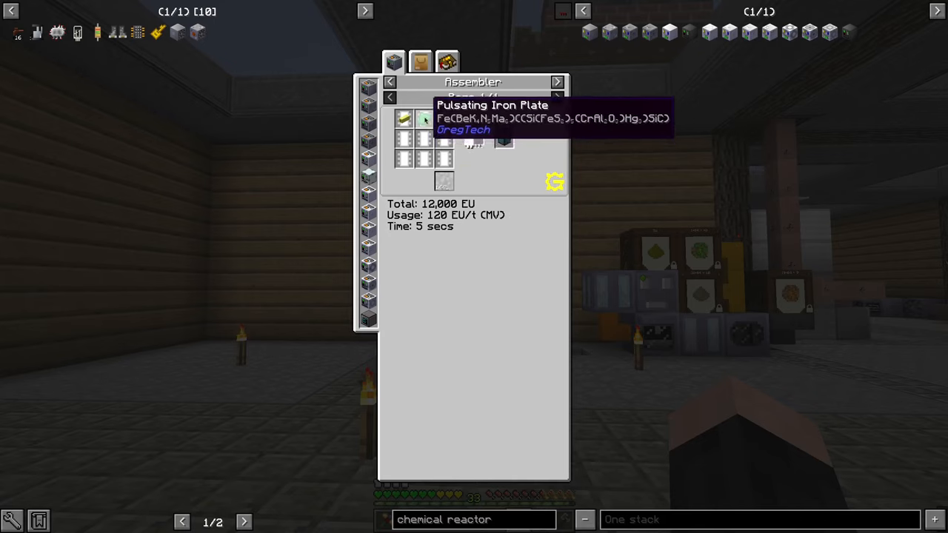
key("Escape")
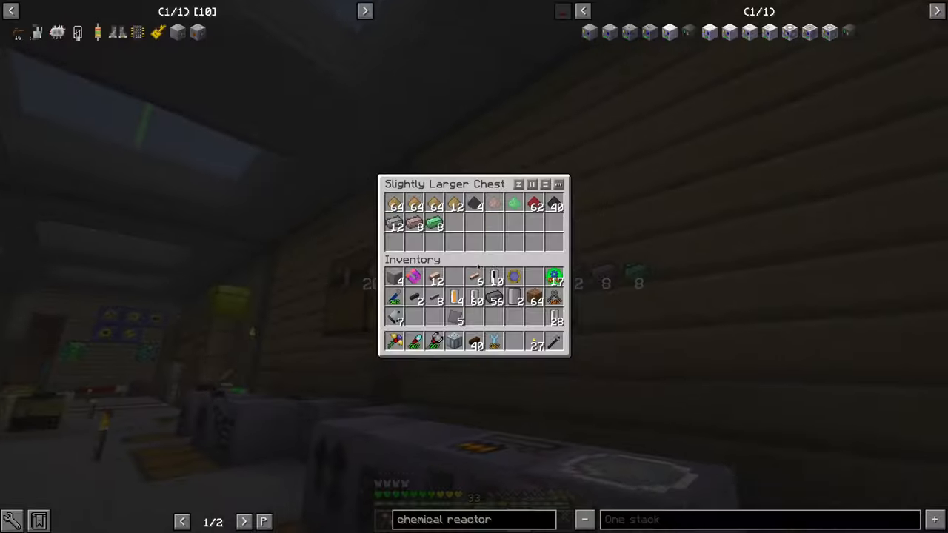
key("Escape")
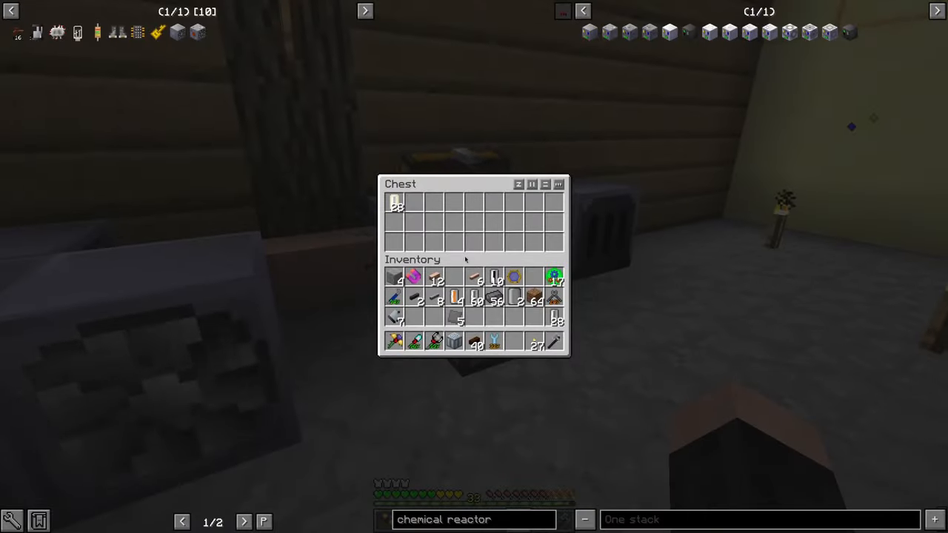
mouse_move(393, 203)
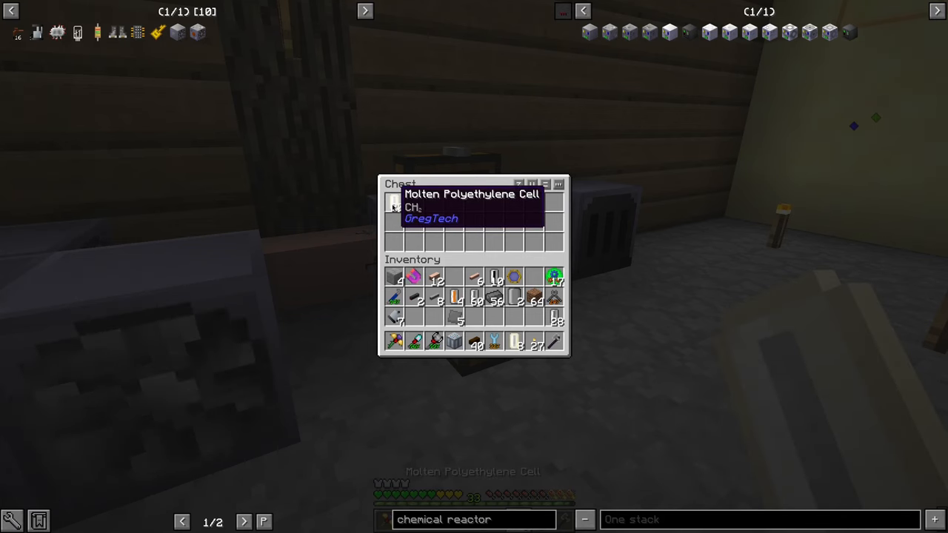
left_click(394, 203)
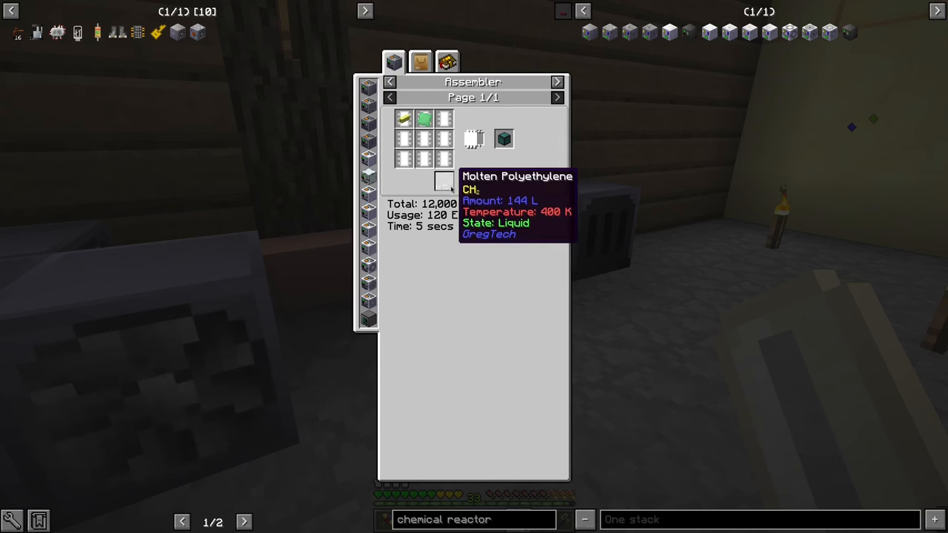
key("Escape")
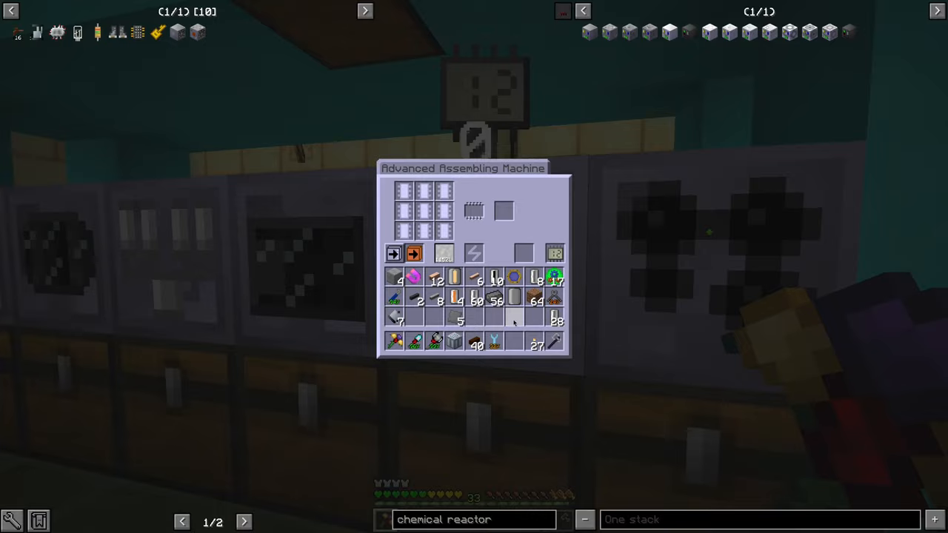
key("Escape")
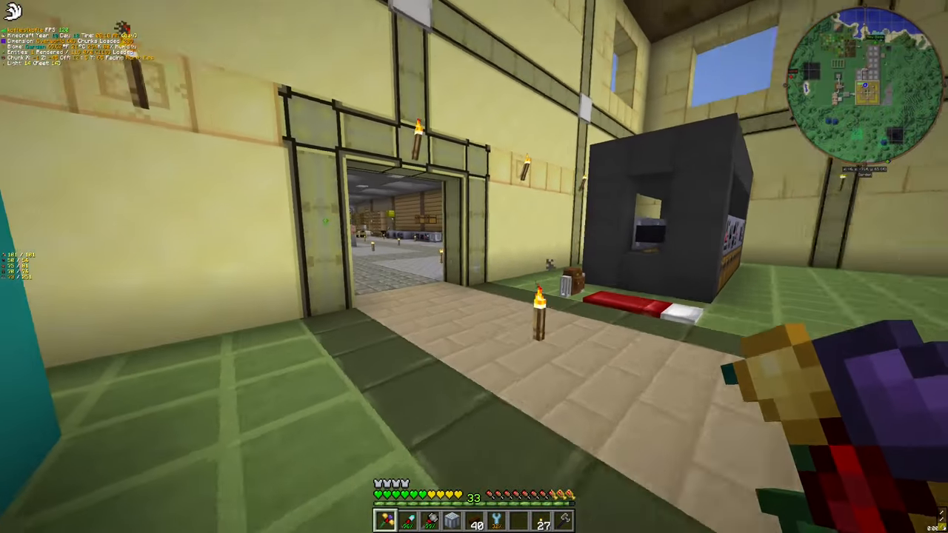
mouse_move(473, 267)
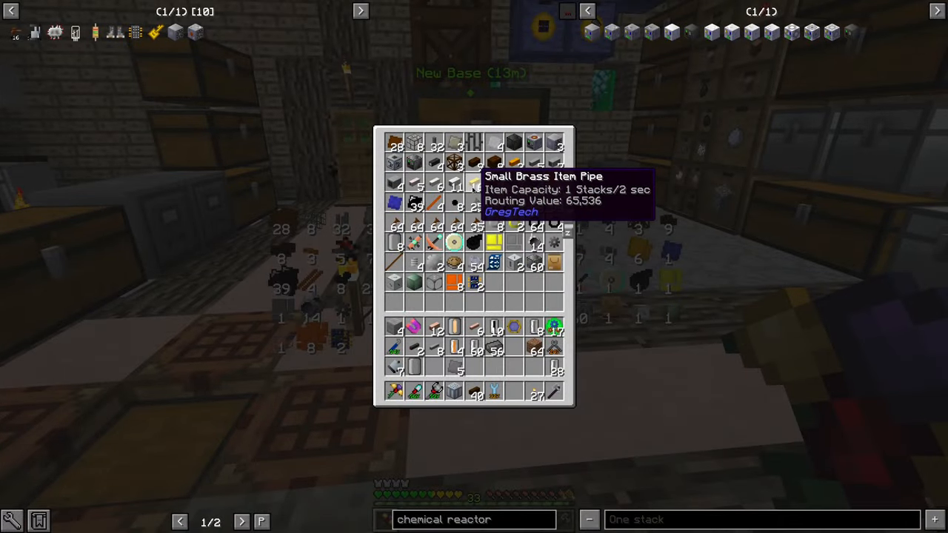
Browse the storage chests and Advanced Extruder to gather the pipes, plates and ingots for the recipe
left_click(554, 326)
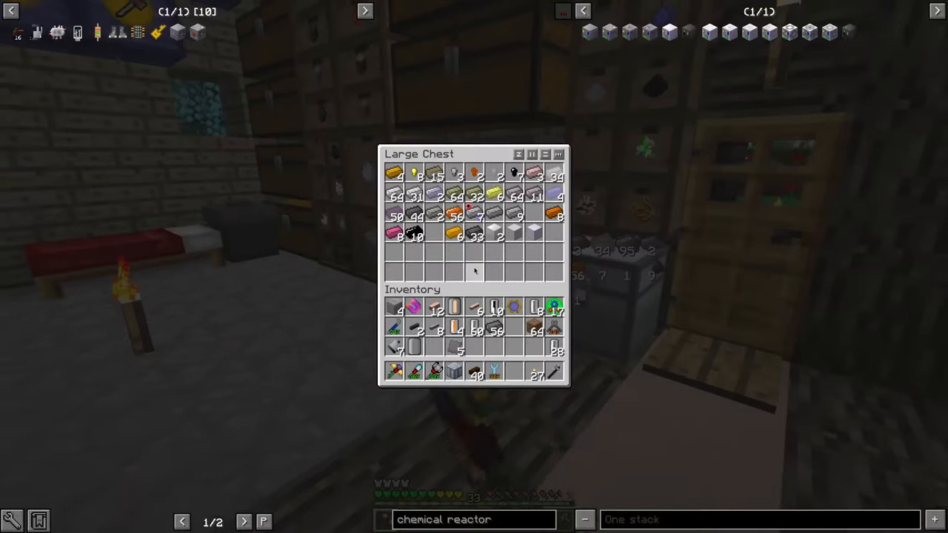
key("Escape")
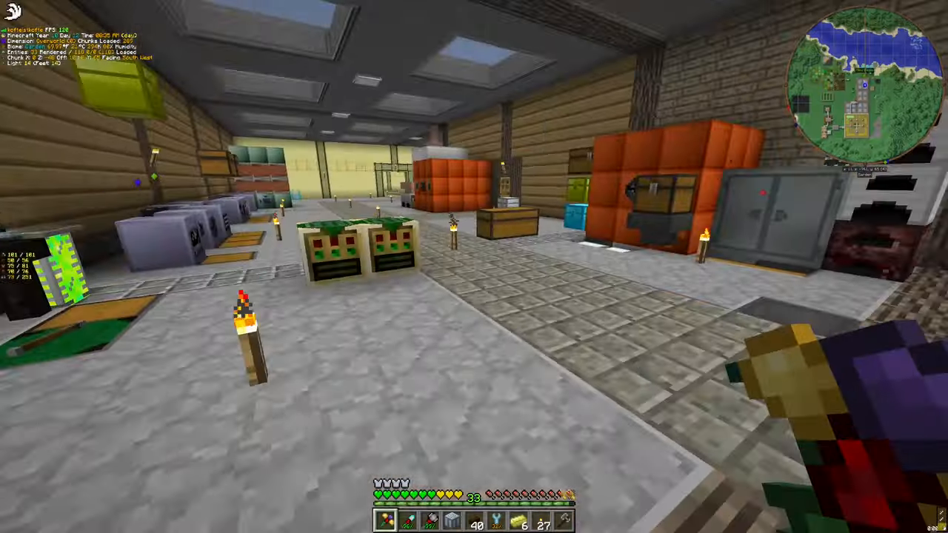
mouse_move(474, 266)
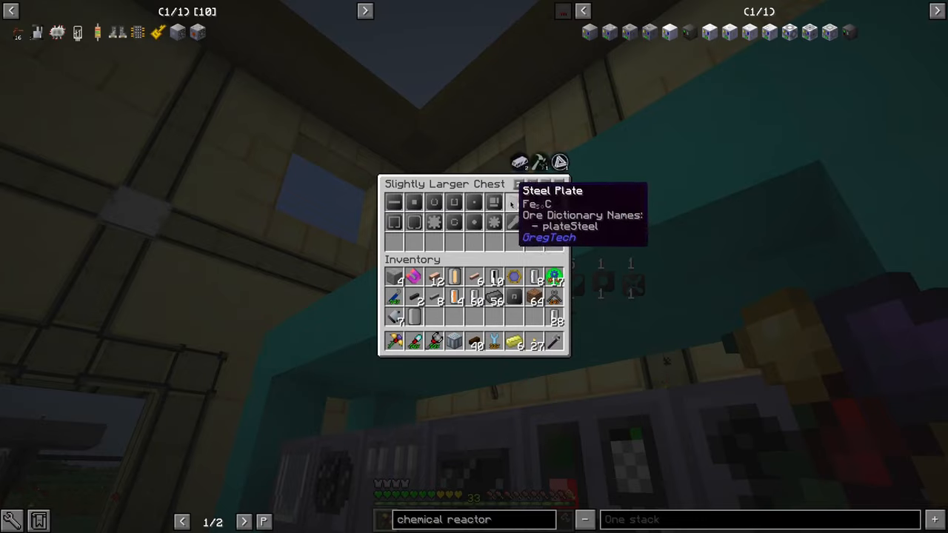
mouse_move(539, 265)
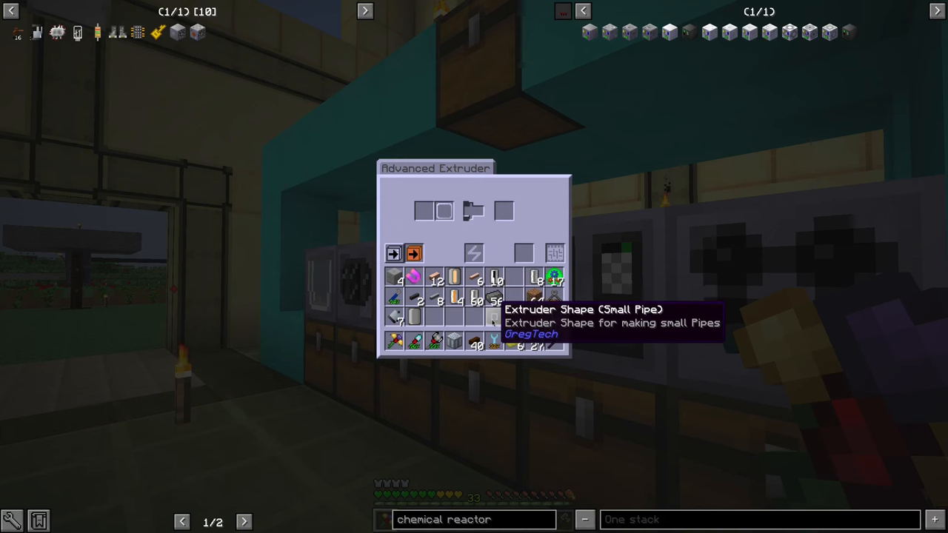
key("Escape")
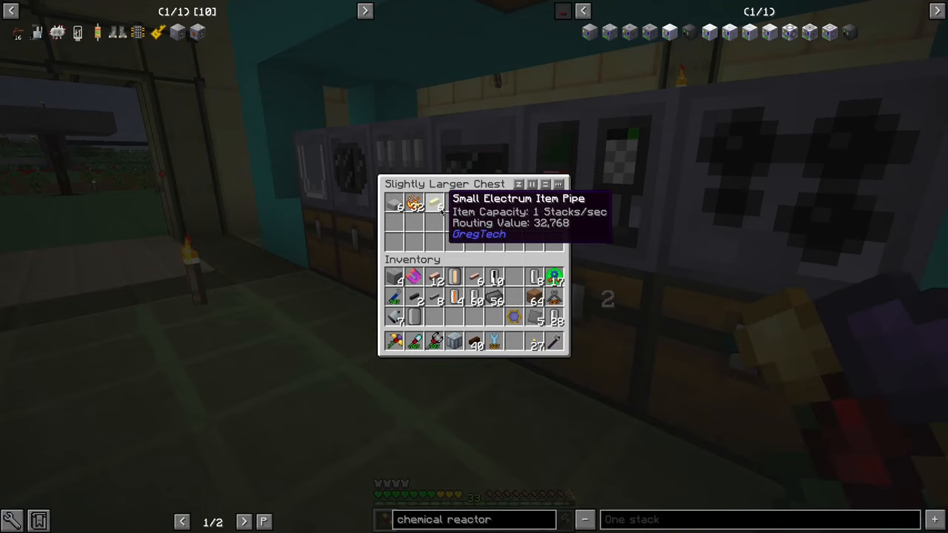
key("Escape")
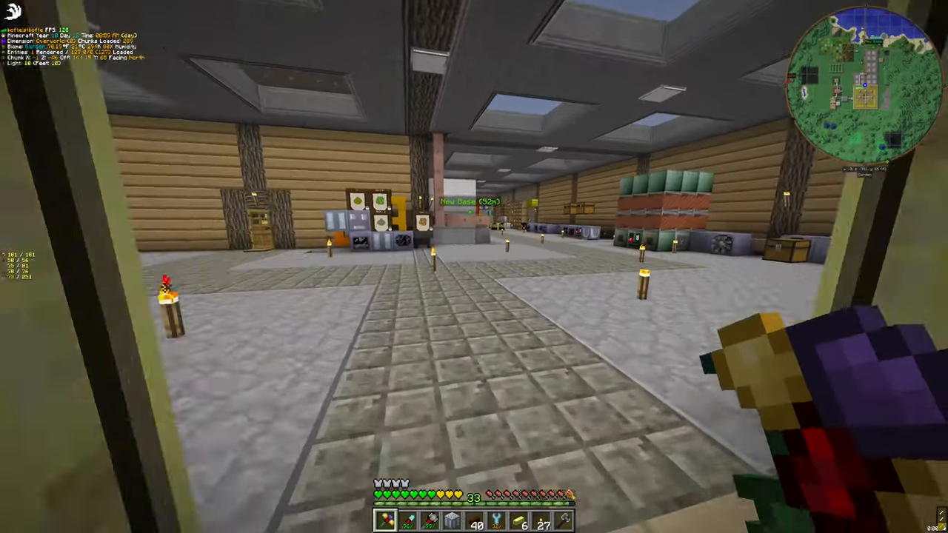
key("e")
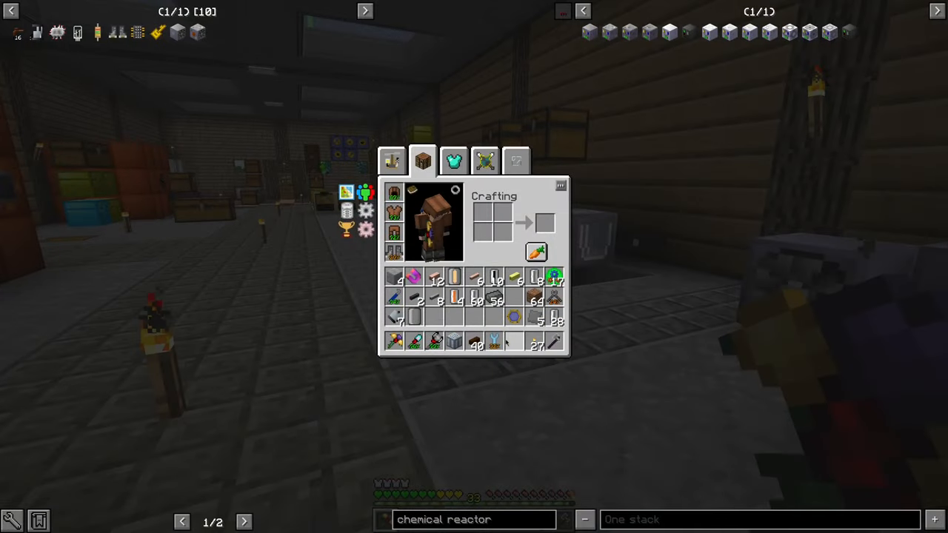
key("Escape")
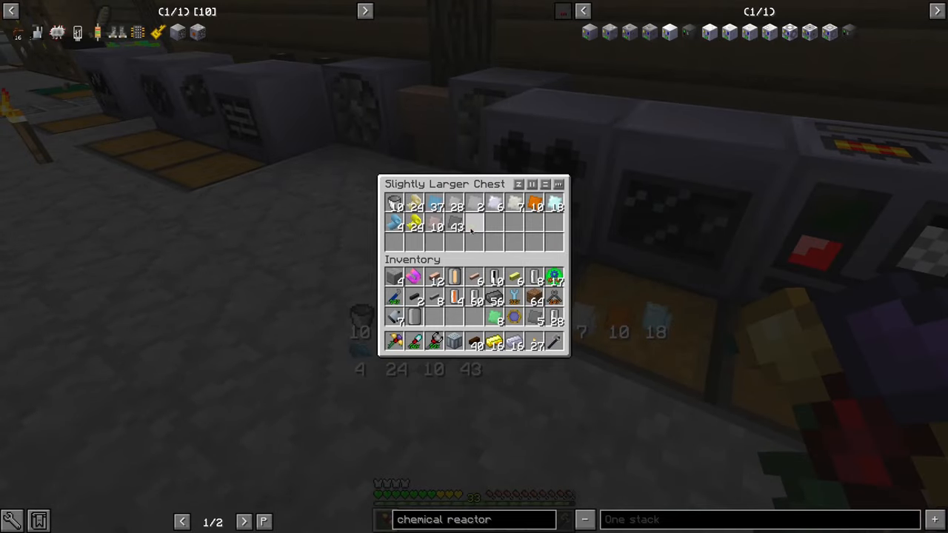
Load Electrum Ingots into the Advanced Extruder and Steel Ingots into the Assembling Machine
key("Escape")
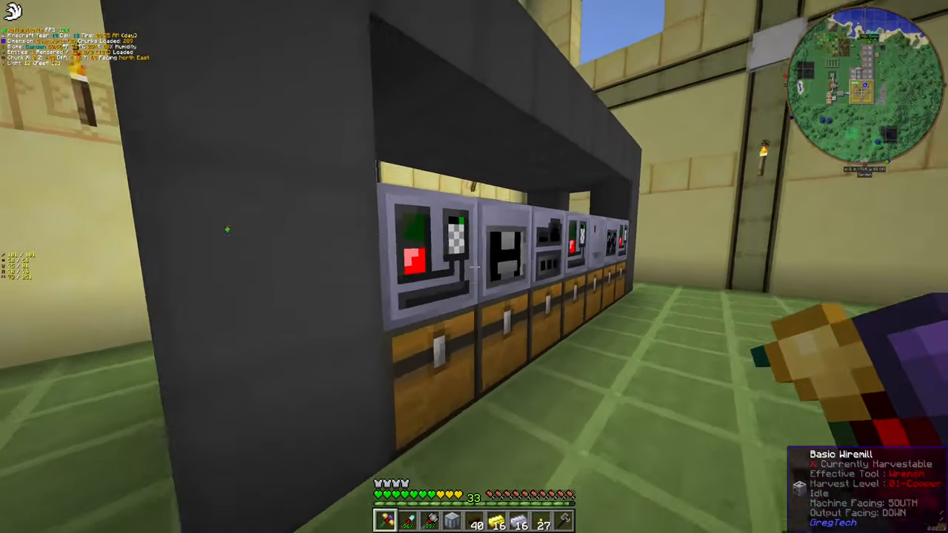
mouse_move(474, 267)
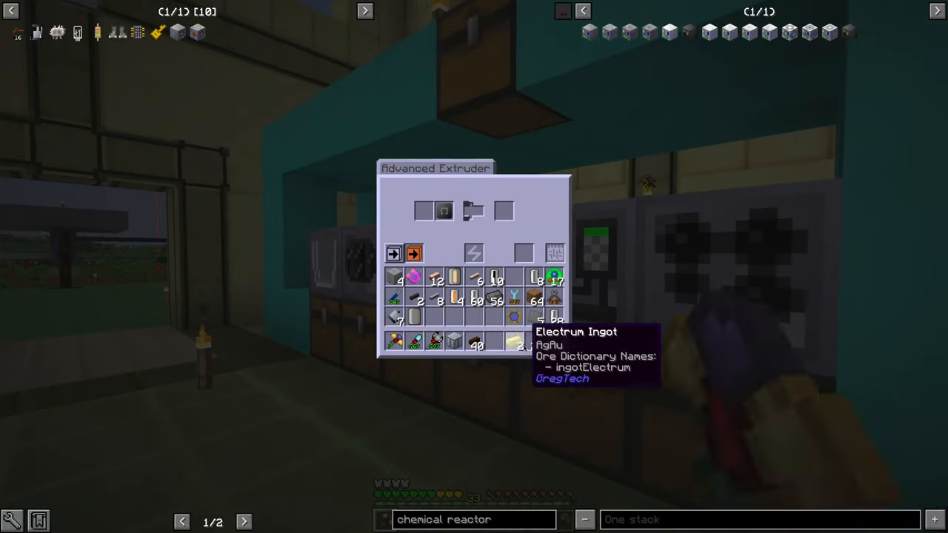
key("Escape")
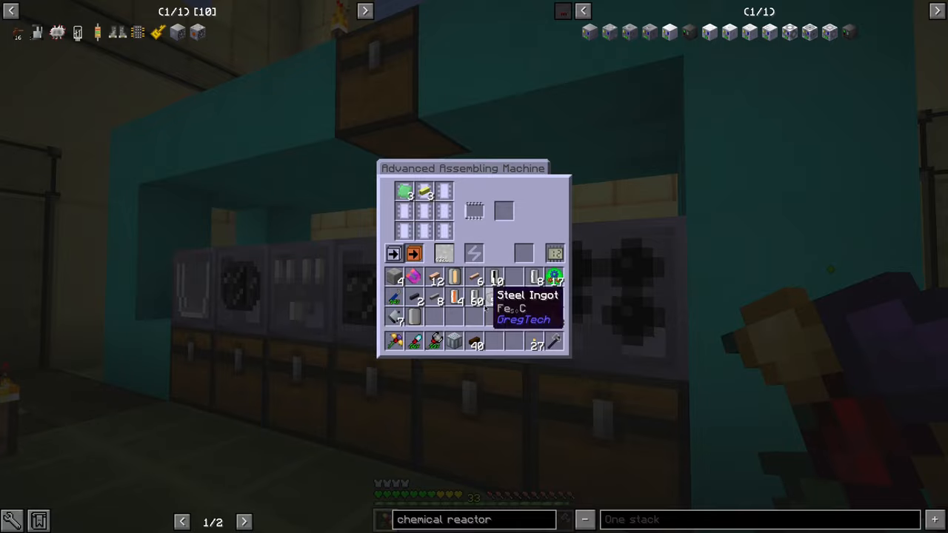
key("Escape")
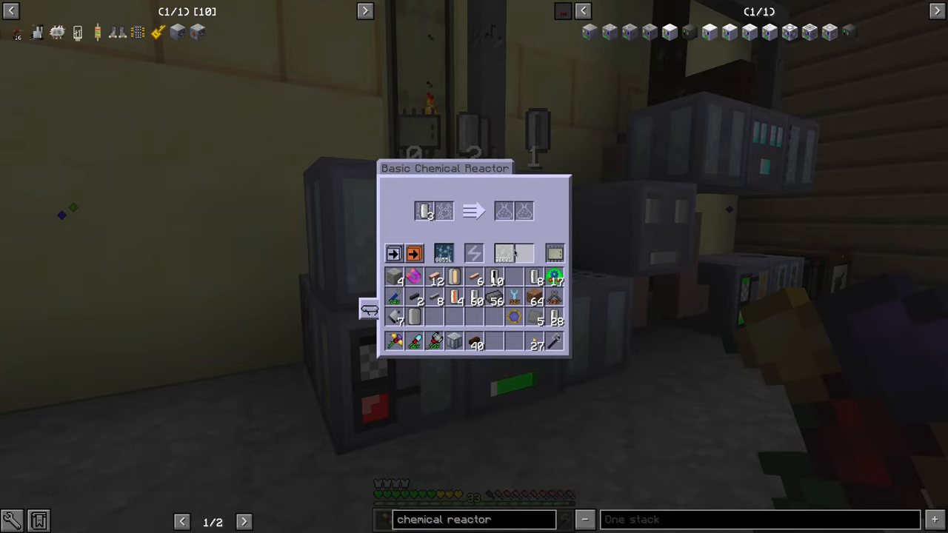
Check the wall chests and the Basic Chemical Reactor's slots until the Molten Polyethylene quest completes
key("Escape")
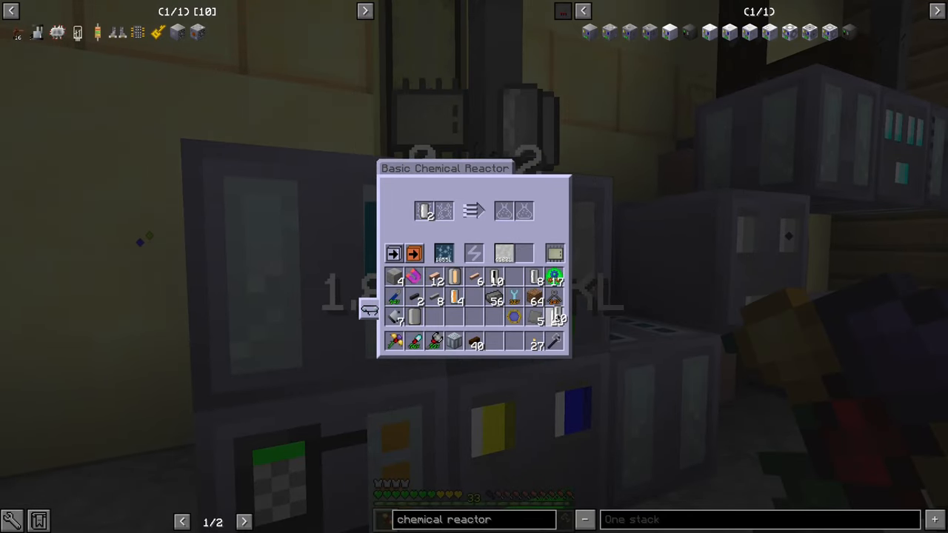
mouse_move(503, 254)
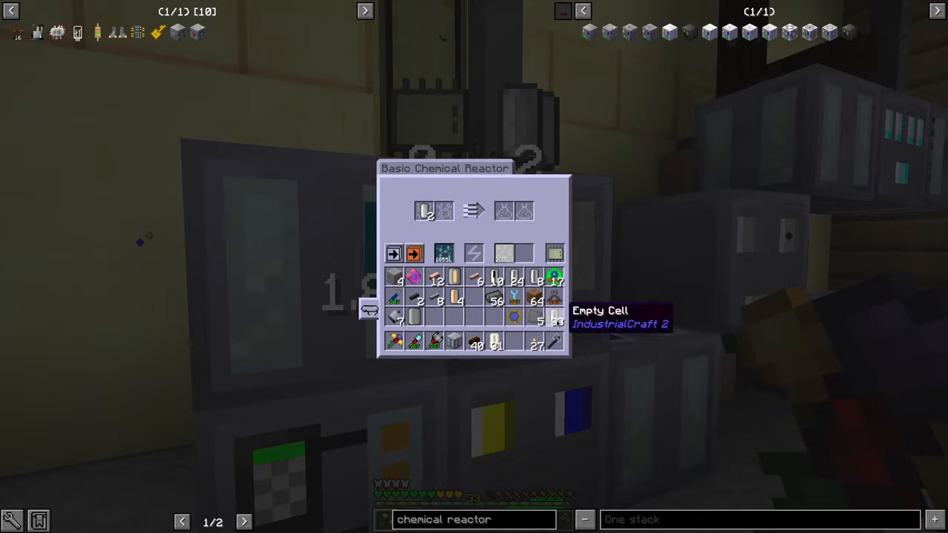
key("Escape")
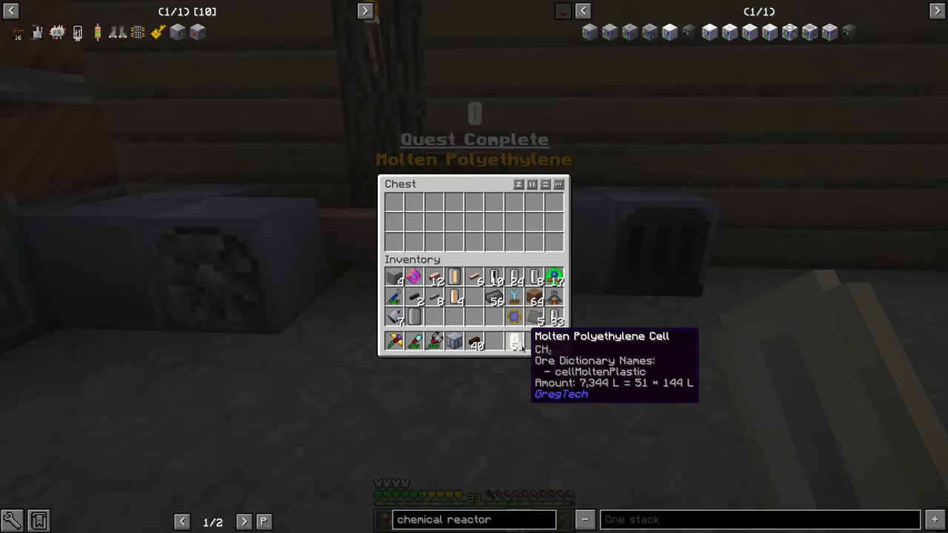
key("Escape")
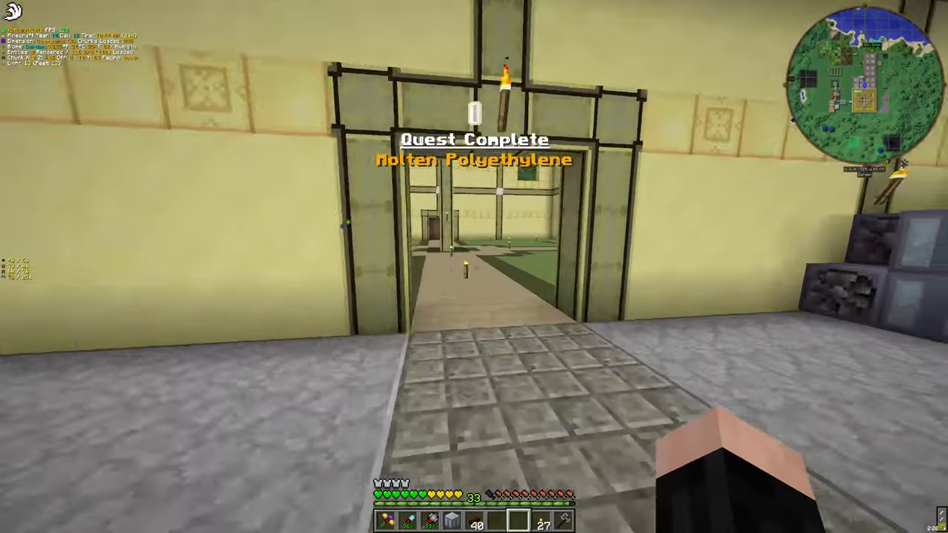
mouse_move(474, 266)
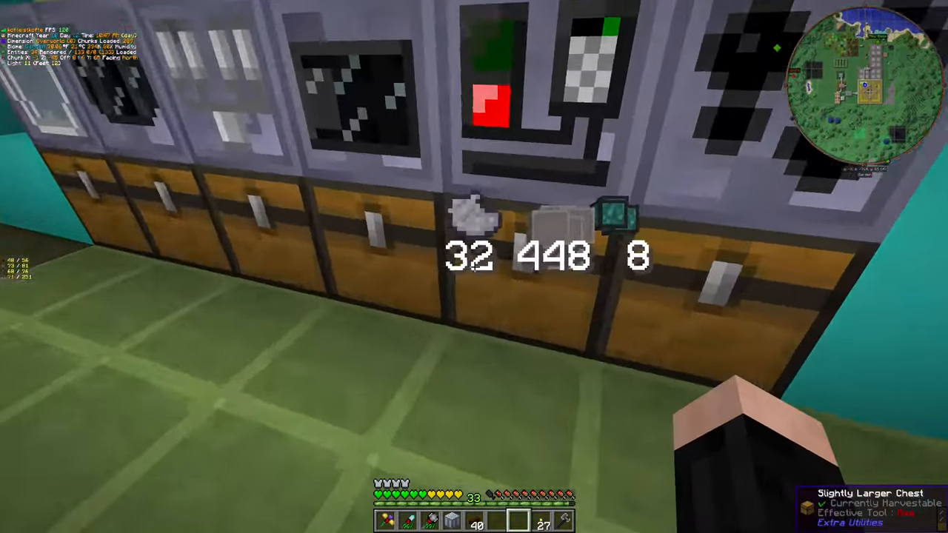
mouse_move(474, 267)
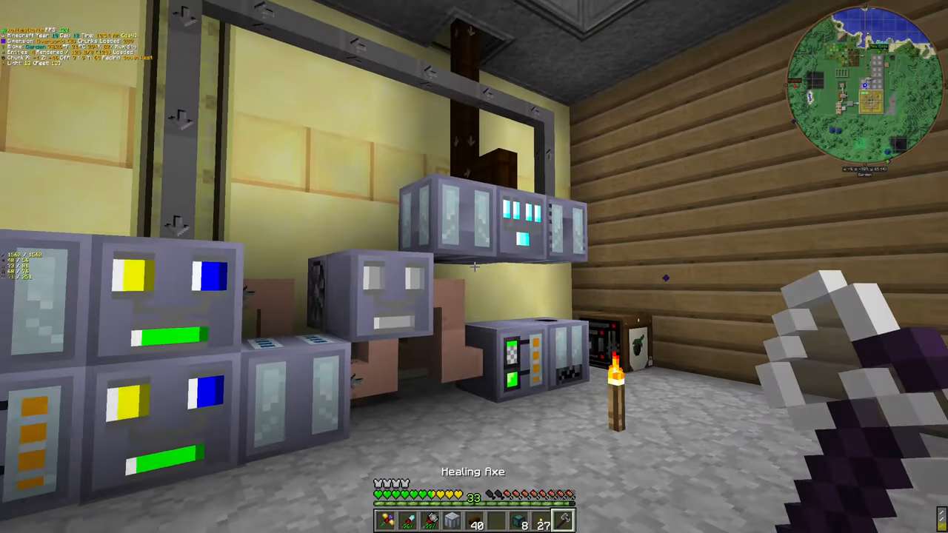
mouse_move(474, 266)
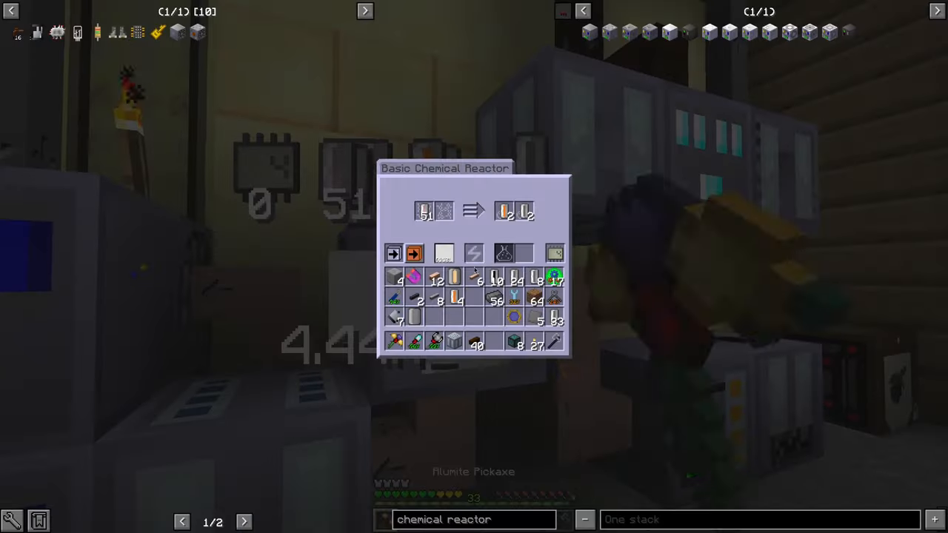
Review the item conduit's insert/extract settings and the Molten Polyethylene quest's Assembler recipe (12,000 EU)
key("Escape")
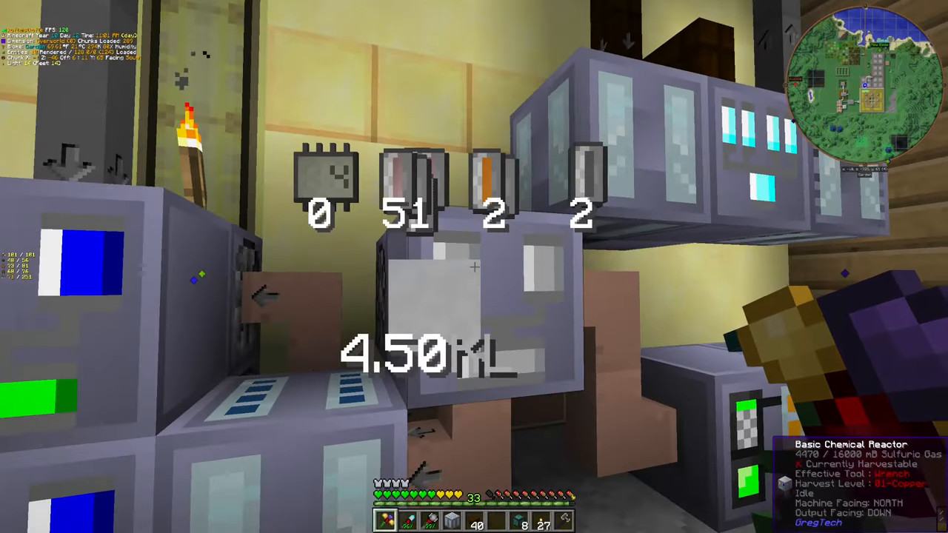
mouse_move(474, 266)
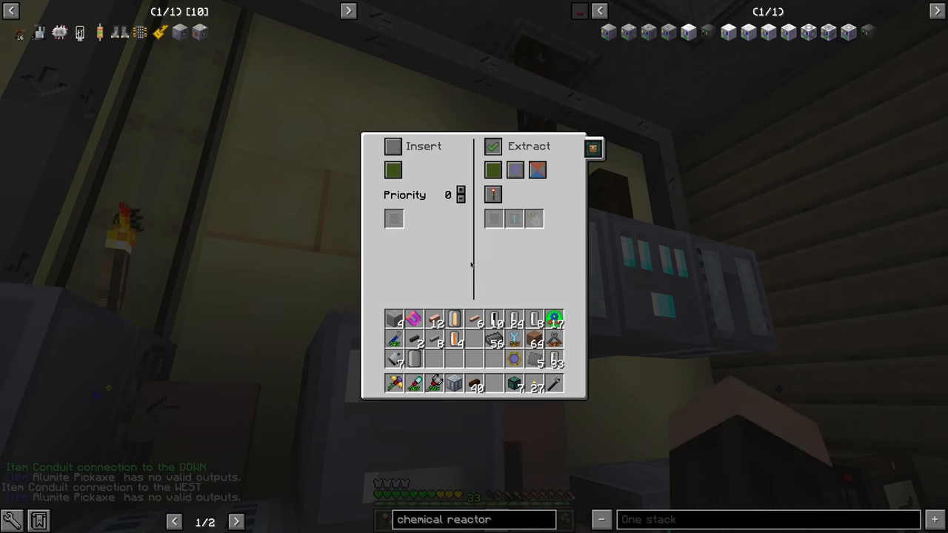
mouse_move(394, 219)
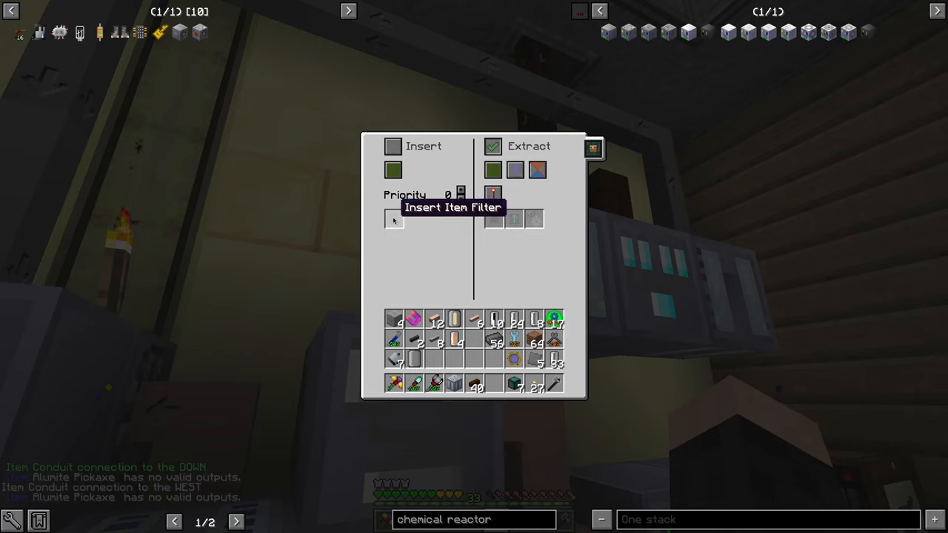
mouse_move(491, 217)
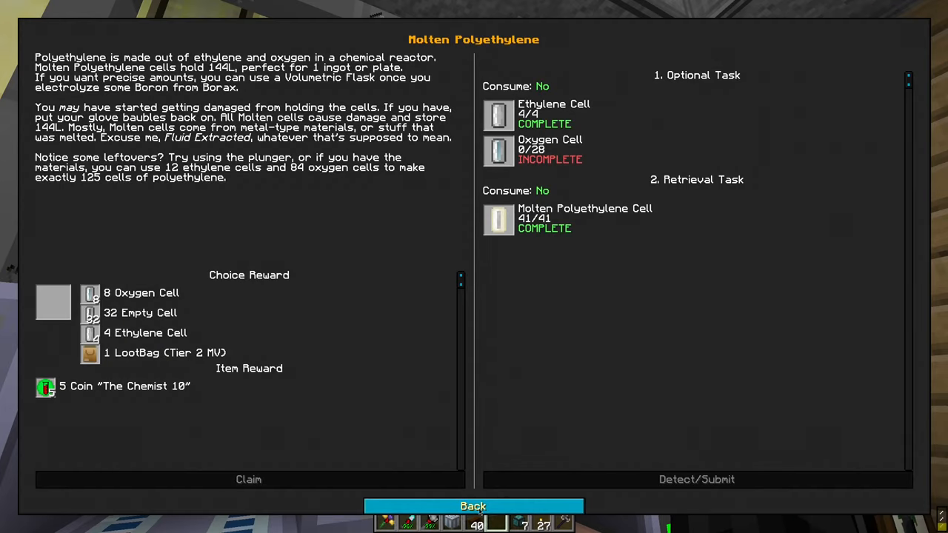
left_click(473, 507)
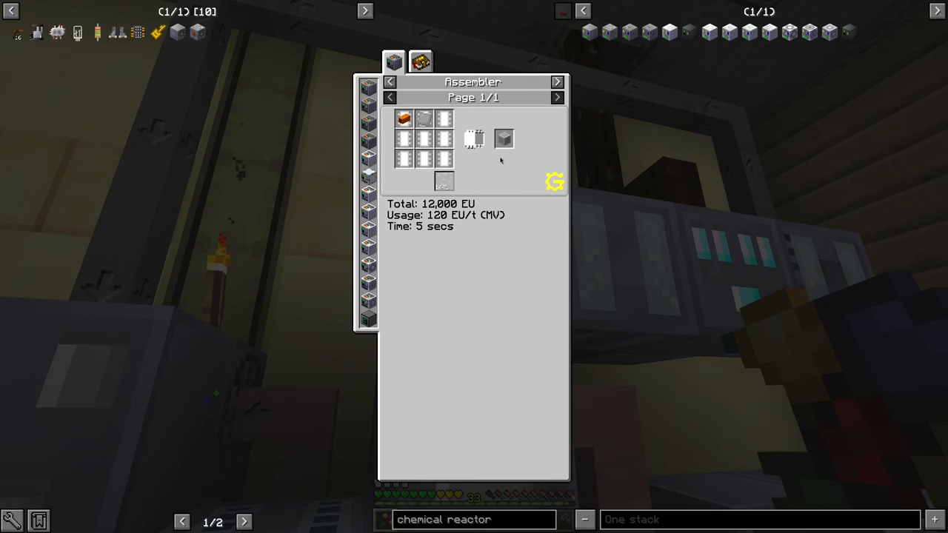
mouse_move(442, 184)
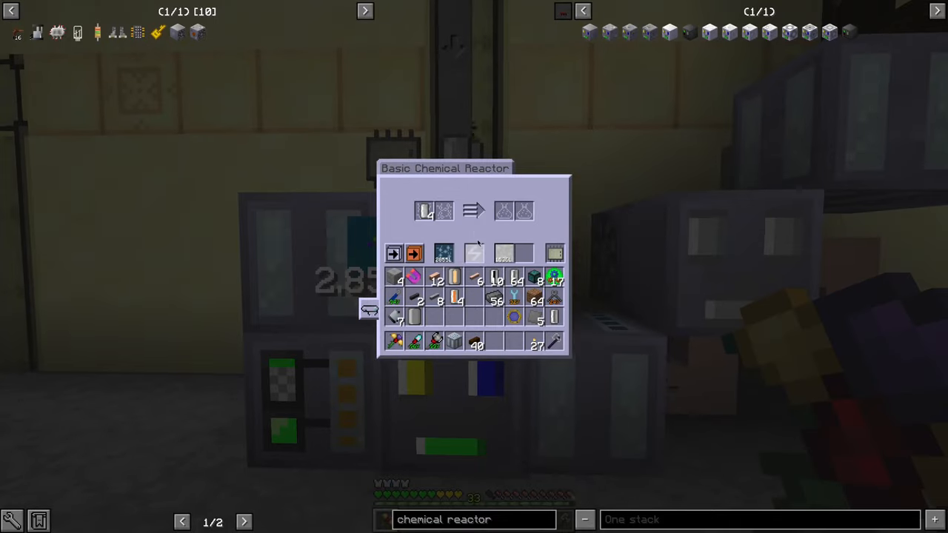
Leave the chemical reactor and fetch an Empty Cell from the storage chest
key("Escape")
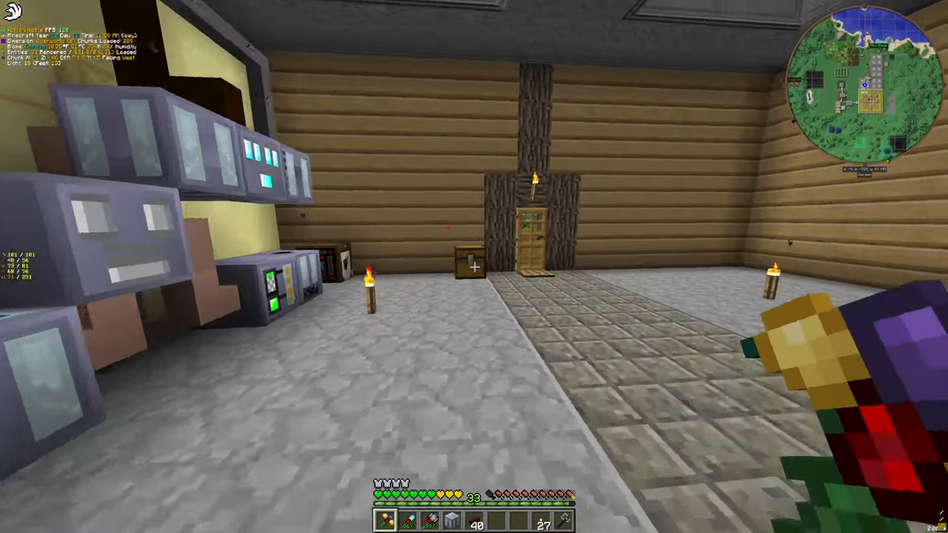
mouse_move(474, 266)
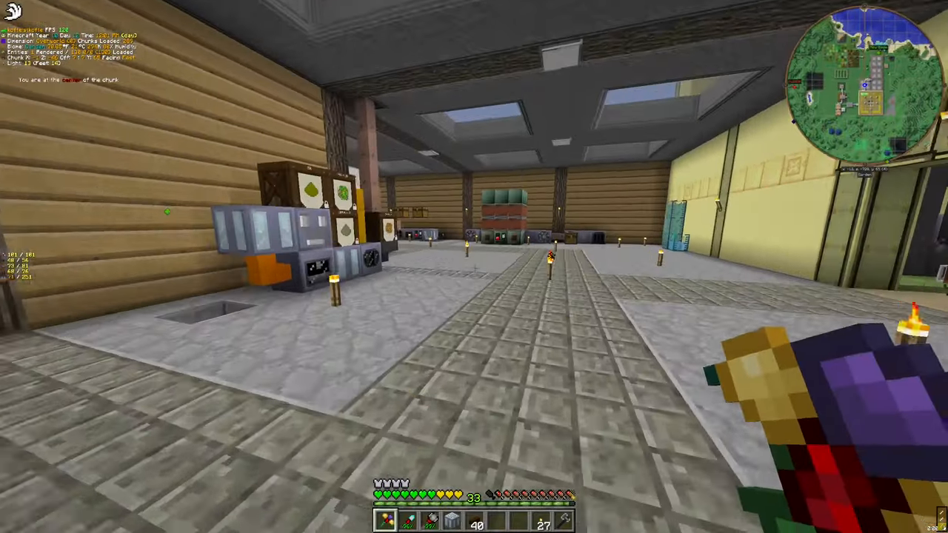
key("e")
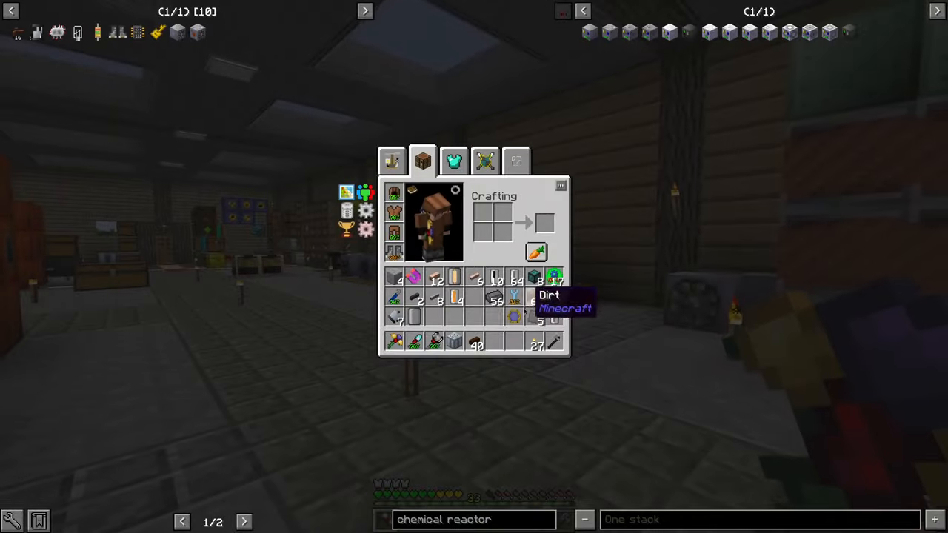
key("Escape")
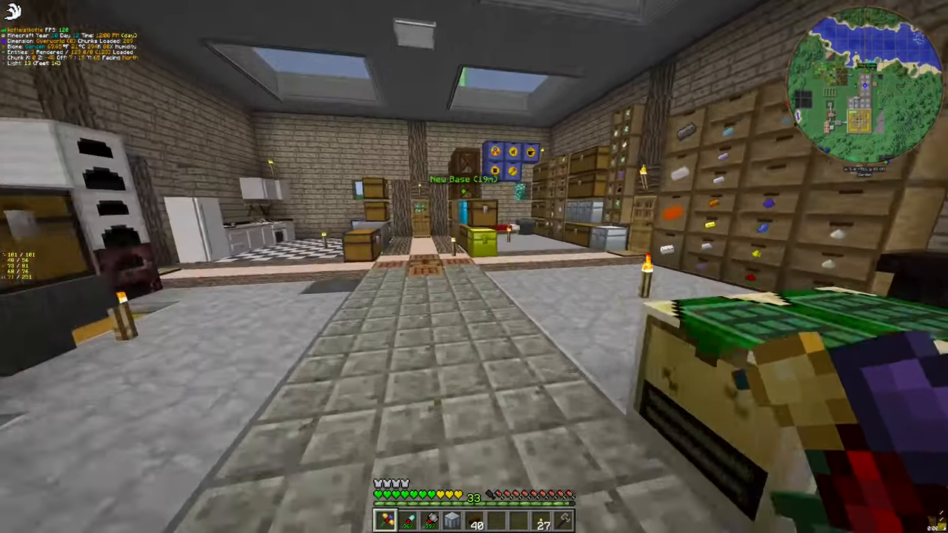
key("e")
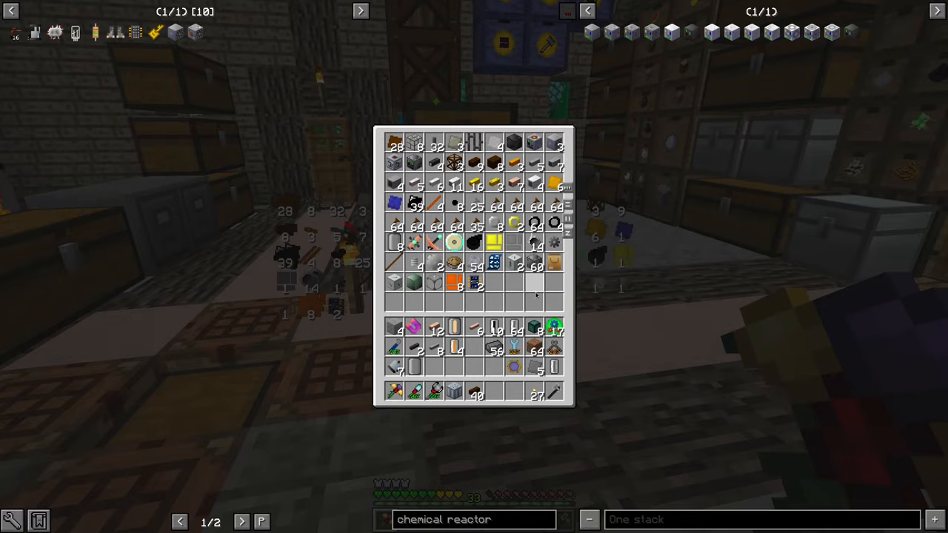
key("Escape")
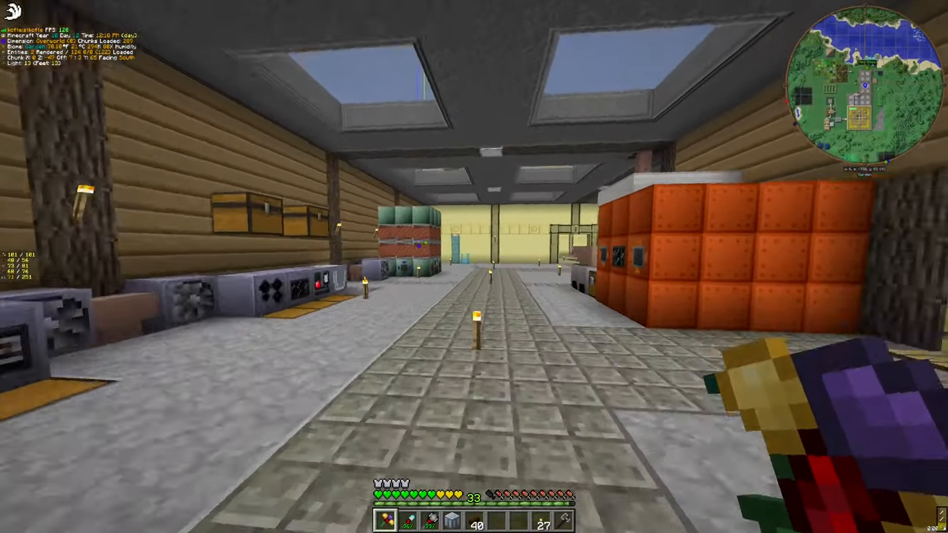
mouse_move(296, 266)
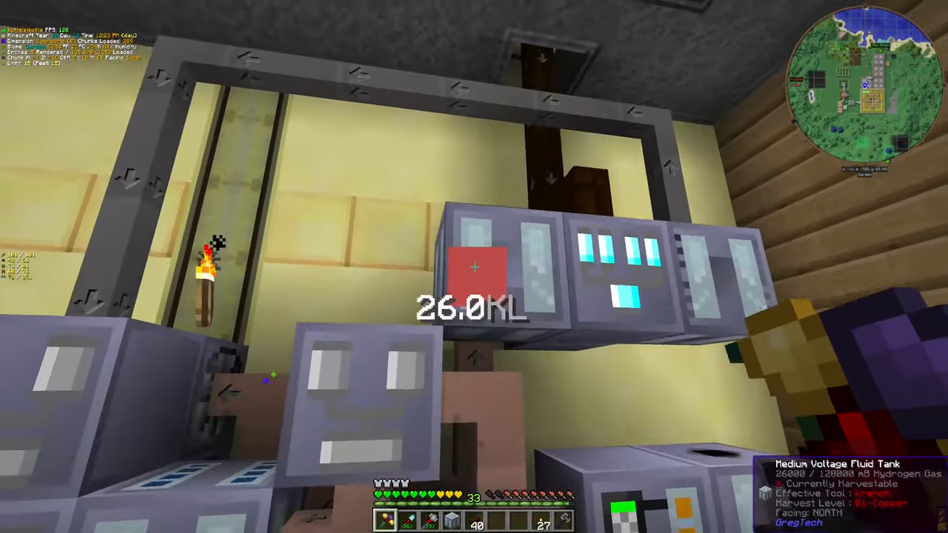
Place the Empty Cell into the Medium Voltage Fluid Tank holding 26,000 L
right_click(473, 266)
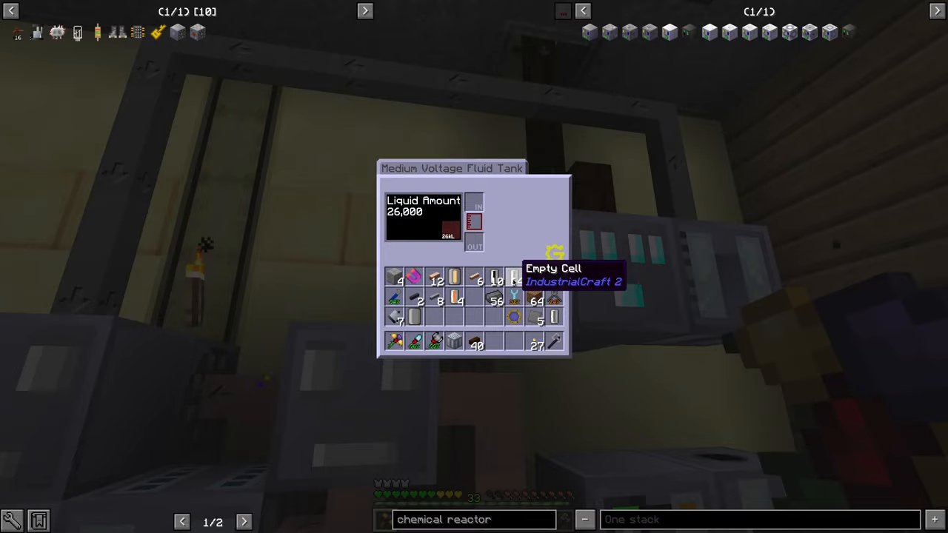
key("Escape")
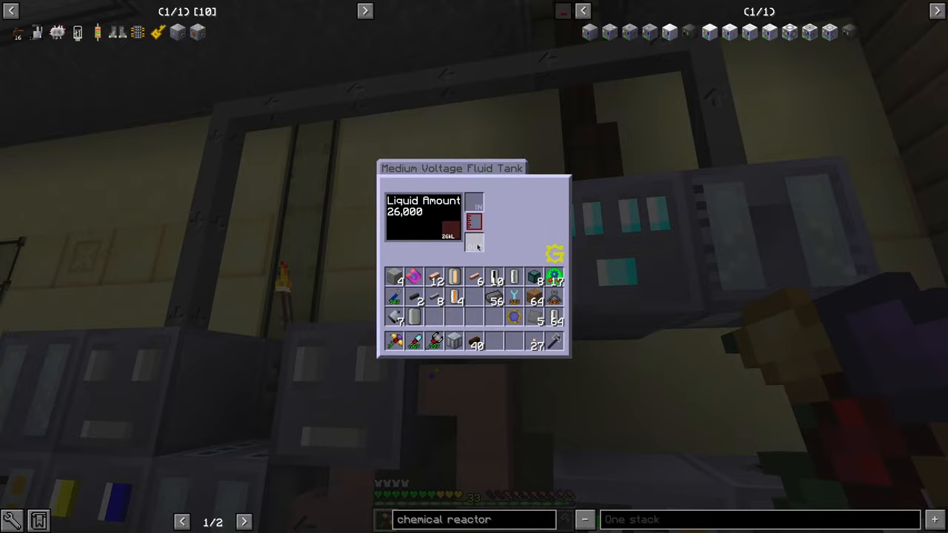
key("Escape")
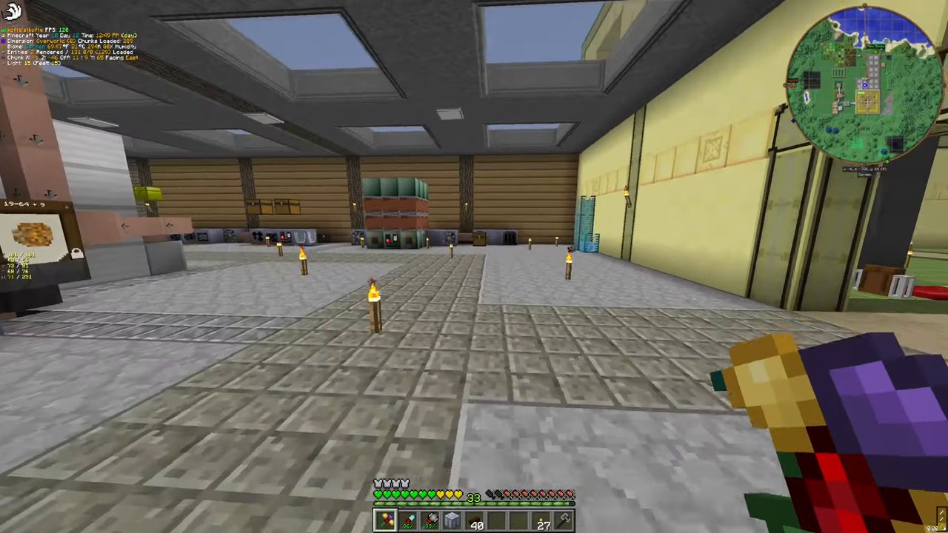
mouse_move(474, 266)
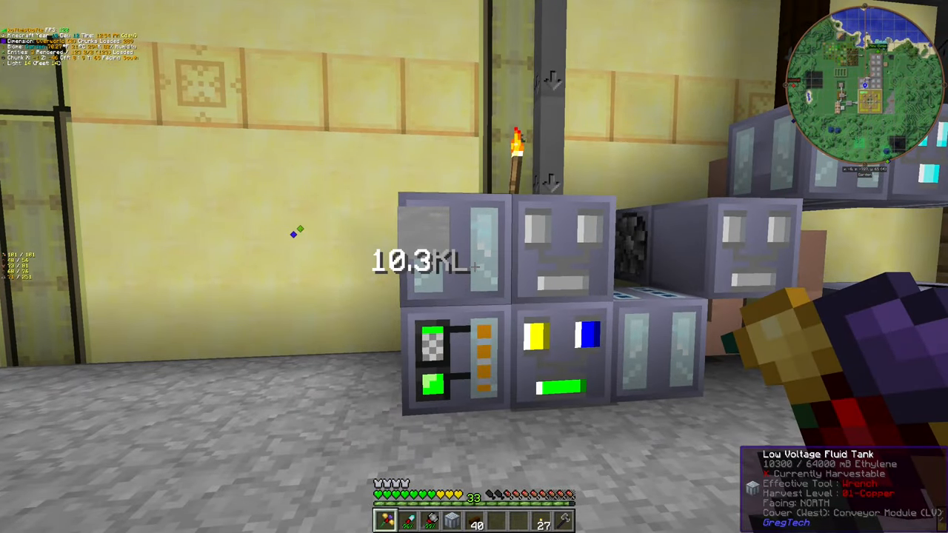
mouse_move(474, 266)
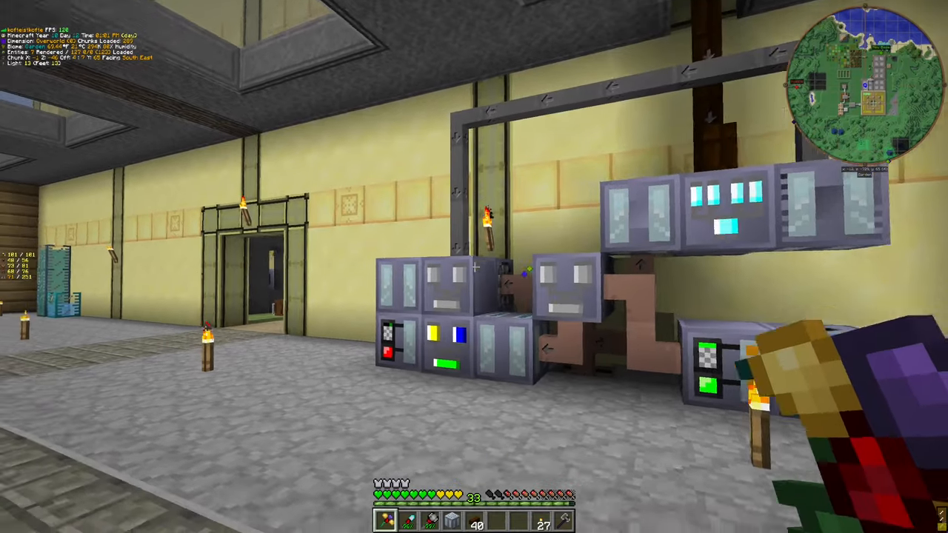
mouse_move(473, 267)
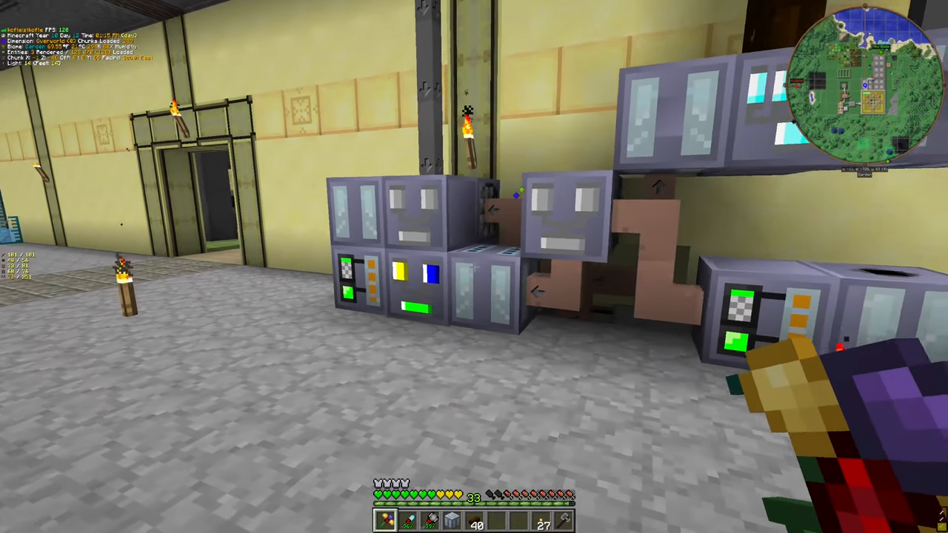
mouse_move(474, 266)
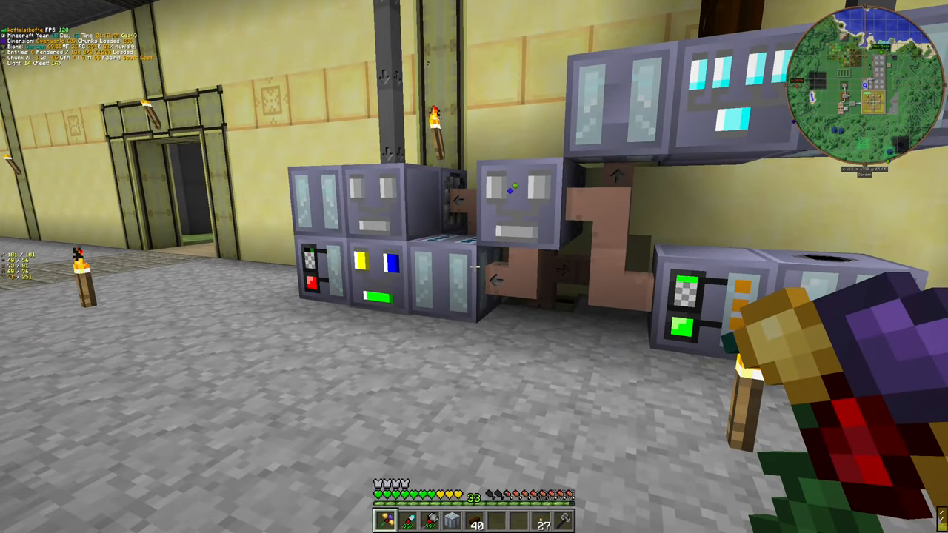